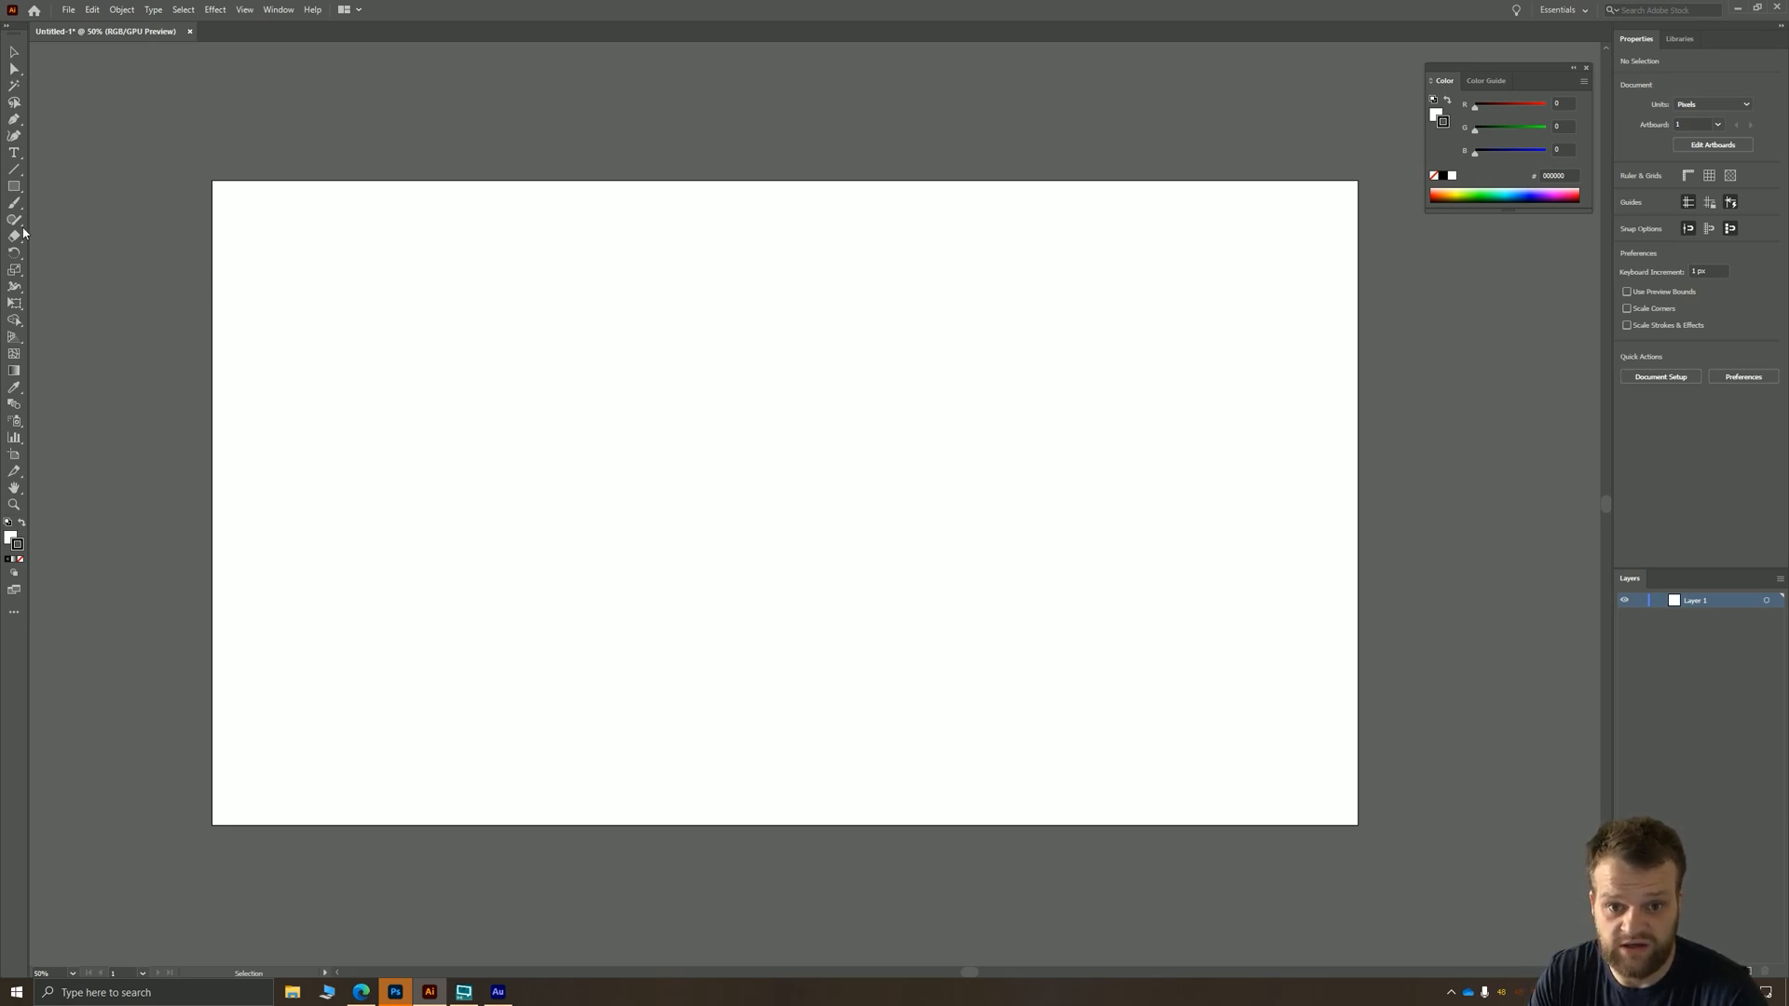
# - Set the Pencil tool's Fidelity to Smooth in Pencil Tool Options and confirm
pyautogui.click(15, 219)
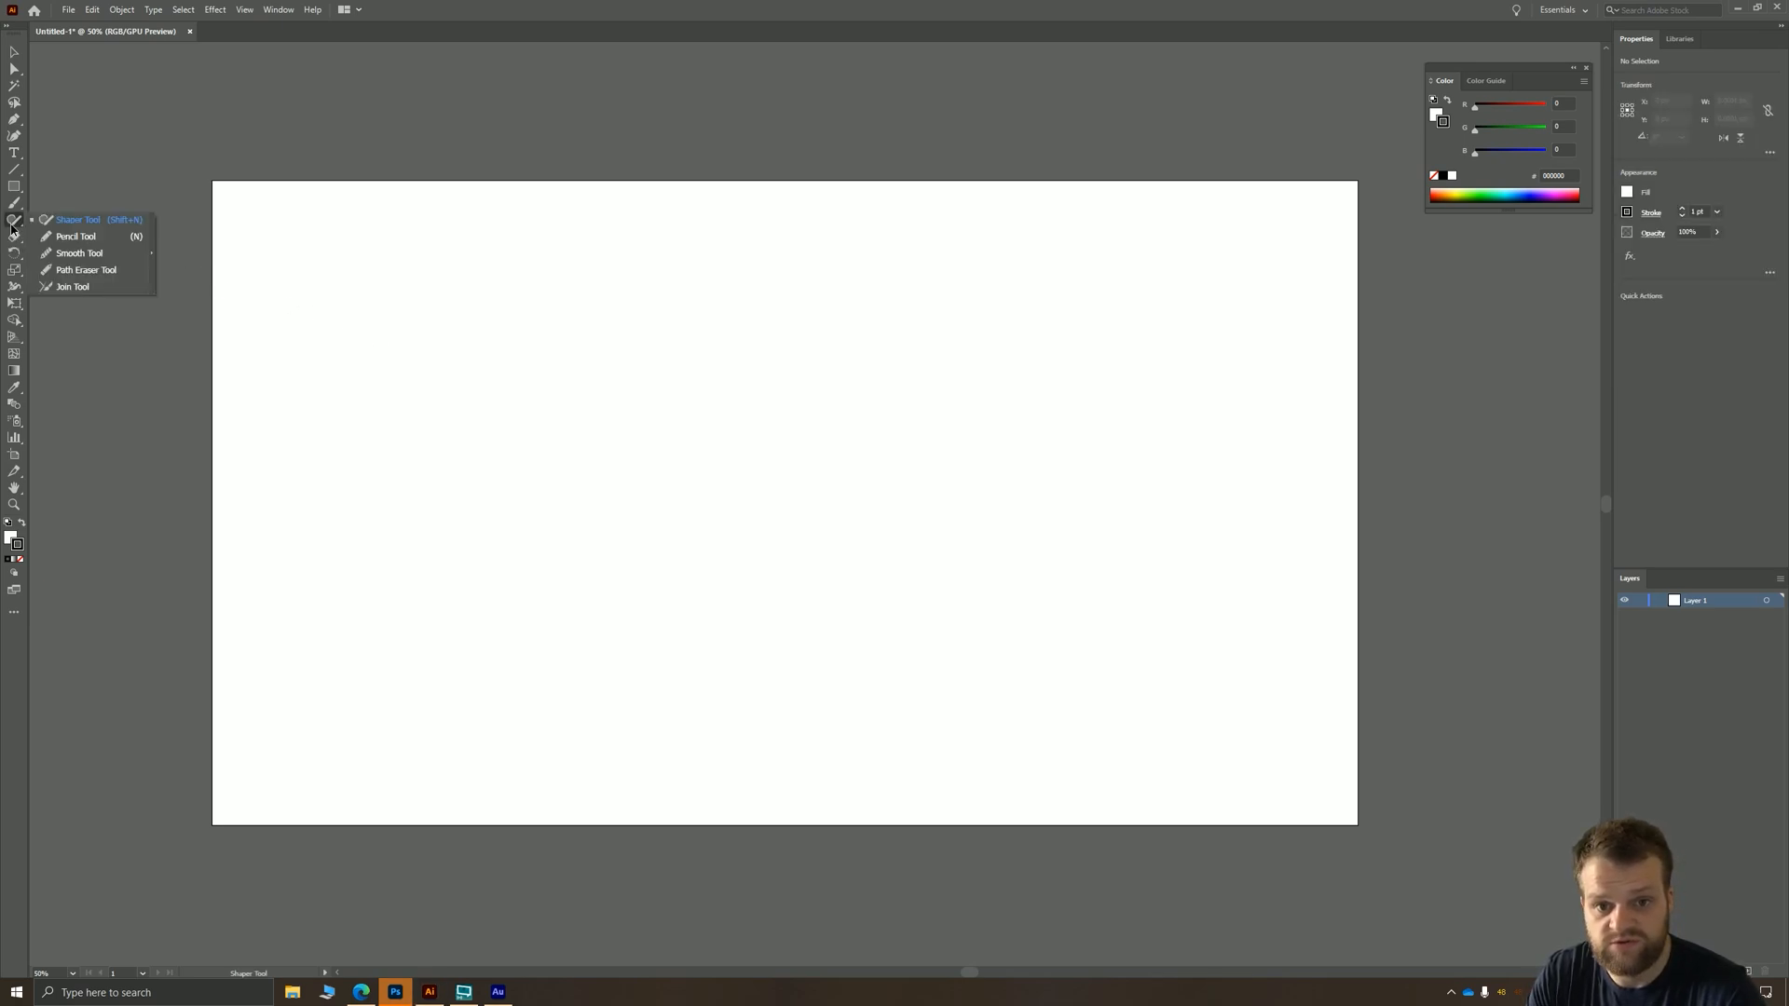
pyautogui.click(76, 236)
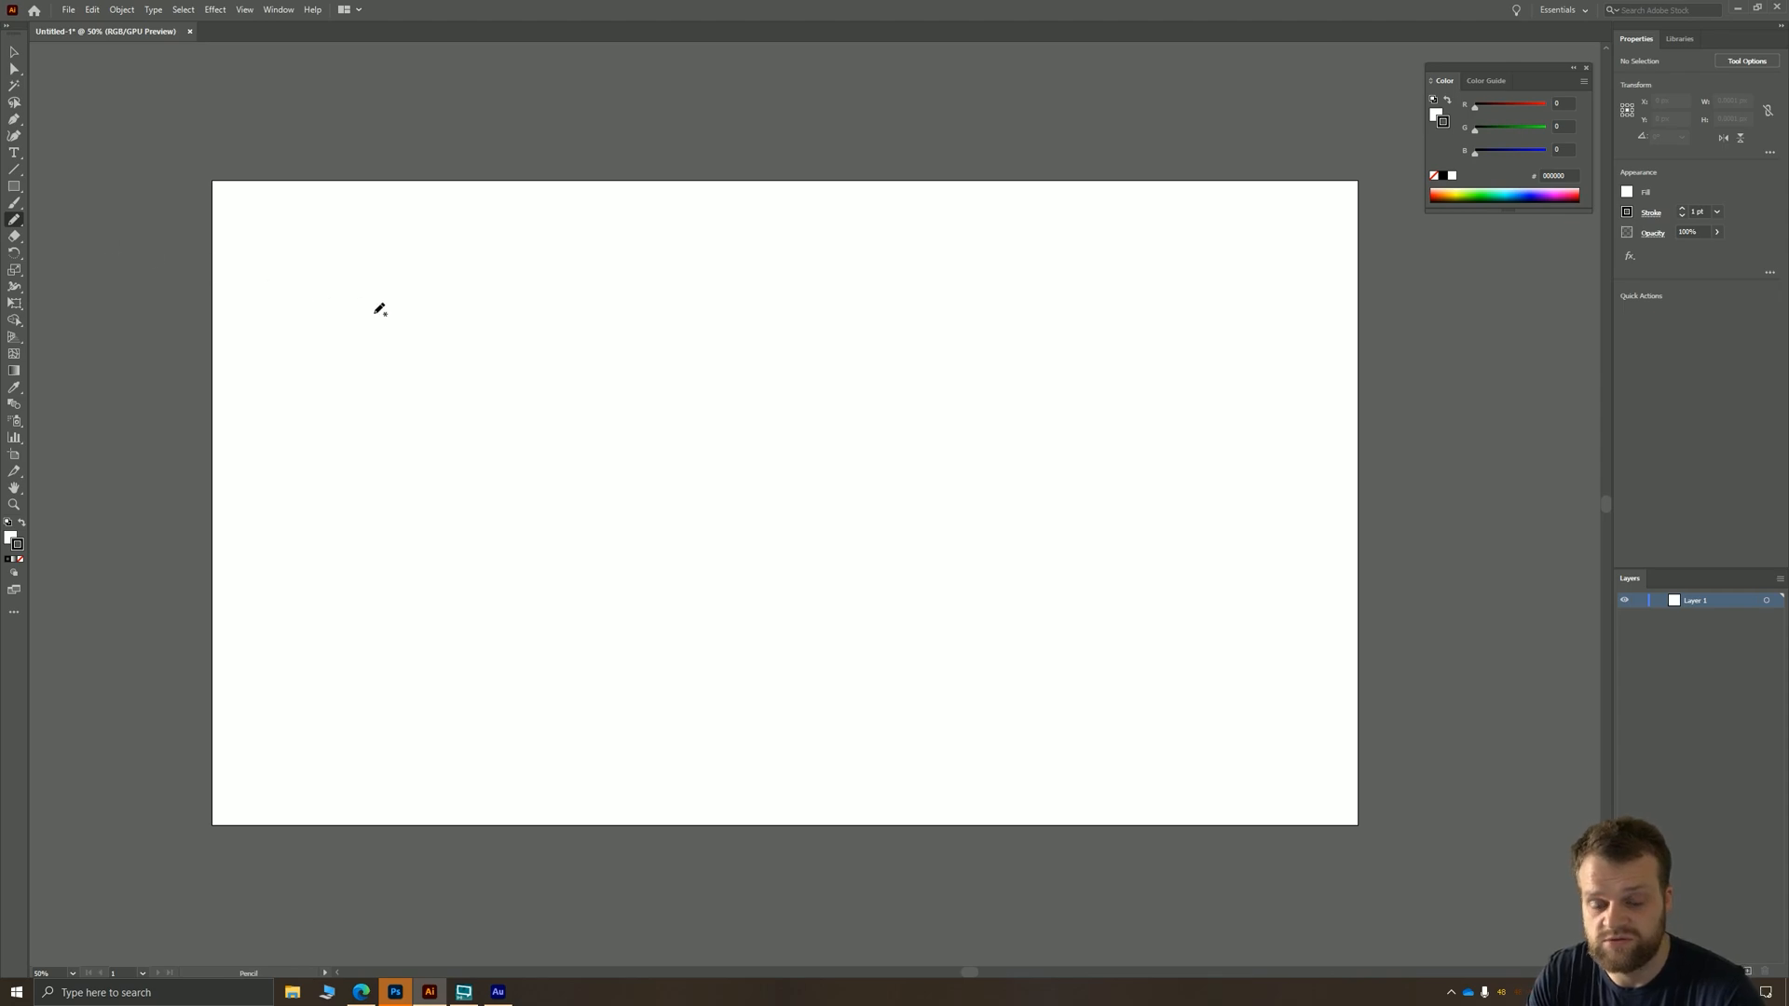
pyautogui.click(15, 220)
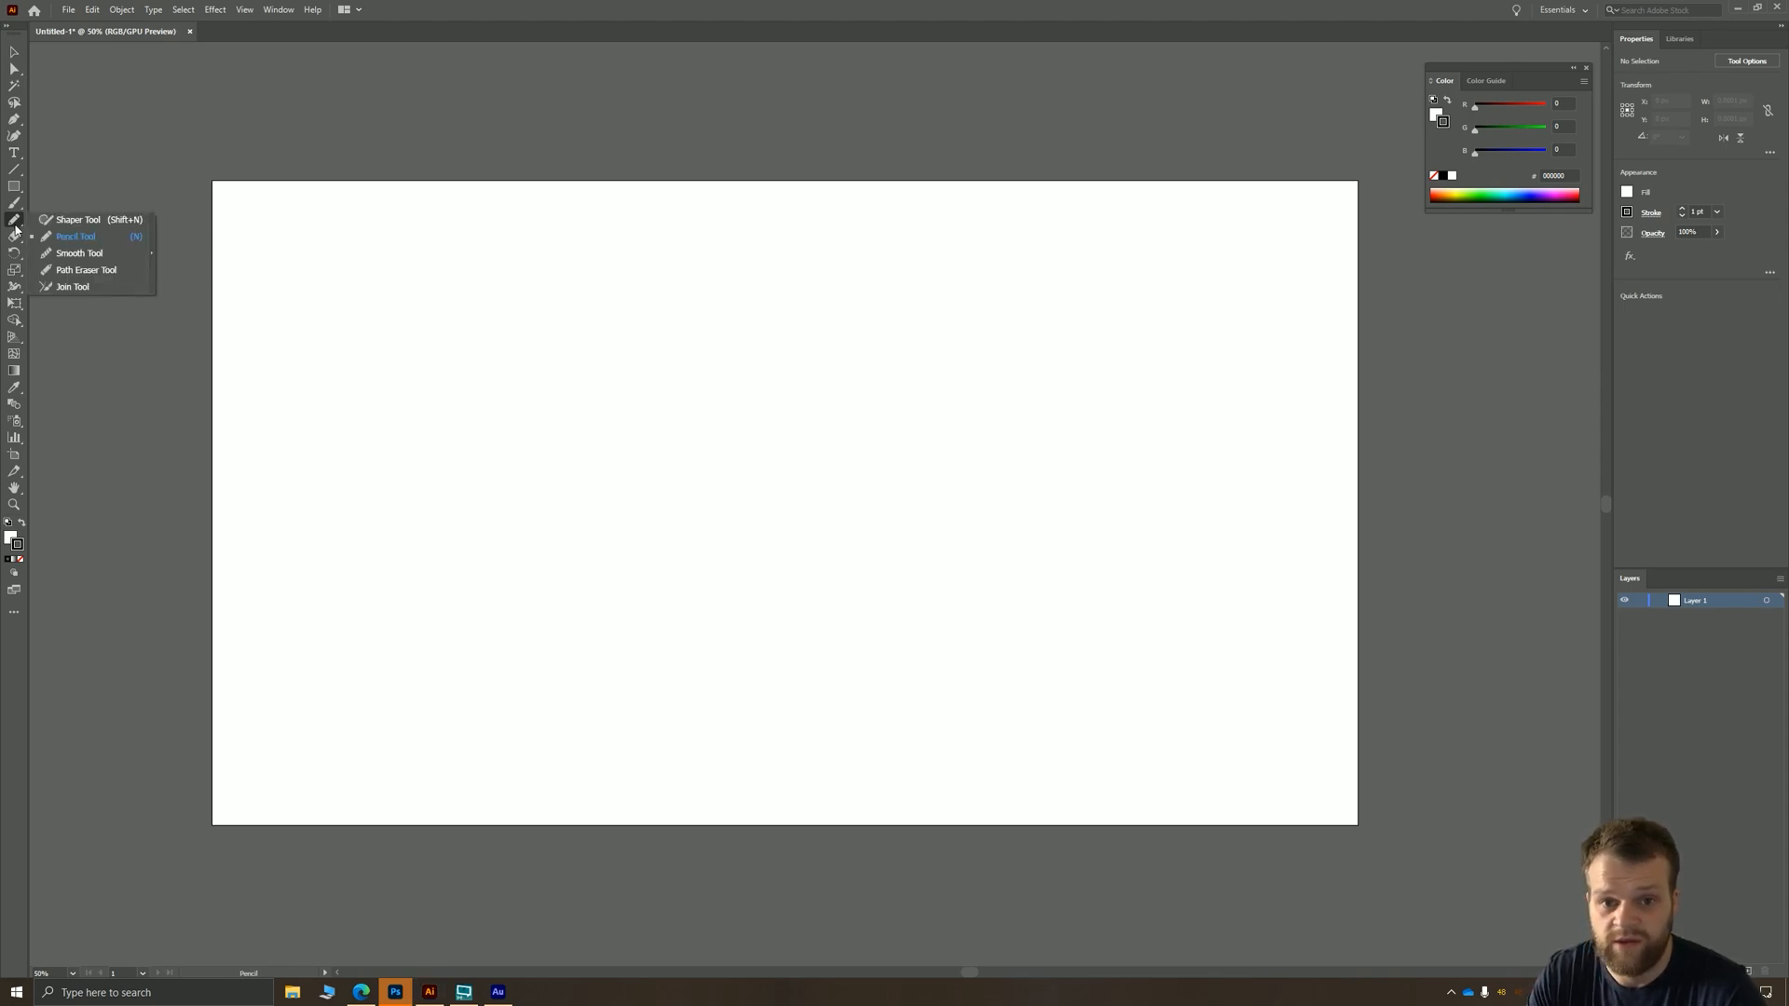
pyautogui.click(75, 236)
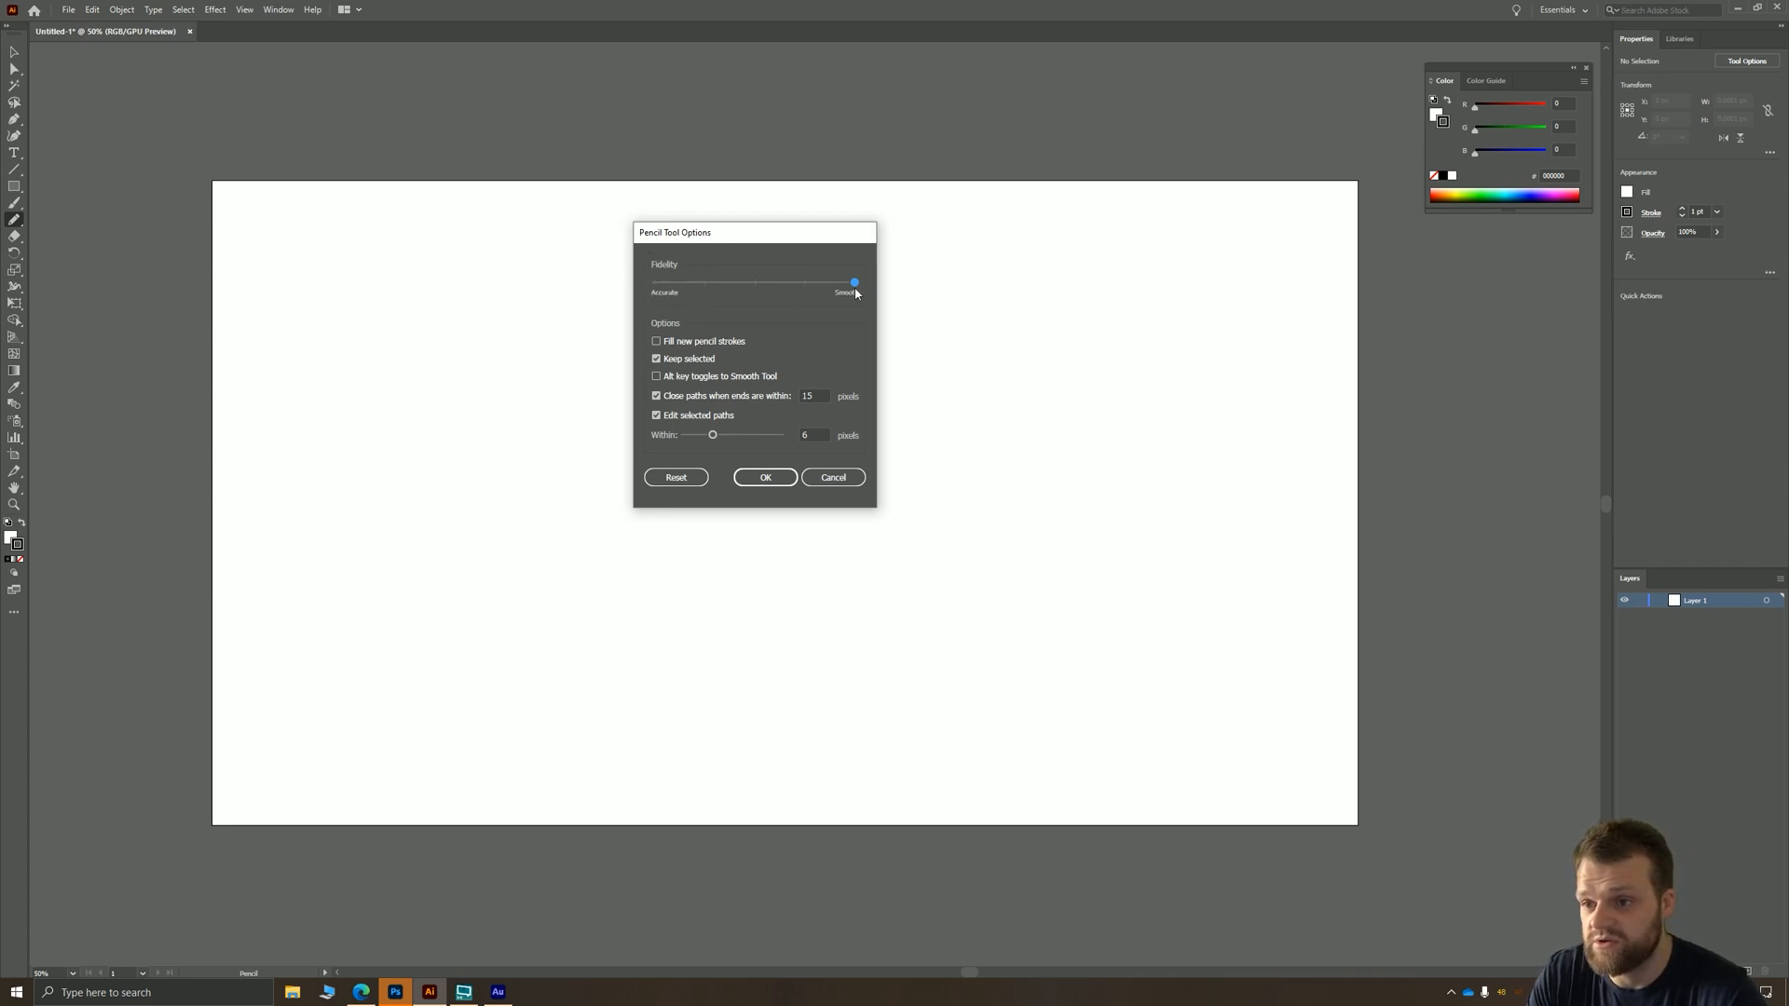
pyautogui.click(764, 477)
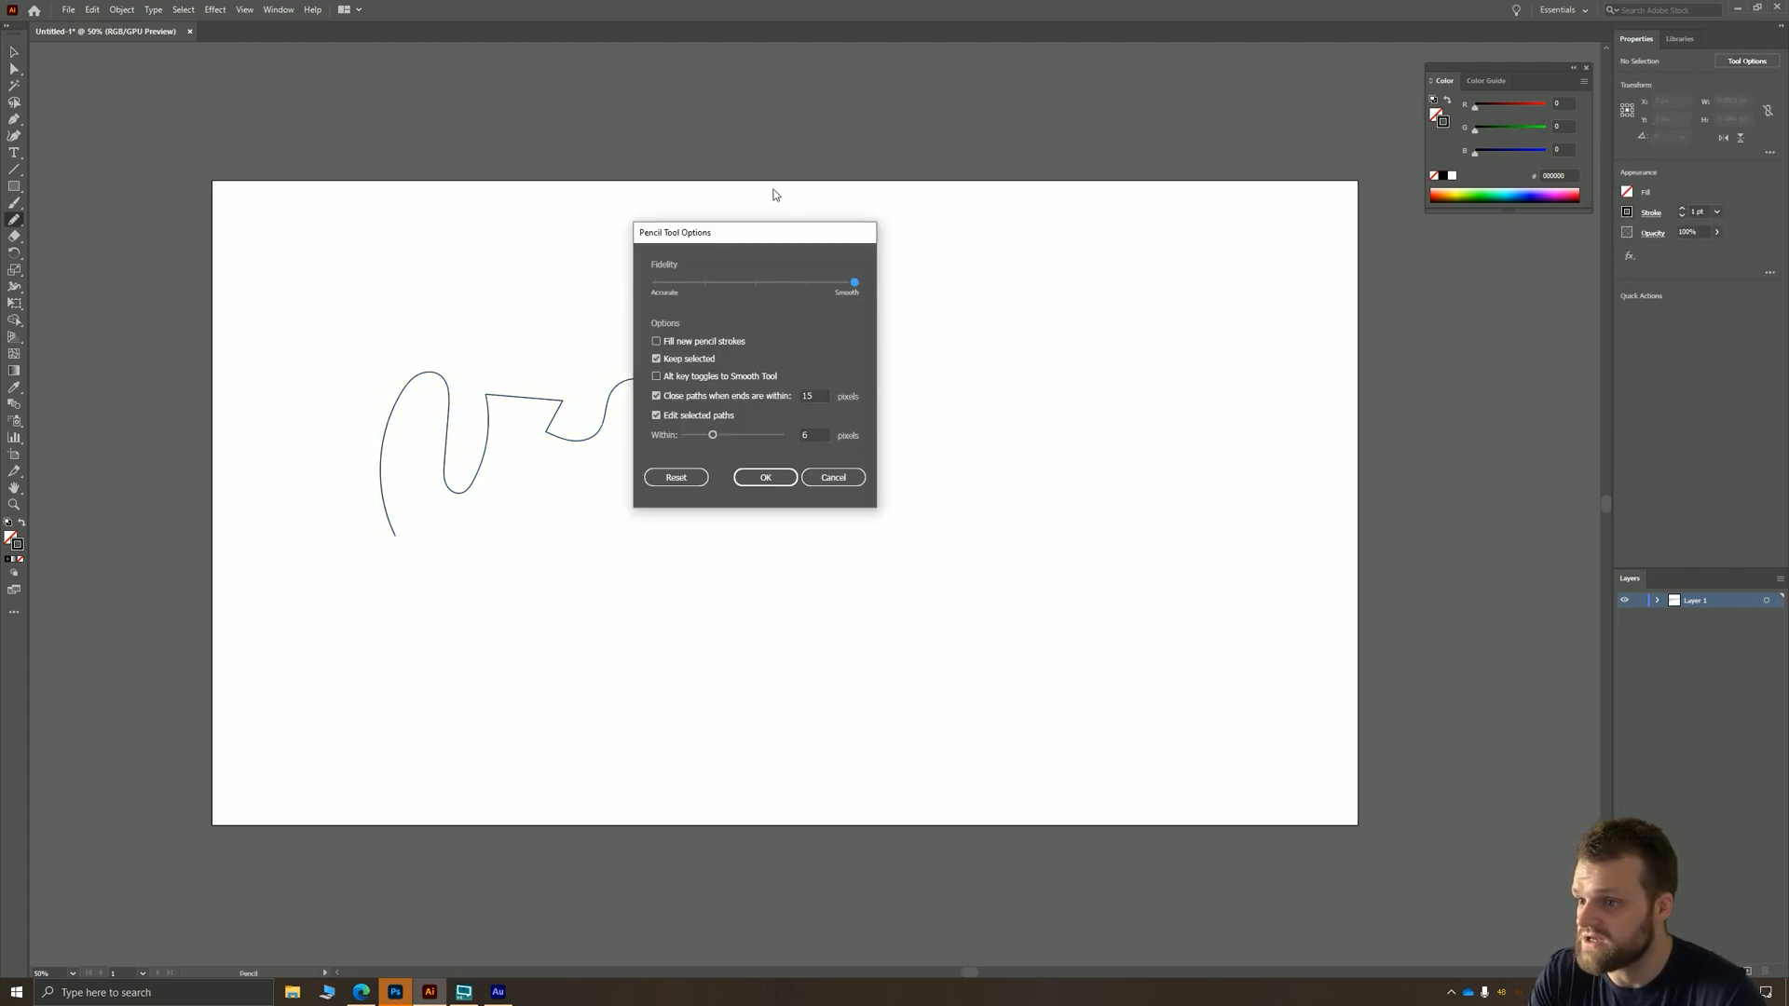
pyautogui.click(764, 477)
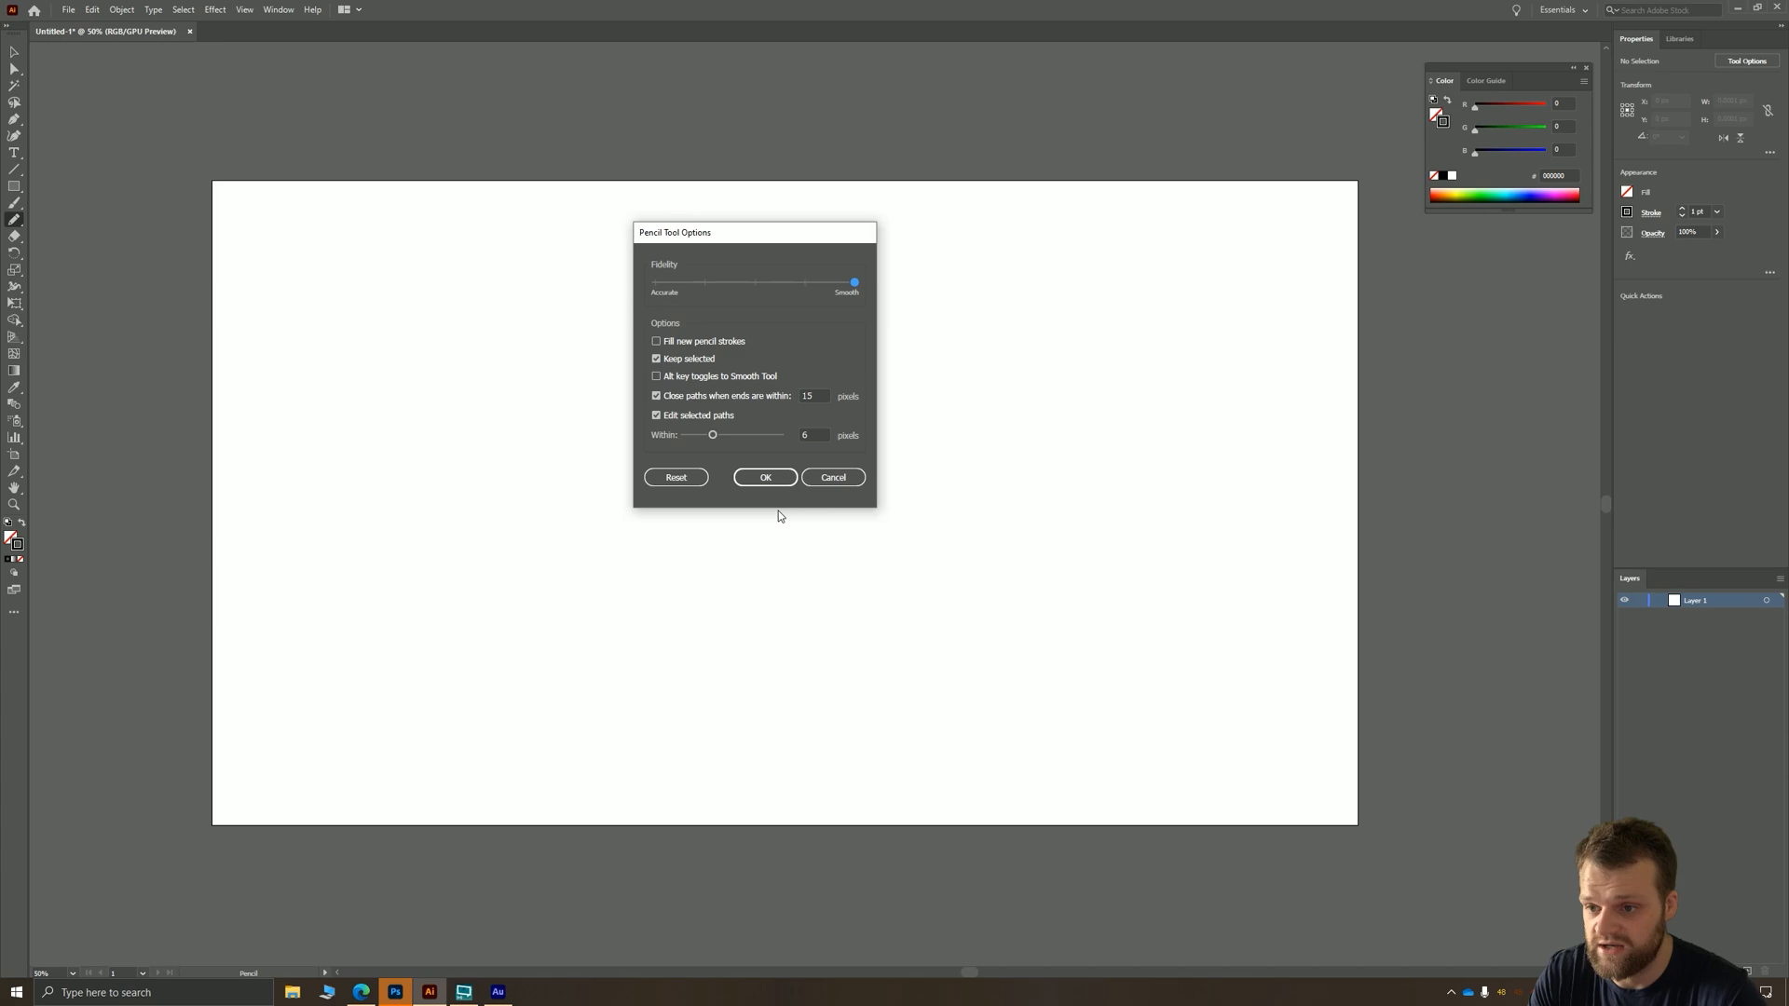
pyautogui.click(764, 477)
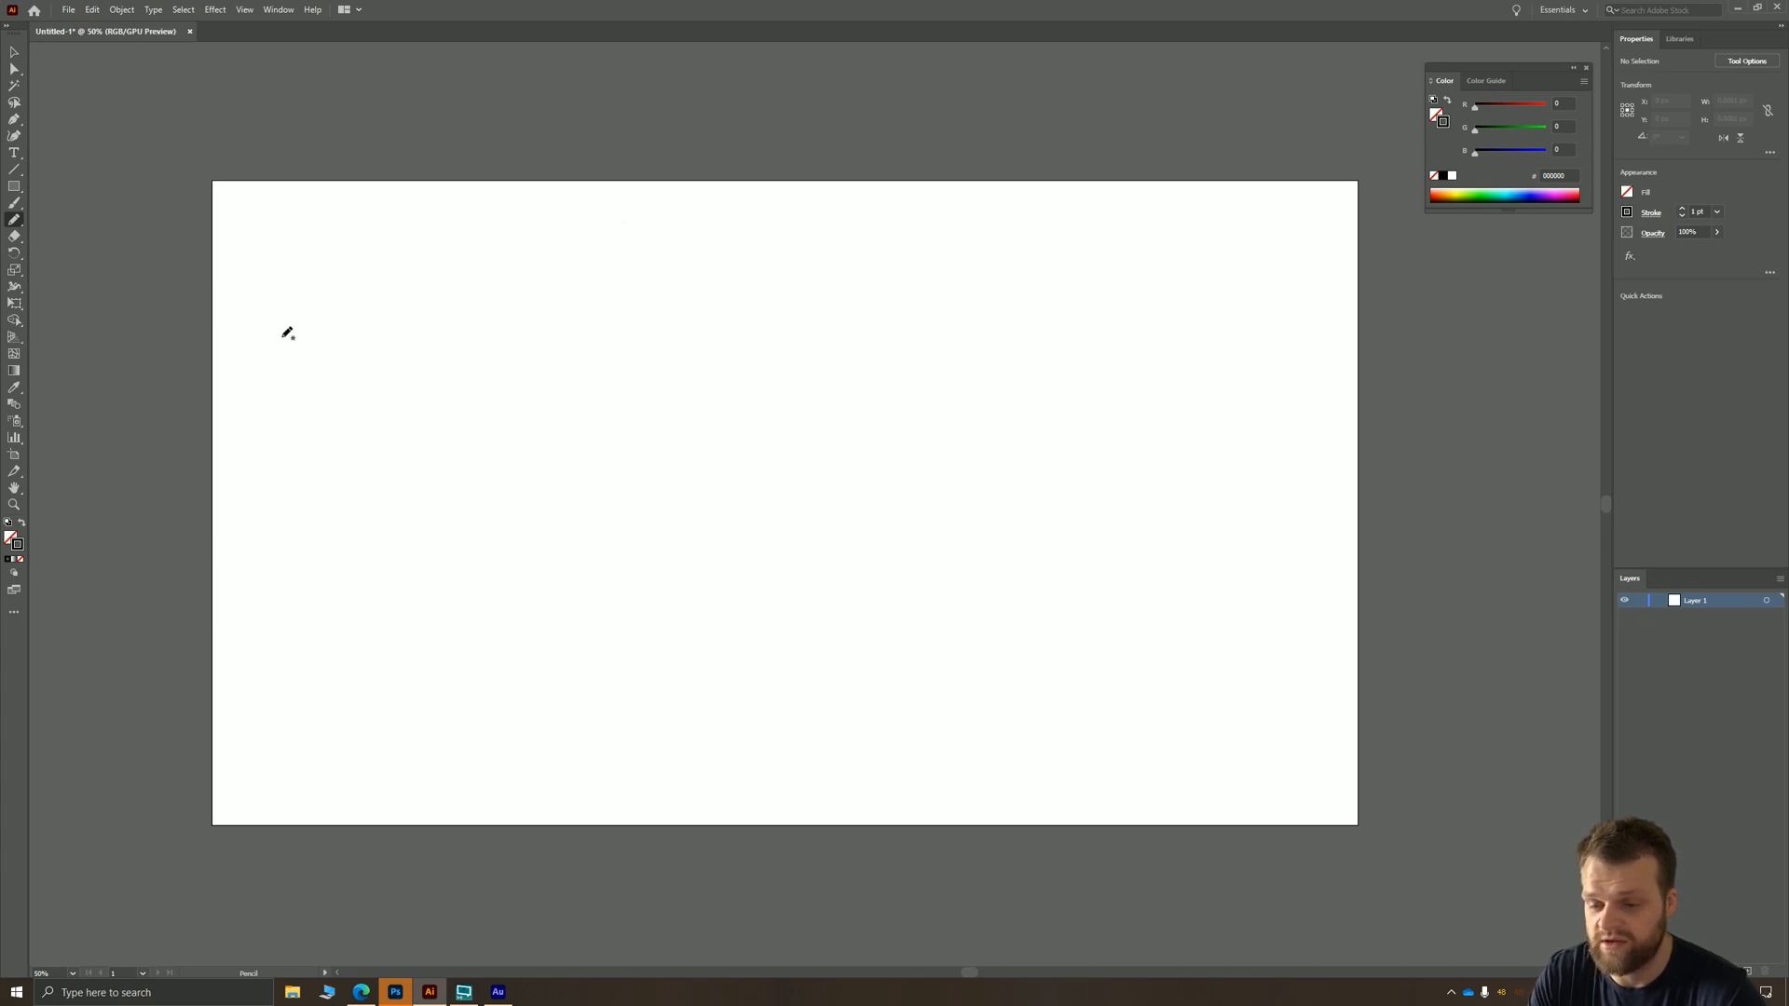
pyautogui.moveTo(499, 379)
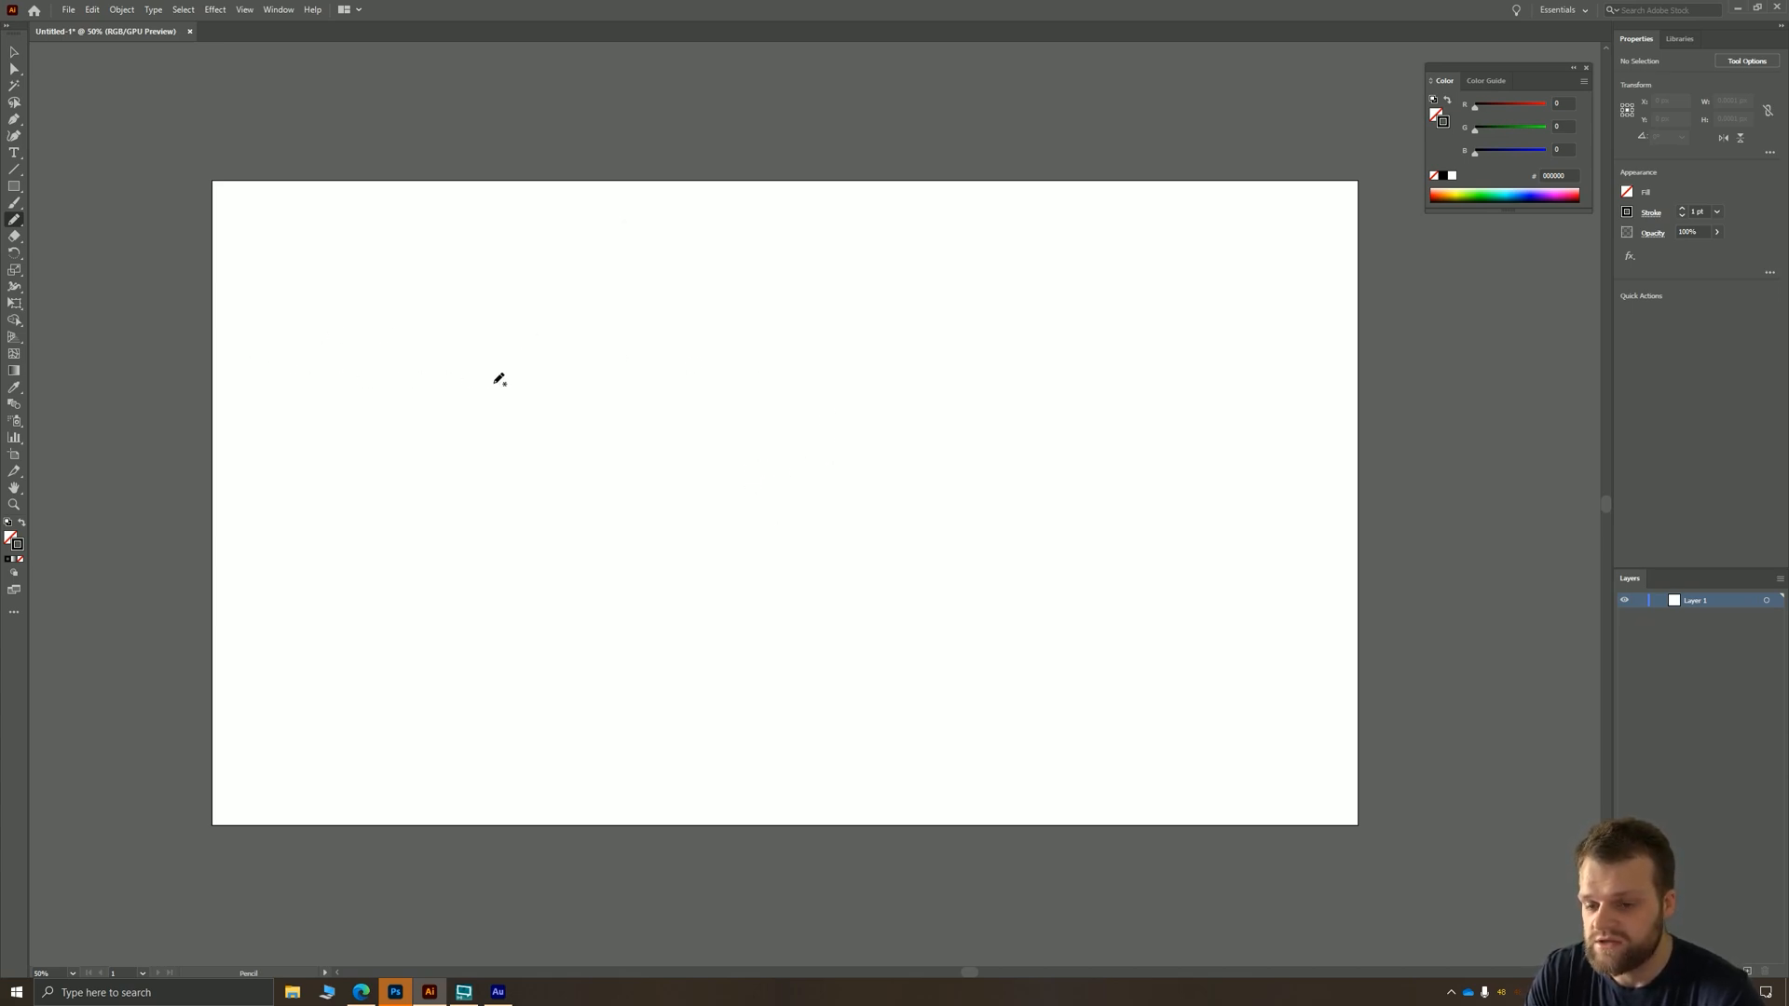
pyautogui.moveTo(188, 313)
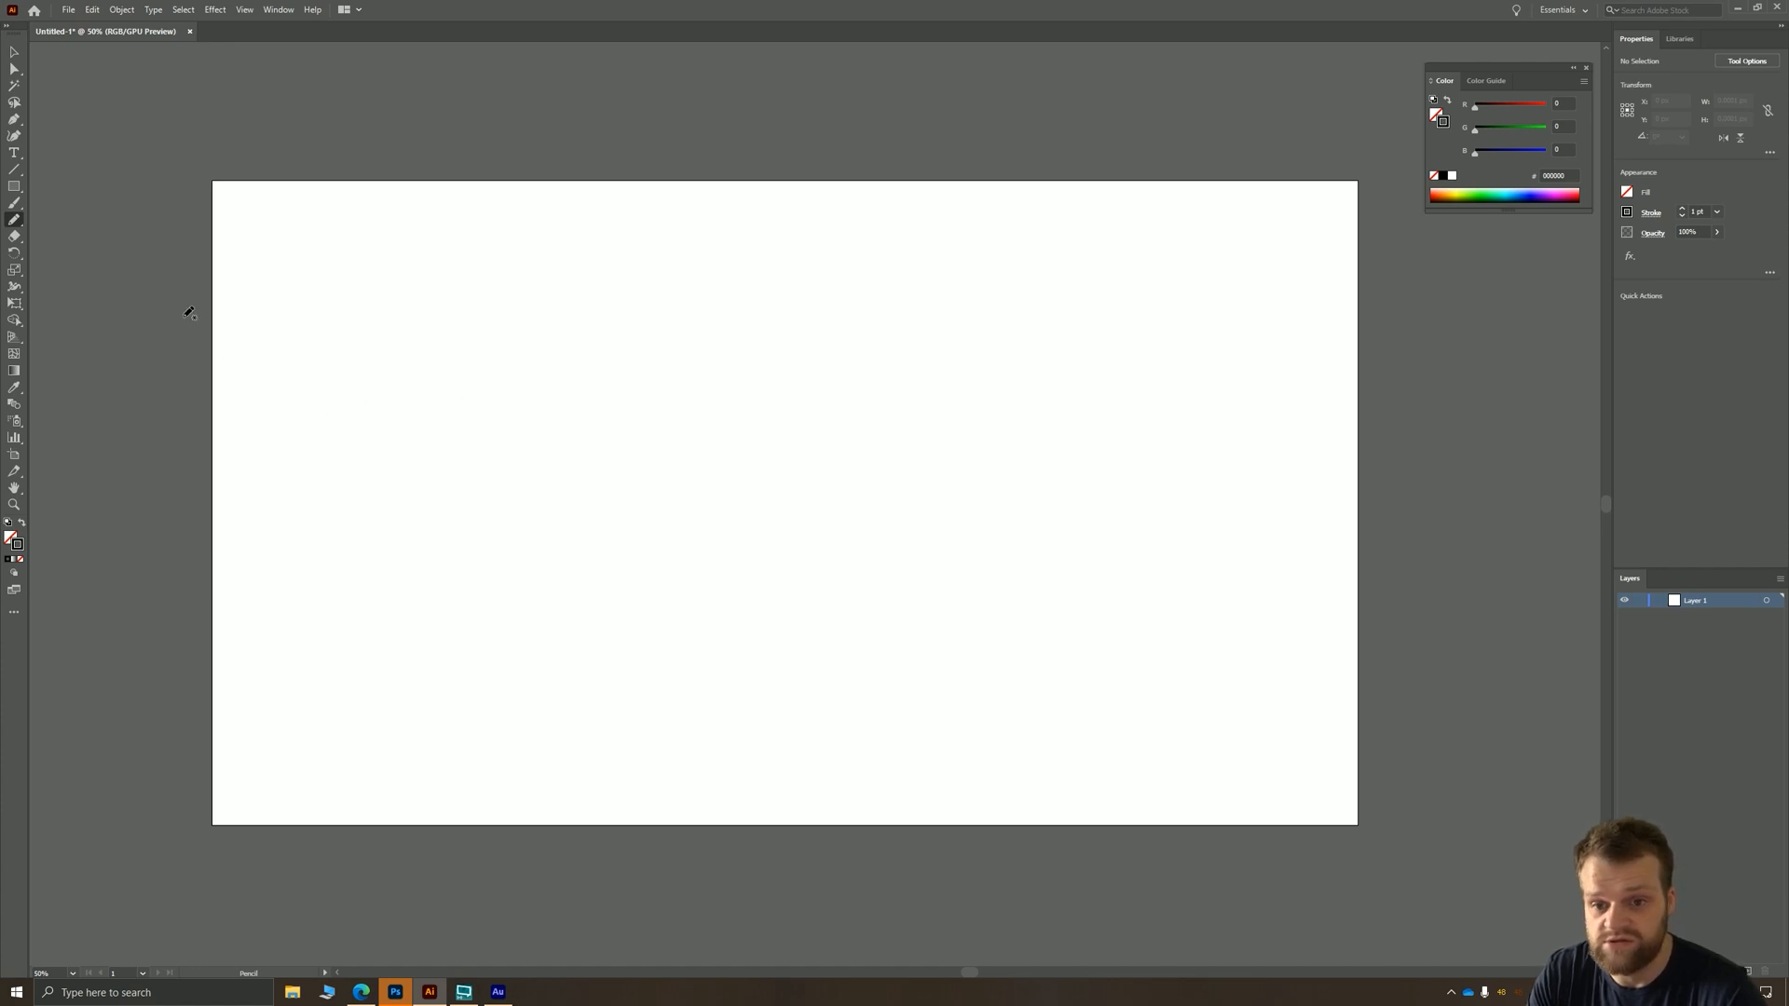
pyautogui.moveTo(182, 203)
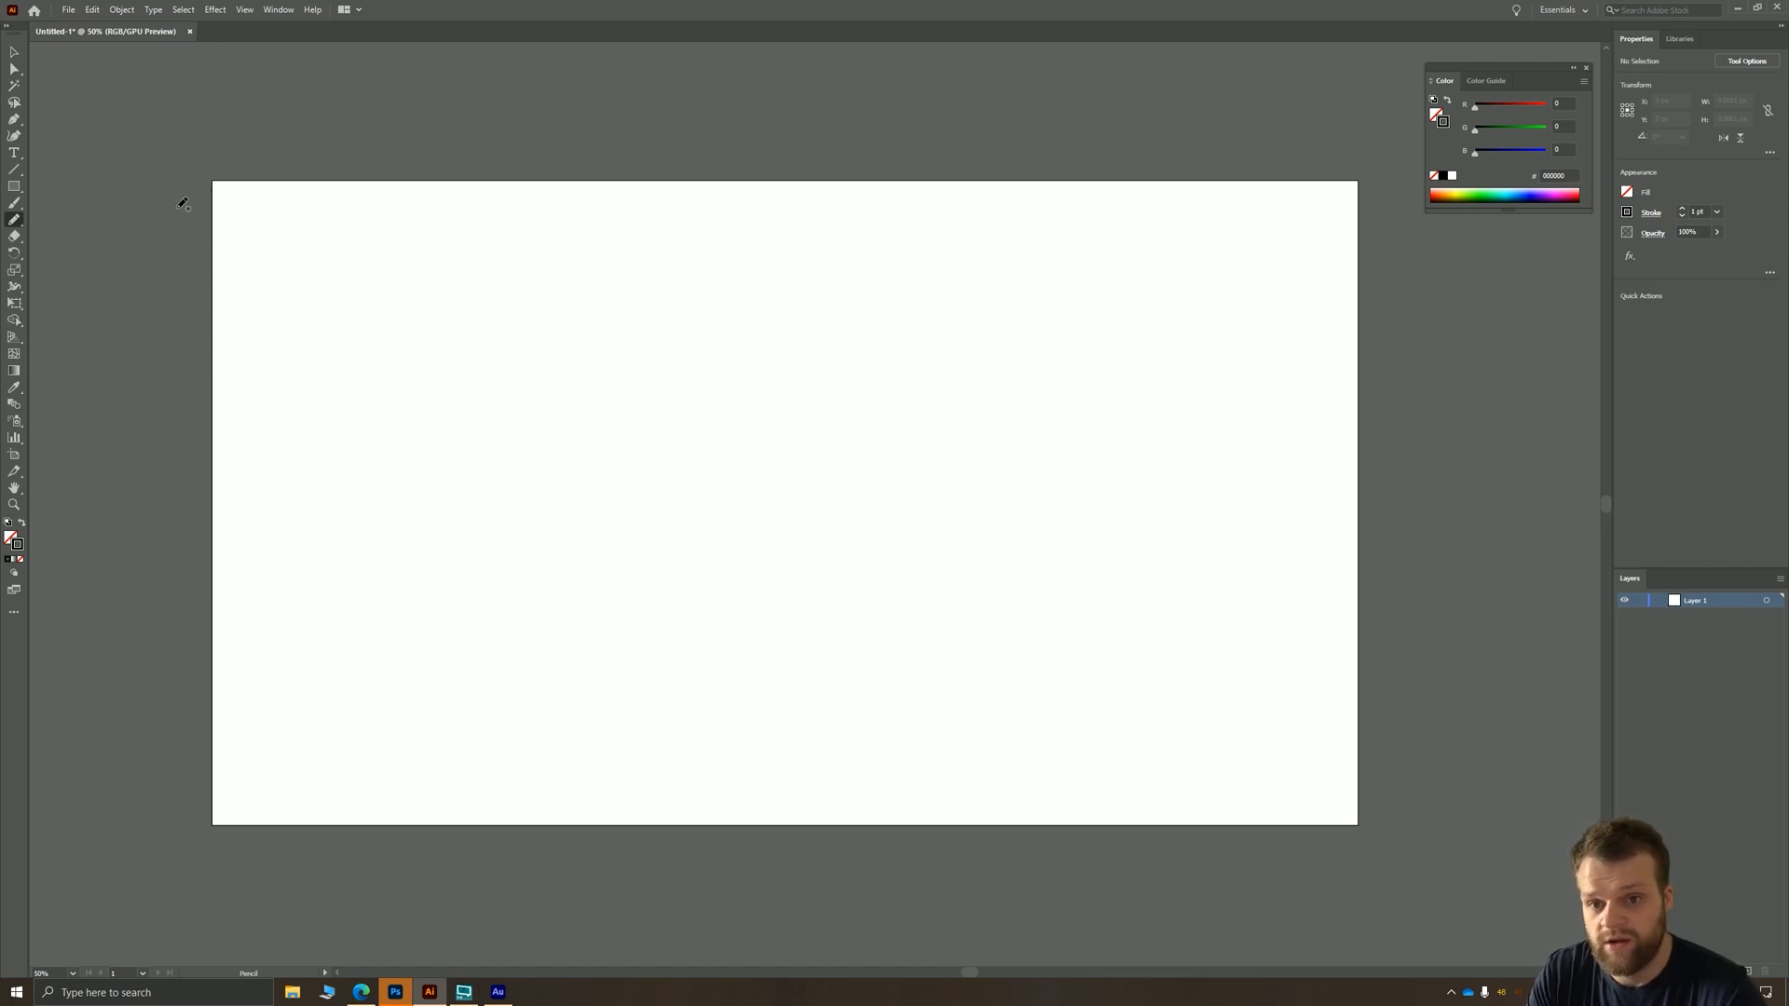
# - Draw two long wavy pencil strokes sweeping across the artboard and past its edges
pyautogui.moveTo(172, 143); pyautogui.dragTo(1152, 581)
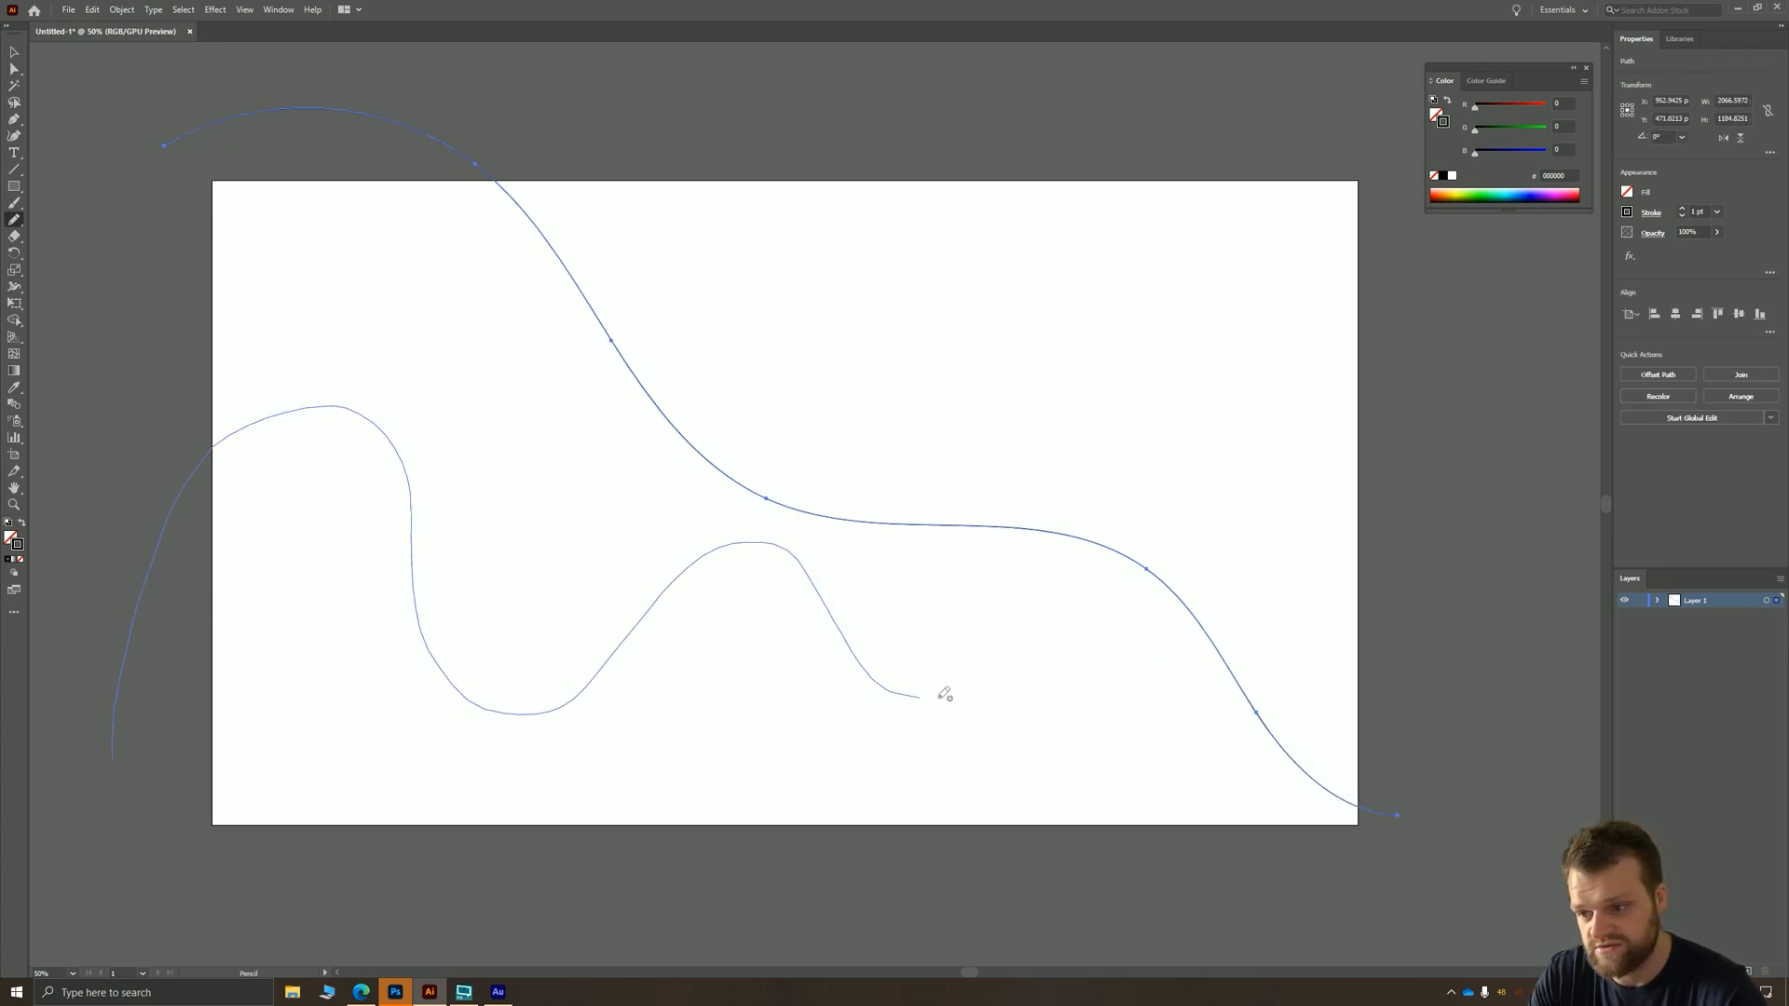
pyautogui.moveTo(913, 696); pyautogui.dragTo(1426, 787)
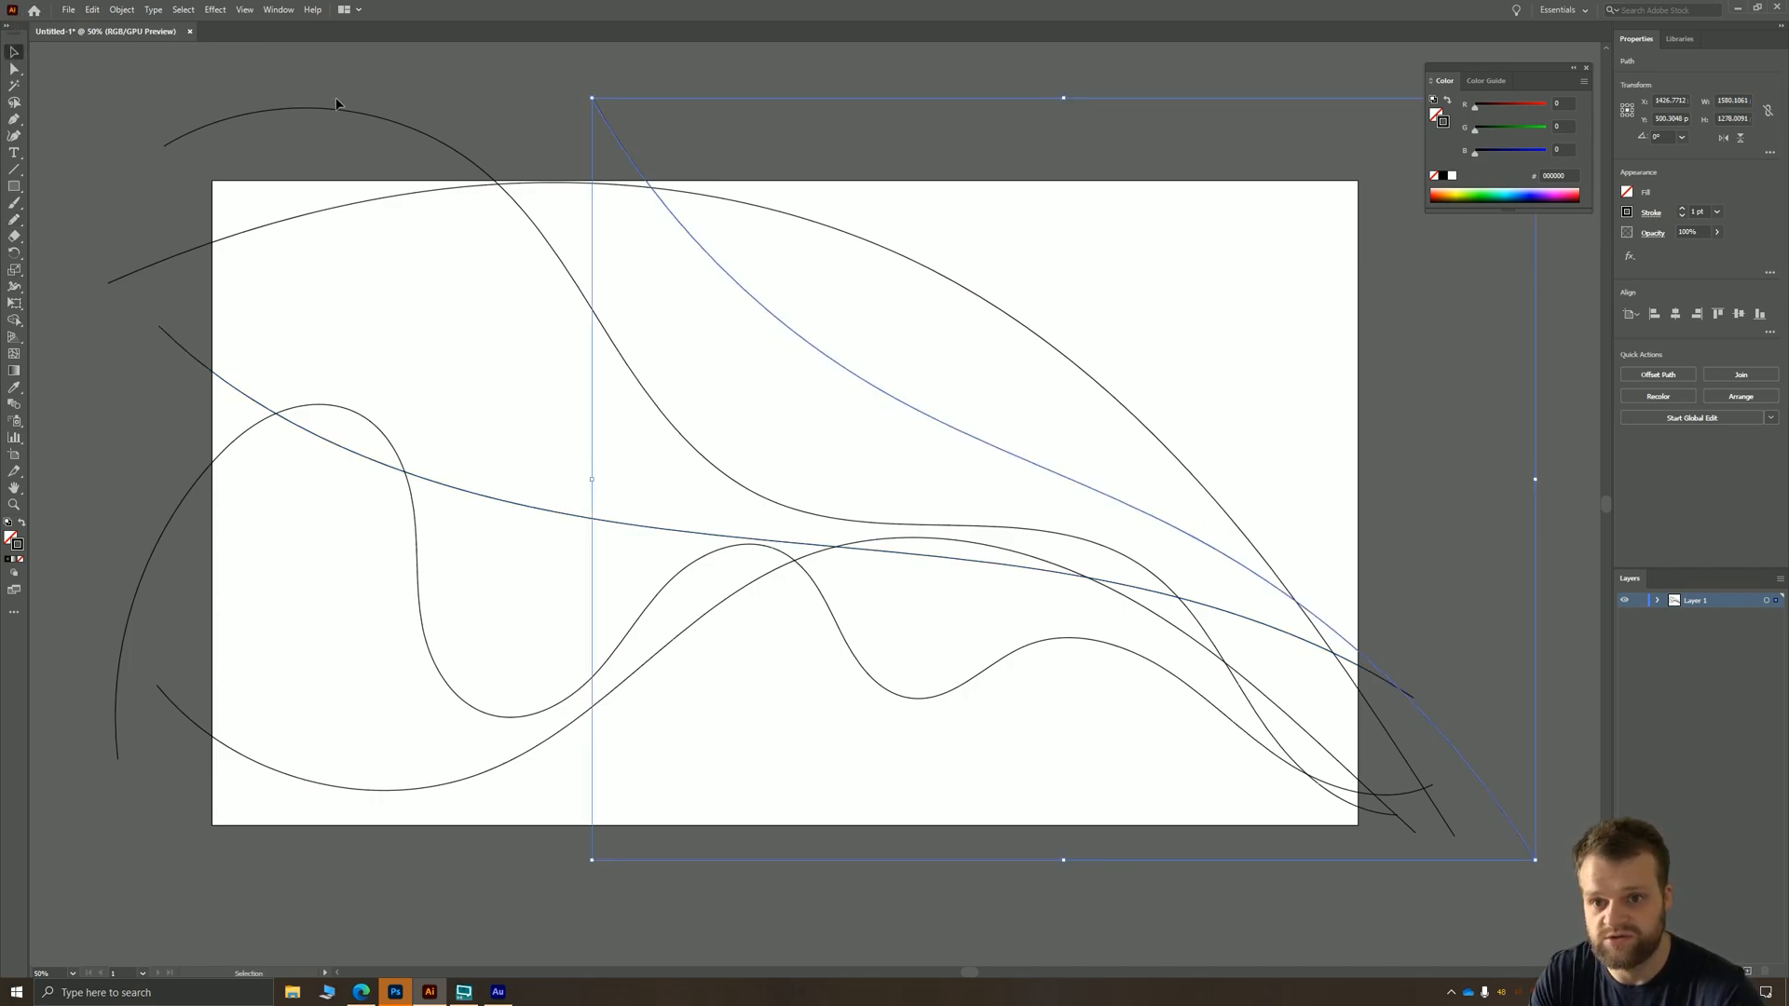
# - Reshape and remove the stray angular path, then pick red as the stroke colour
pyautogui.click(798, 913)
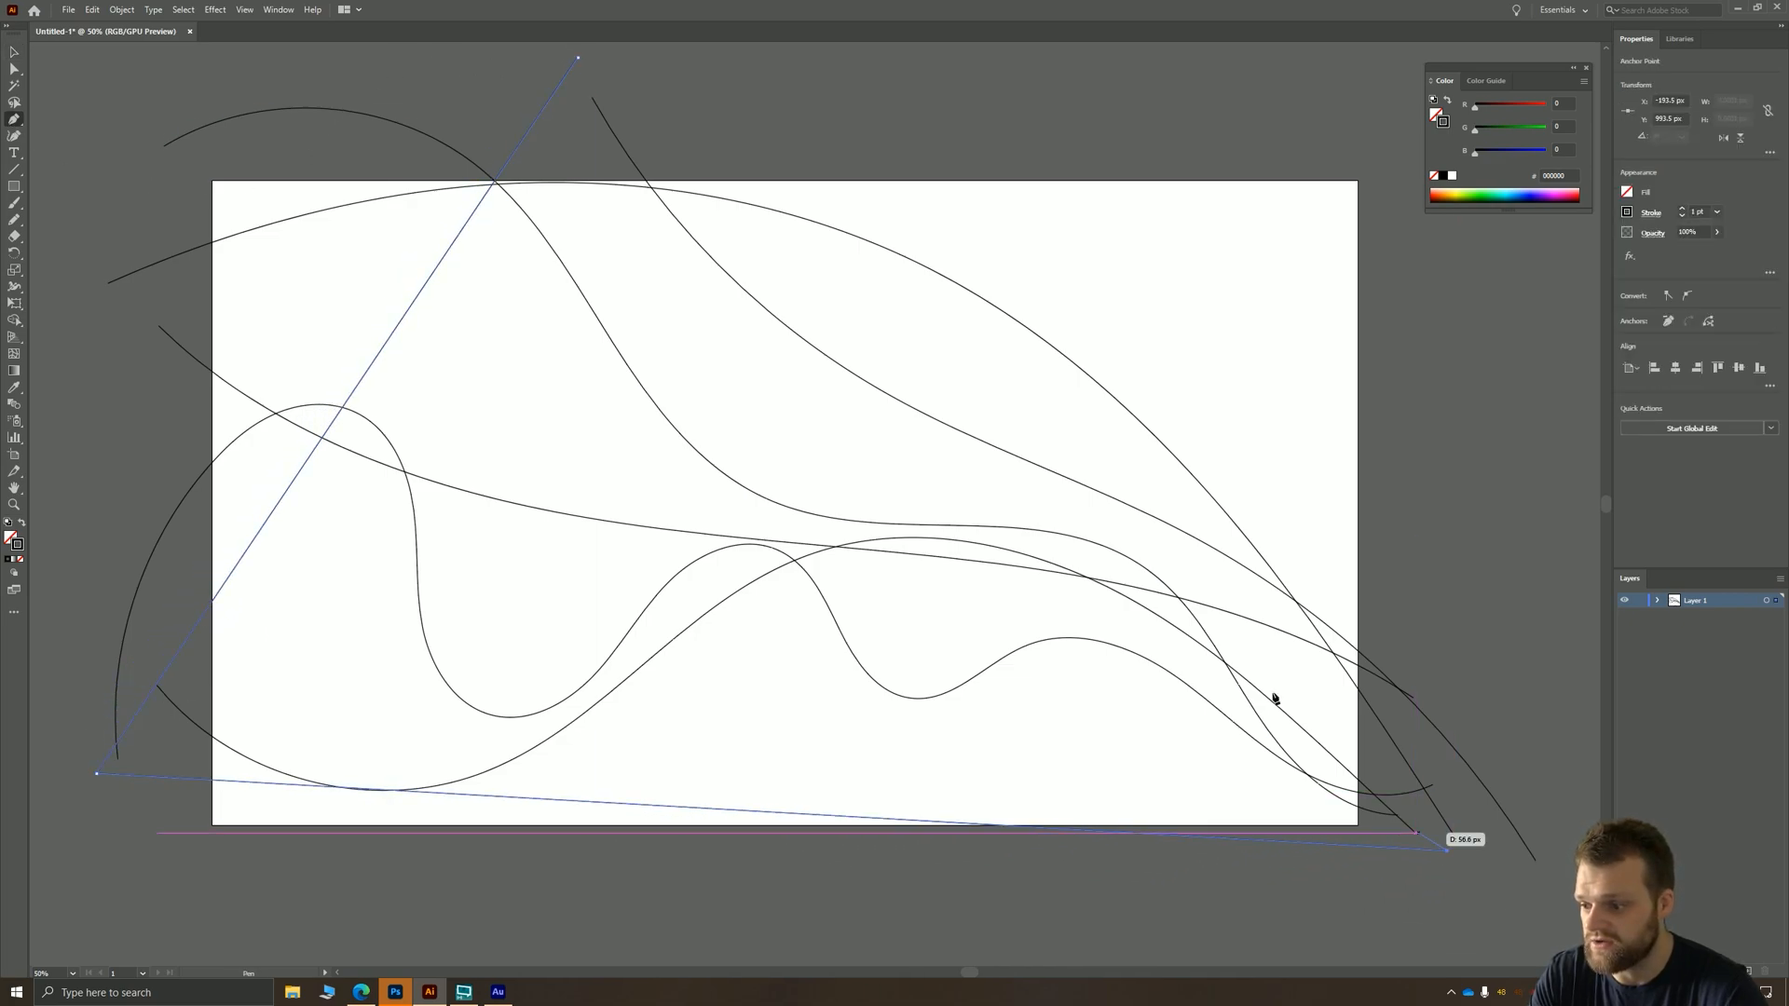
pyautogui.moveTo(1274, 698); pyautogui.dragTo(1449, 850)
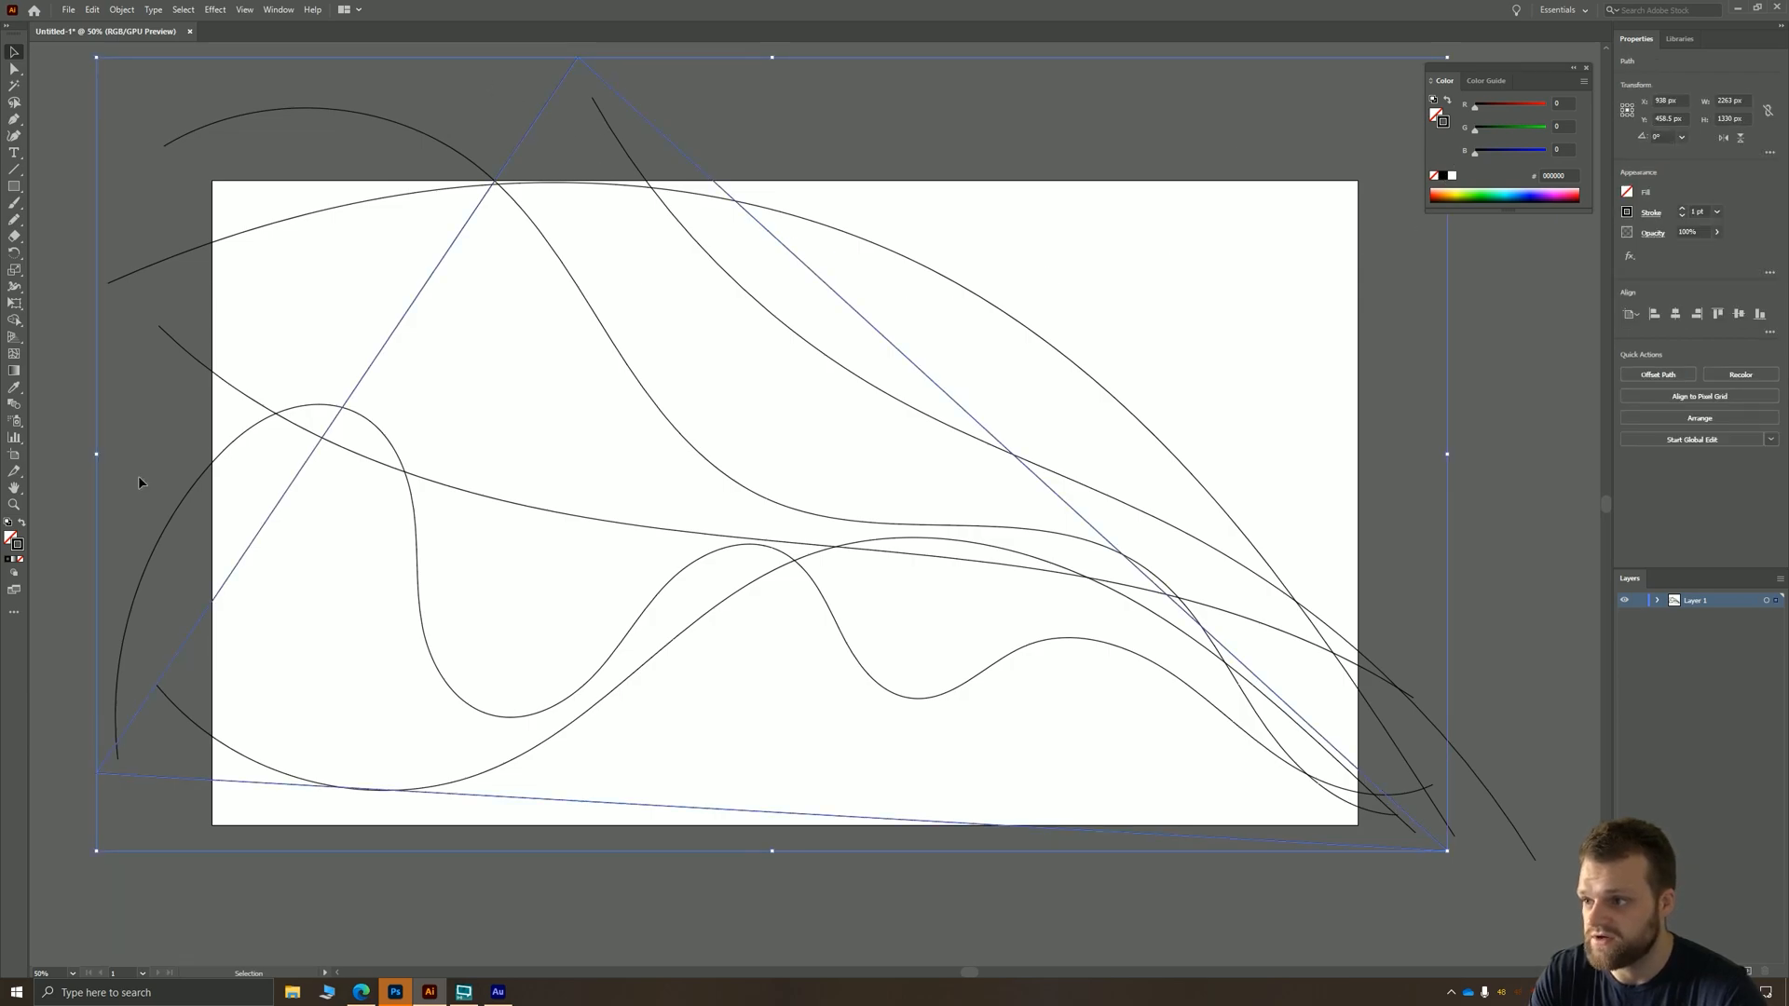
pyautogui.click(1435, 109)
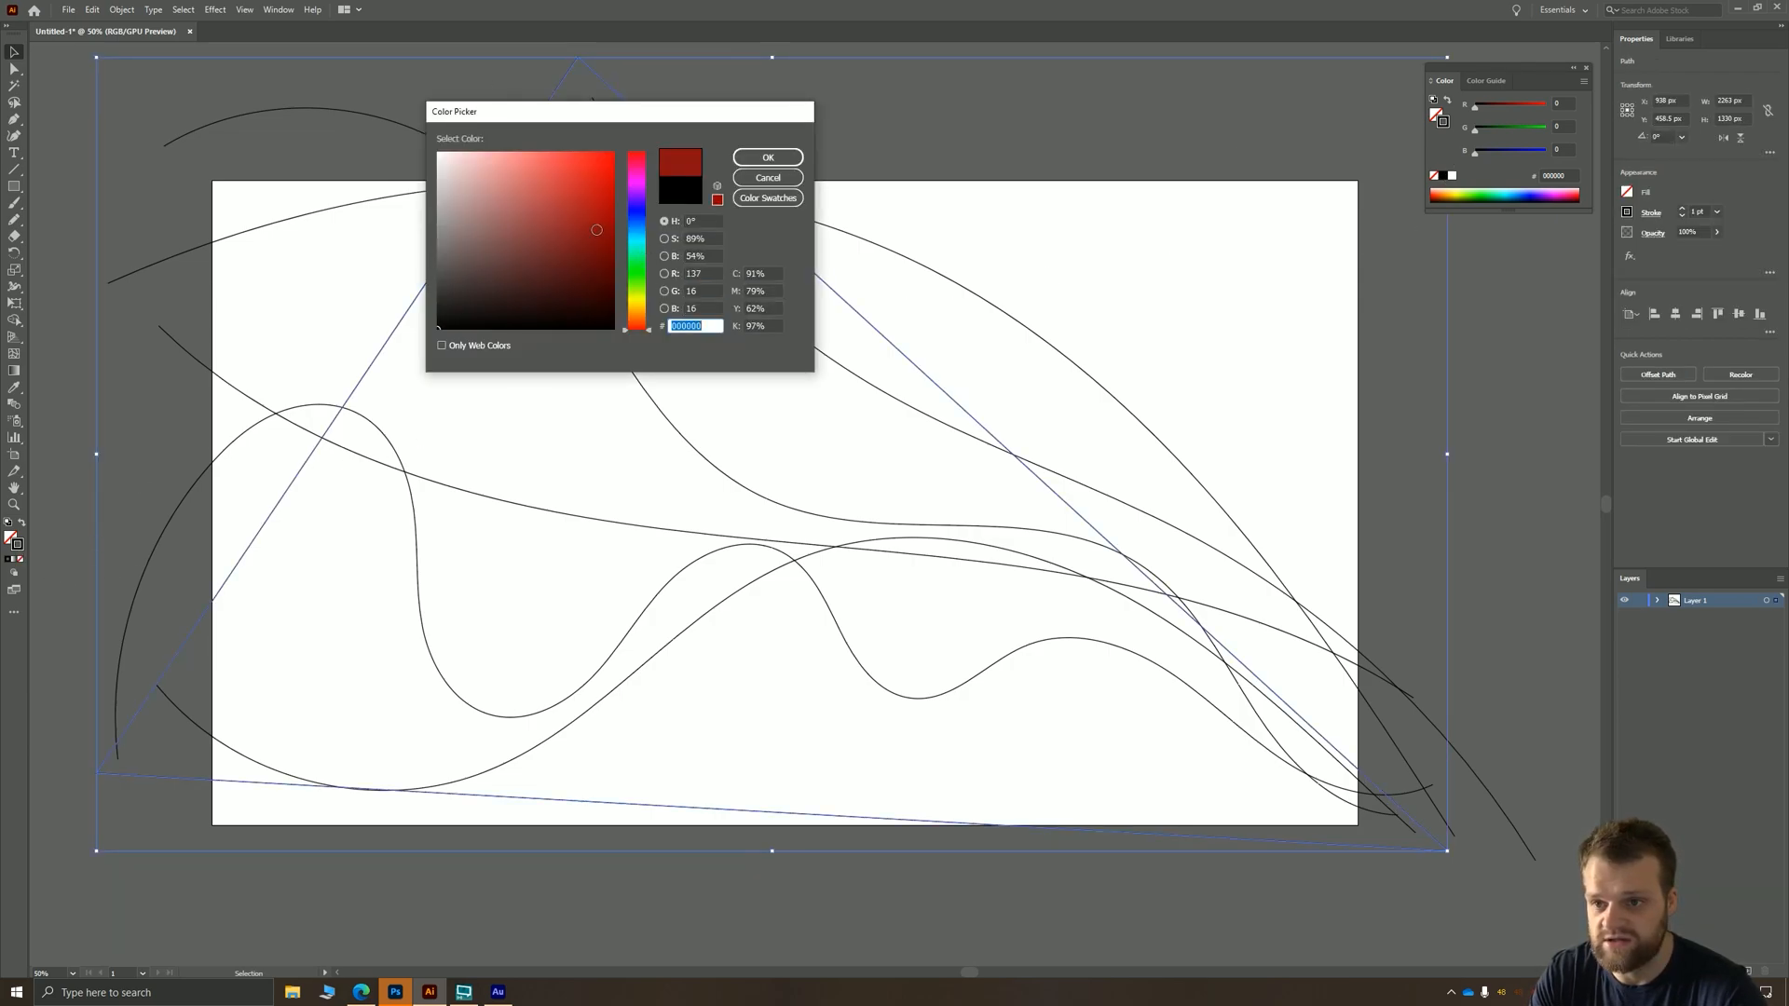
pyautogui.click(767, 157)
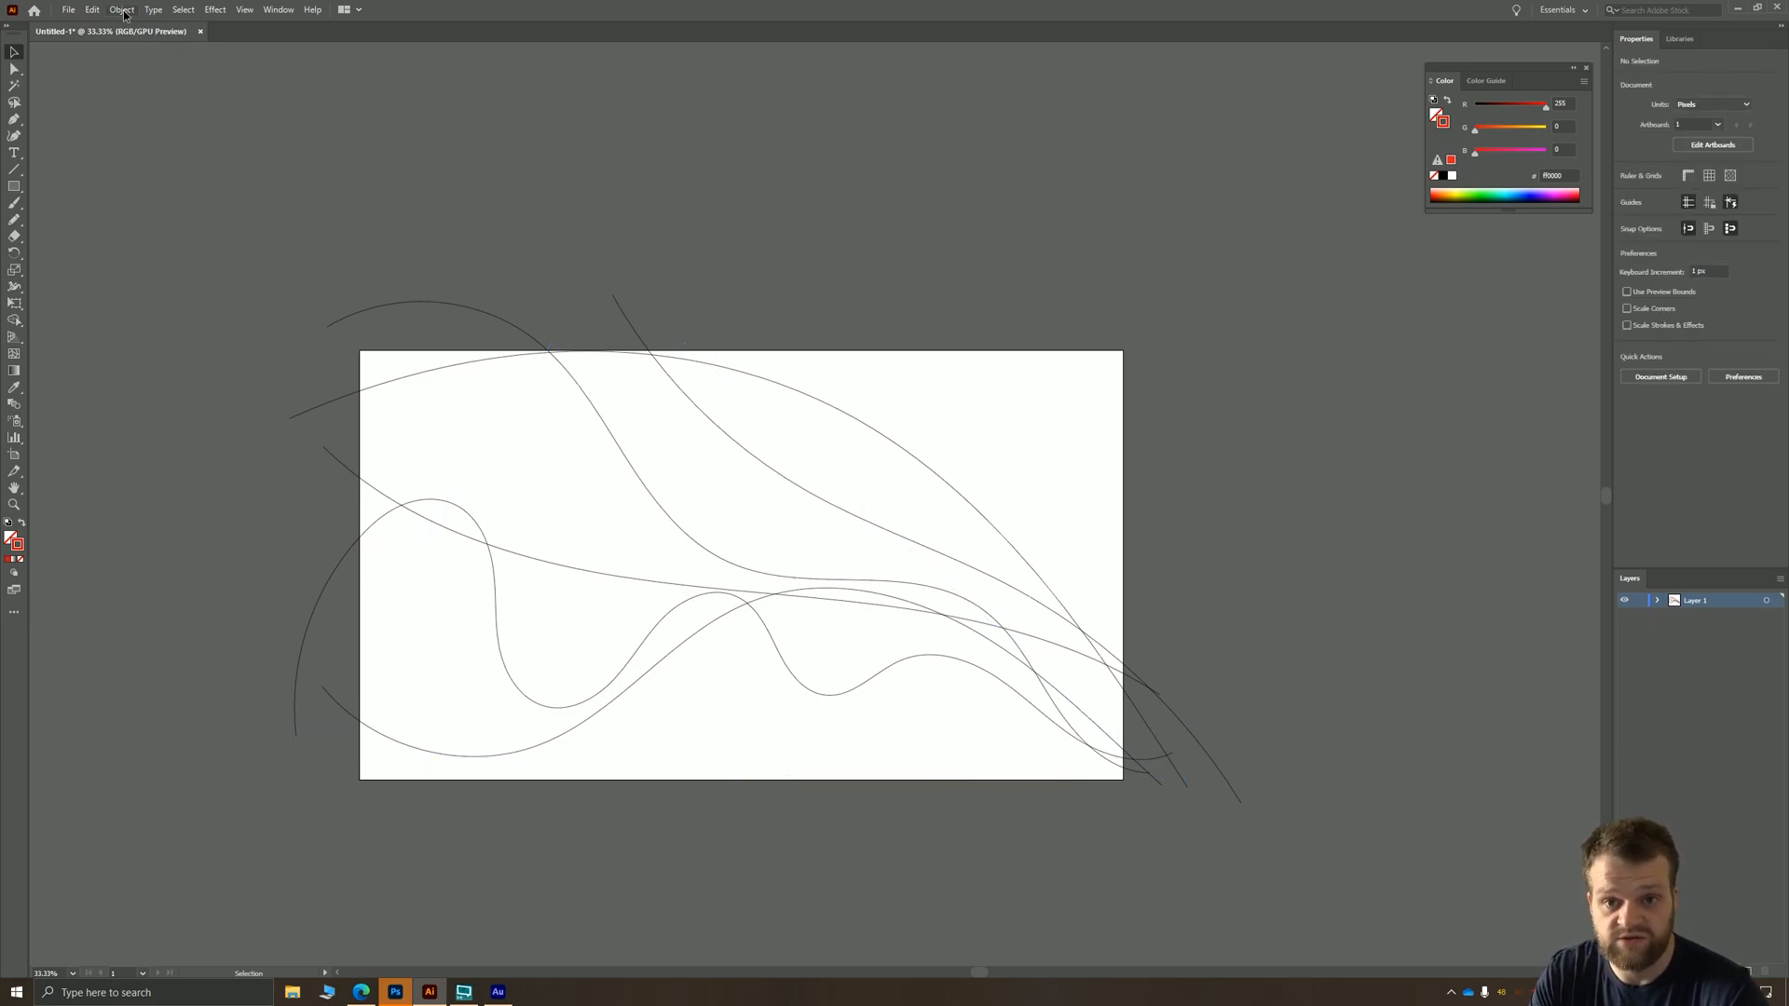
# - In Blend Options, set Spacing to Specified Steps with a value of 32
pyautogui.click(121, 9)
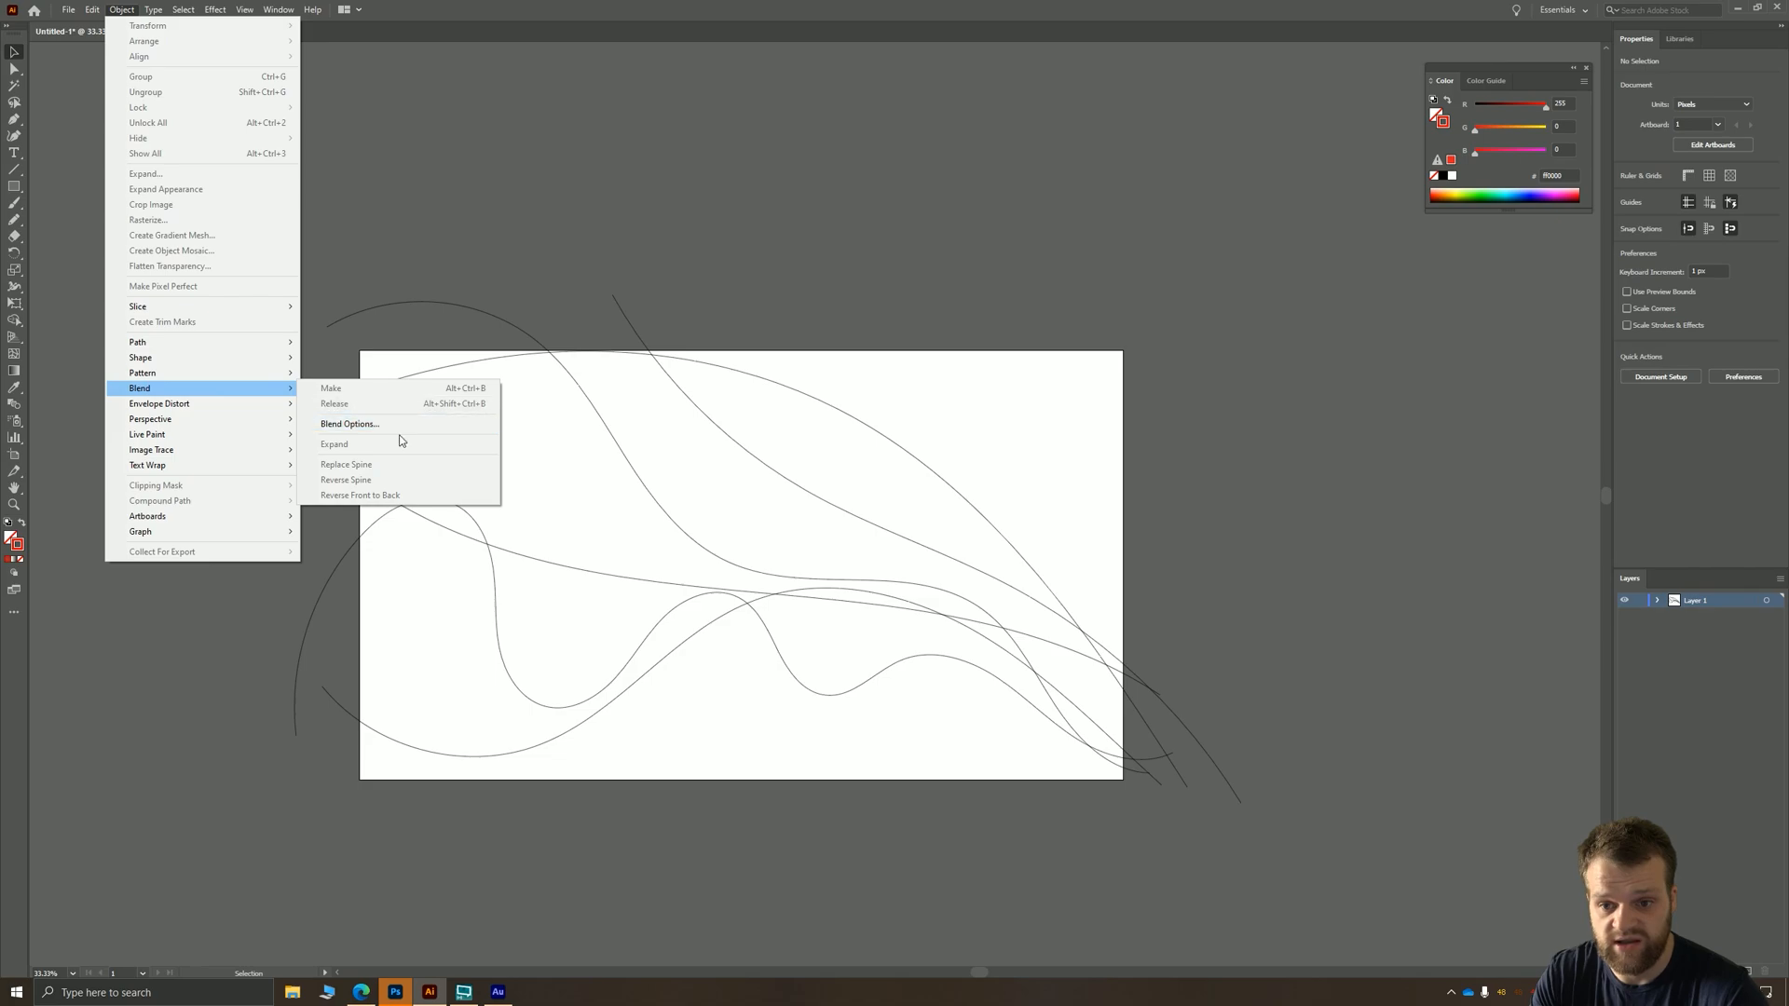
pyautogui.click(349, 423)
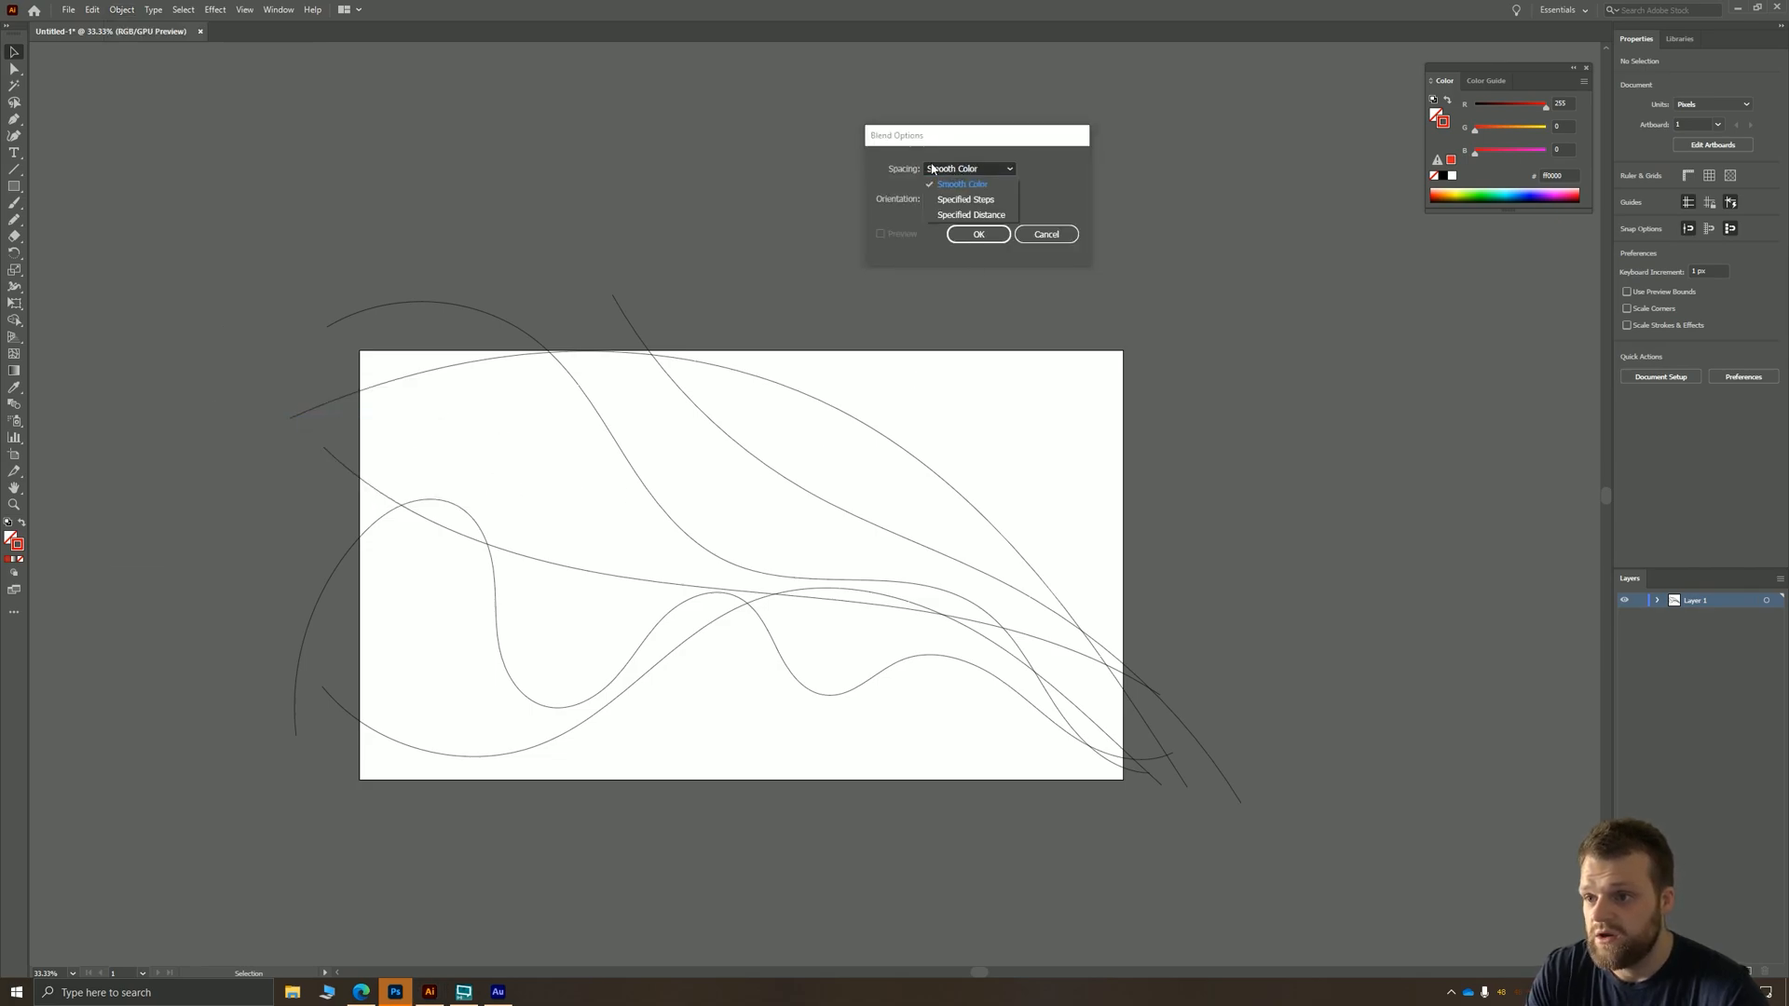
pyautogui.click(964, 199)
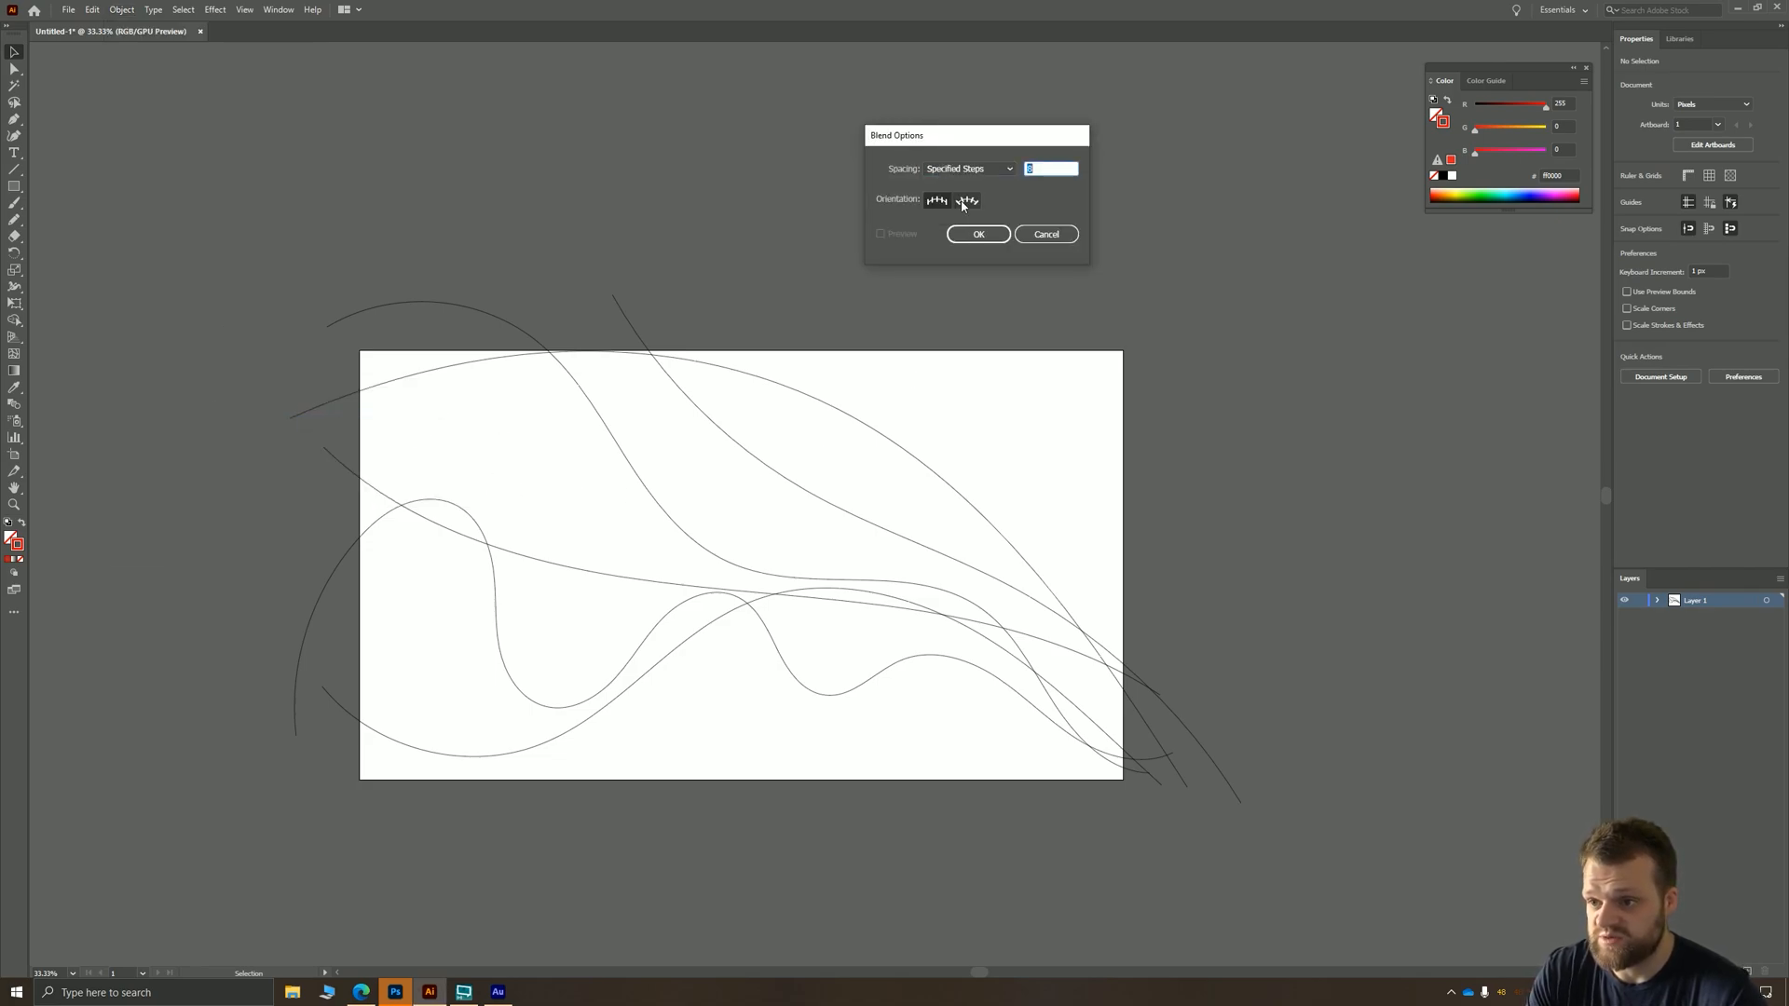
pyautogui.click(965, 200)
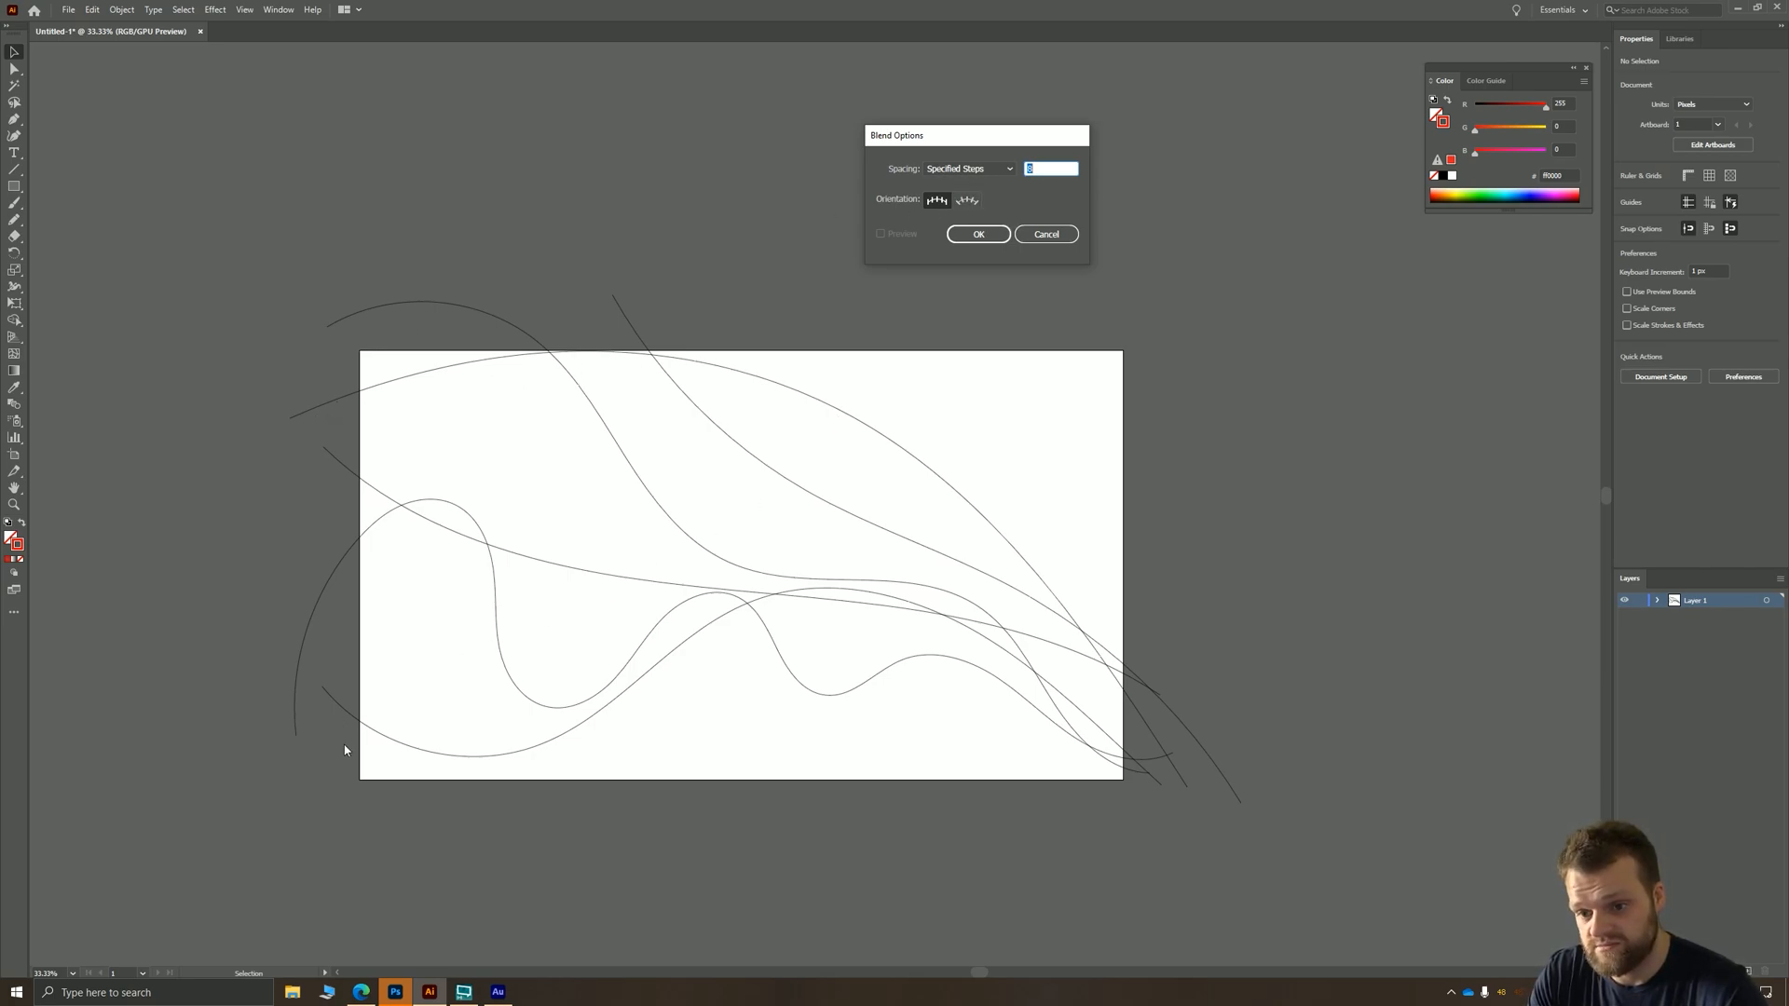
pyautogui.moveTo(842, 598)
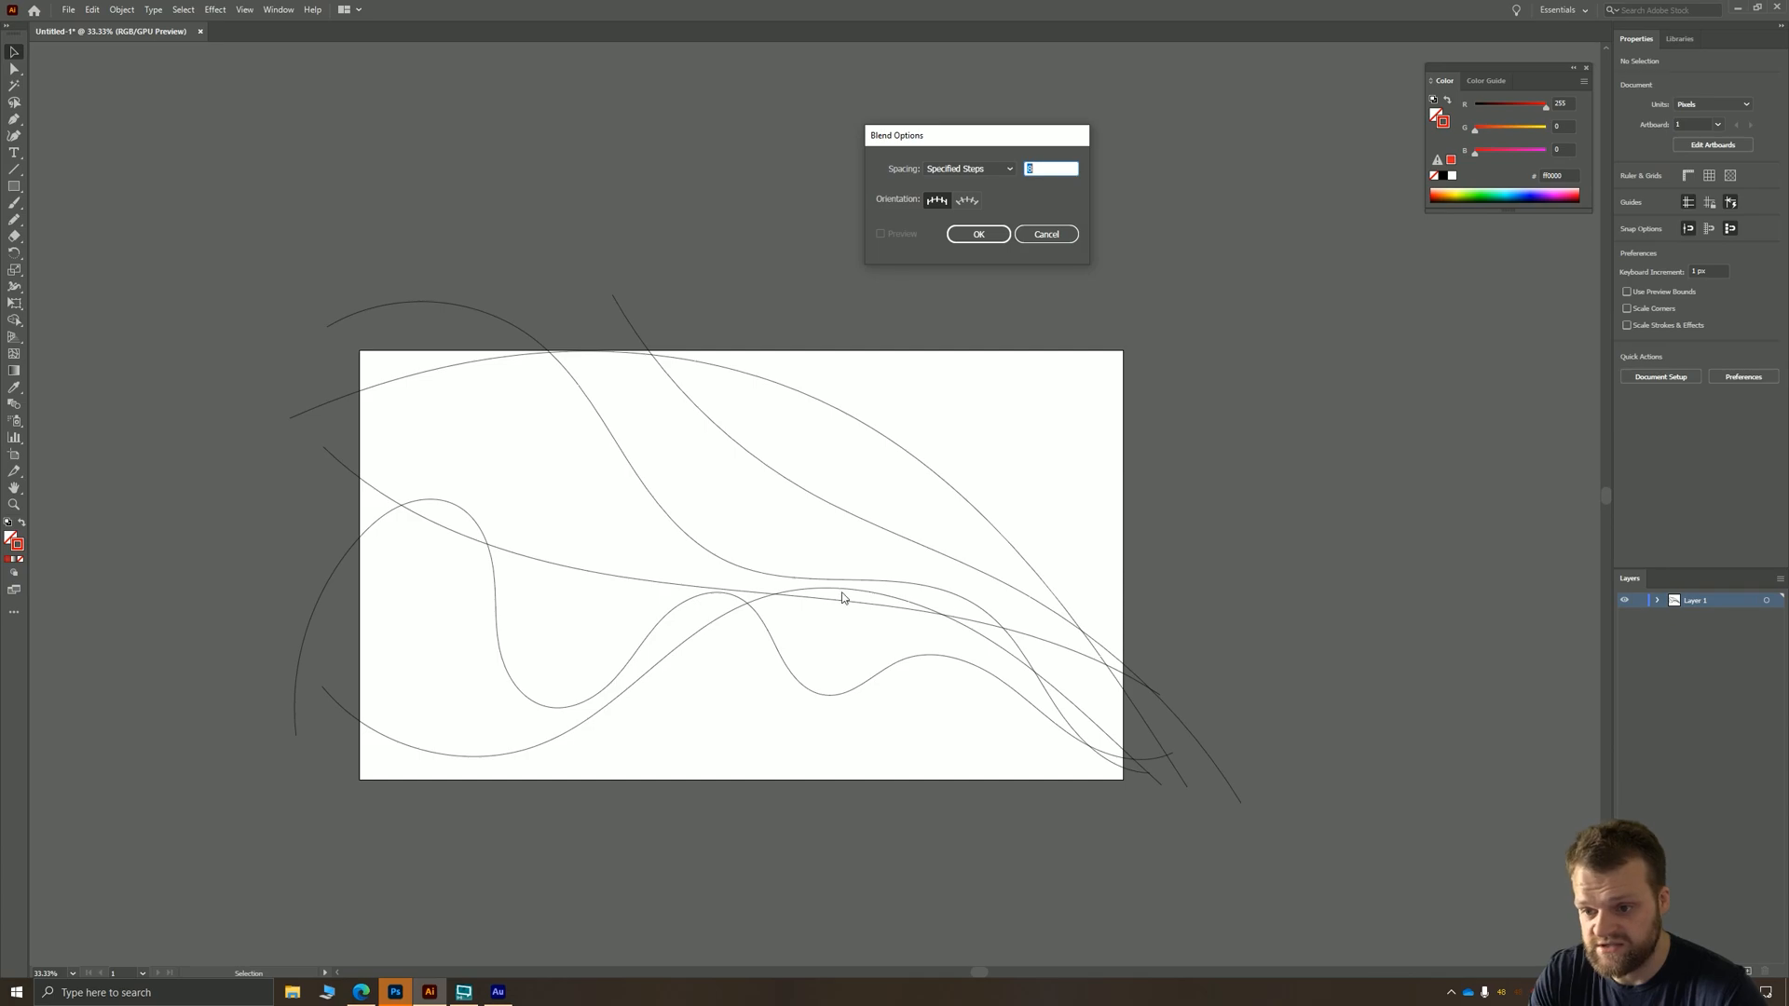
pyautogui.moveTo(834, 559)
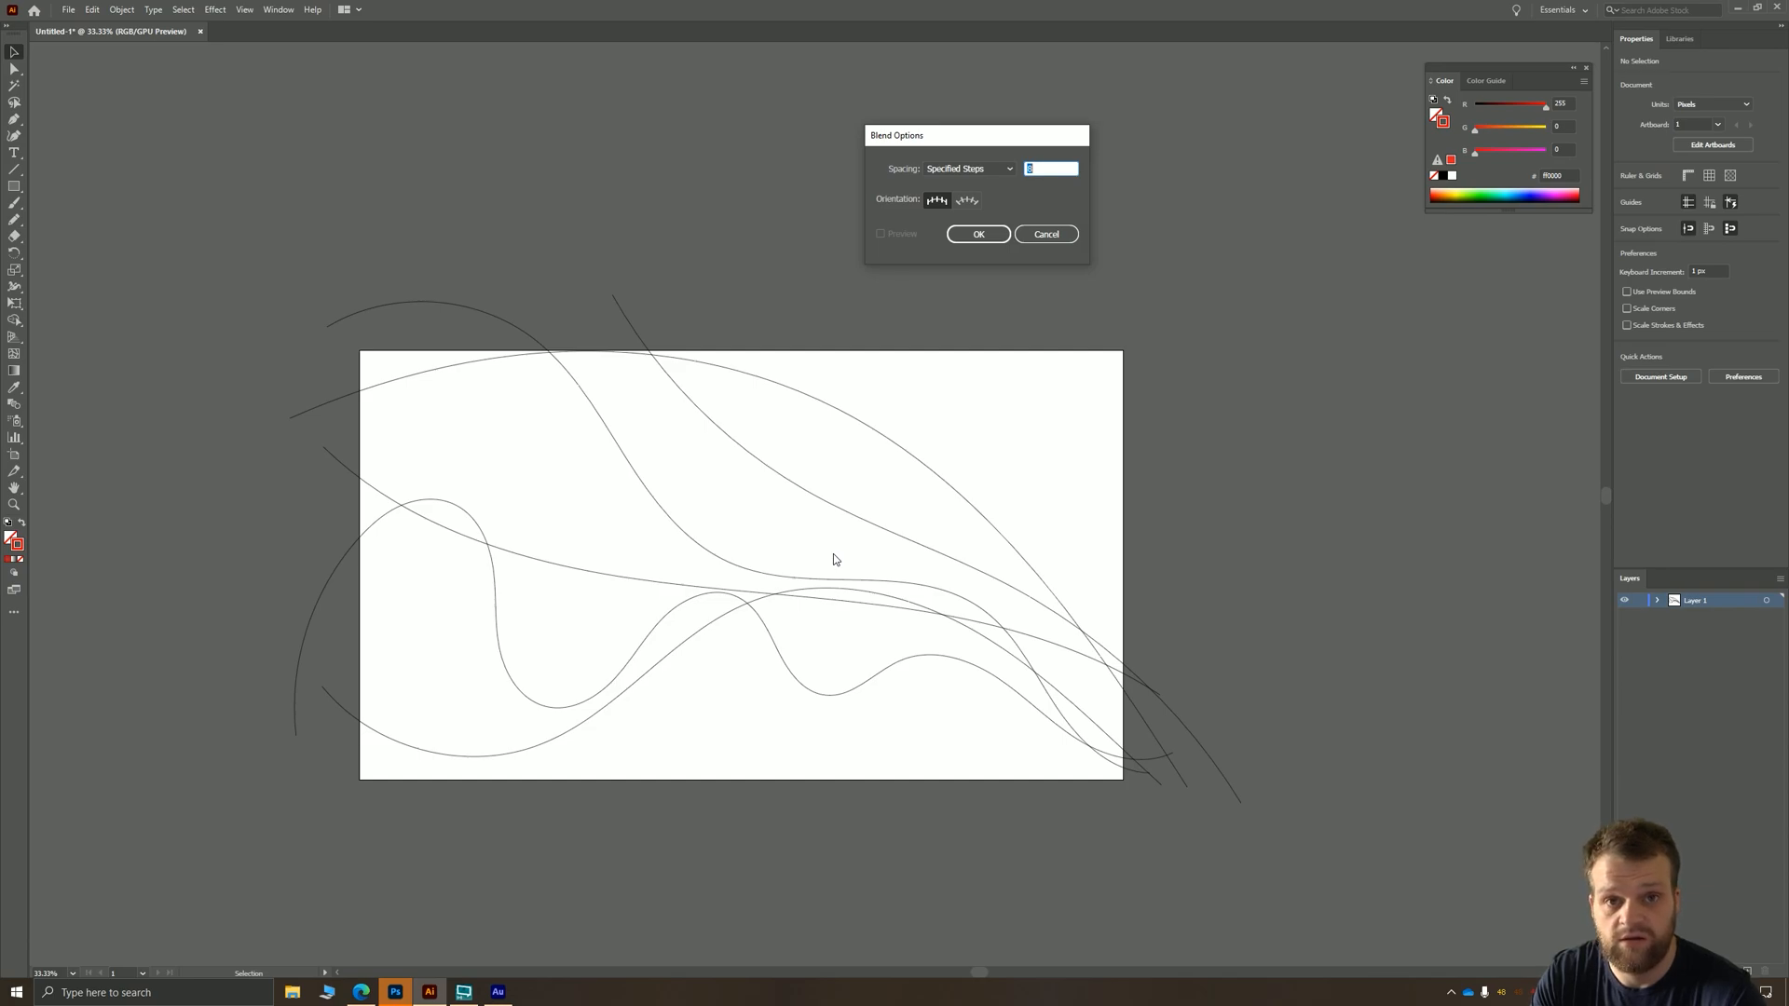
pyautogui.moveTo(985, 194)
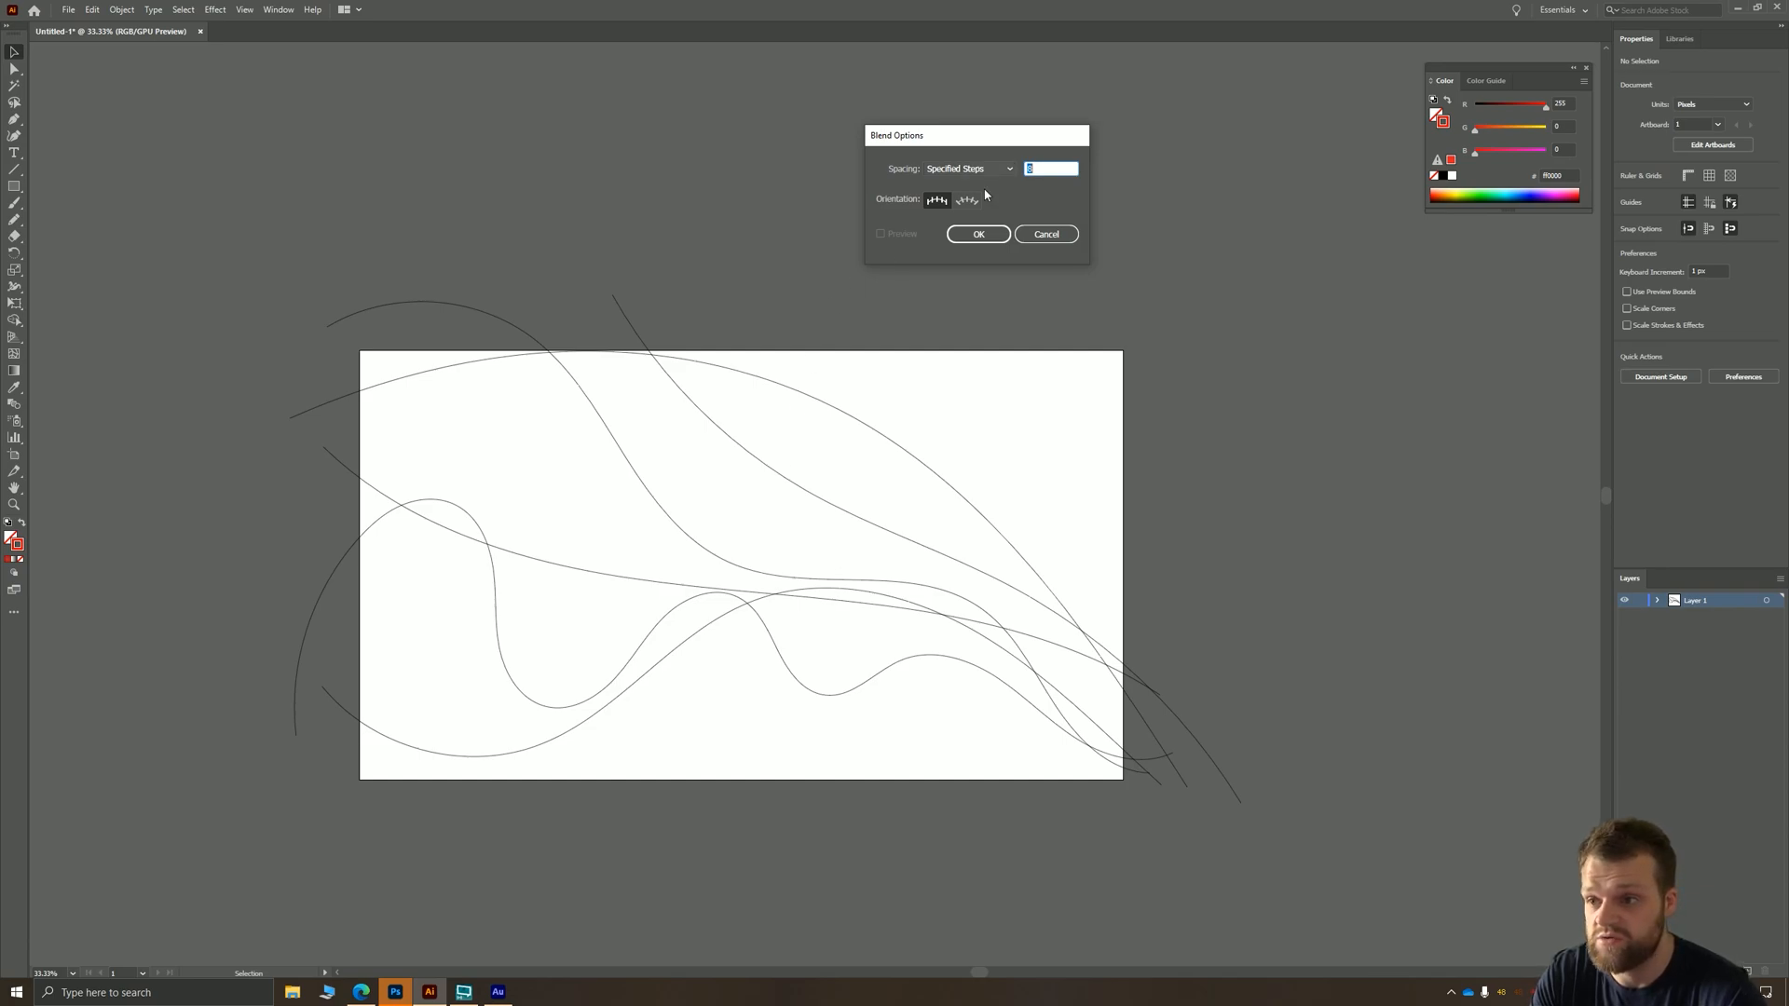
pyautogui.click(966, 168)
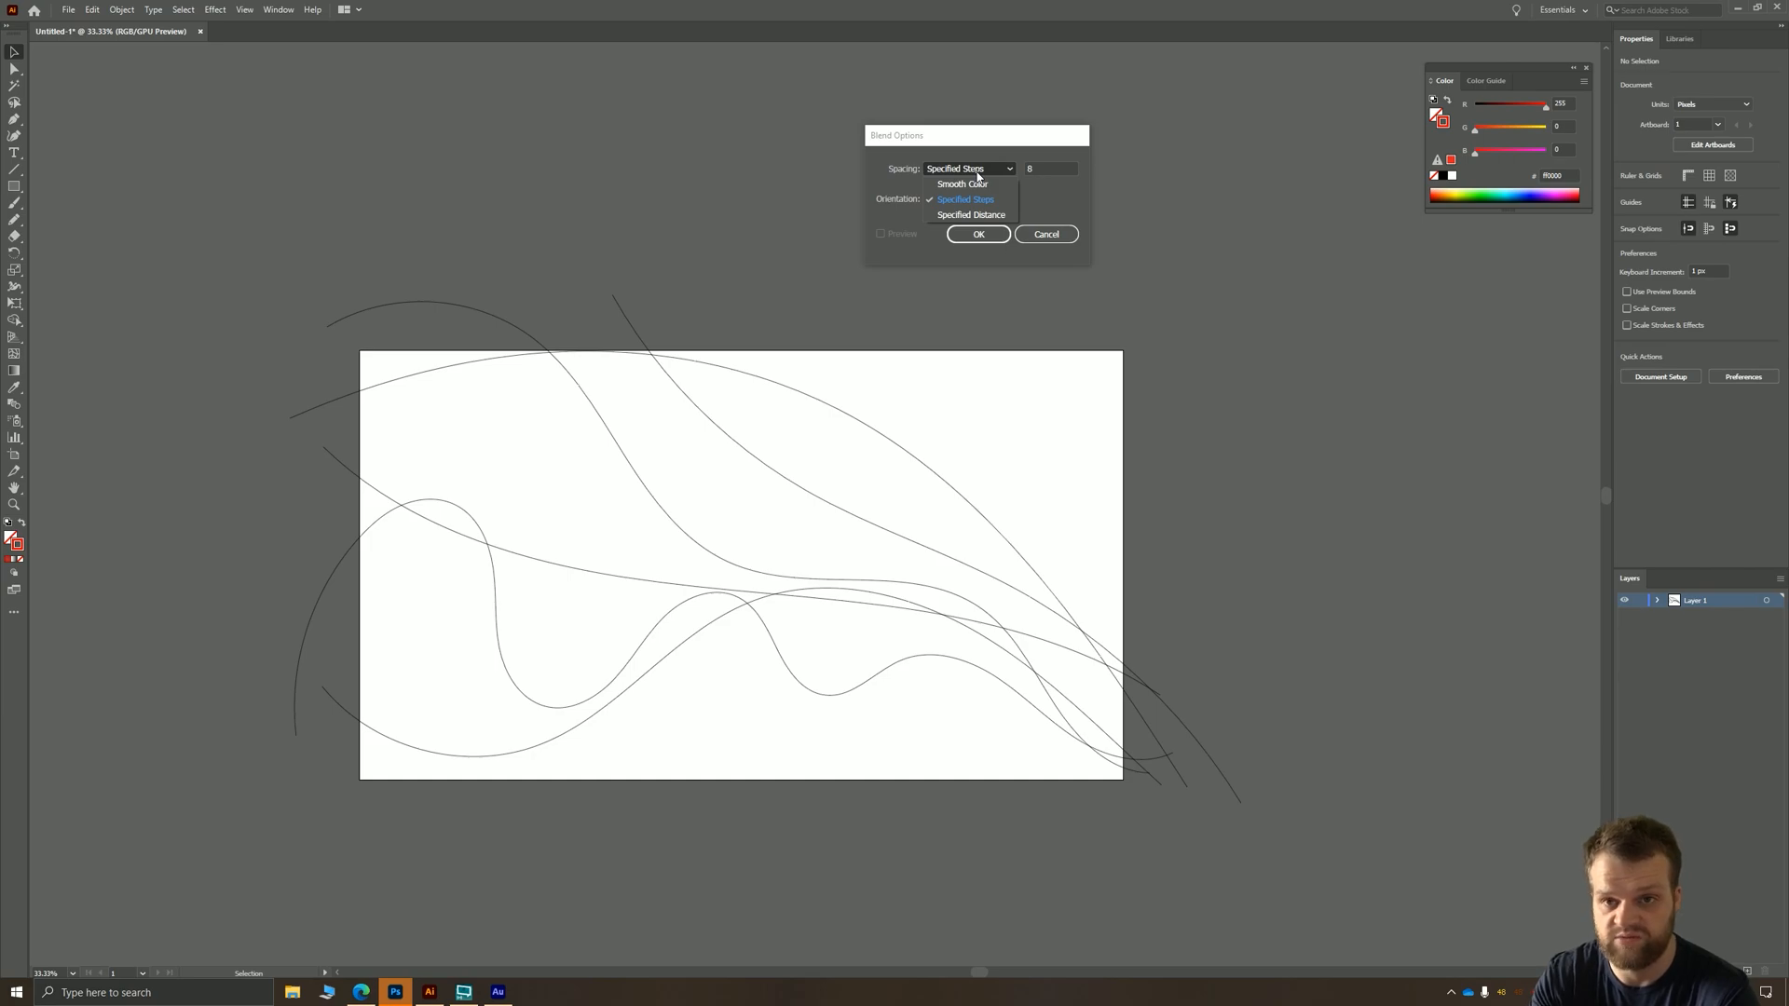
pyautogui.click(965, 199)
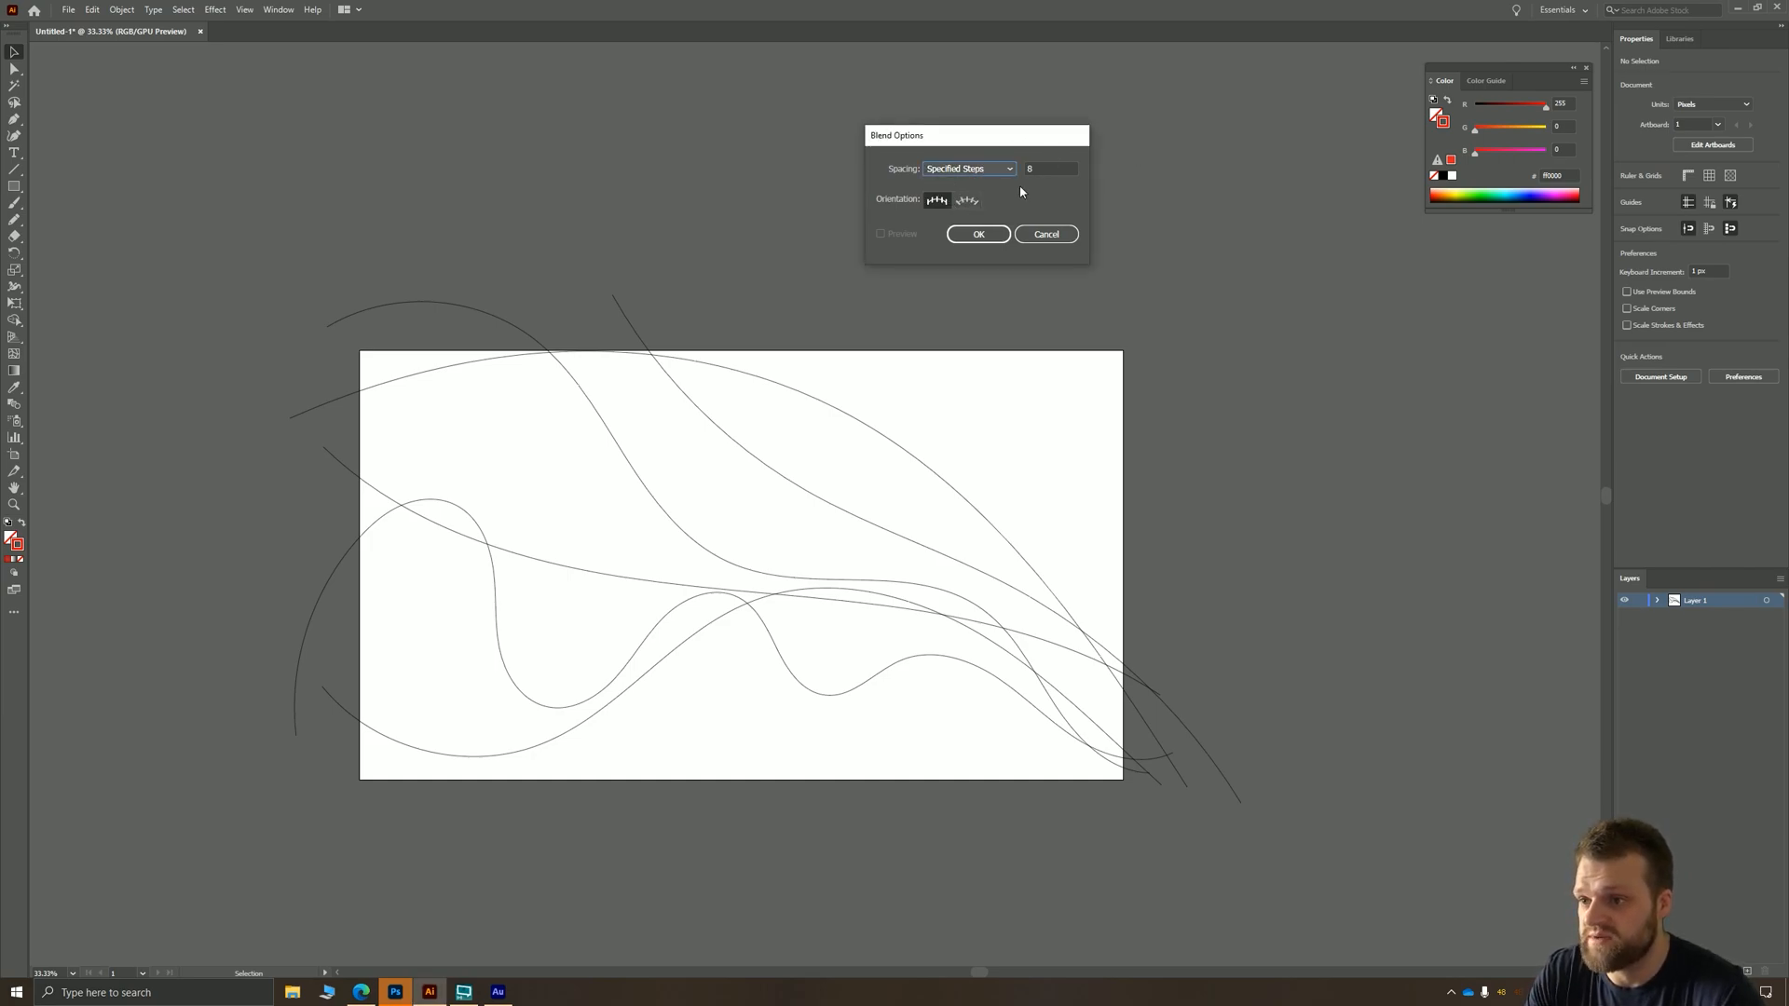
pyautogui.write('32')
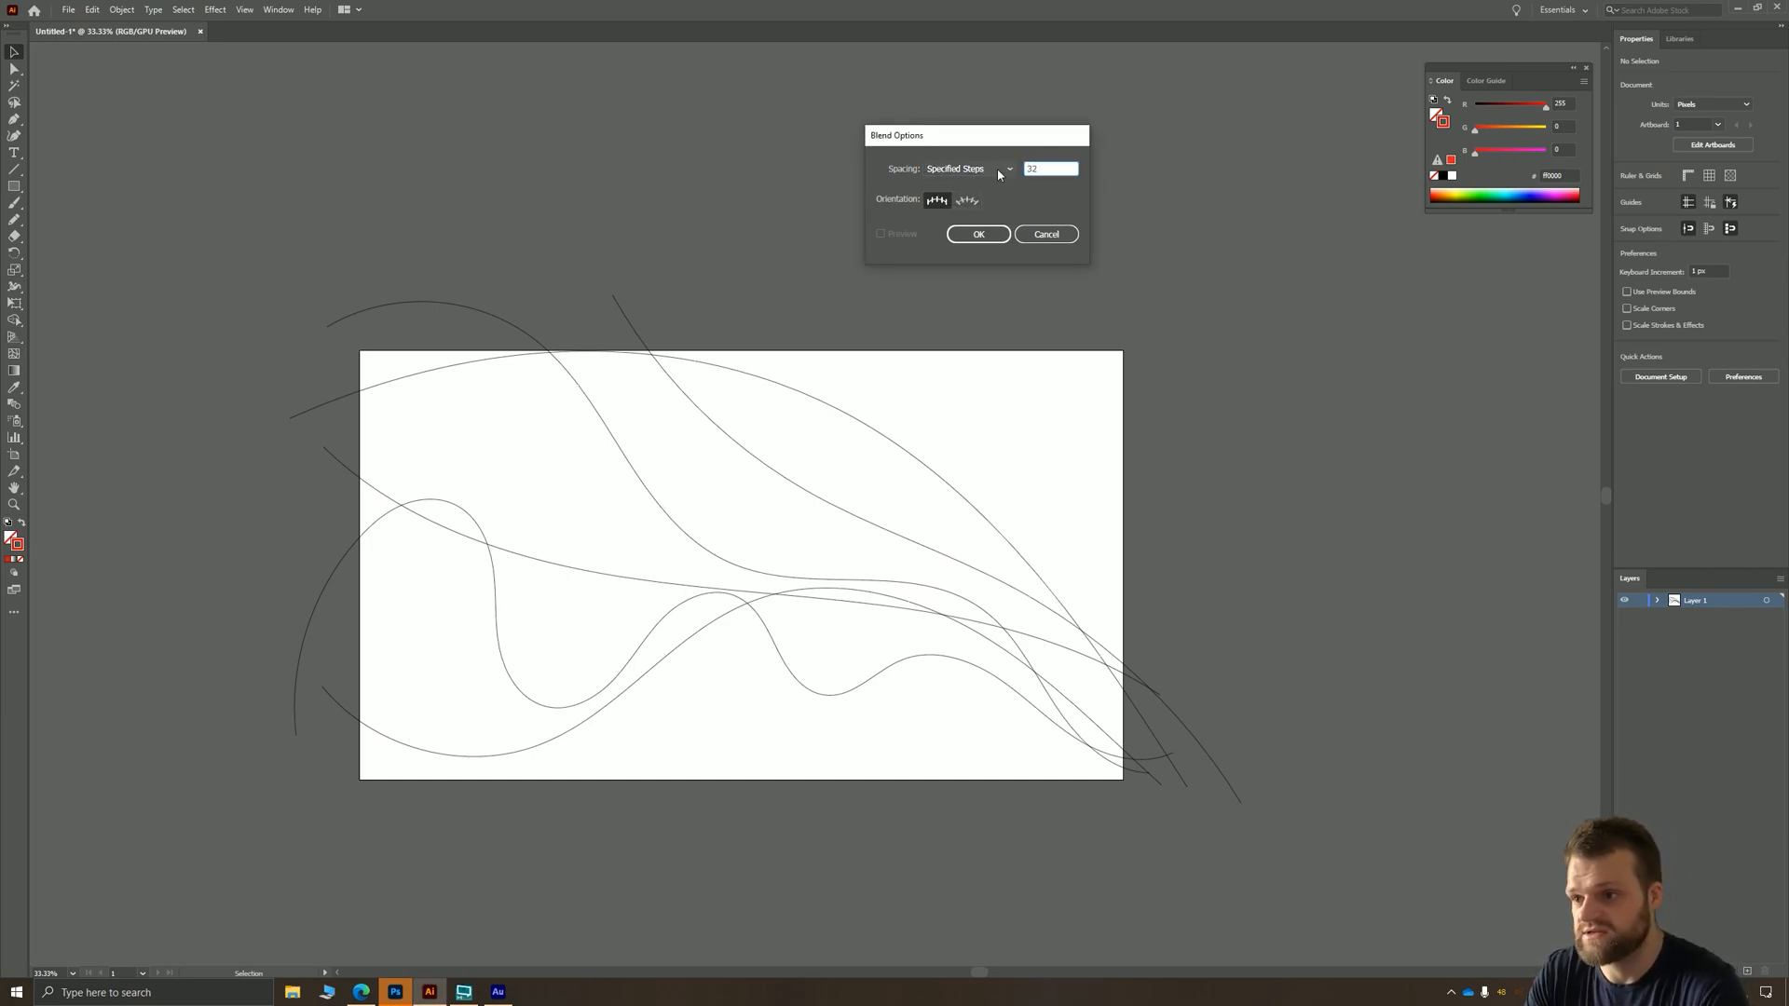
pyautogui.click(1050, 168)
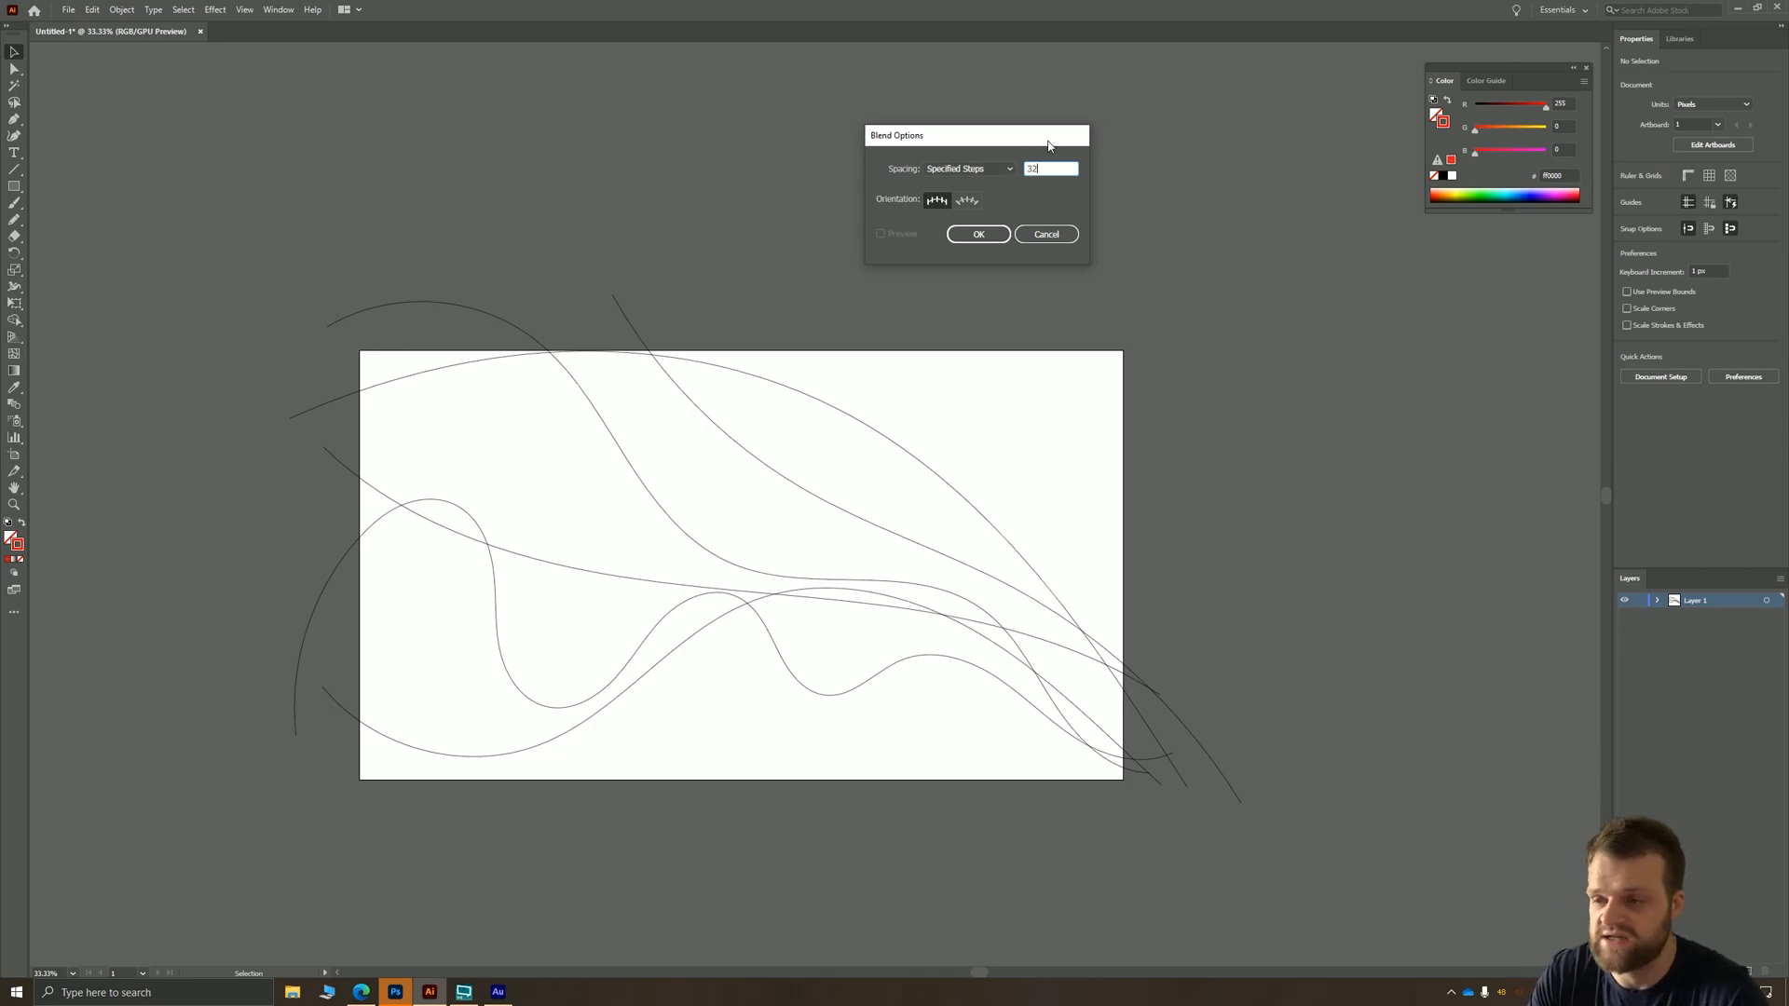
pyautogui.click(976, 234)
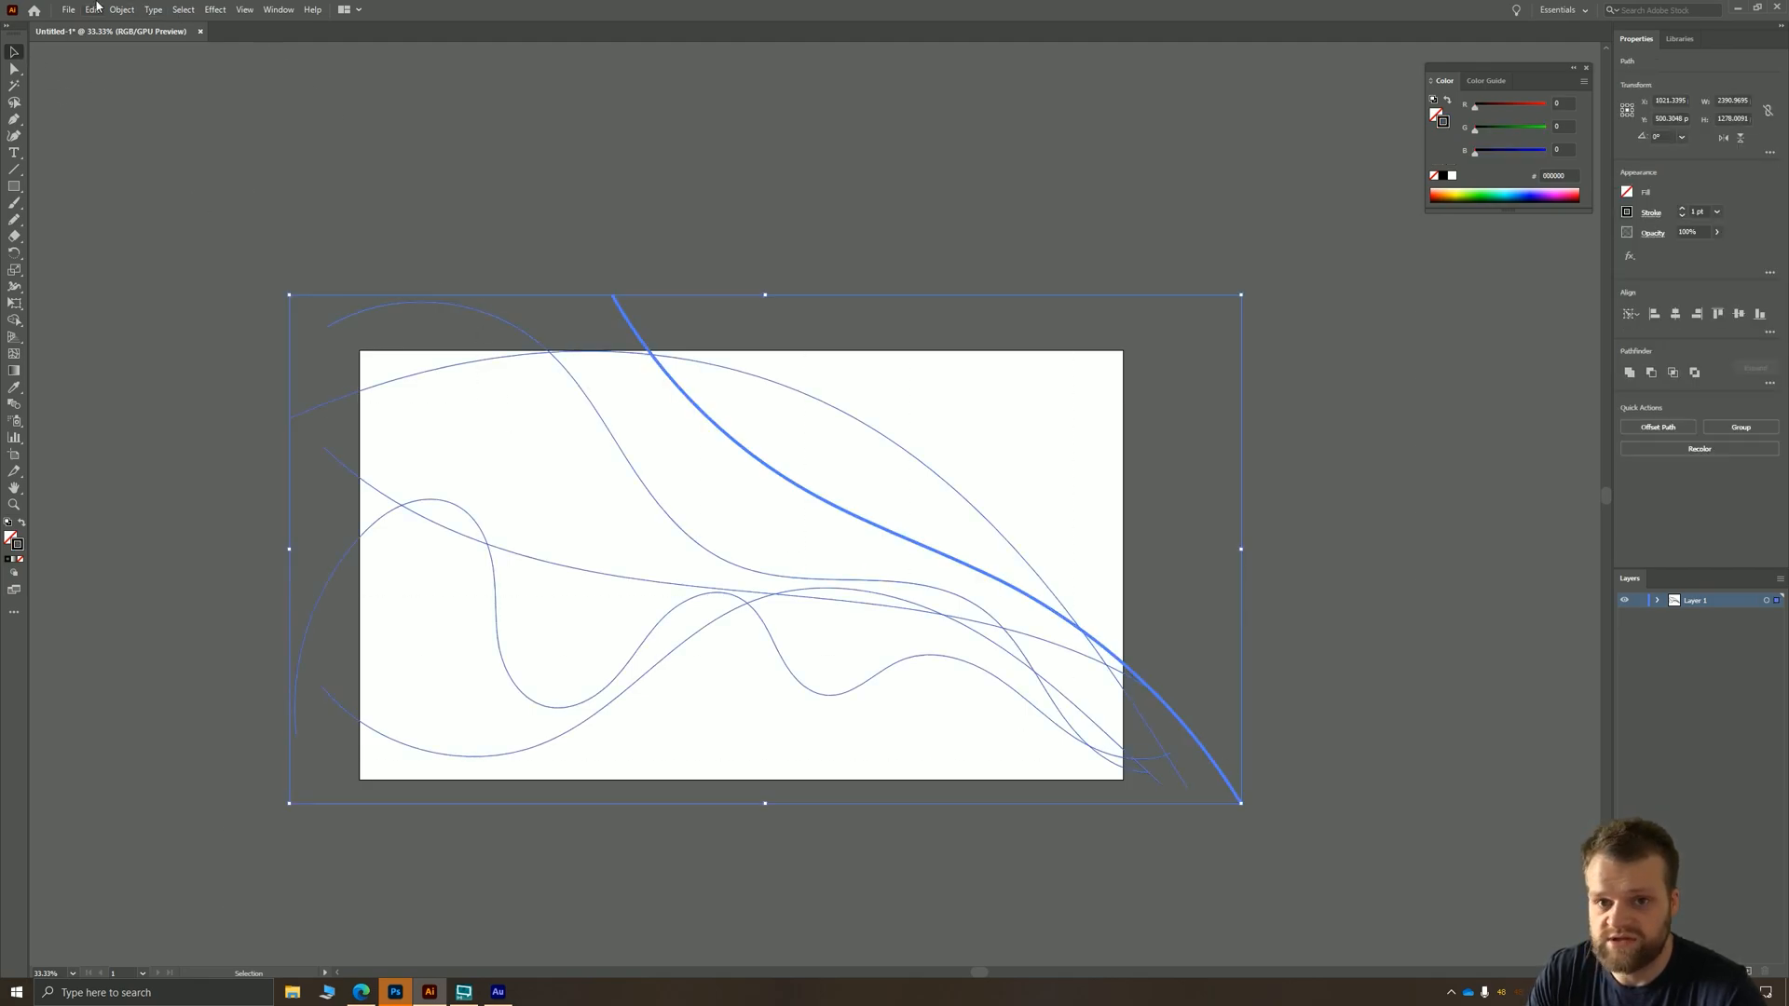
# - Make a blend from the selected curves with Object > Blend > Make, then select a guiding curve
pyautogui.click(121, 9)
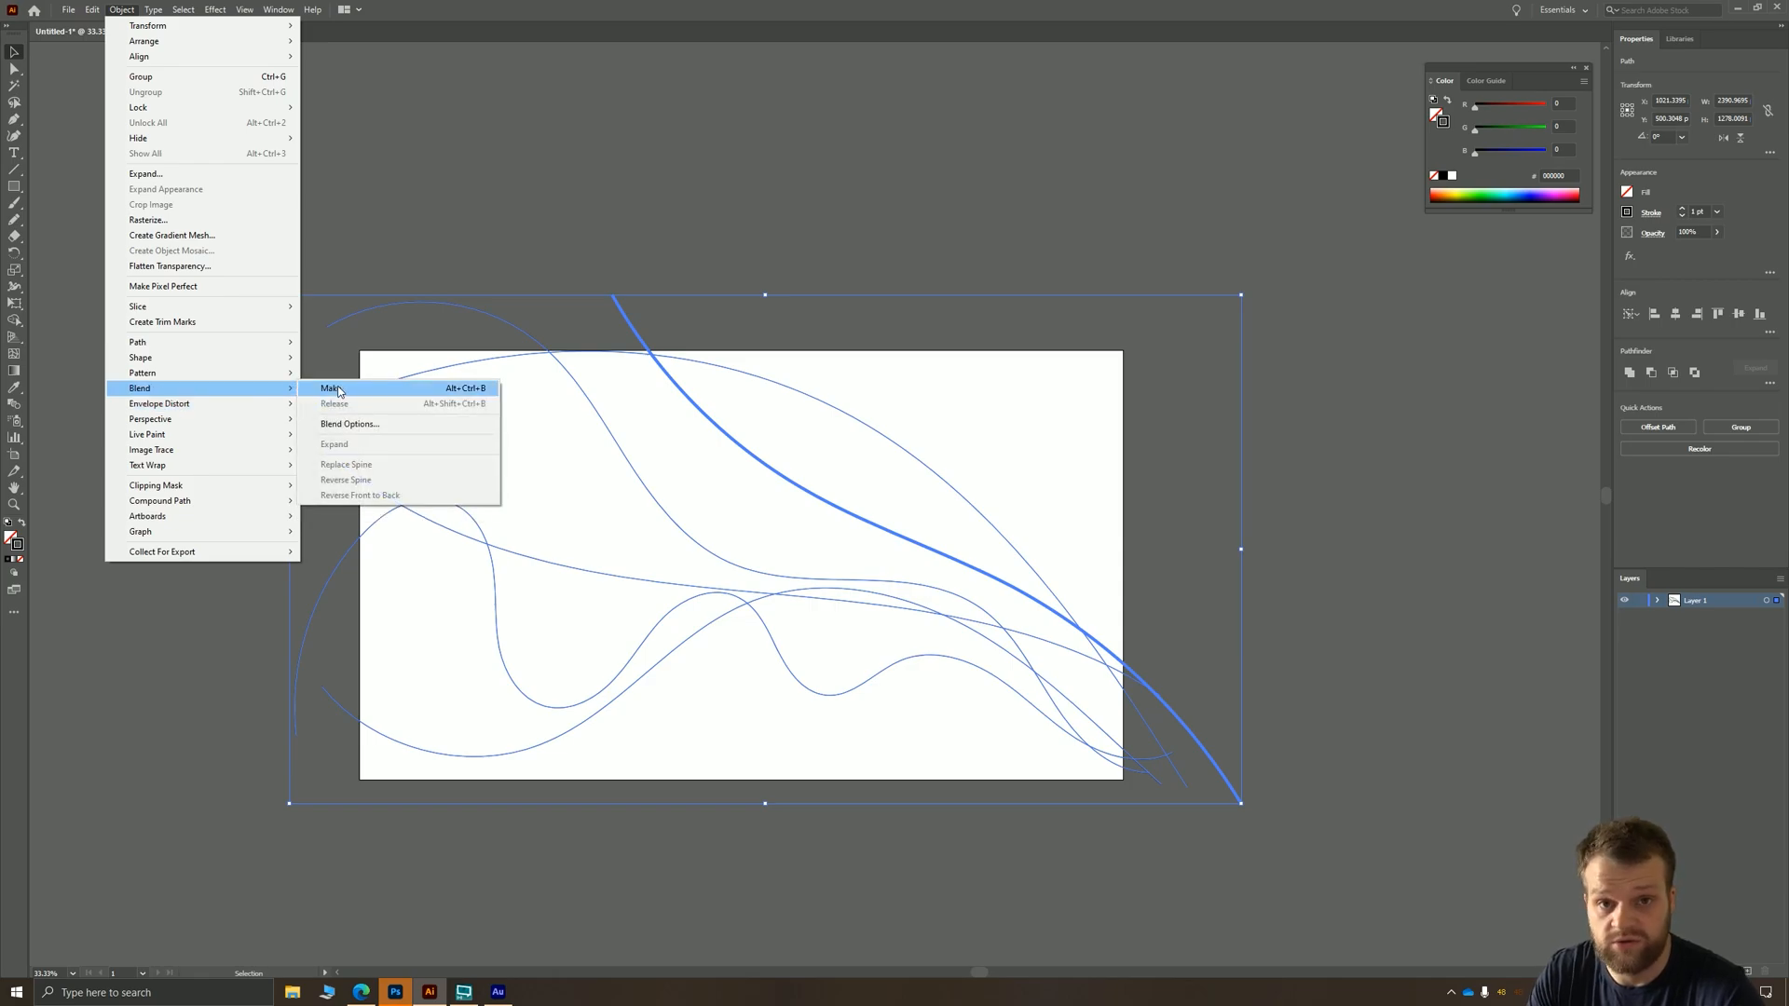
pyautogui.click(334, 388)
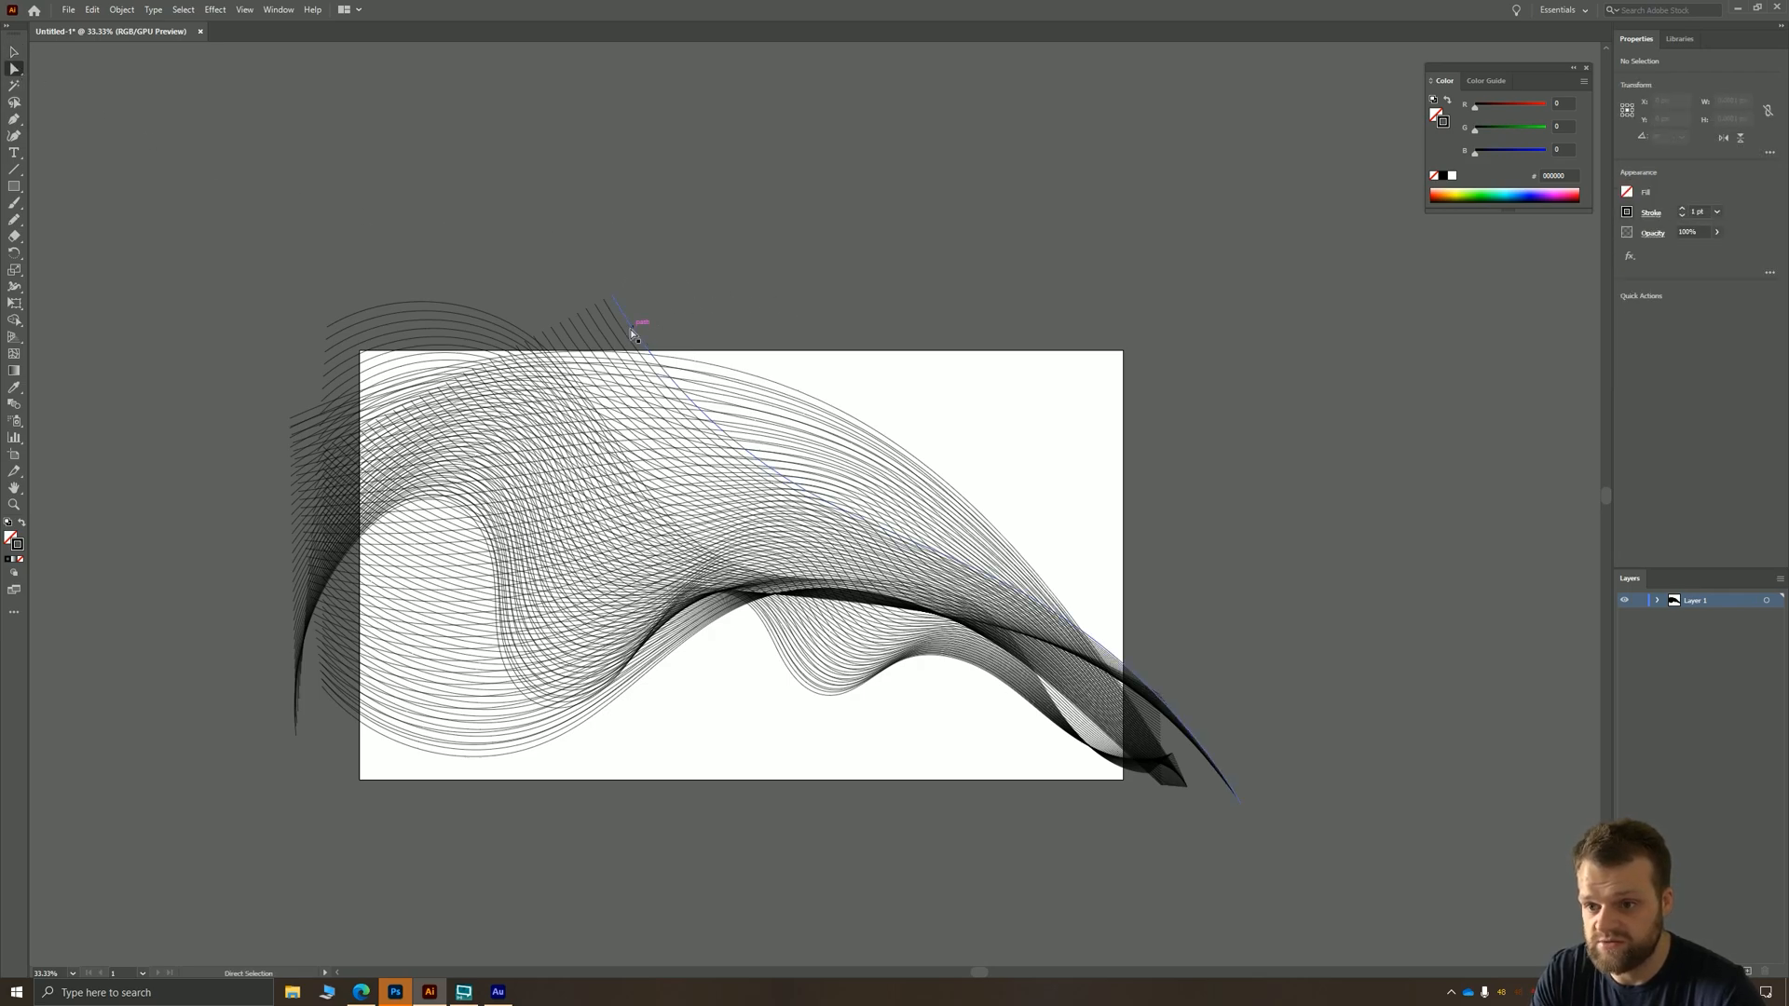
pyautogui.click(630, 335)
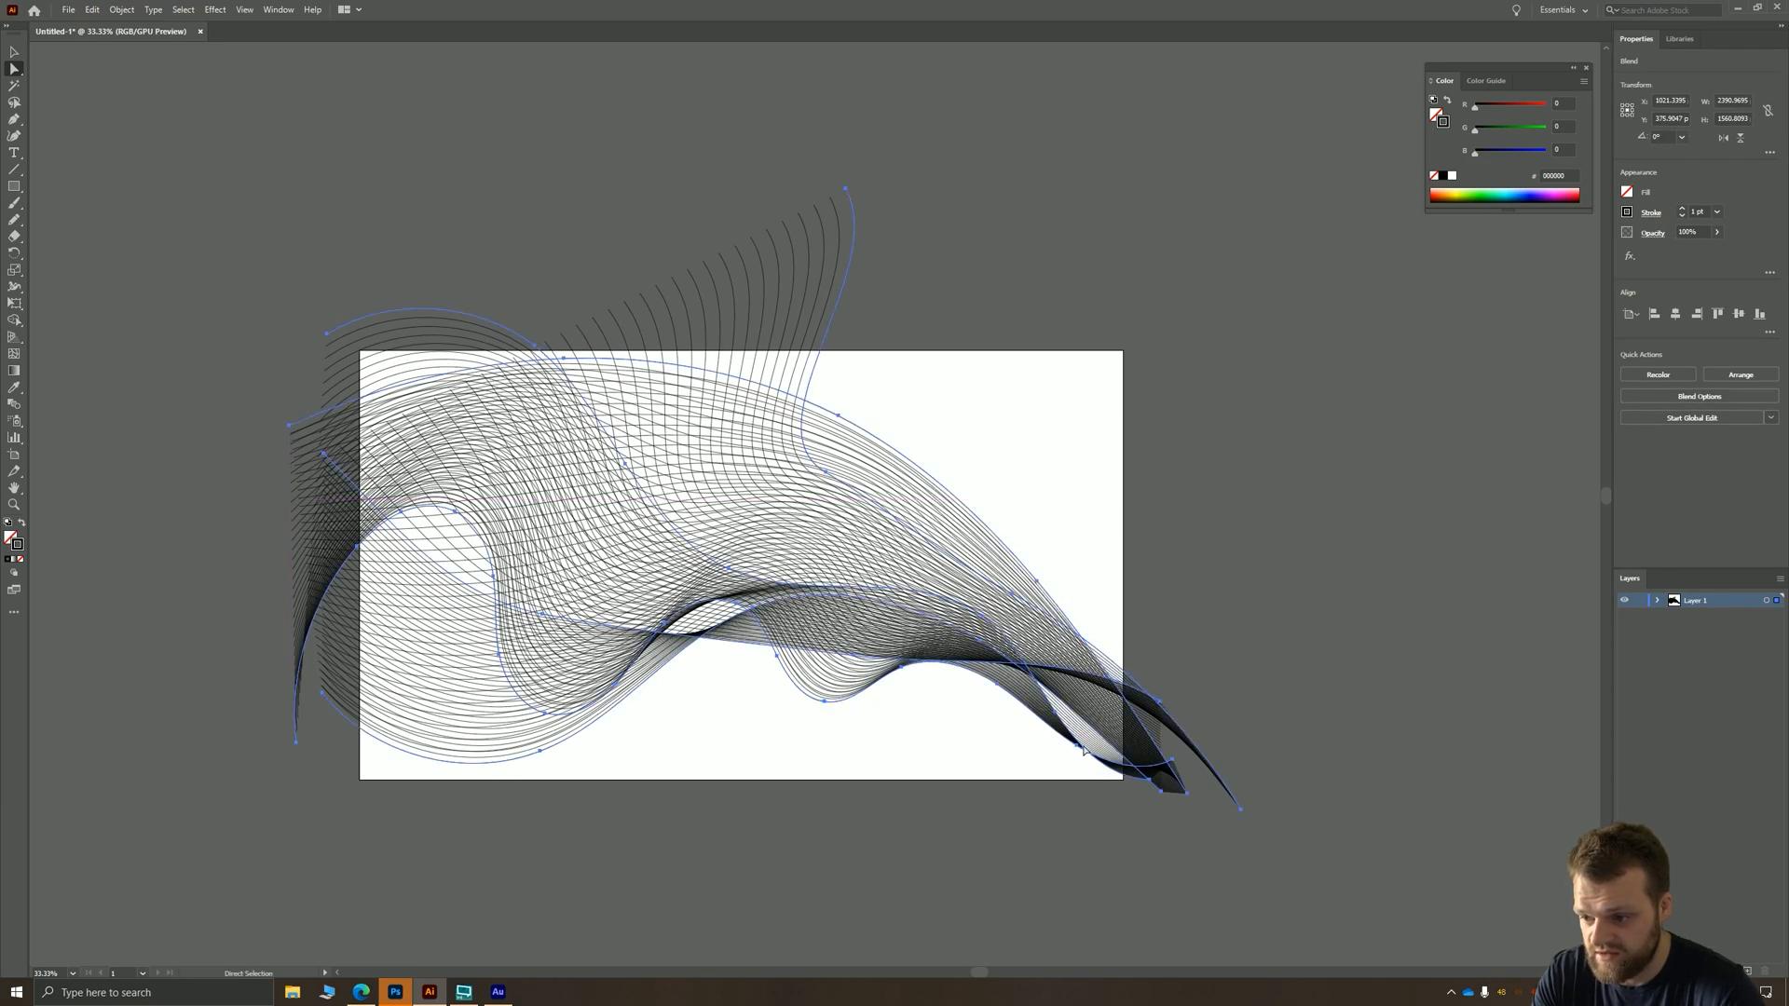
pyautogui.moveTo(1082, 751); pyautogui.dragTo(1061, 777)
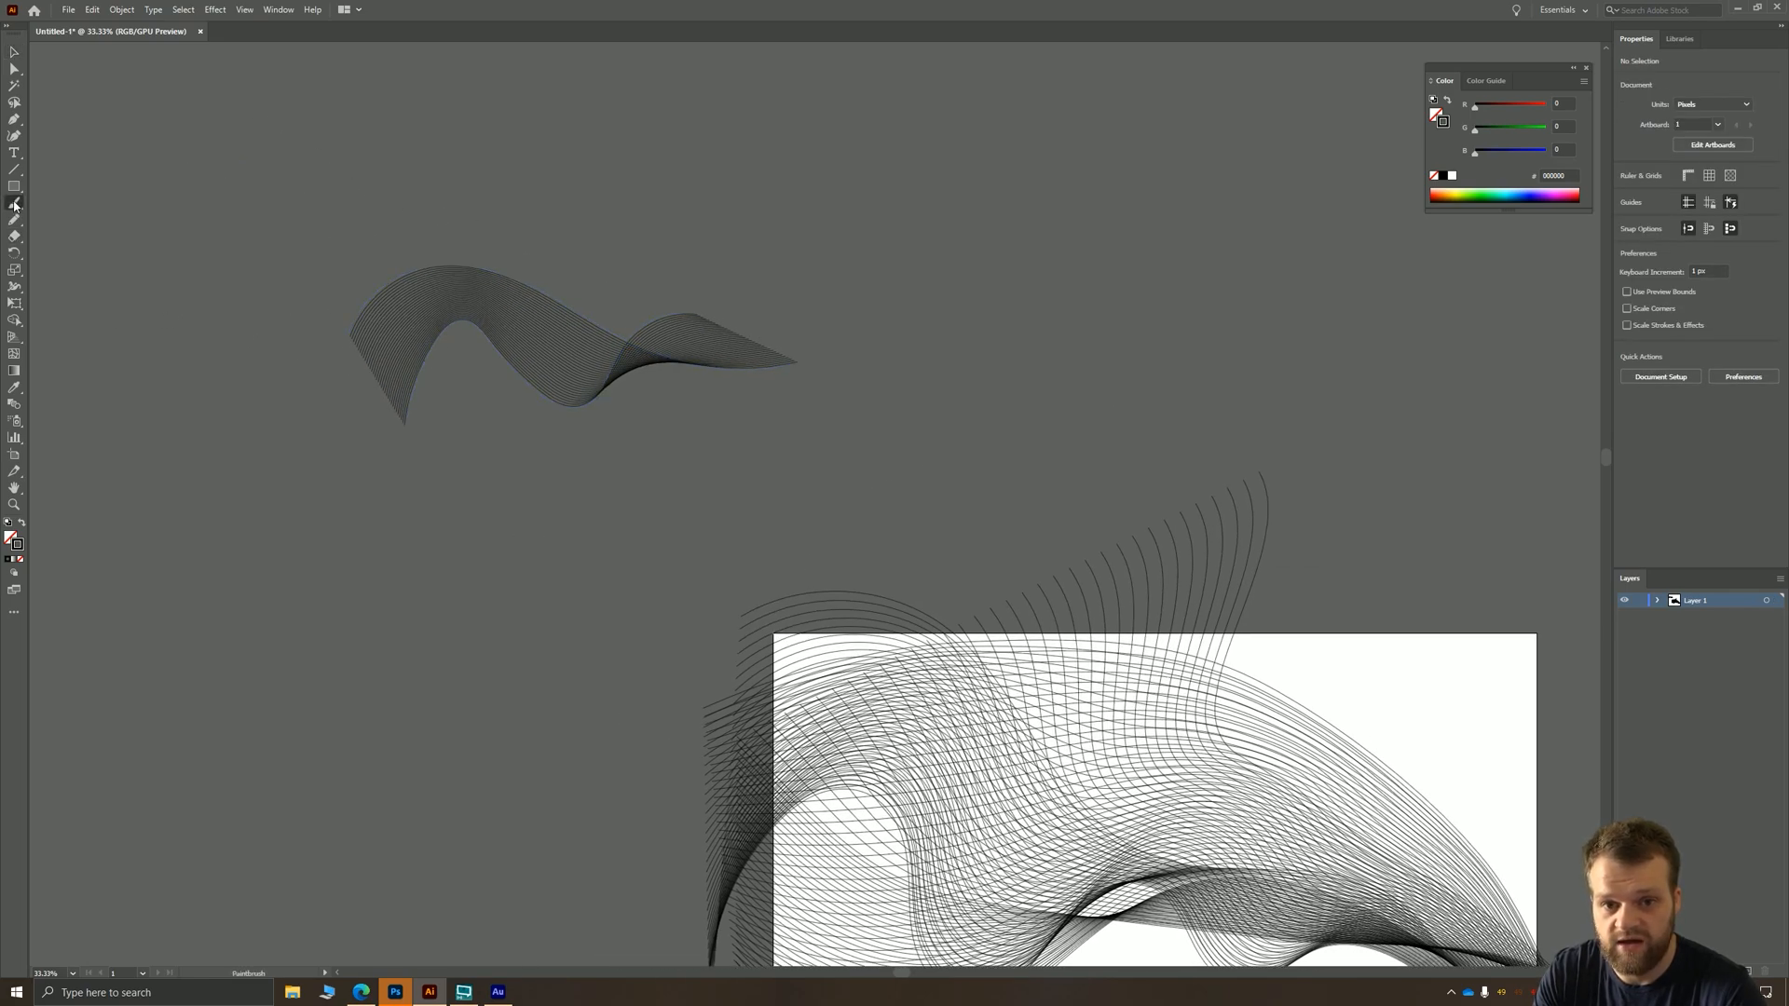
pyautogui.moveTo(222, 205); pyautogui.dragTo(363, 180)
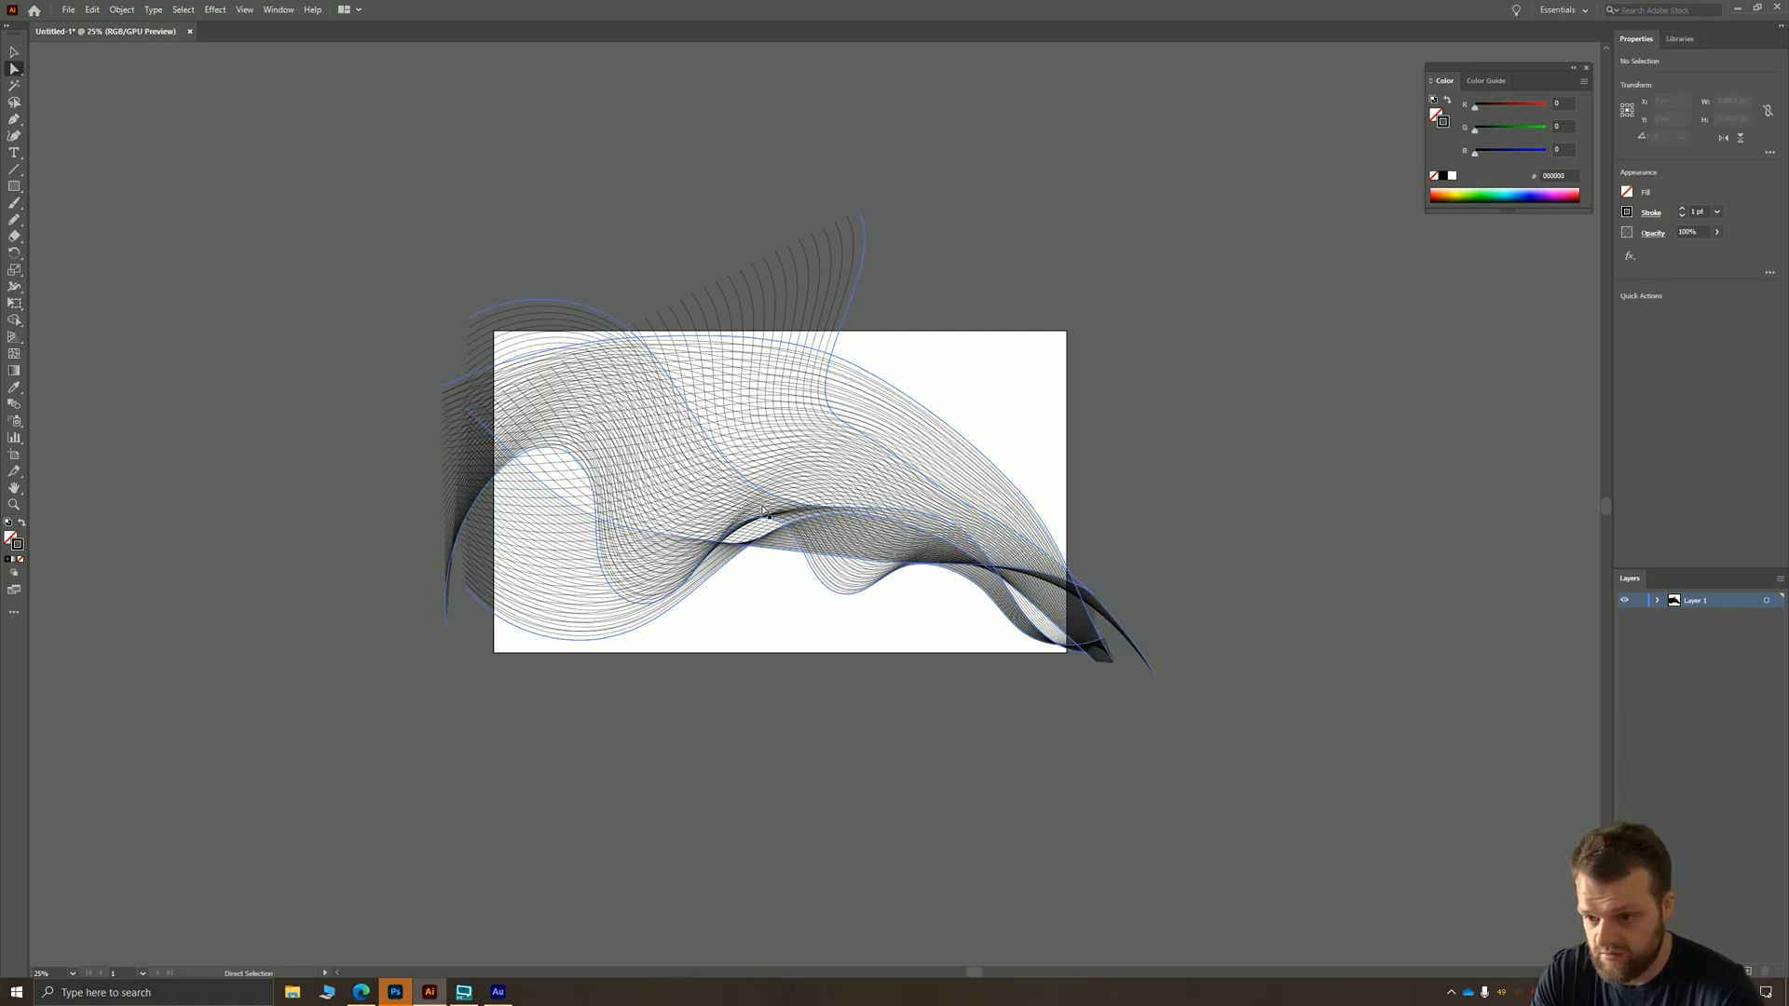
# - Drag anchors and handles on the blend's middle and top curves for softer sweeps
pyautogui.click(774, 509)
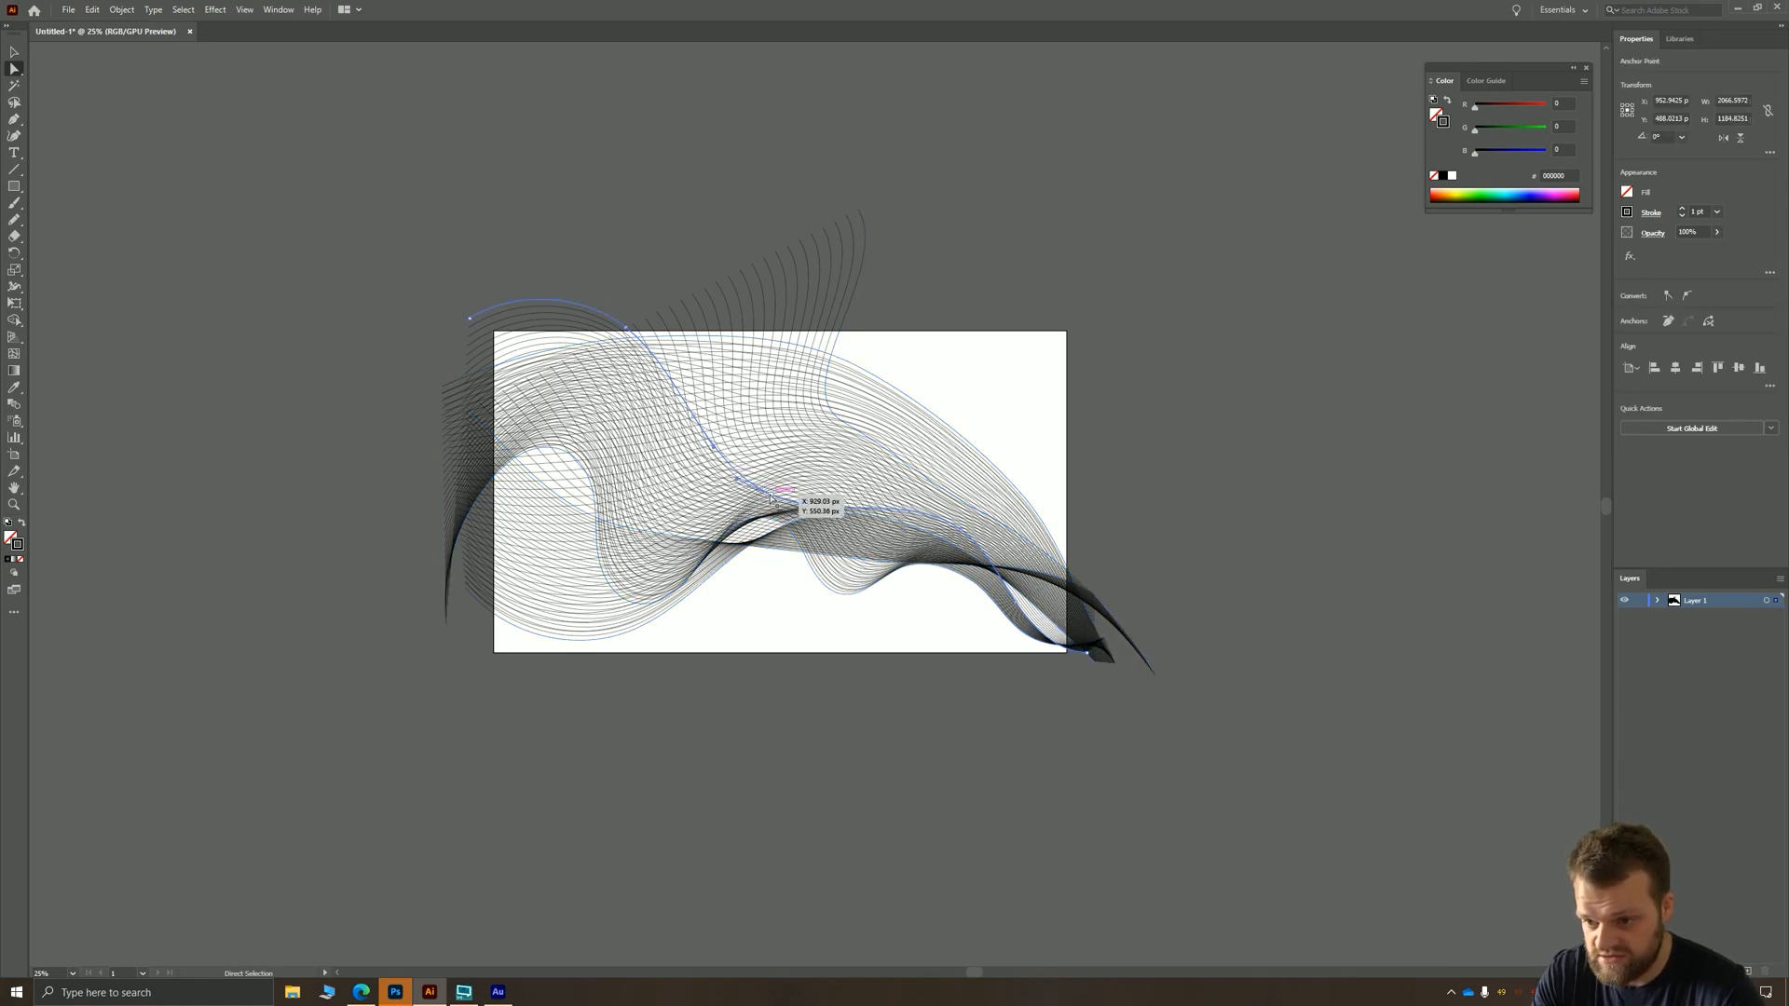
pyautogui.moveTo(782, 502); pyautogui.dragTo(782, 530)
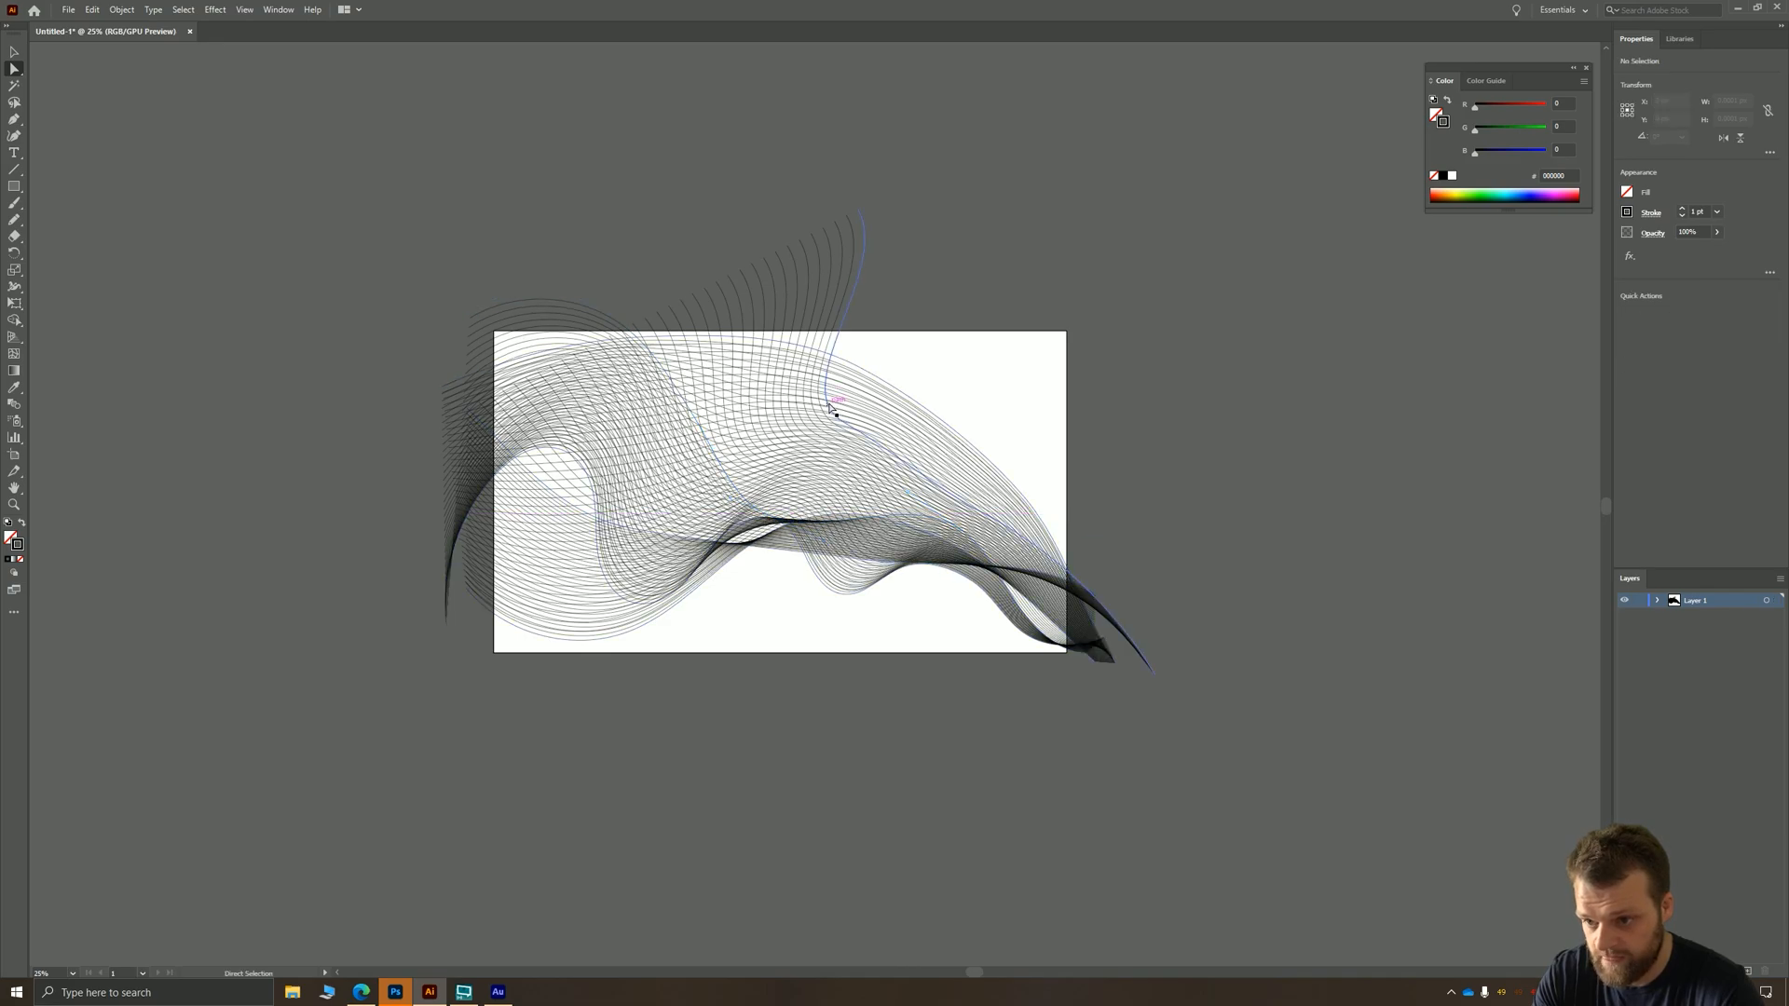
pyautogui.moveTo(833, 411); pyautogui.dragTo(741, 473)
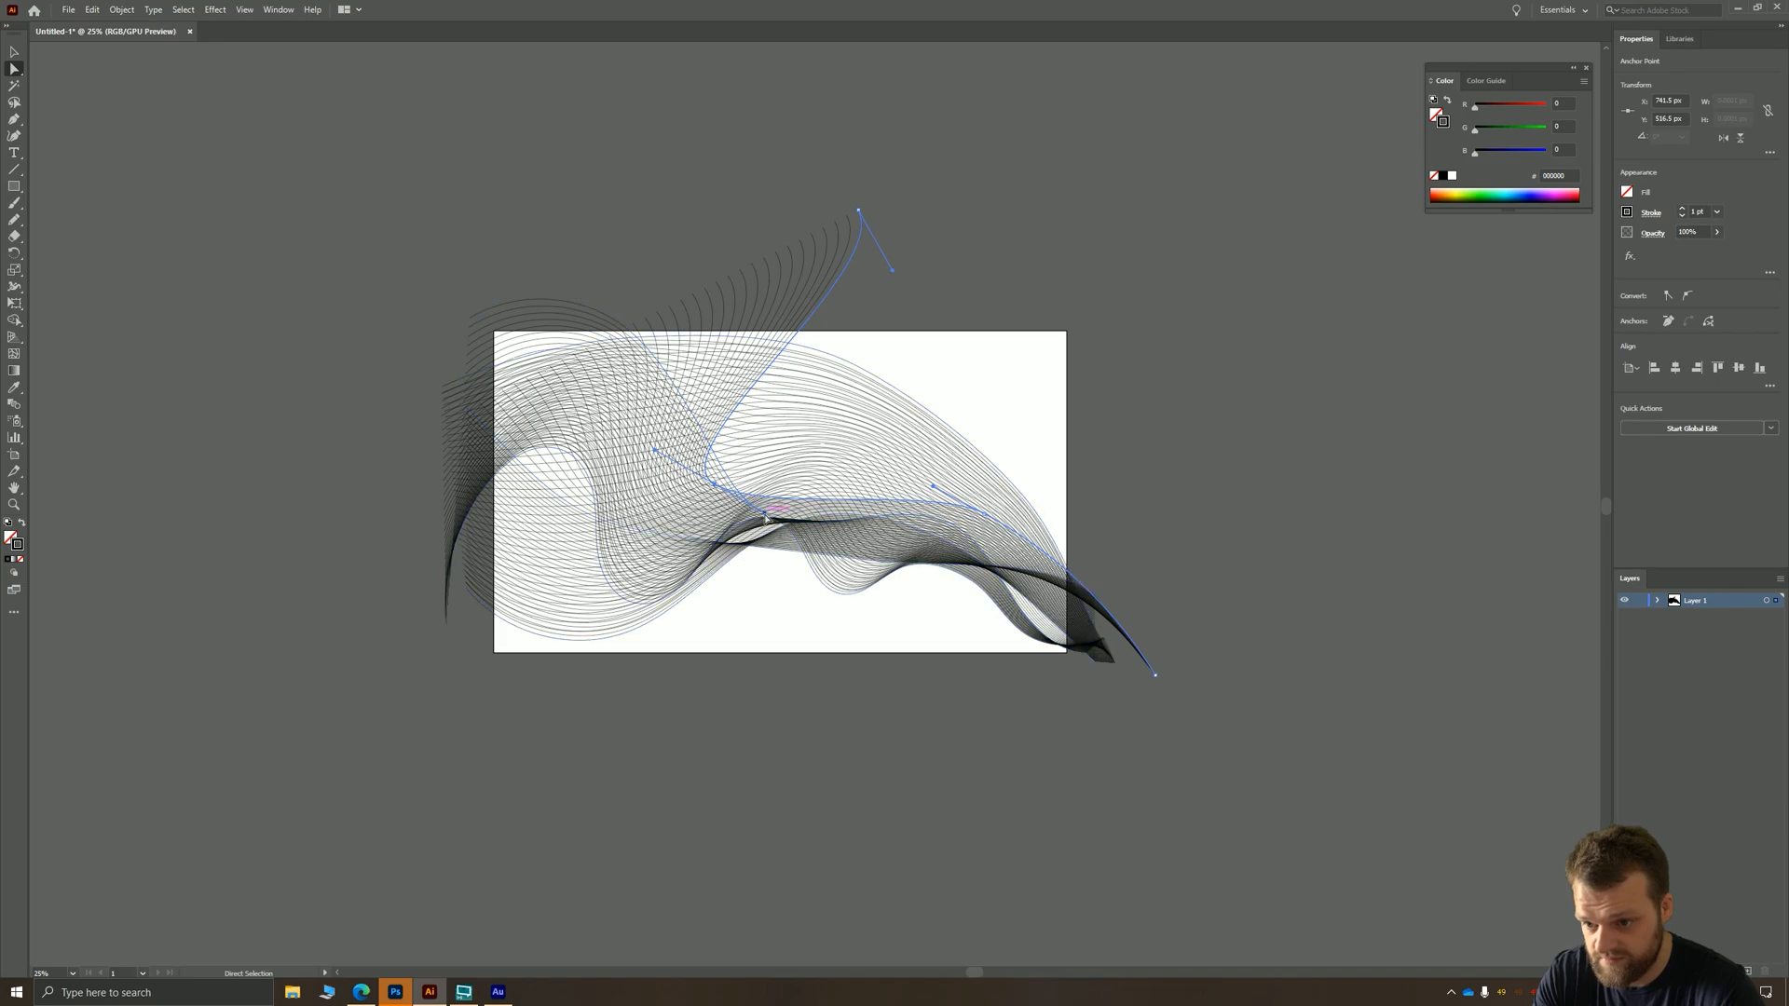
pyautogui.moveTo(788, 512); pyautogui.dragTo(787, 479)
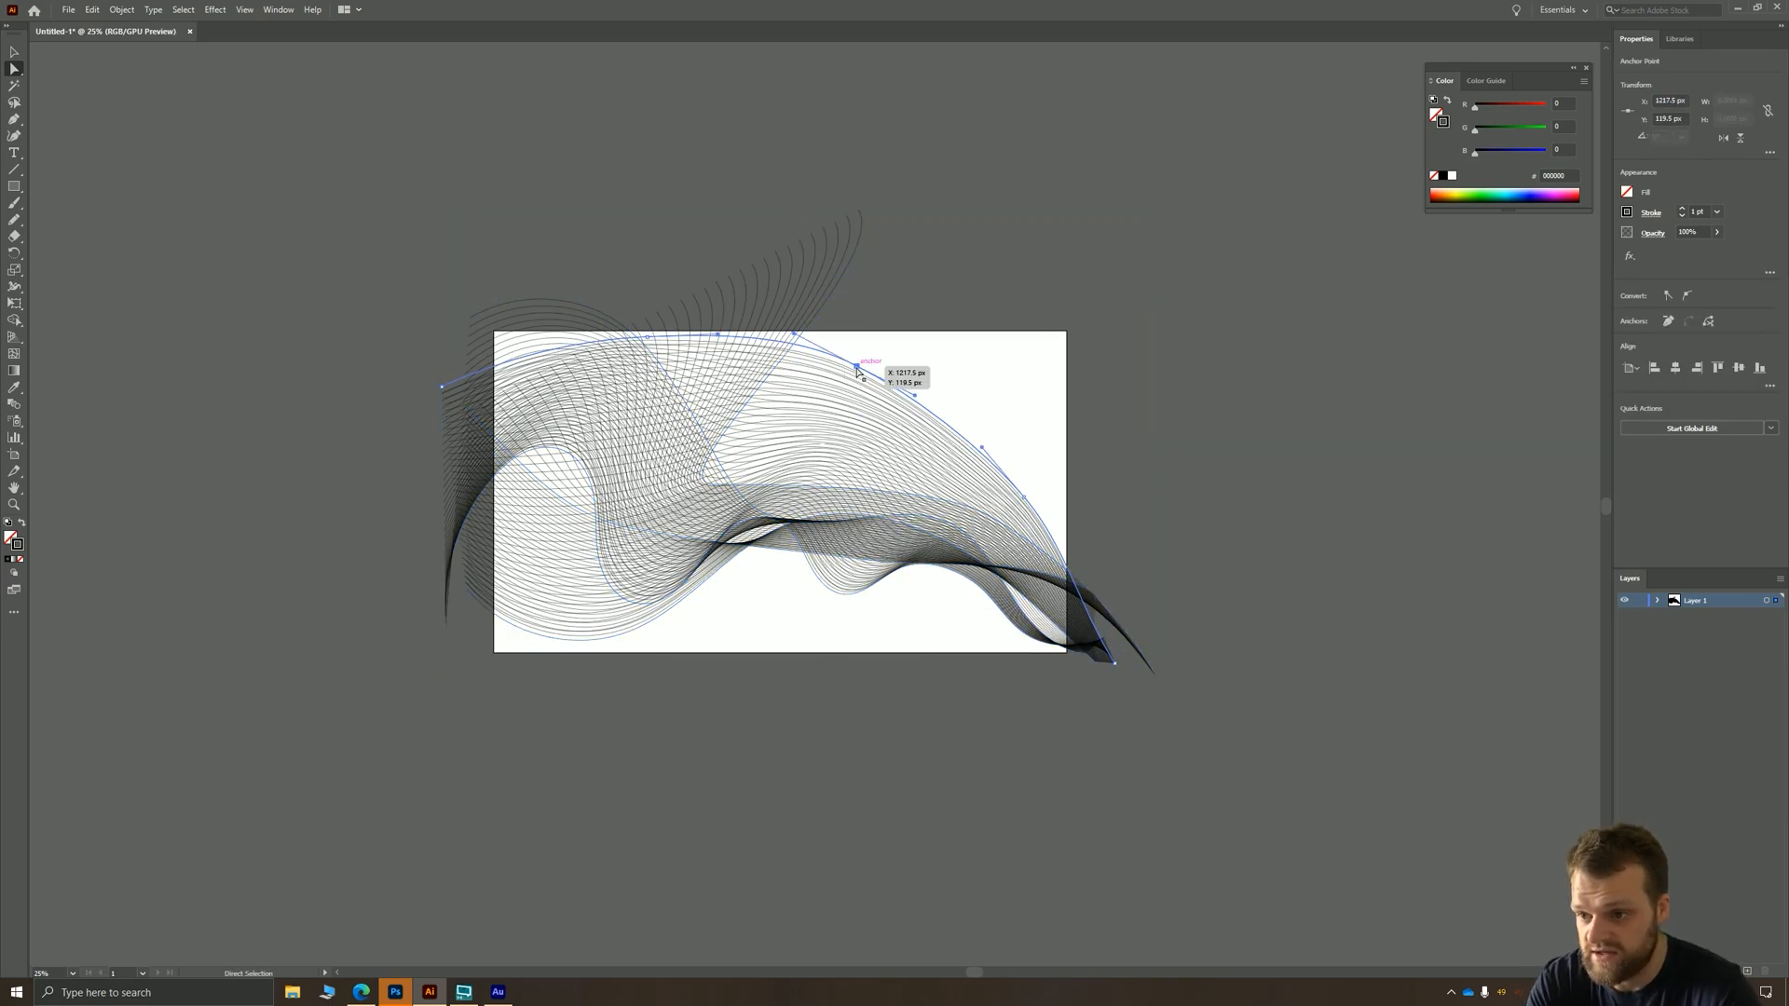
pyautogui.moveTo(856, 367); pyautogui.dragTo(878, 479)
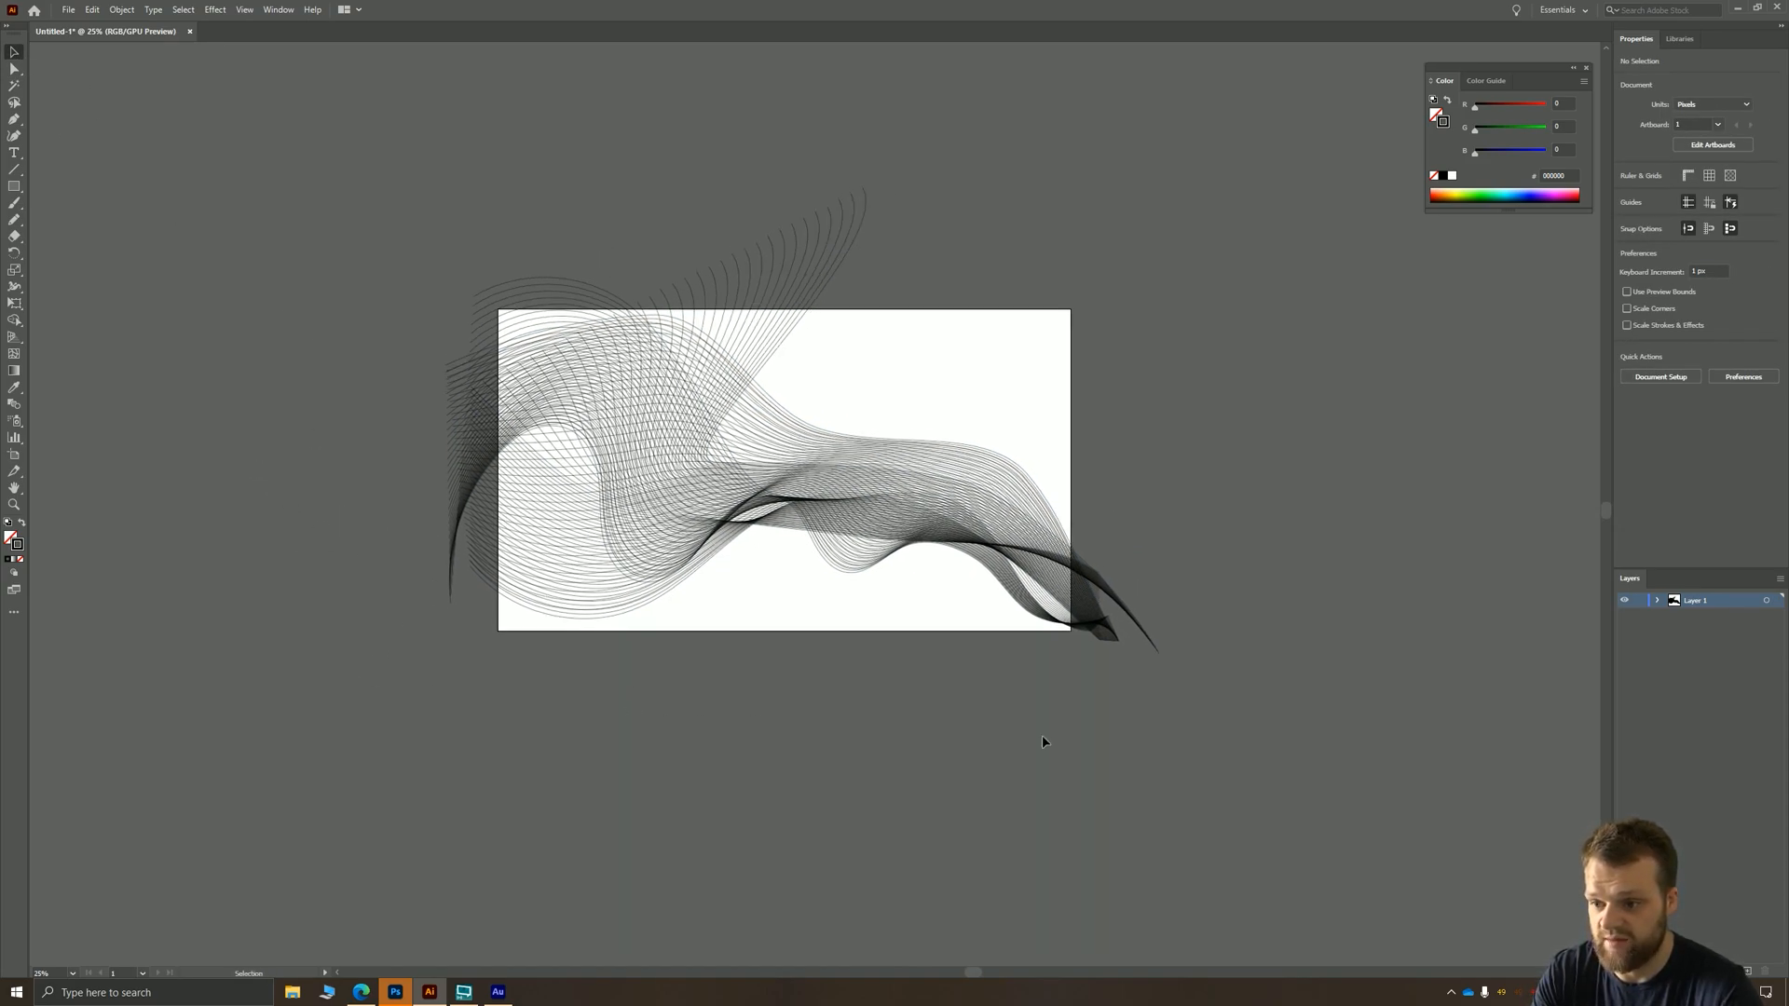
# - Select the line blend and apply a preset gradient from the Gradient panel
pyautogui.click(799, 457)
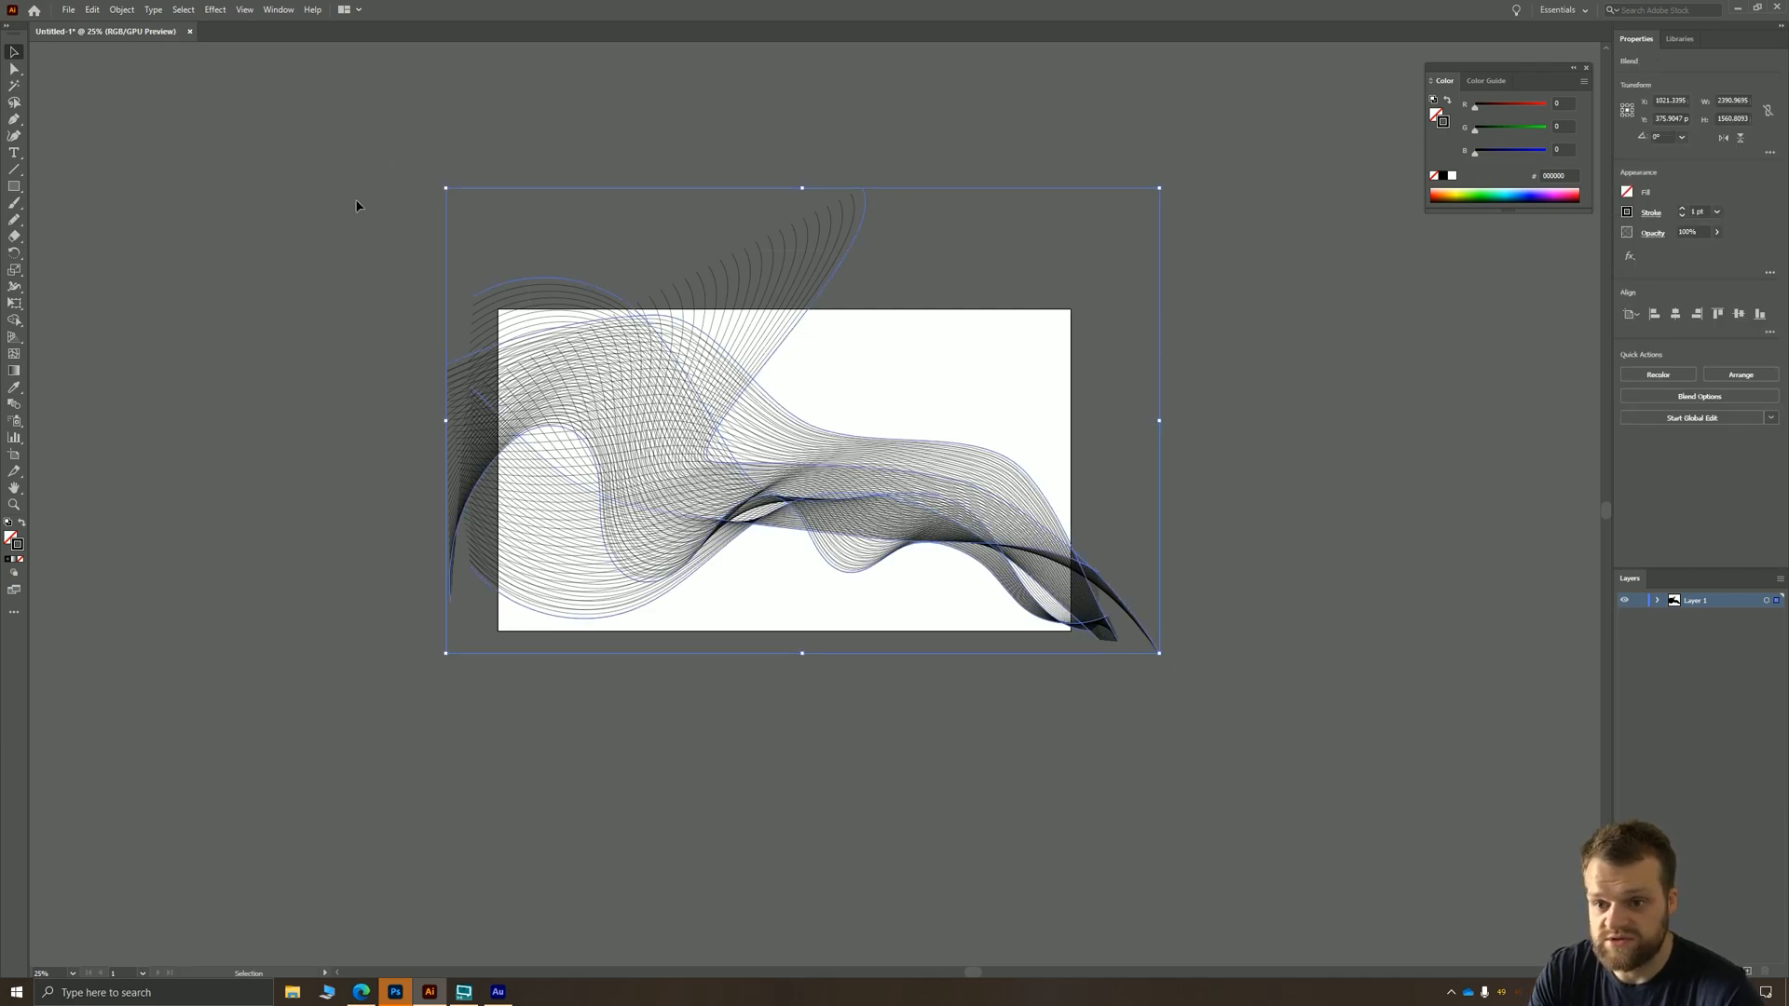
pyautogui.moveTo(16, 457)
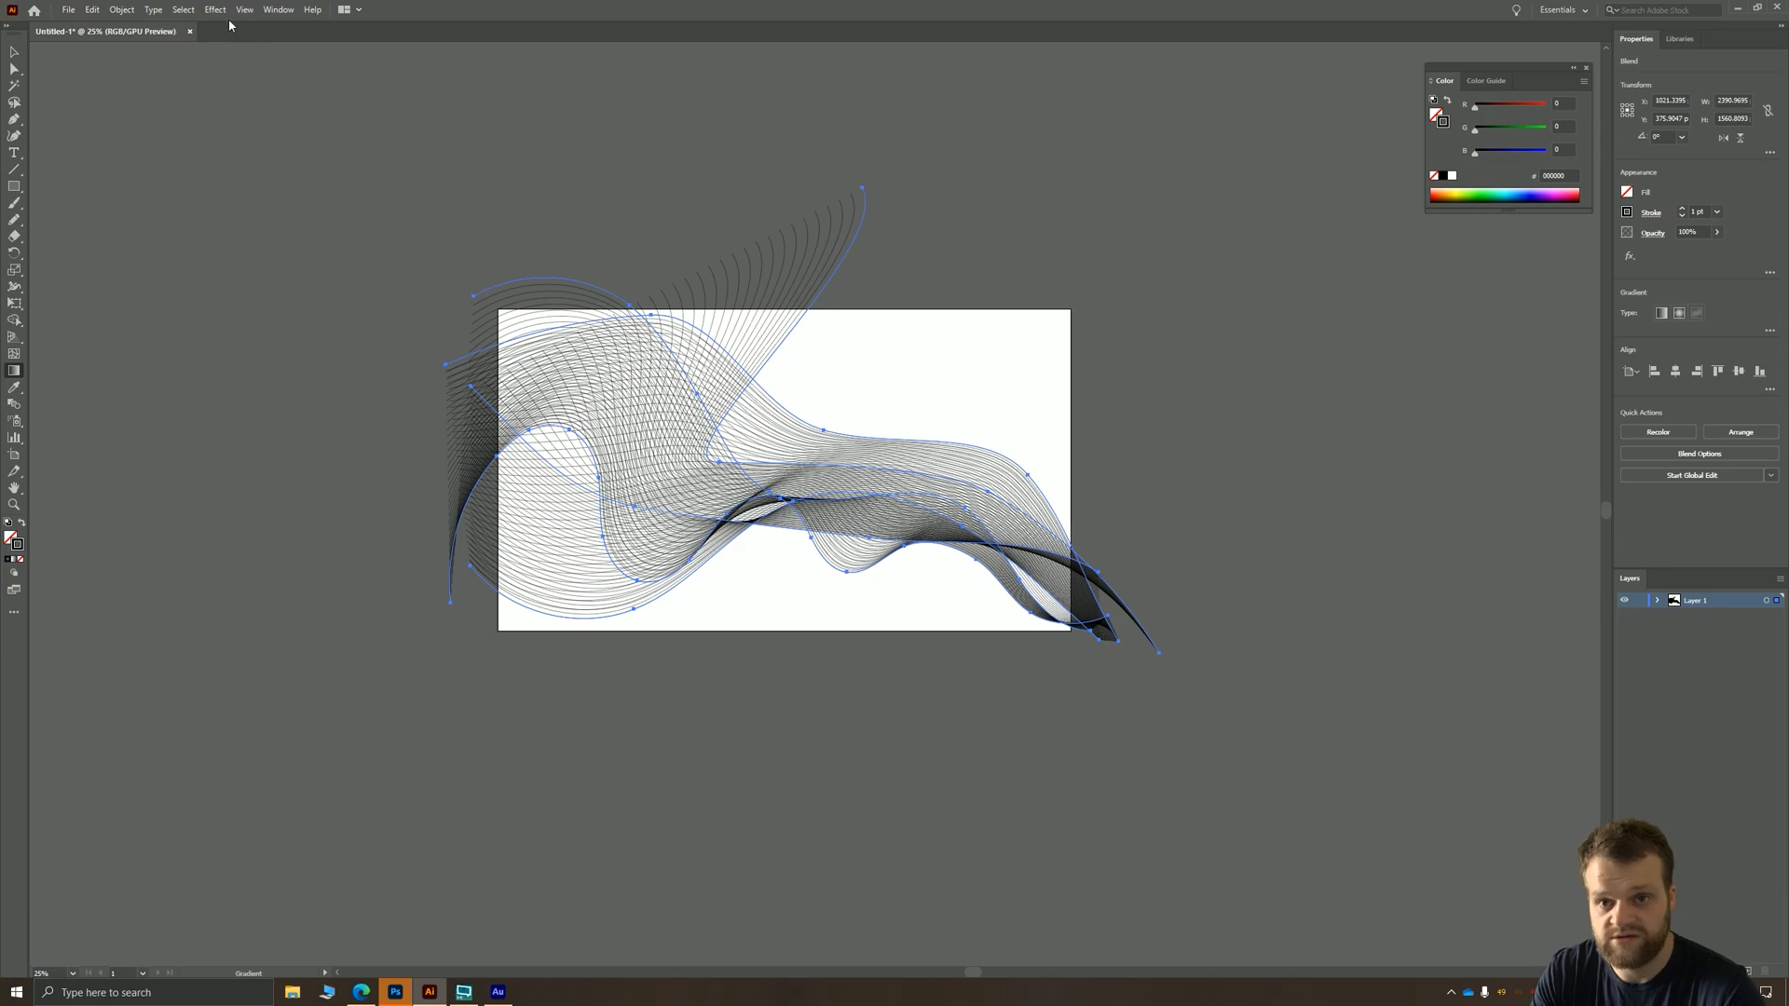
pyautogui.click(278, 9)
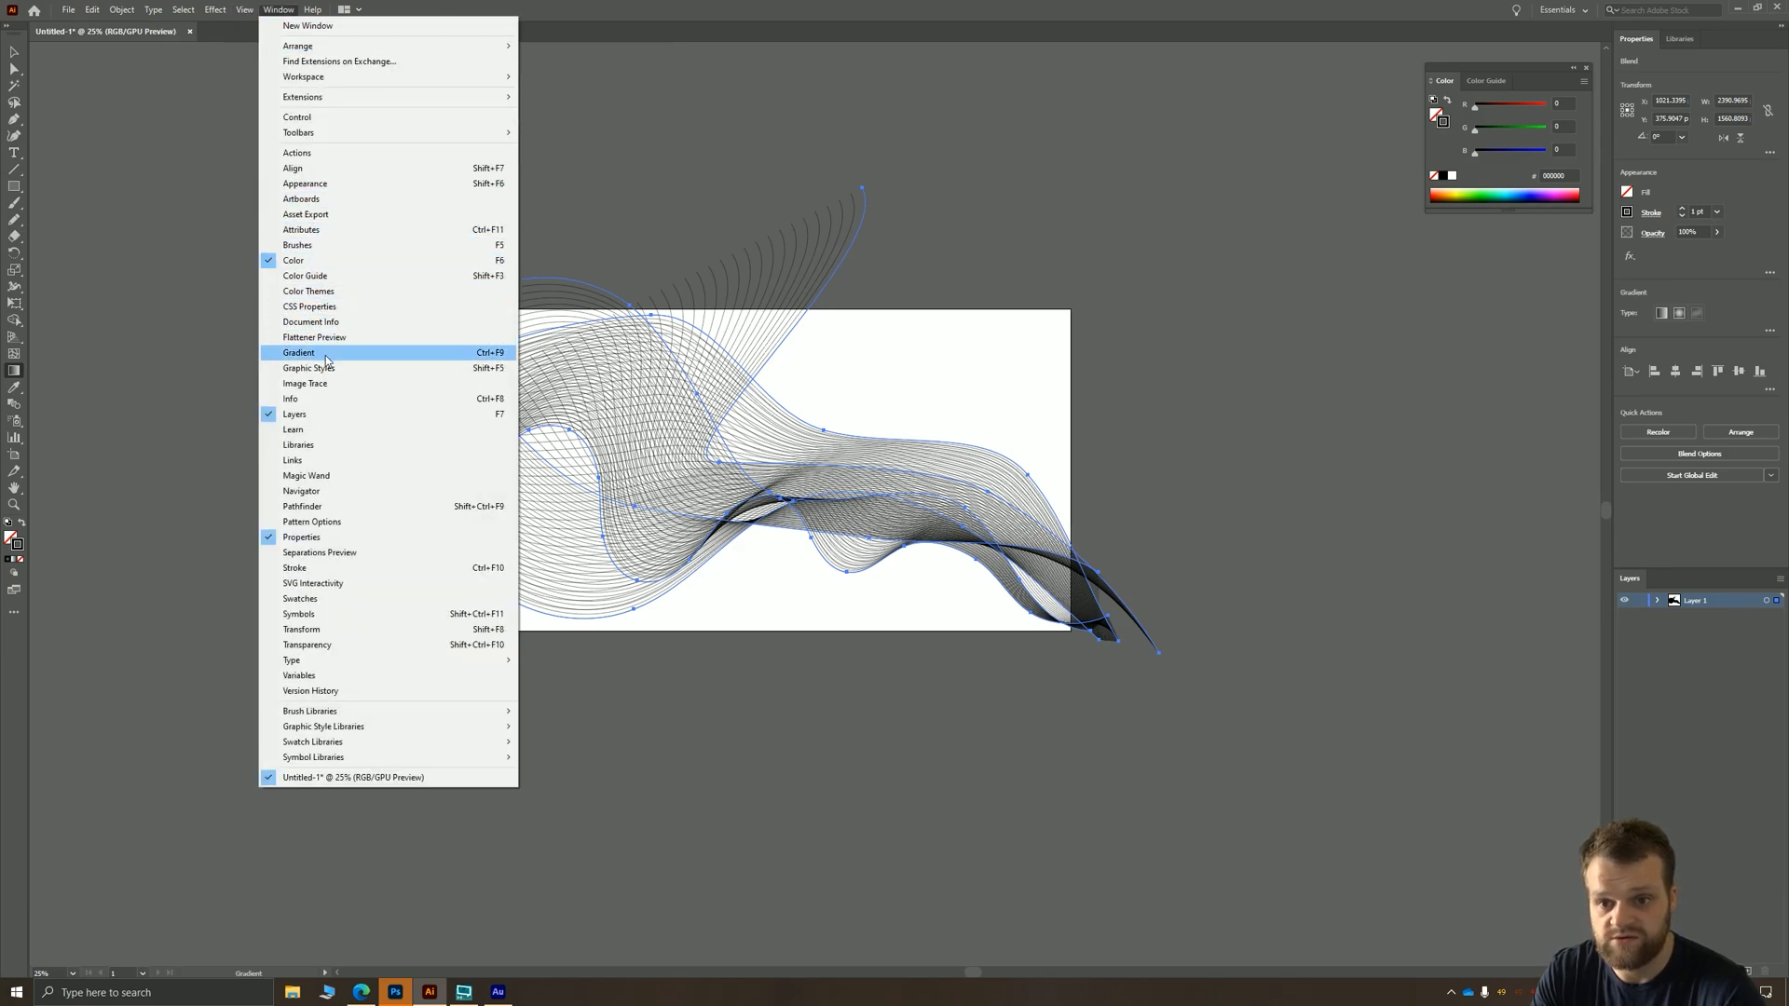
pyautogui.click(299, 351)
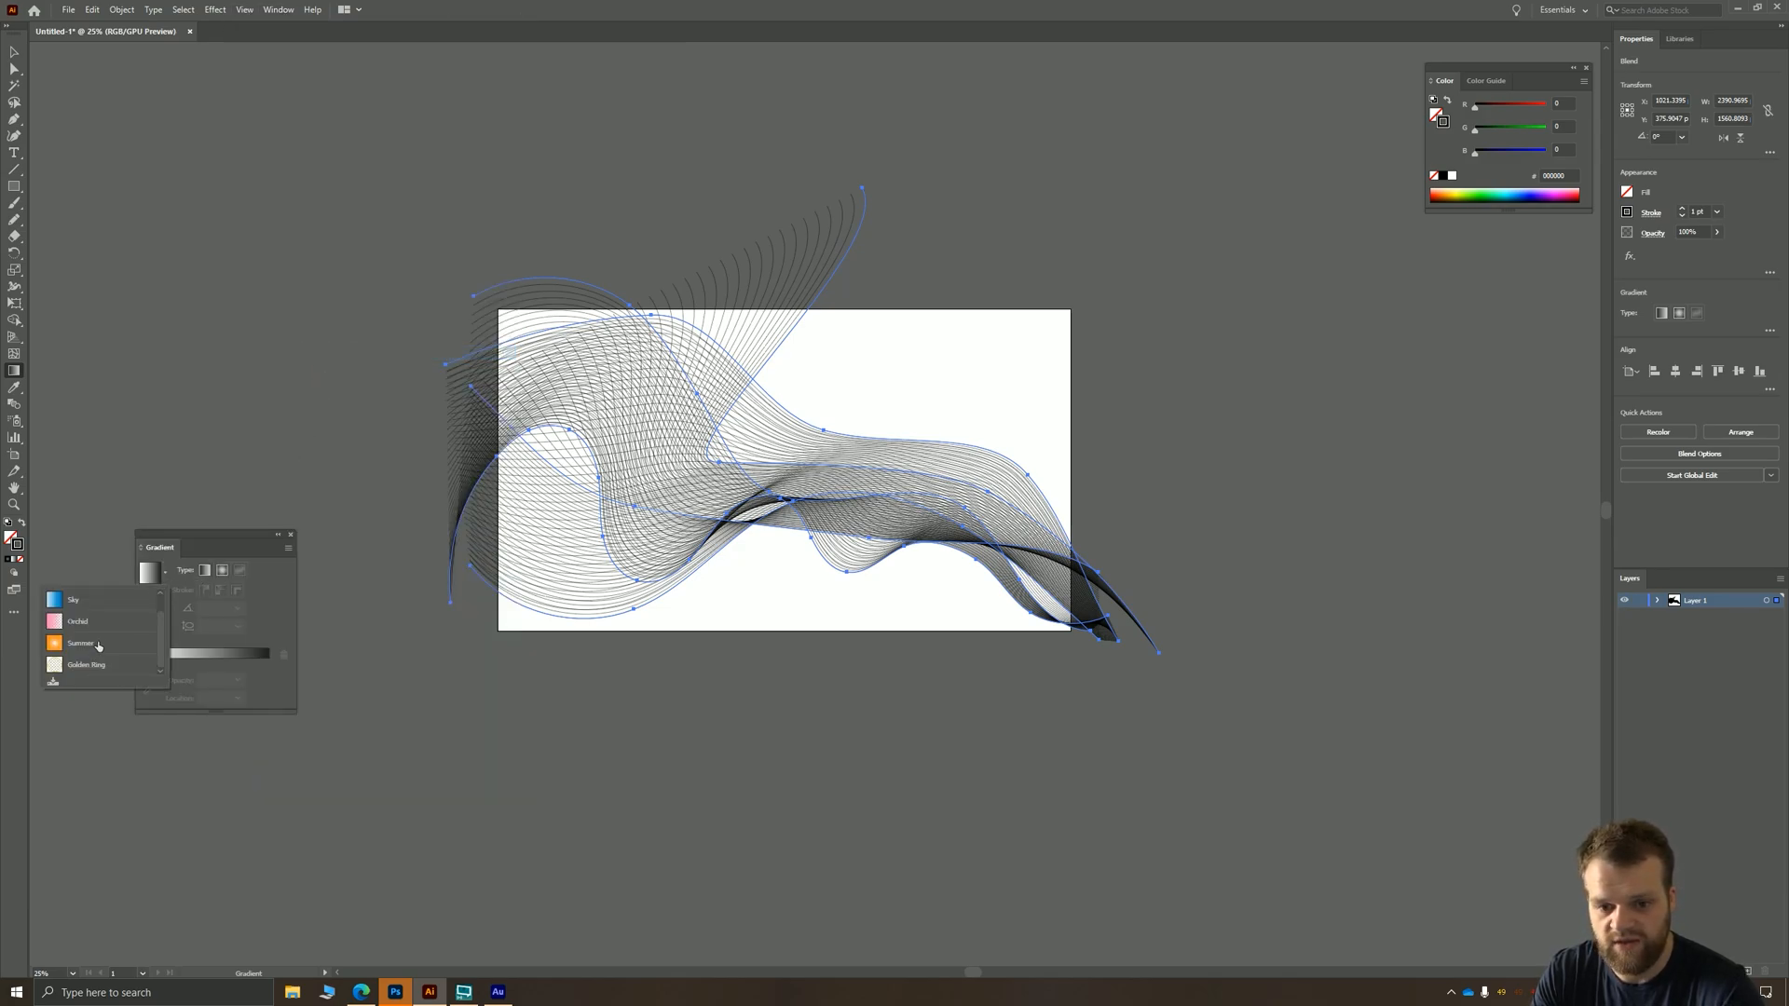
pyautogui.click(73, 599)
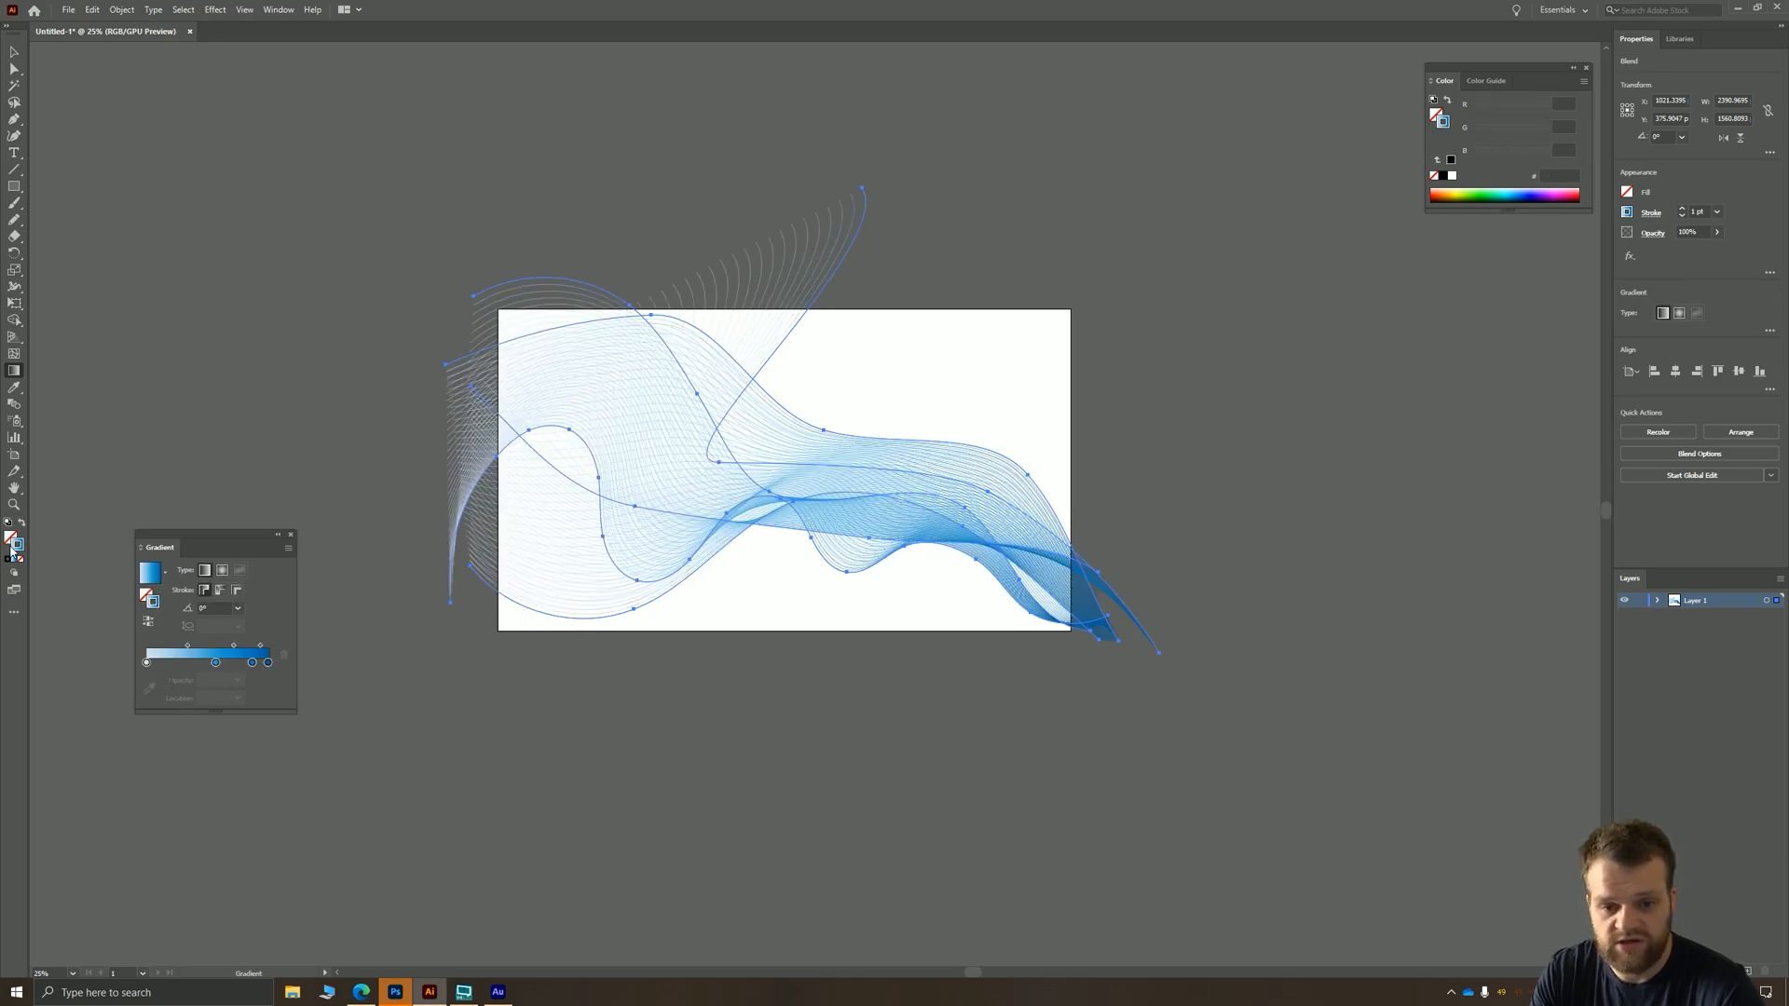
# - Set the gradient stops to red, added colours, blue and purple, and reposition a stop
pyautogui.click(147, 662)
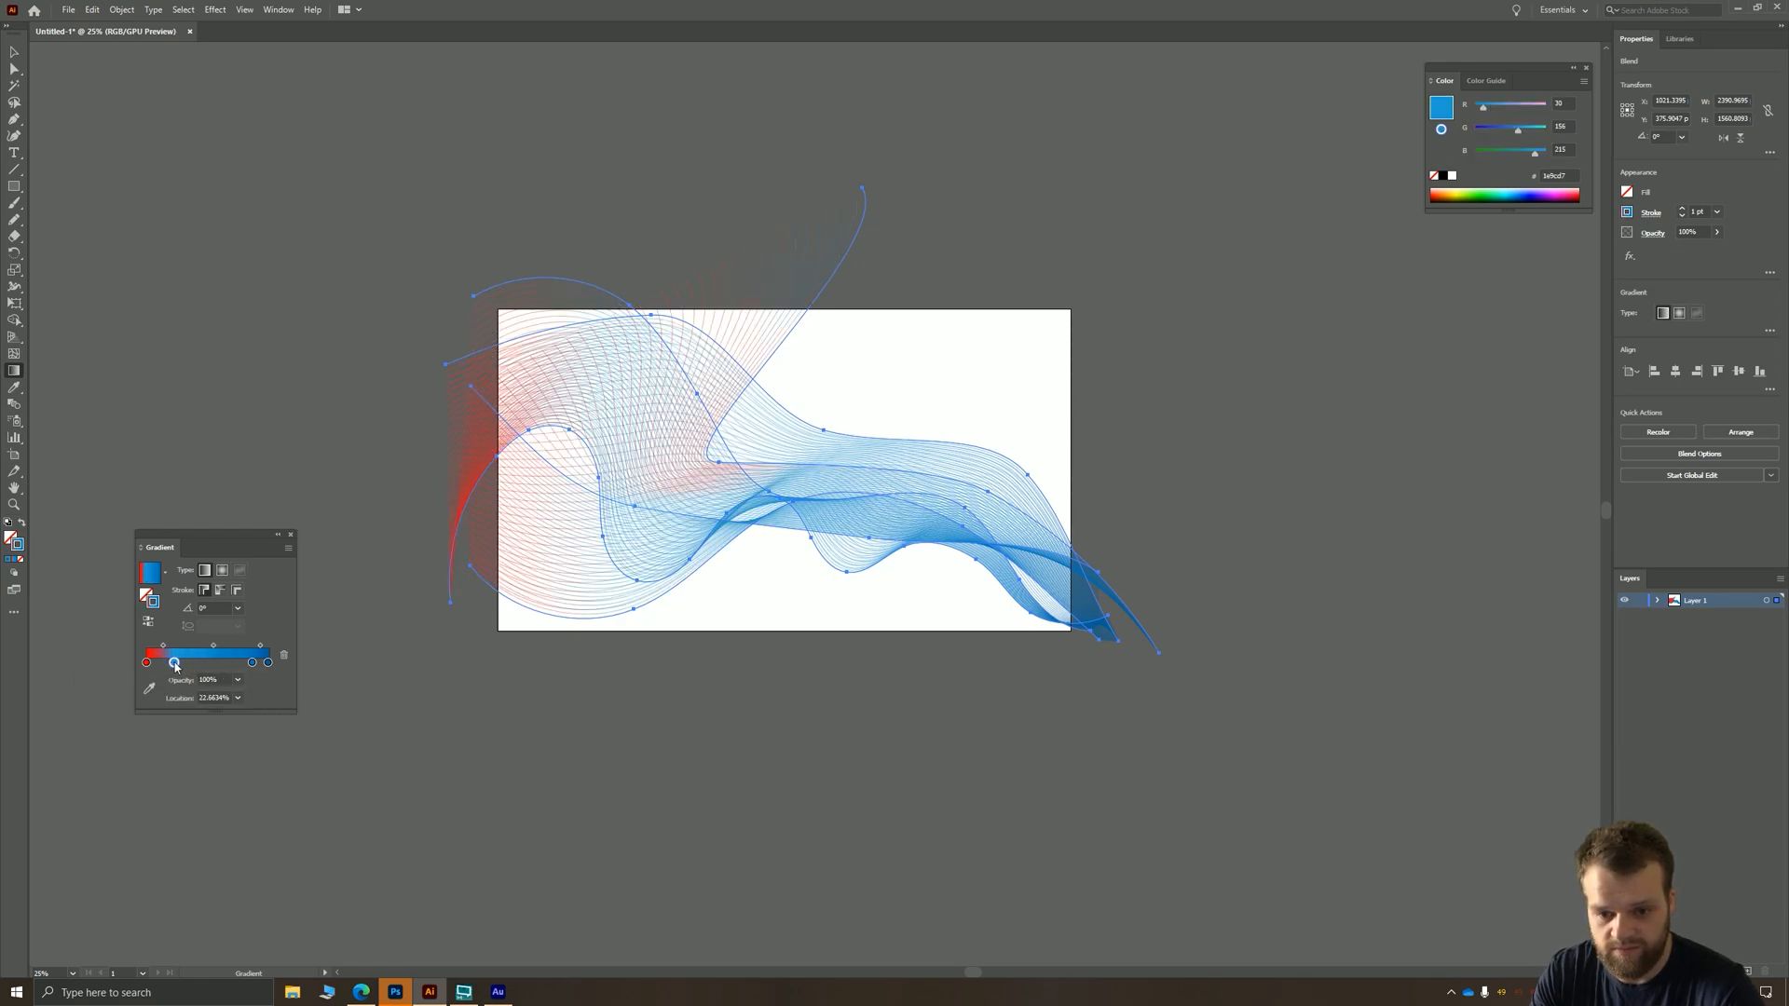
pyautogui.click(174, 662)
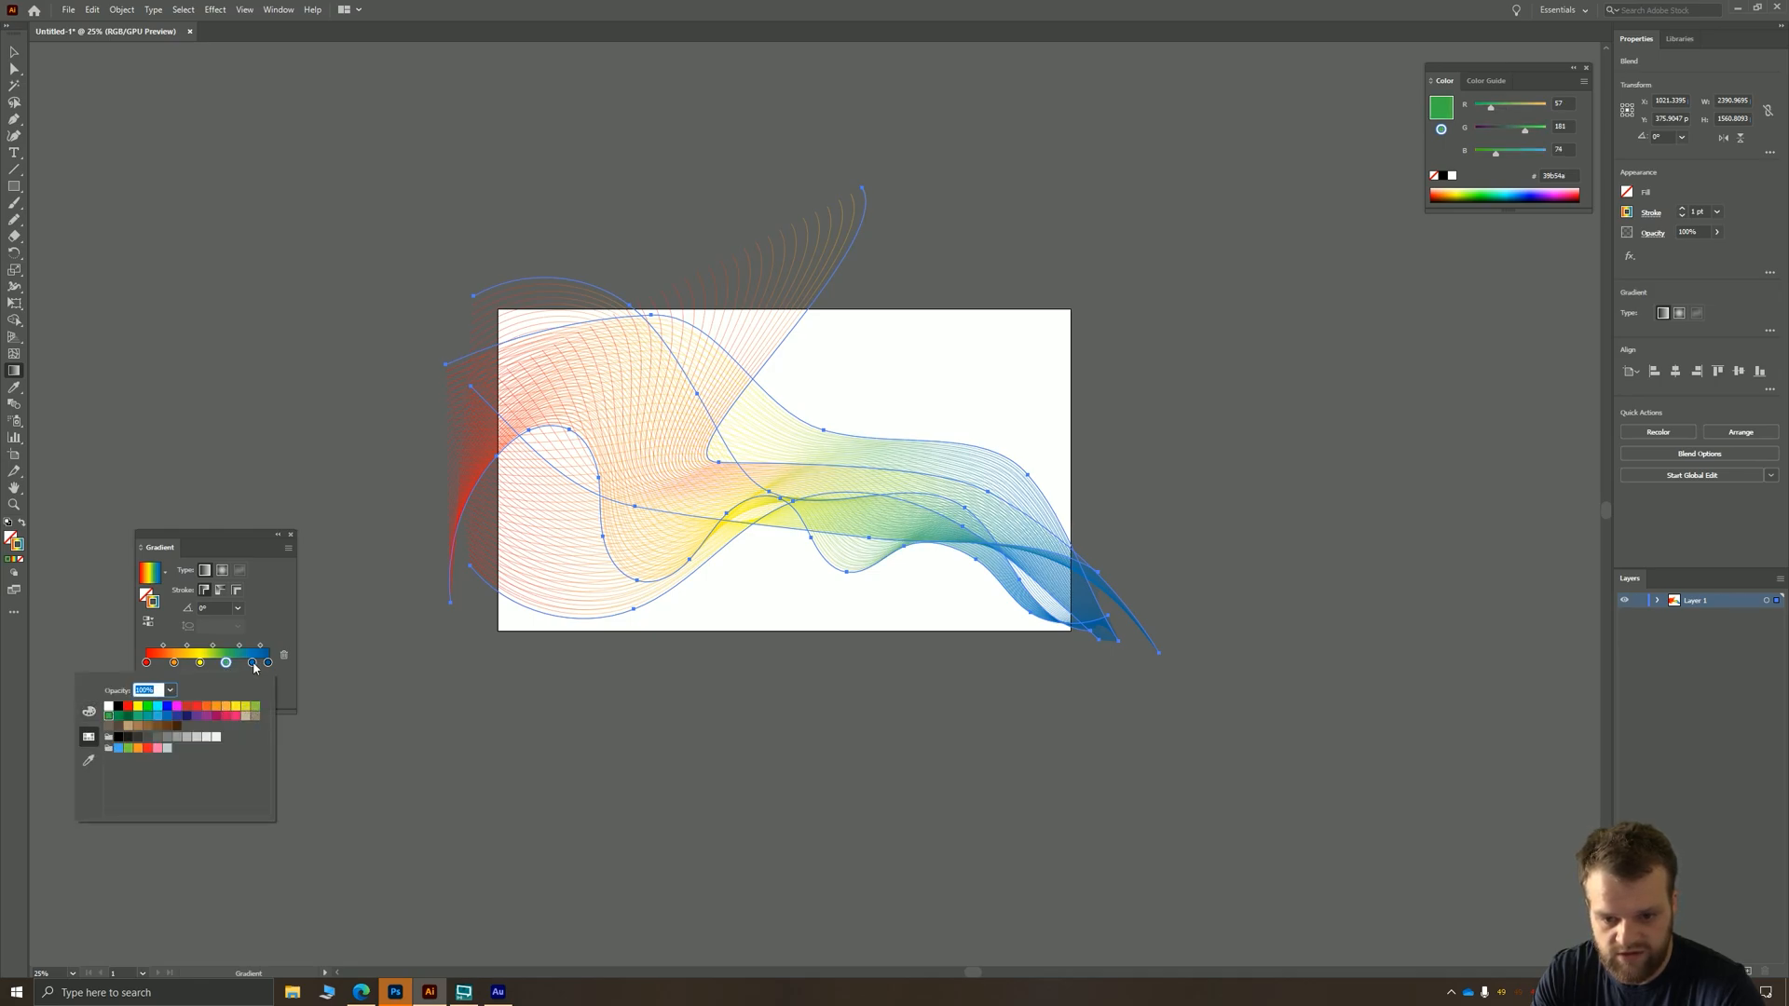
pyautogui.click(172, 716)
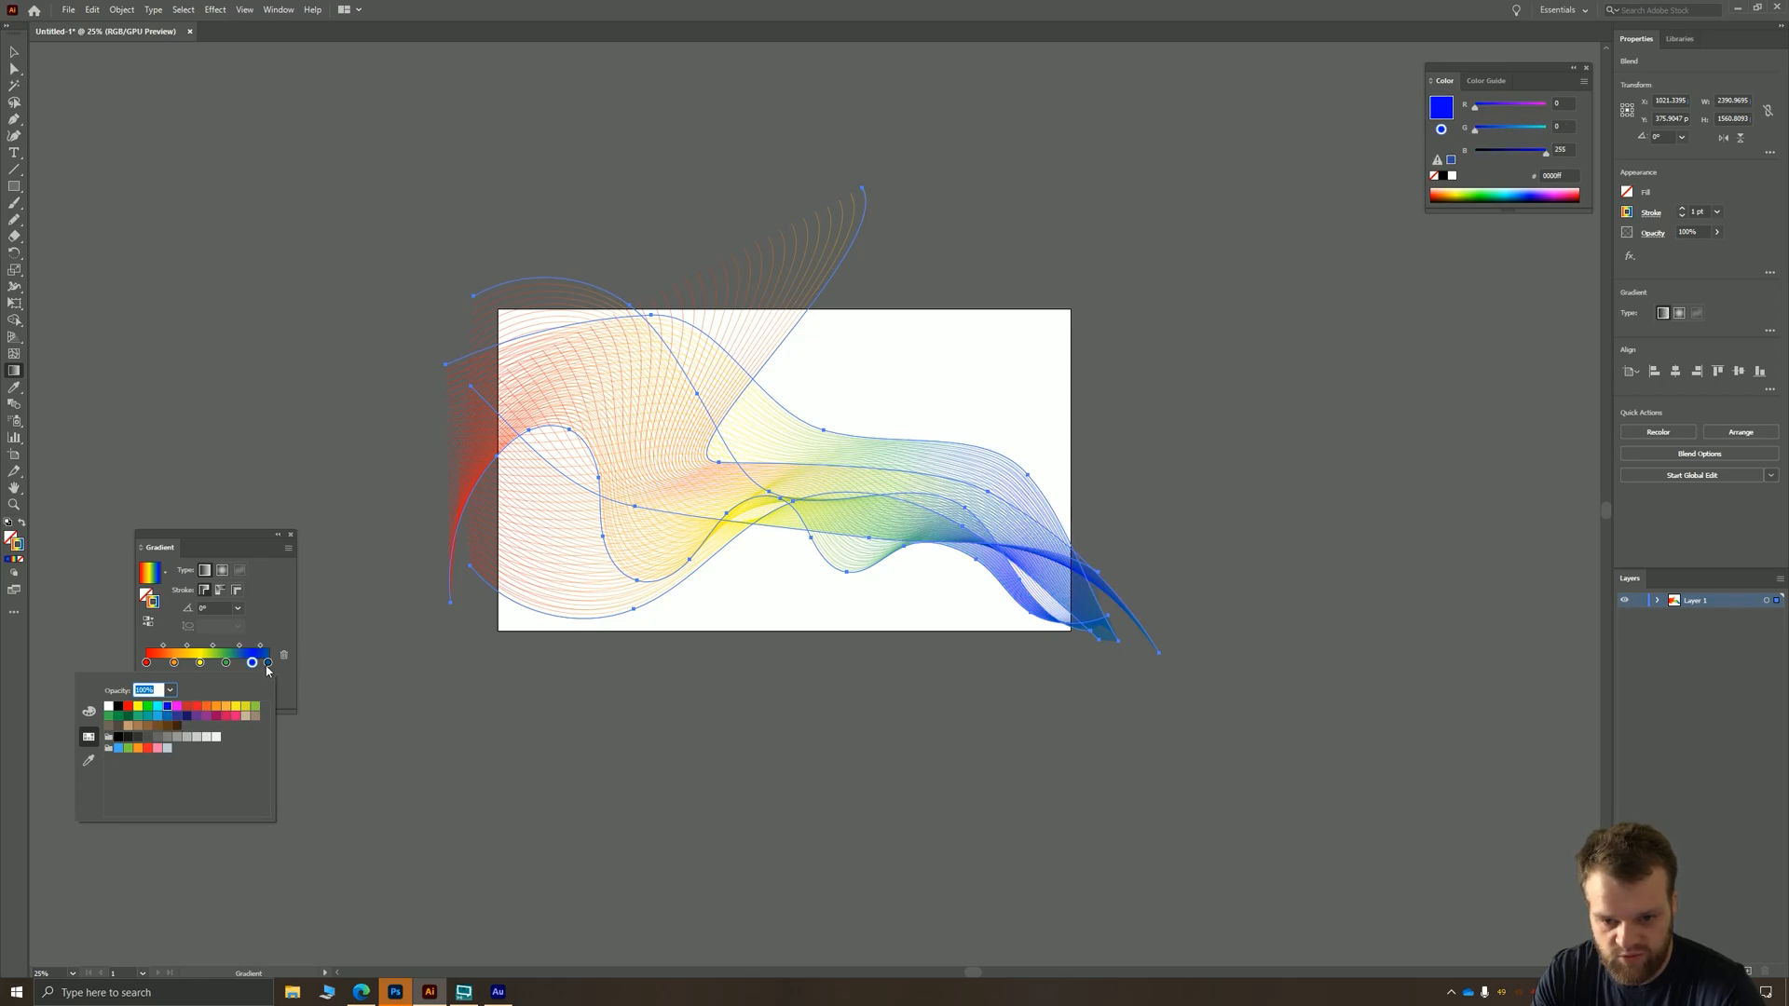
pyautogui.click(208, 716)
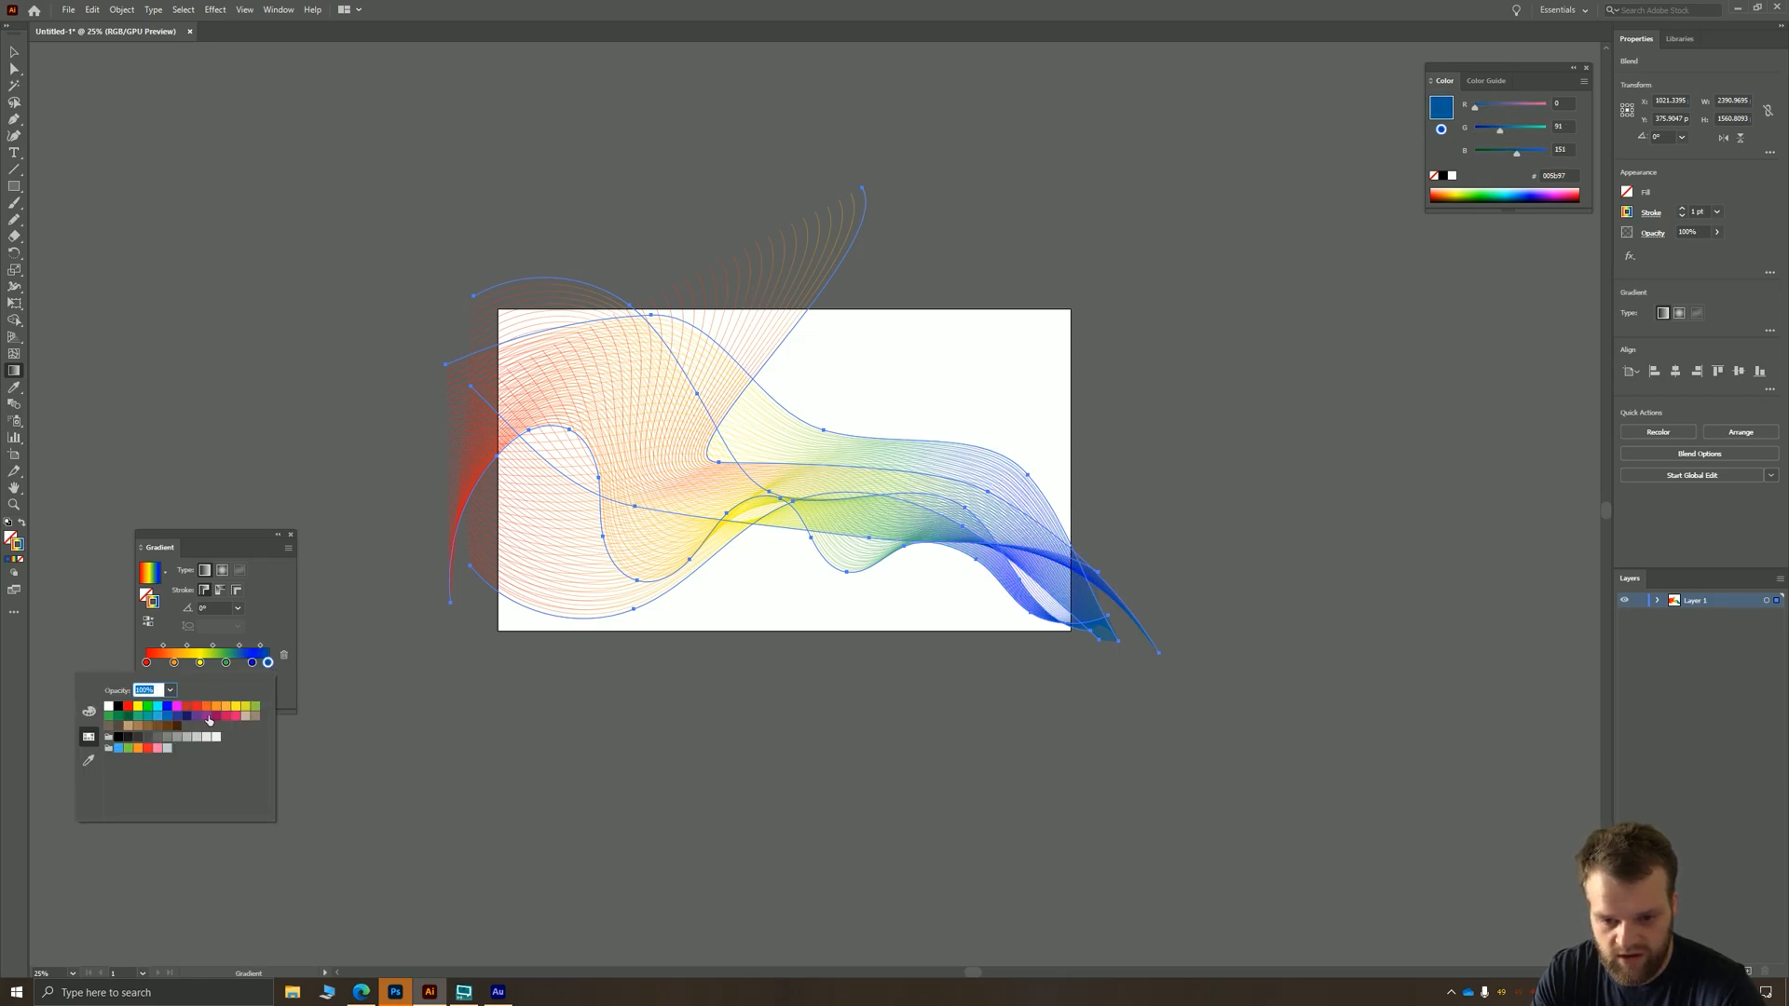
pyautogui.click(196, 716)
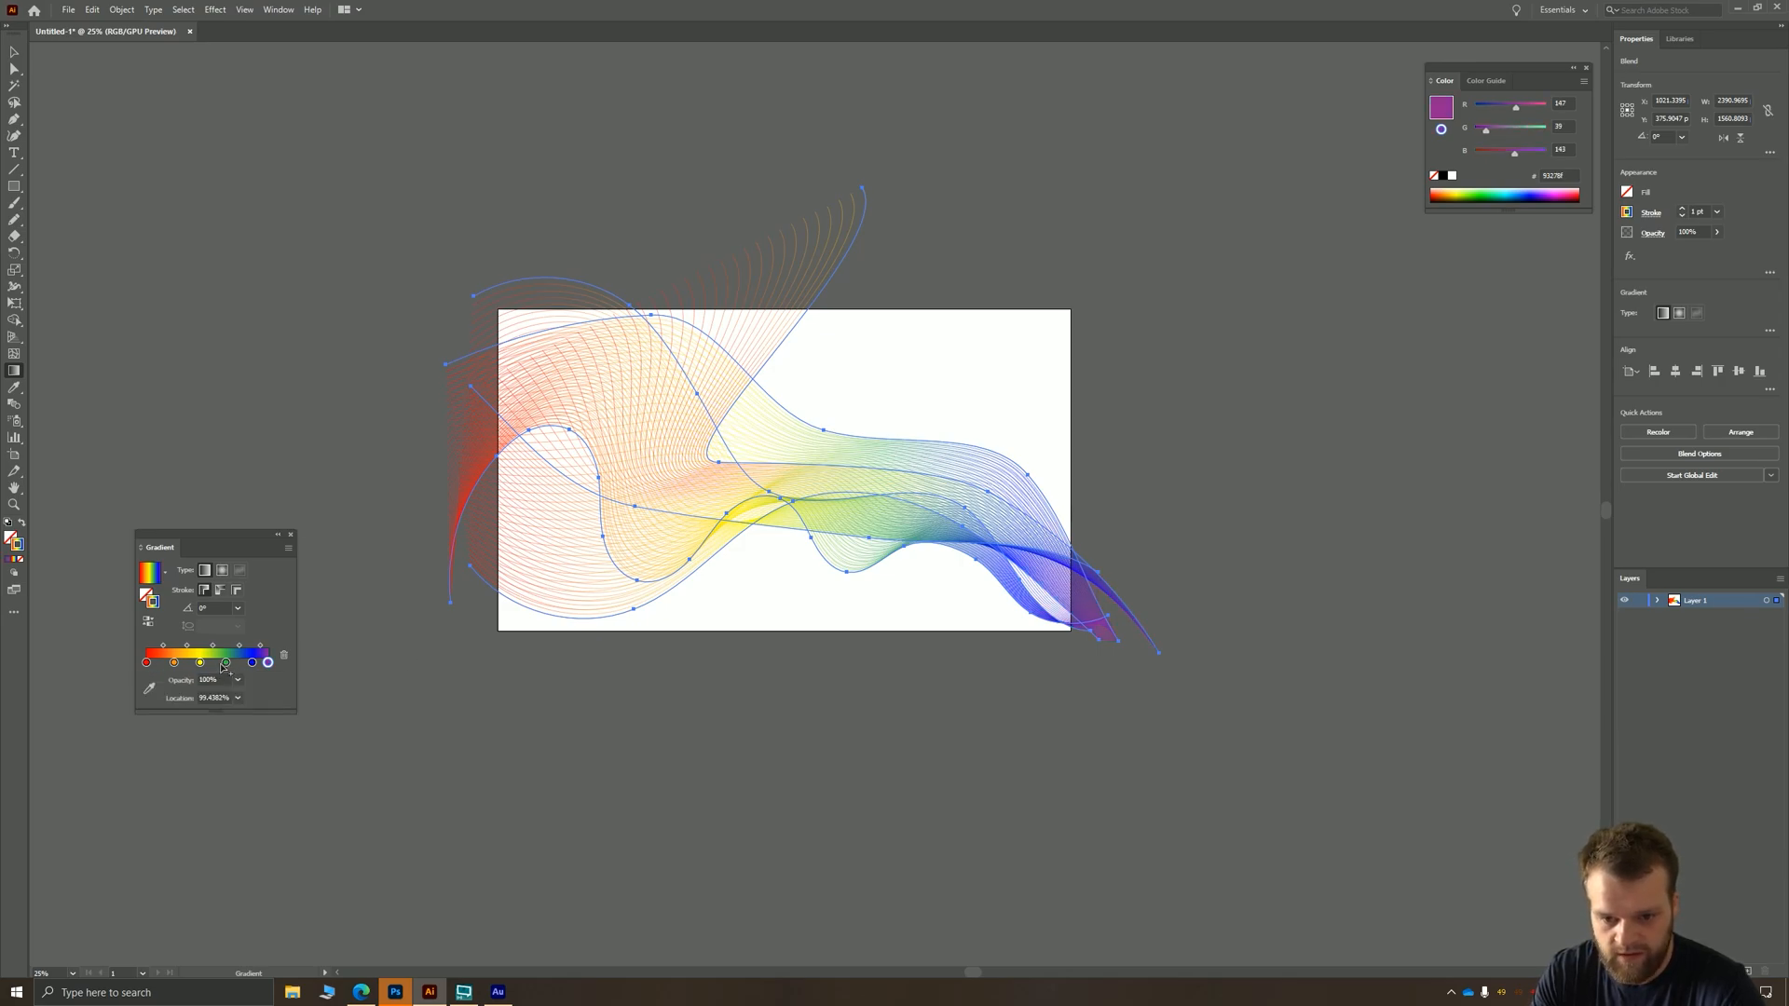
pyautogui.moveTo(225, 661); pyautogui.dragTo(260, 662)
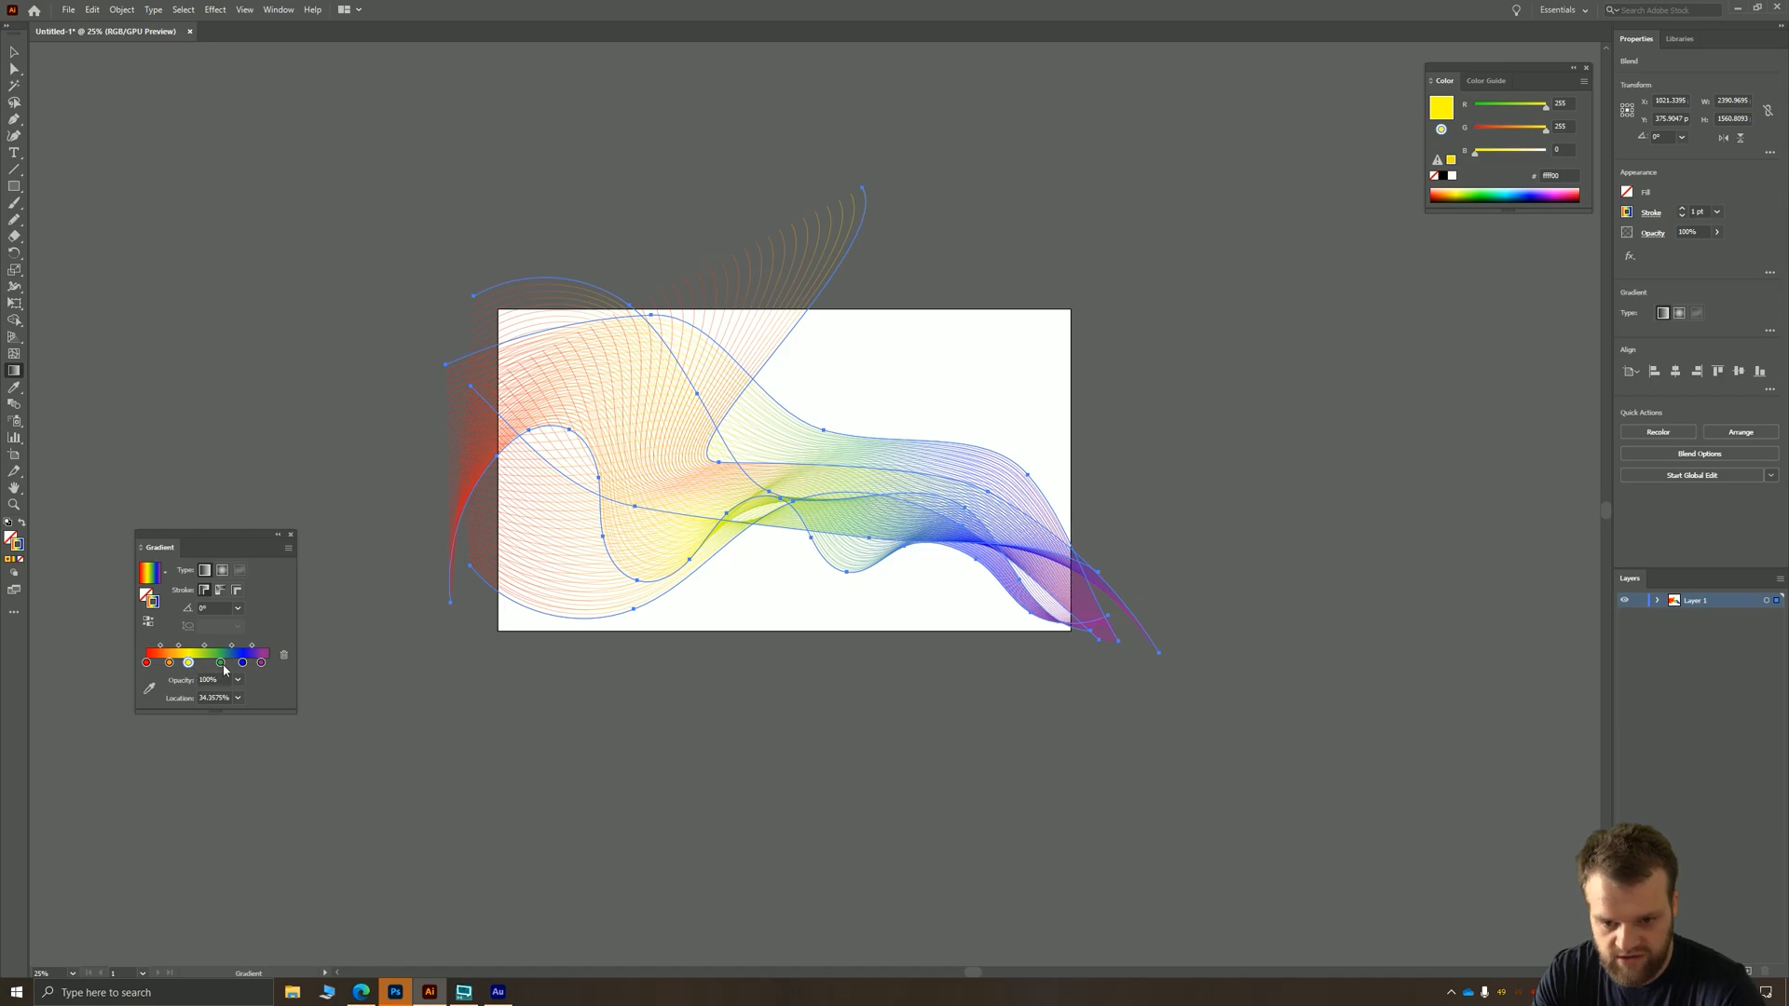
pyautogui.click(239, 662)
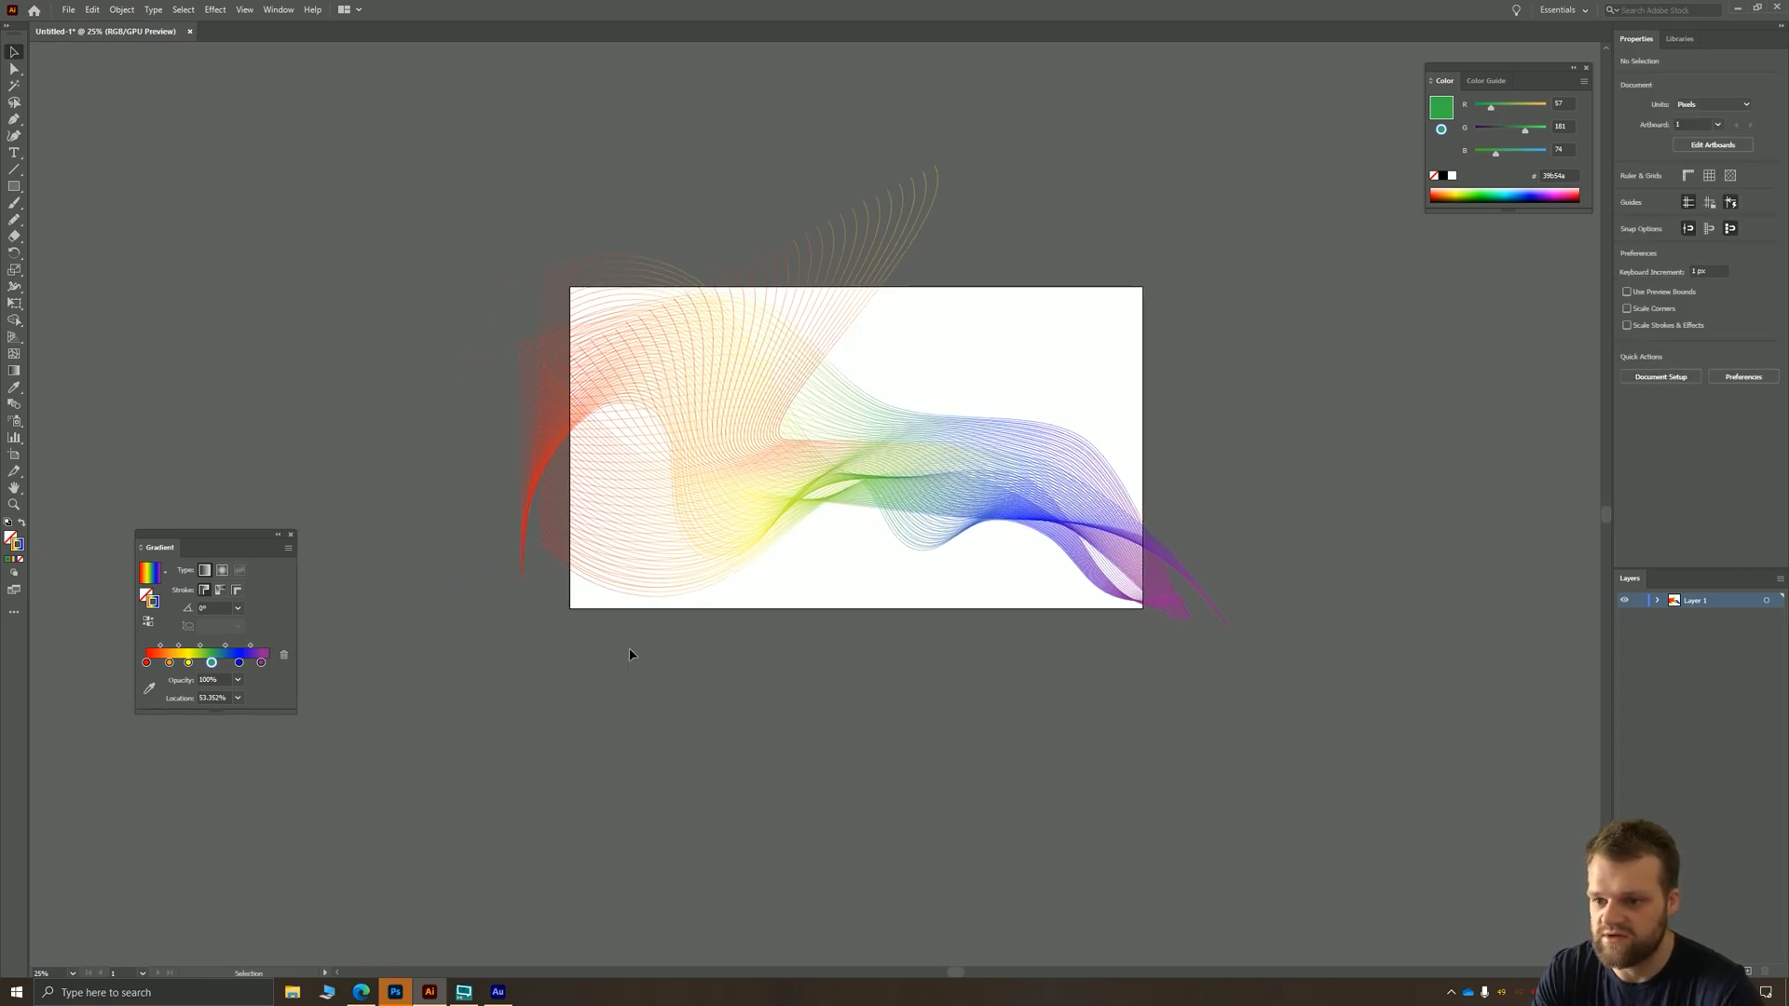
pyautogui.moveTo(932, 423)
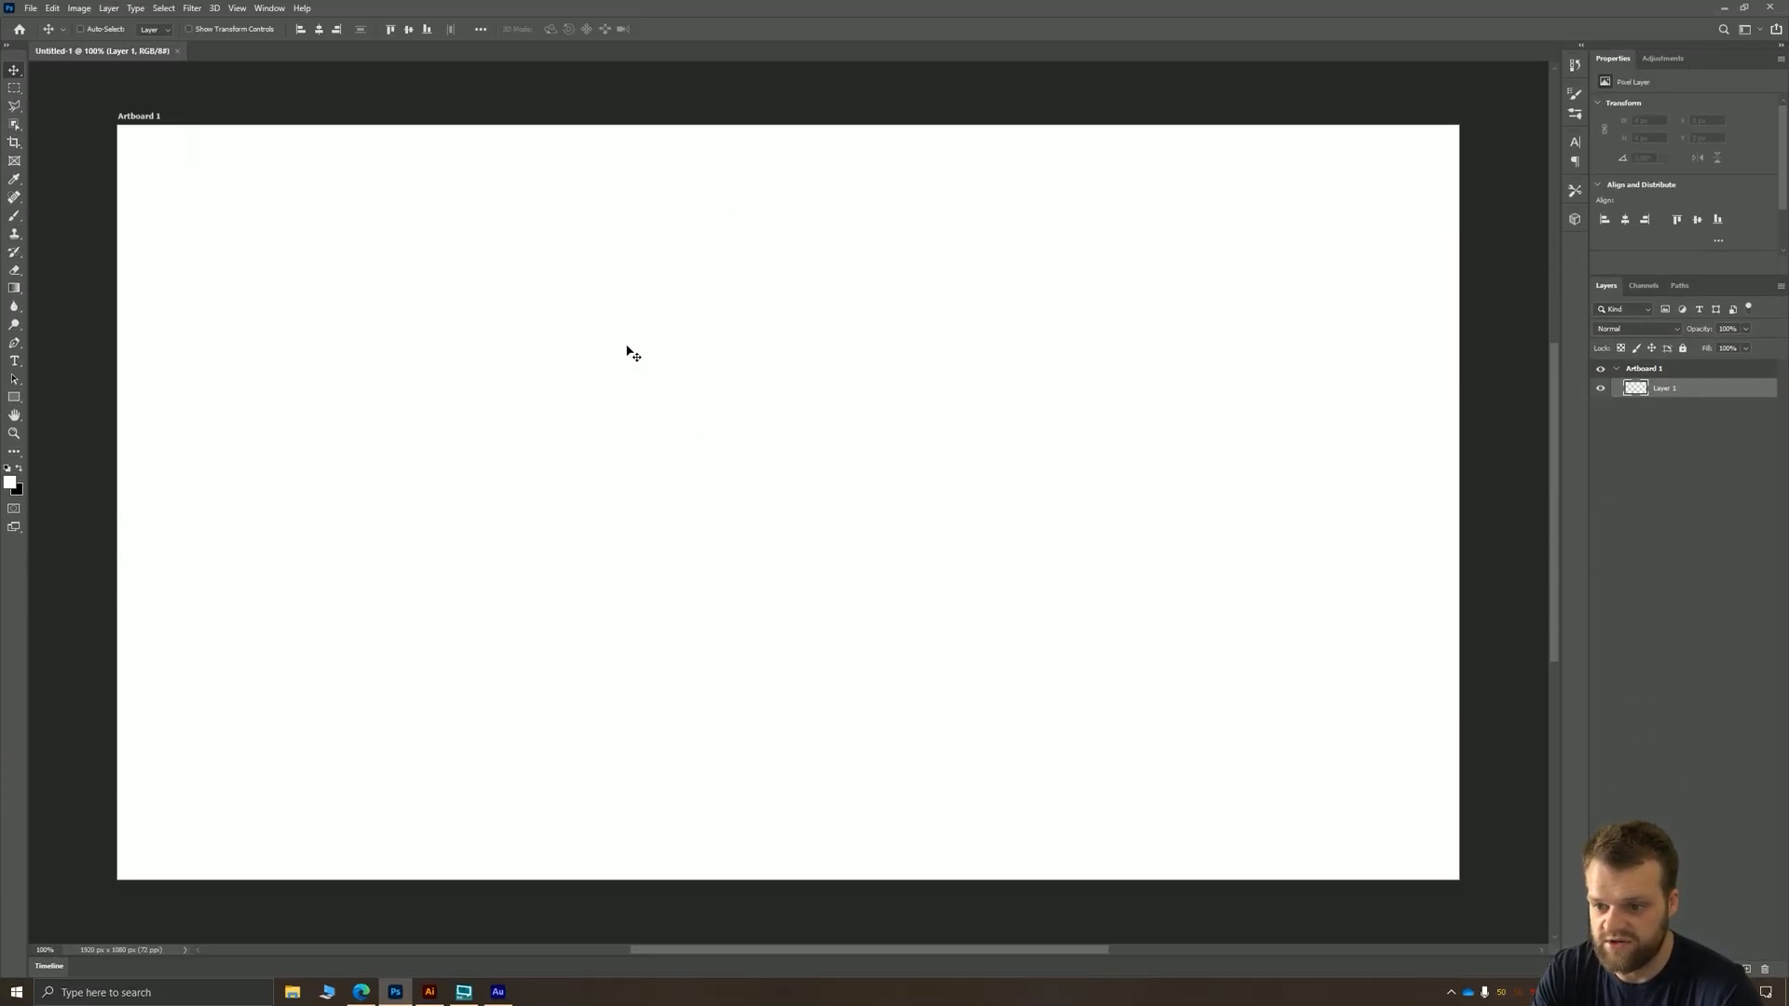
# - Paste the copied line wave with Ctrl+V as a Smart Object
pyautogui.press('ctrl+v')
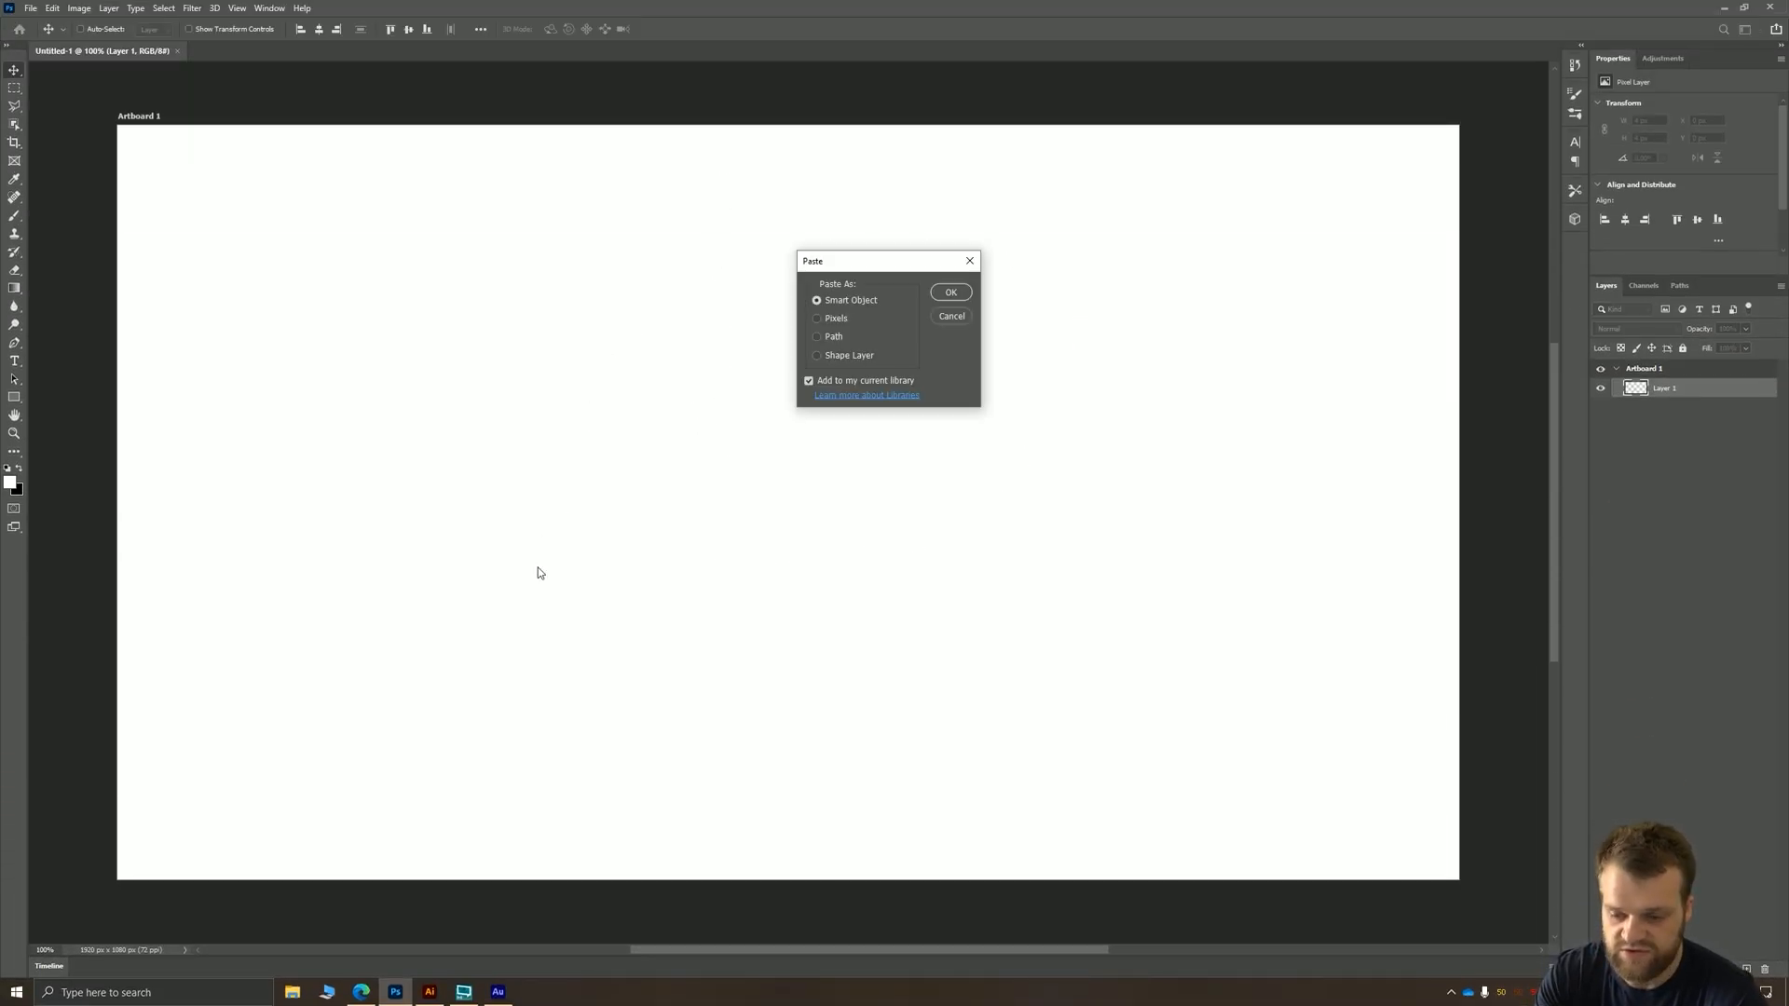
pyautogui.click(950, 291)
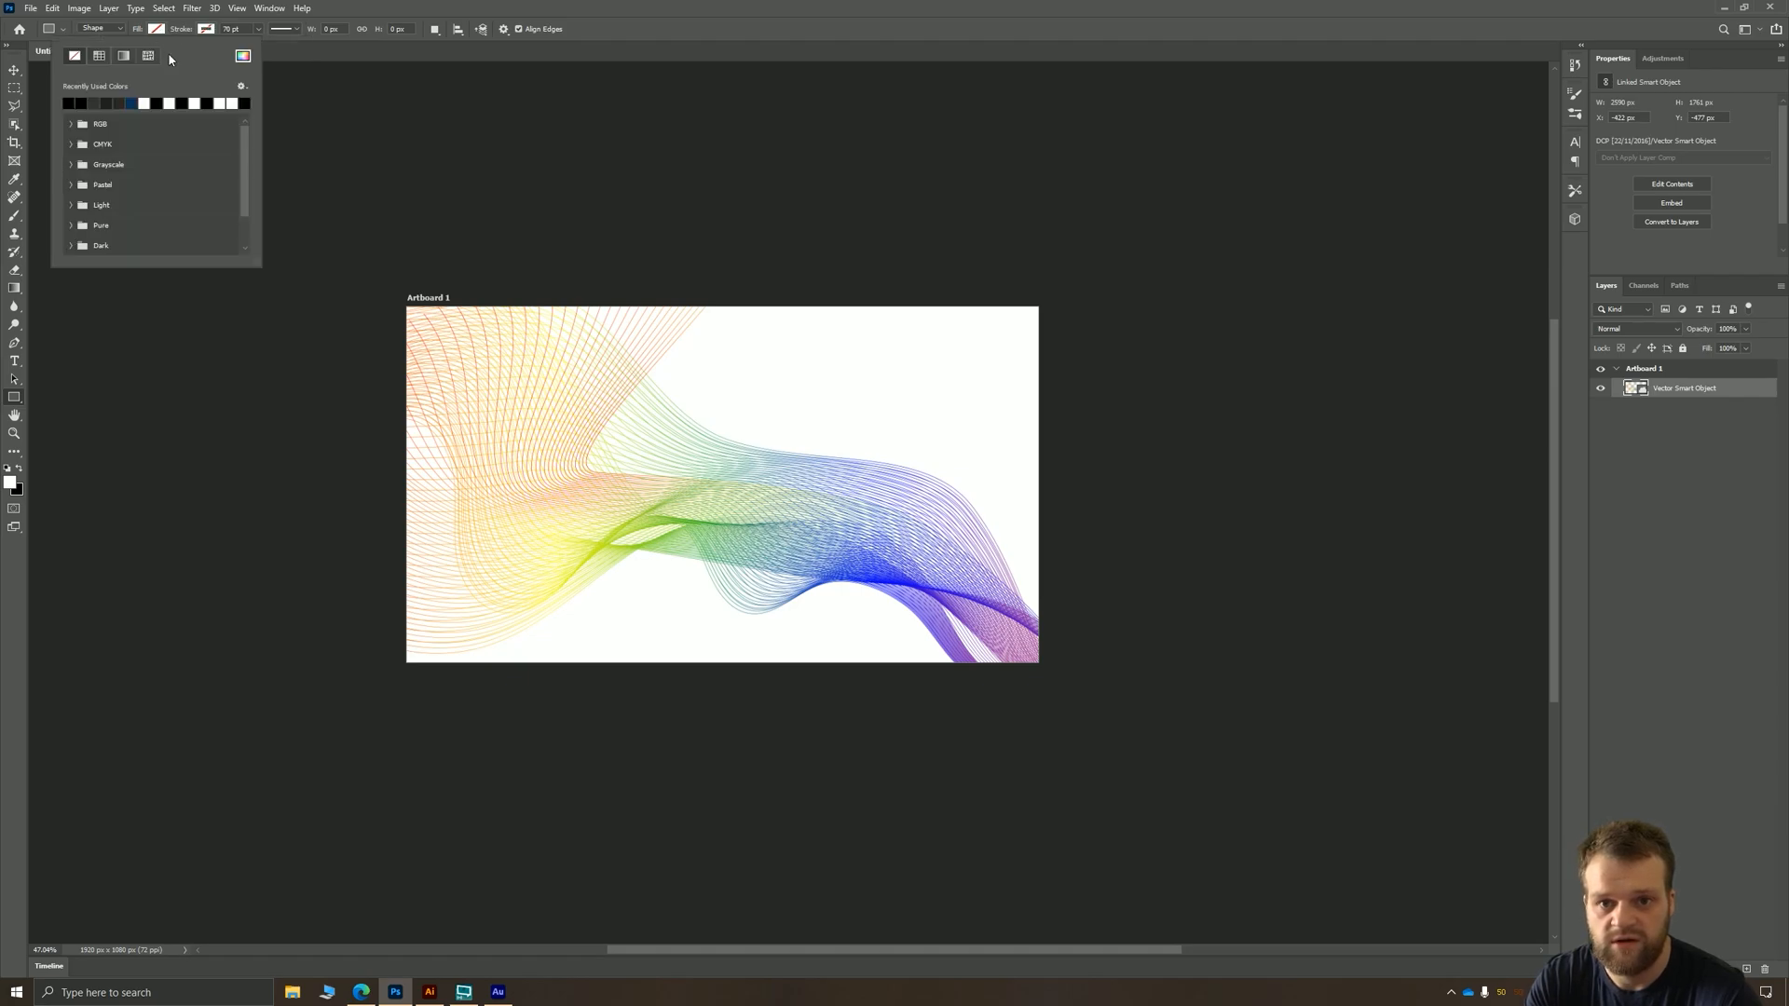
# - Give the background rectangle a gradient fill with black (000000) and dark reddish-brown stops
pyautogui.click(73, 55)
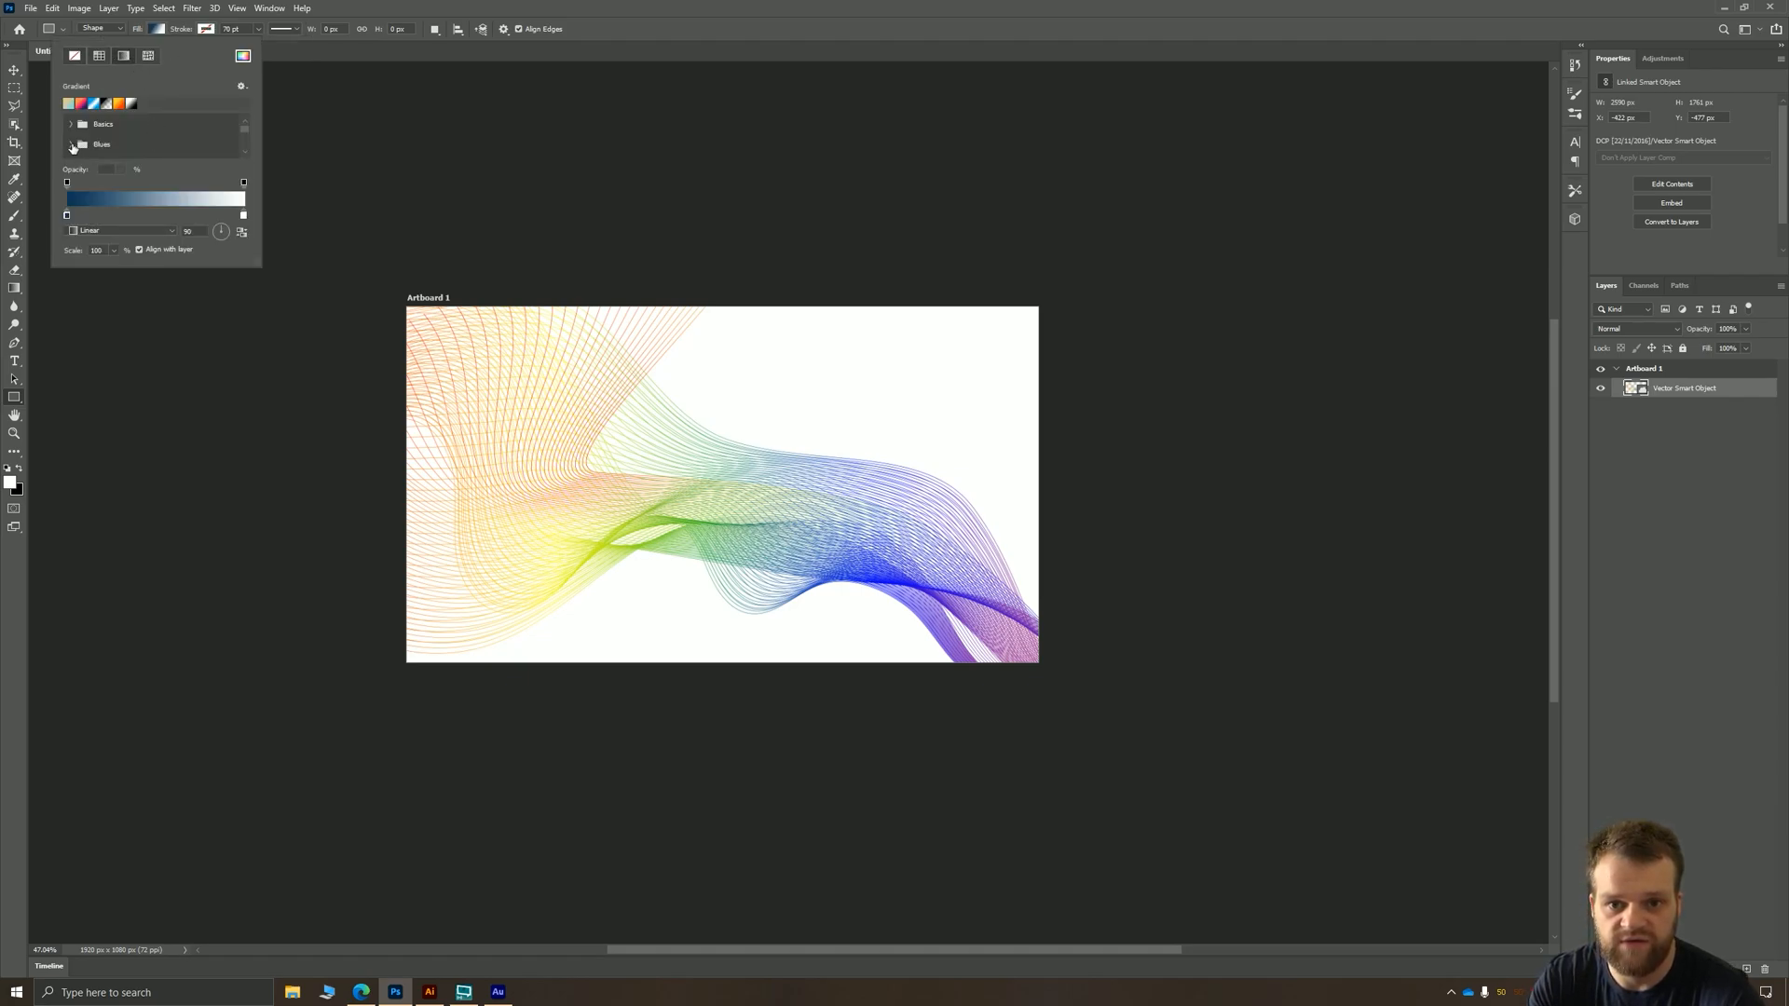
pyautogui.click(71, 123)
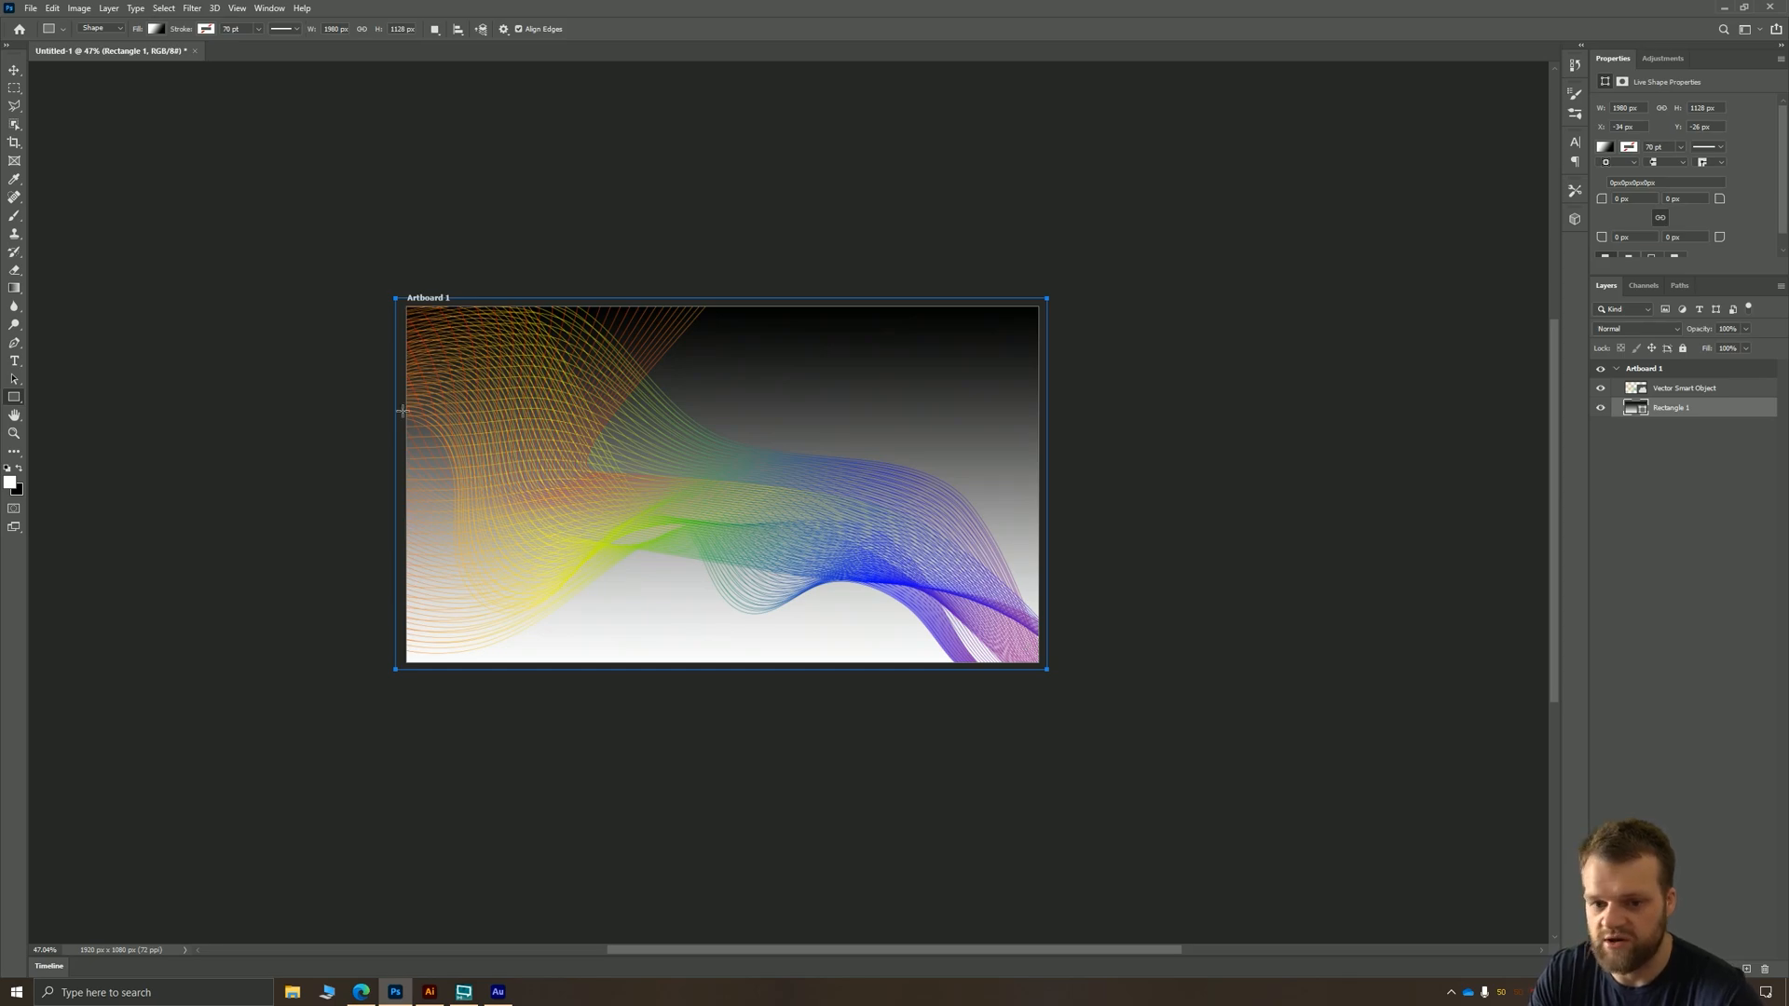
pyautogui.click(158, 28)
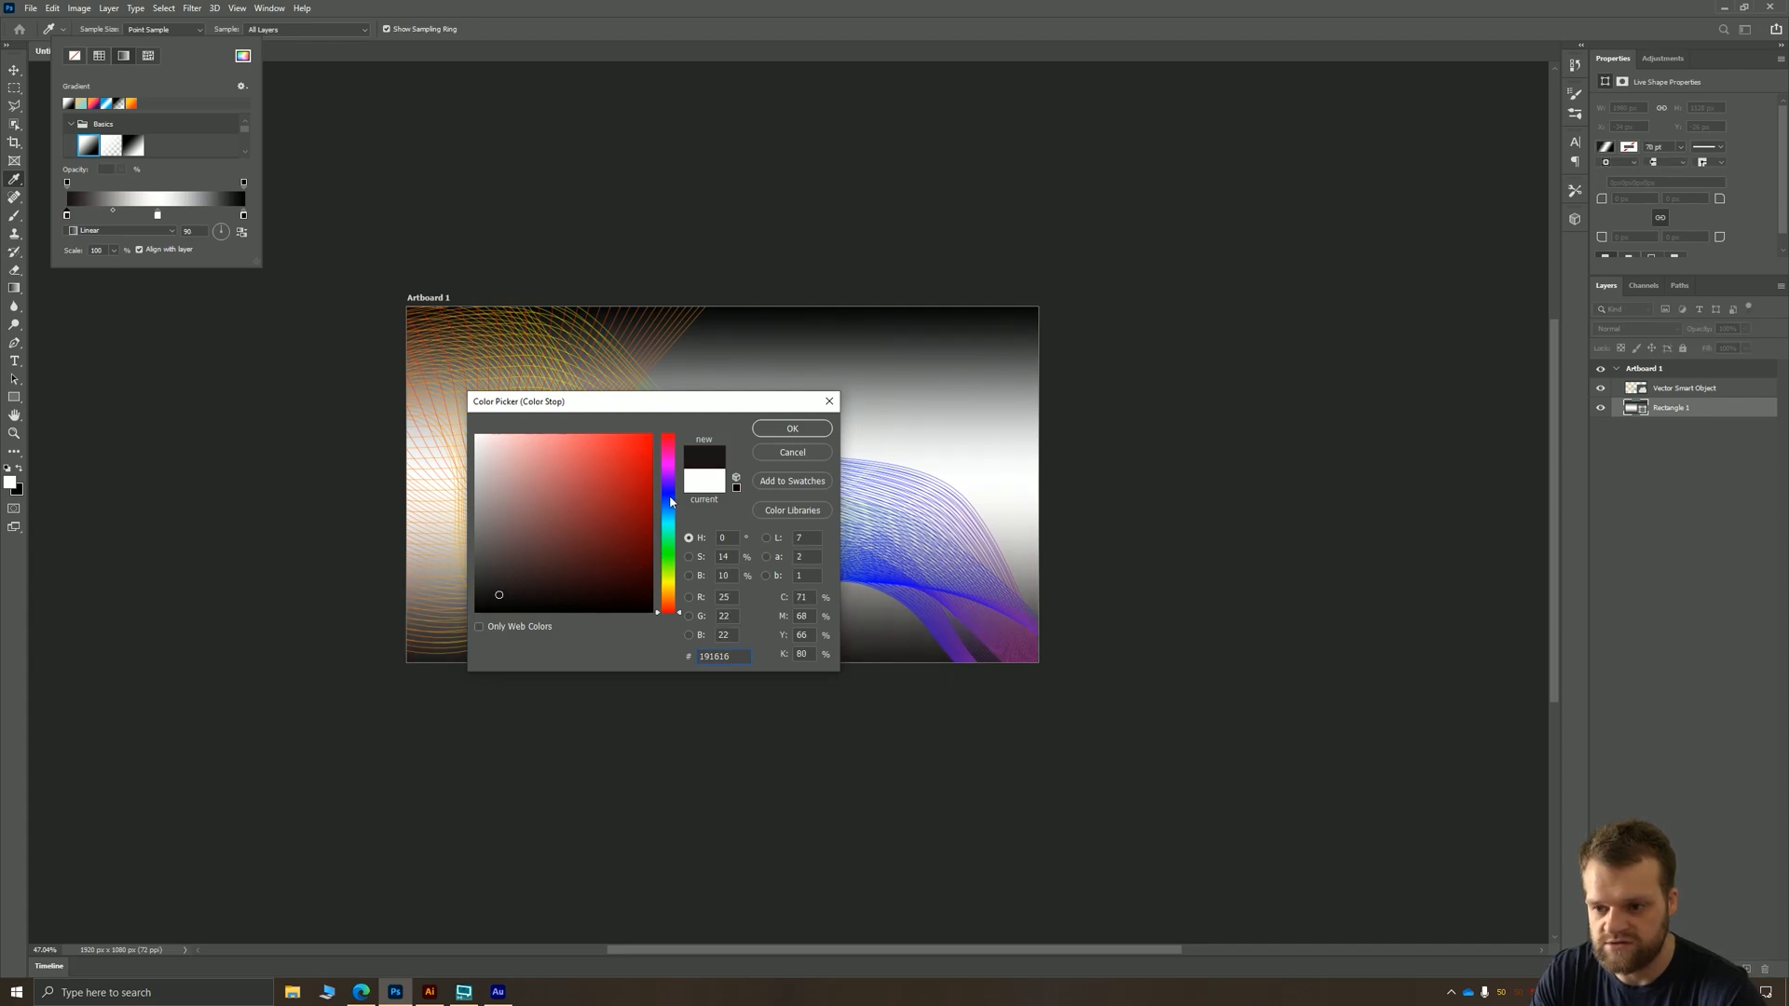
pyautogui.click(669, 505)
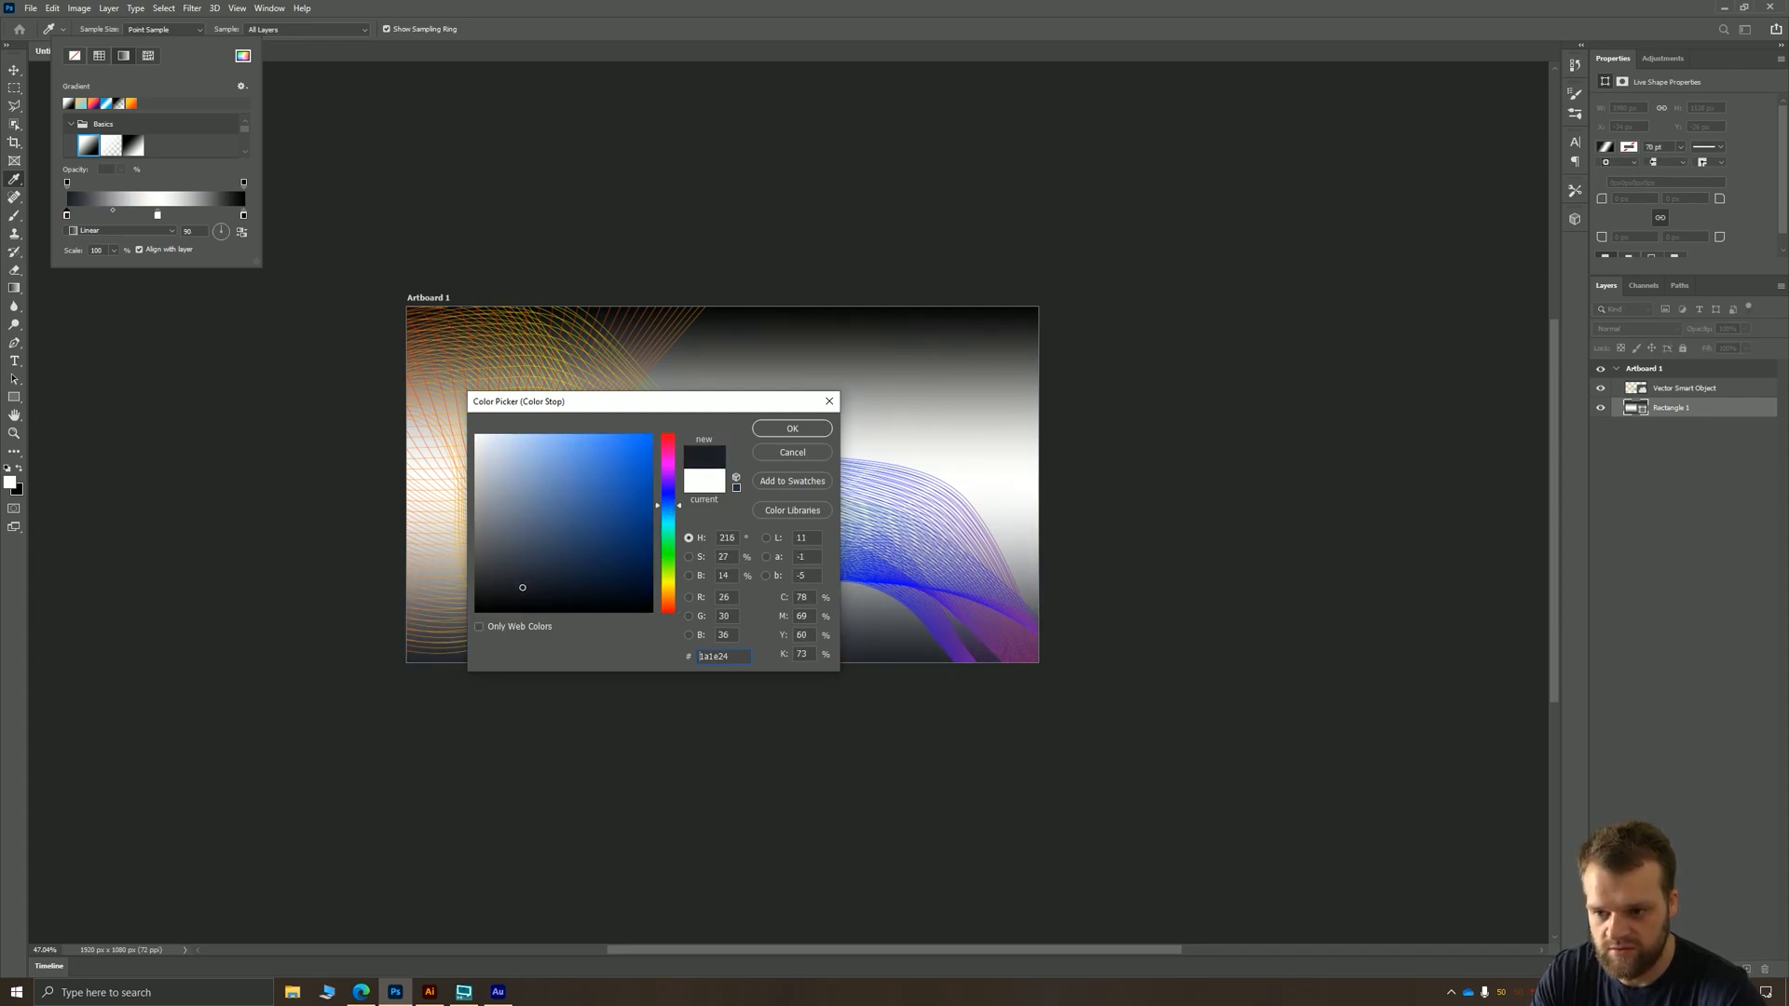
pyautogui.write('000000')
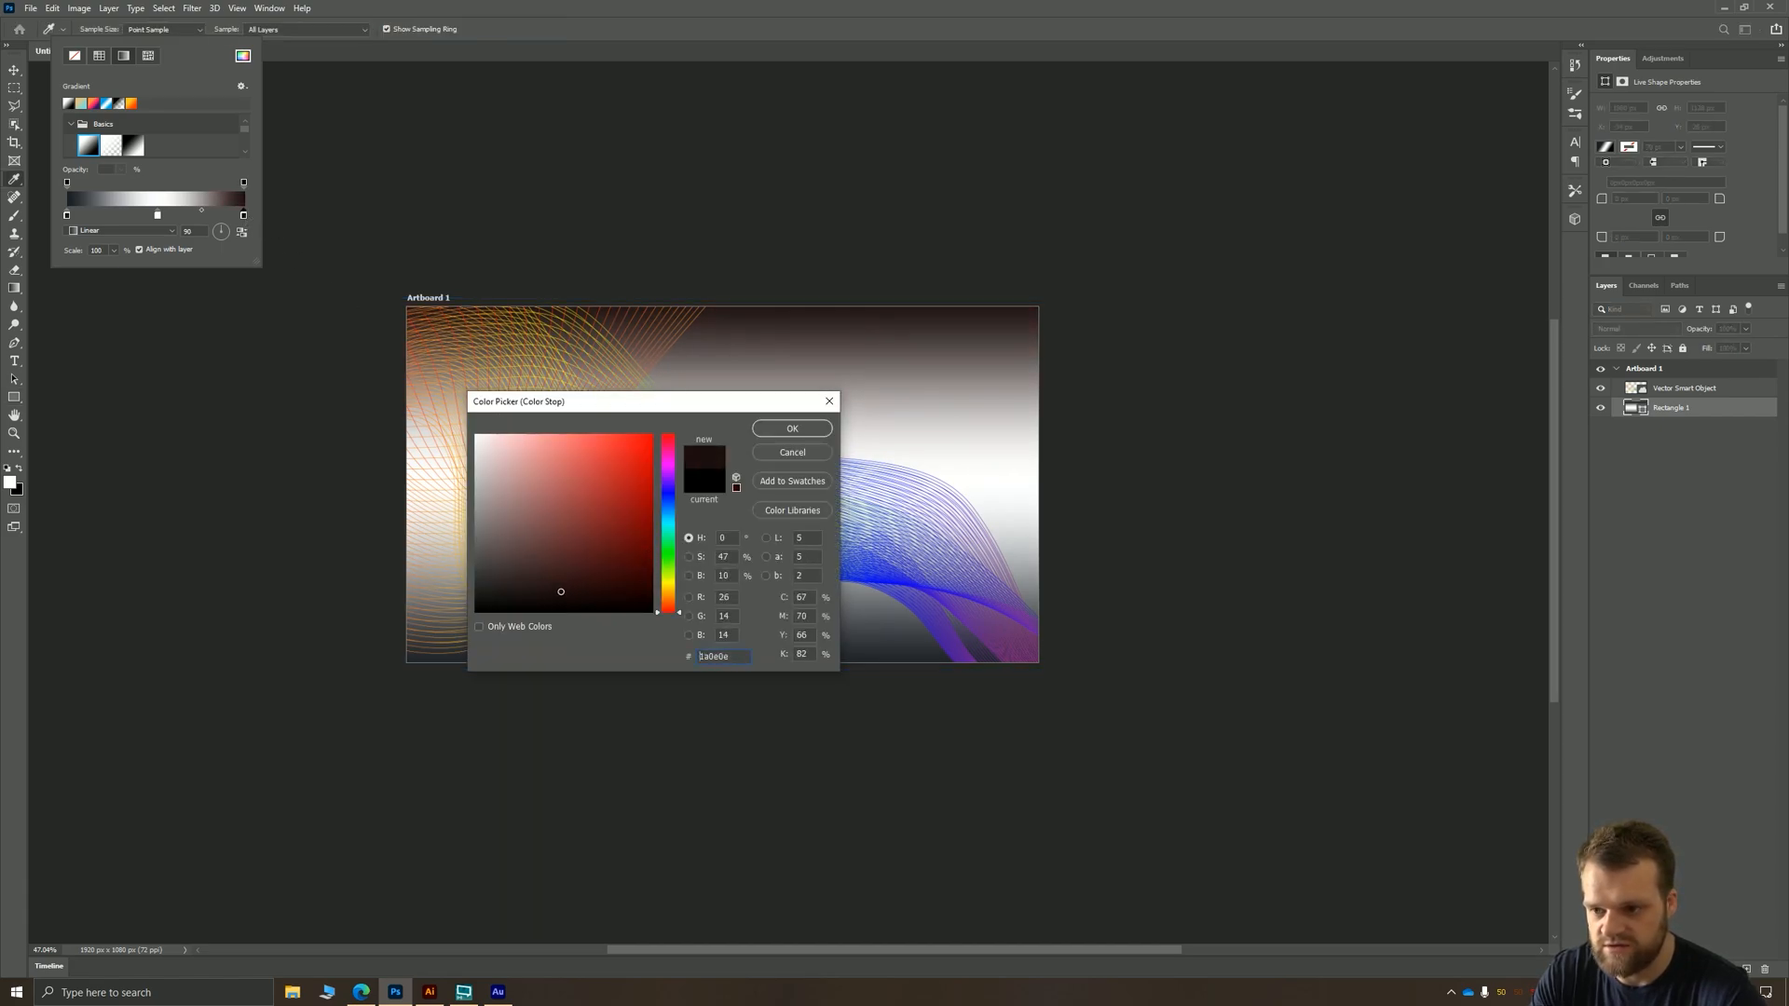
pyautogui.click(792, 427)
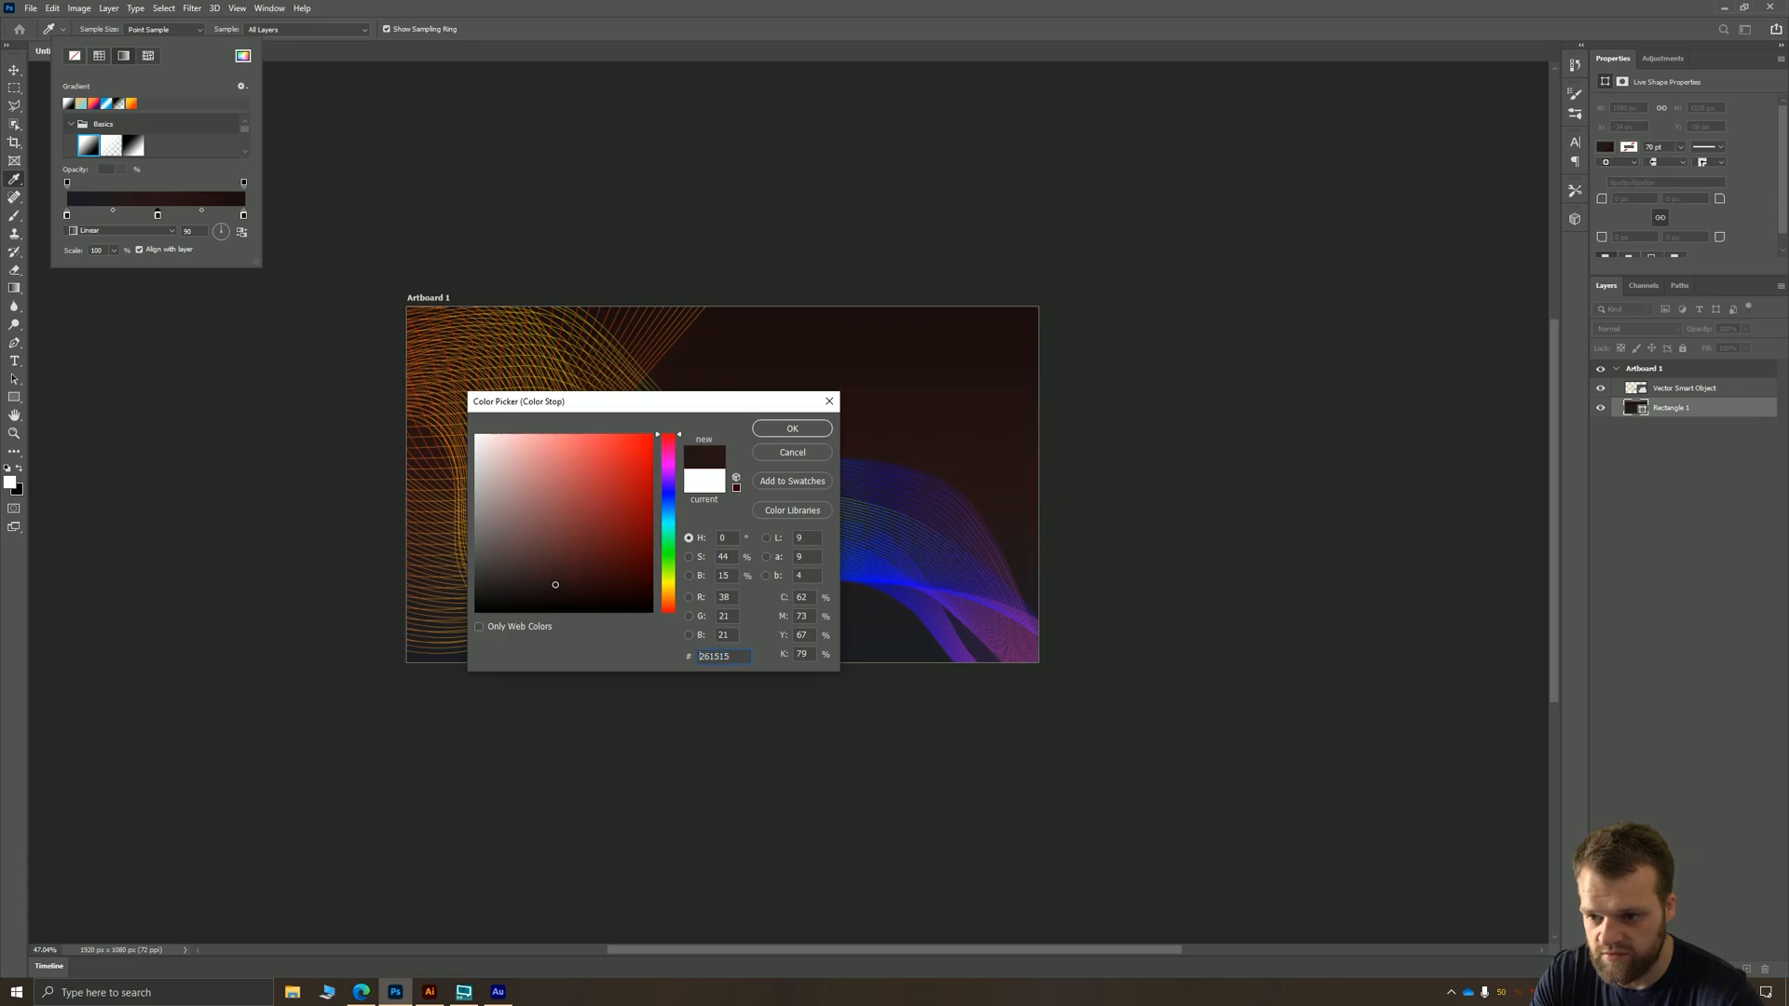
pyautogui.click(598, 565)
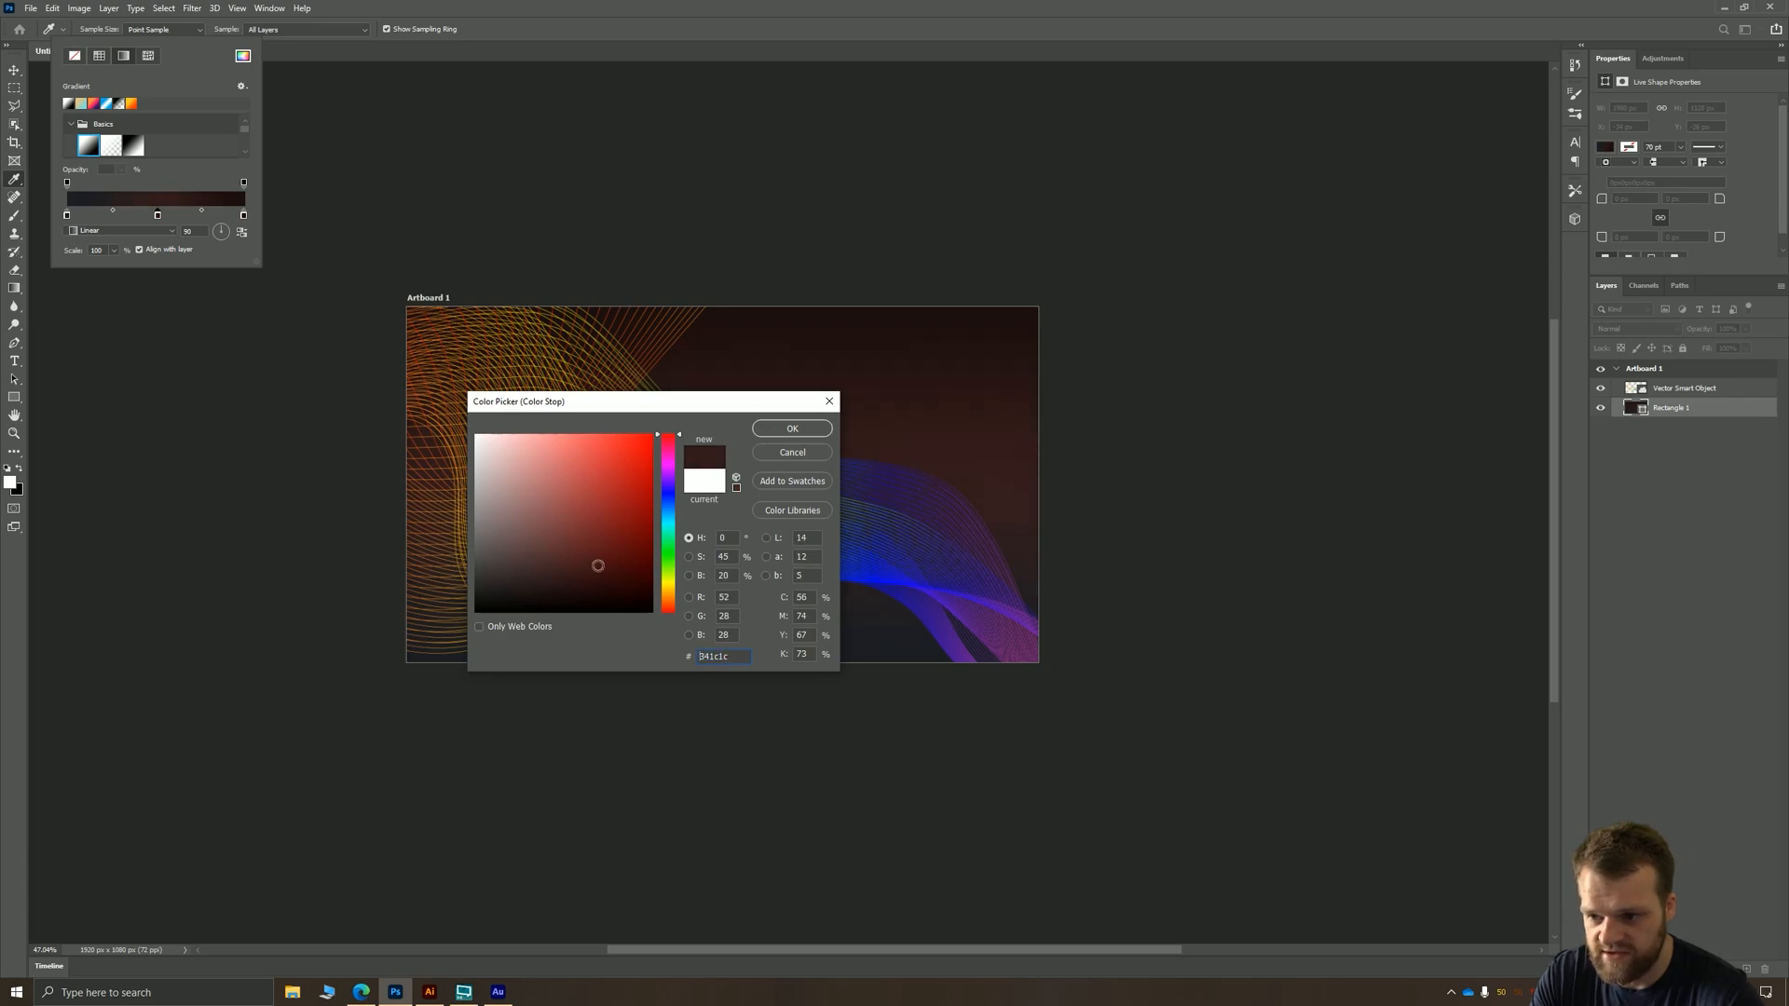
pyautogui.click(792, 427)
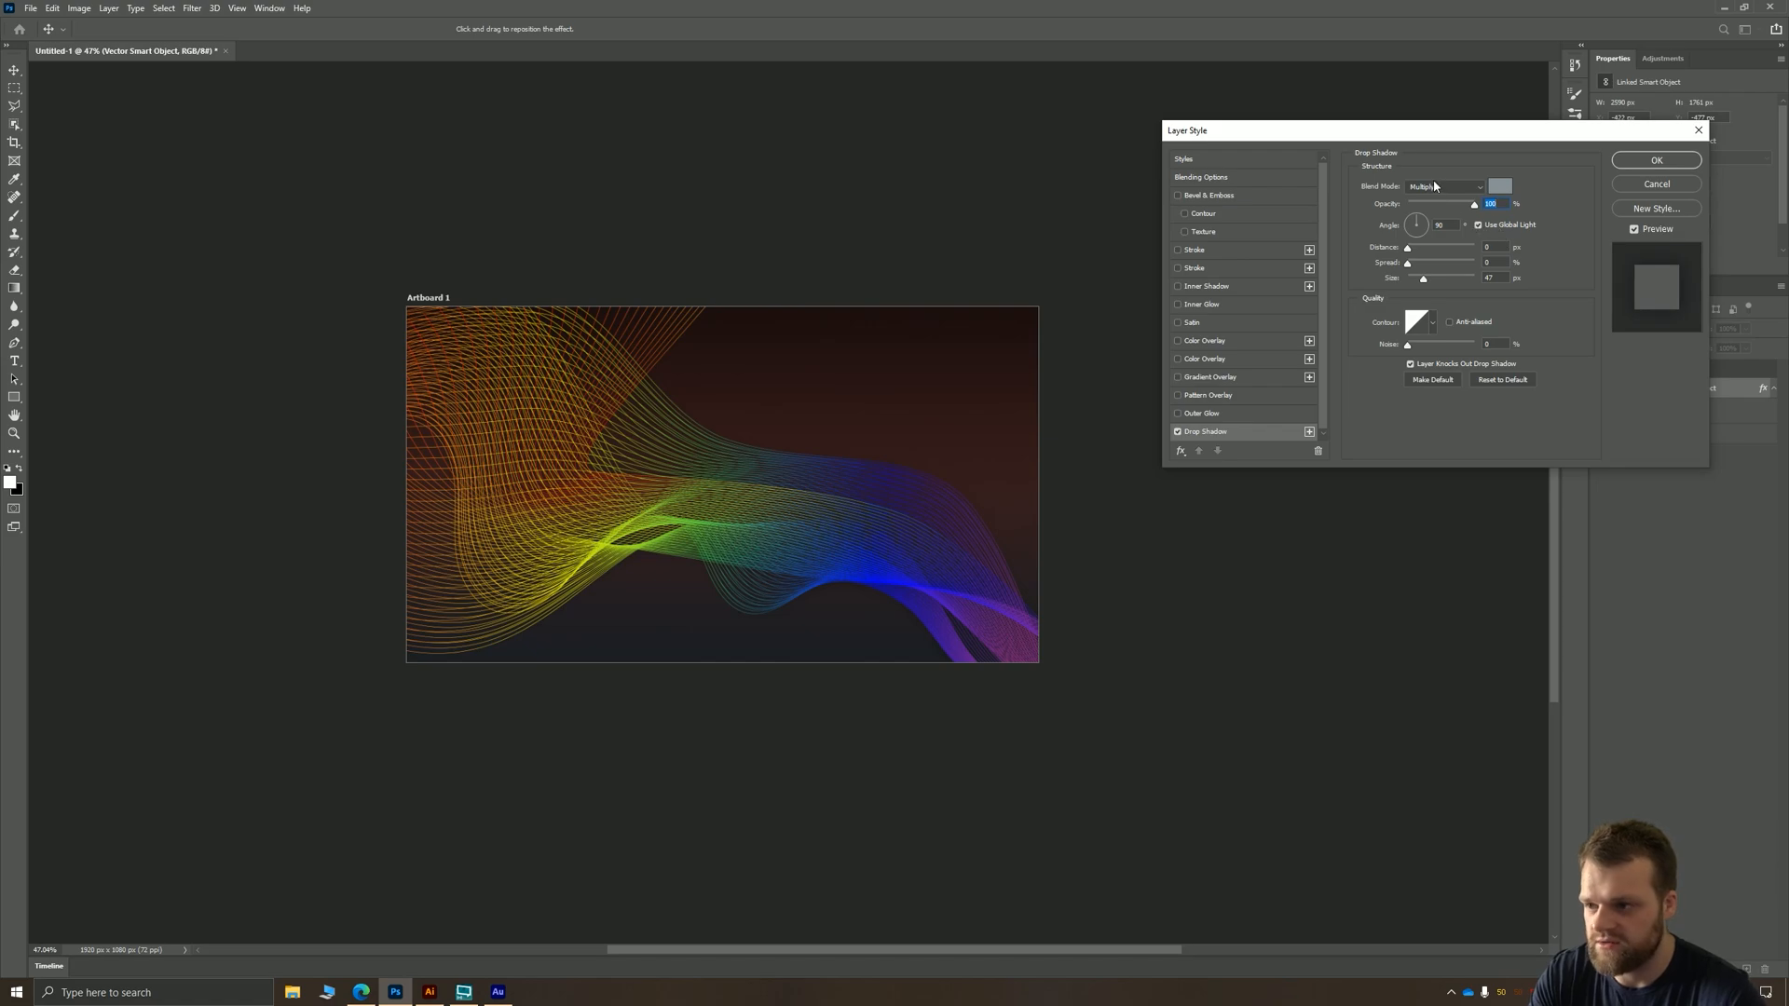
# - Apply a white Screen-blend drop shadow glow to the wave layer and adjust its size
pyautogui.click(1500, 186)
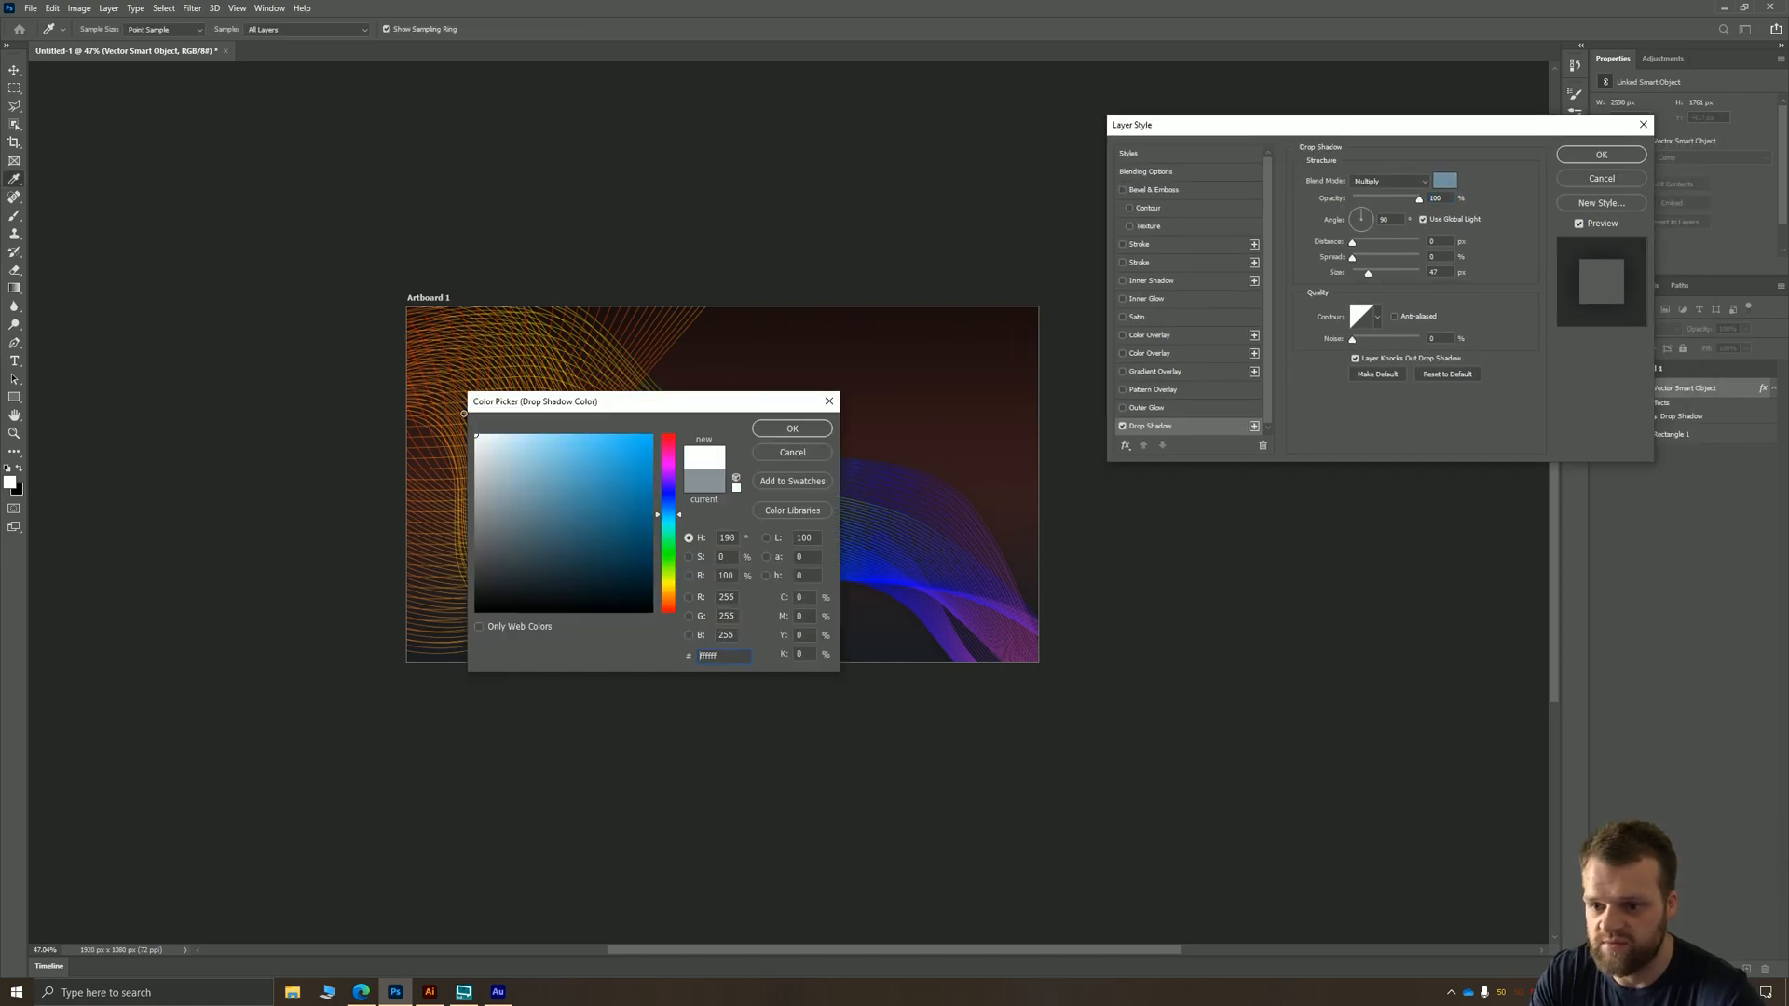
pyautogui.click(1387, 180)
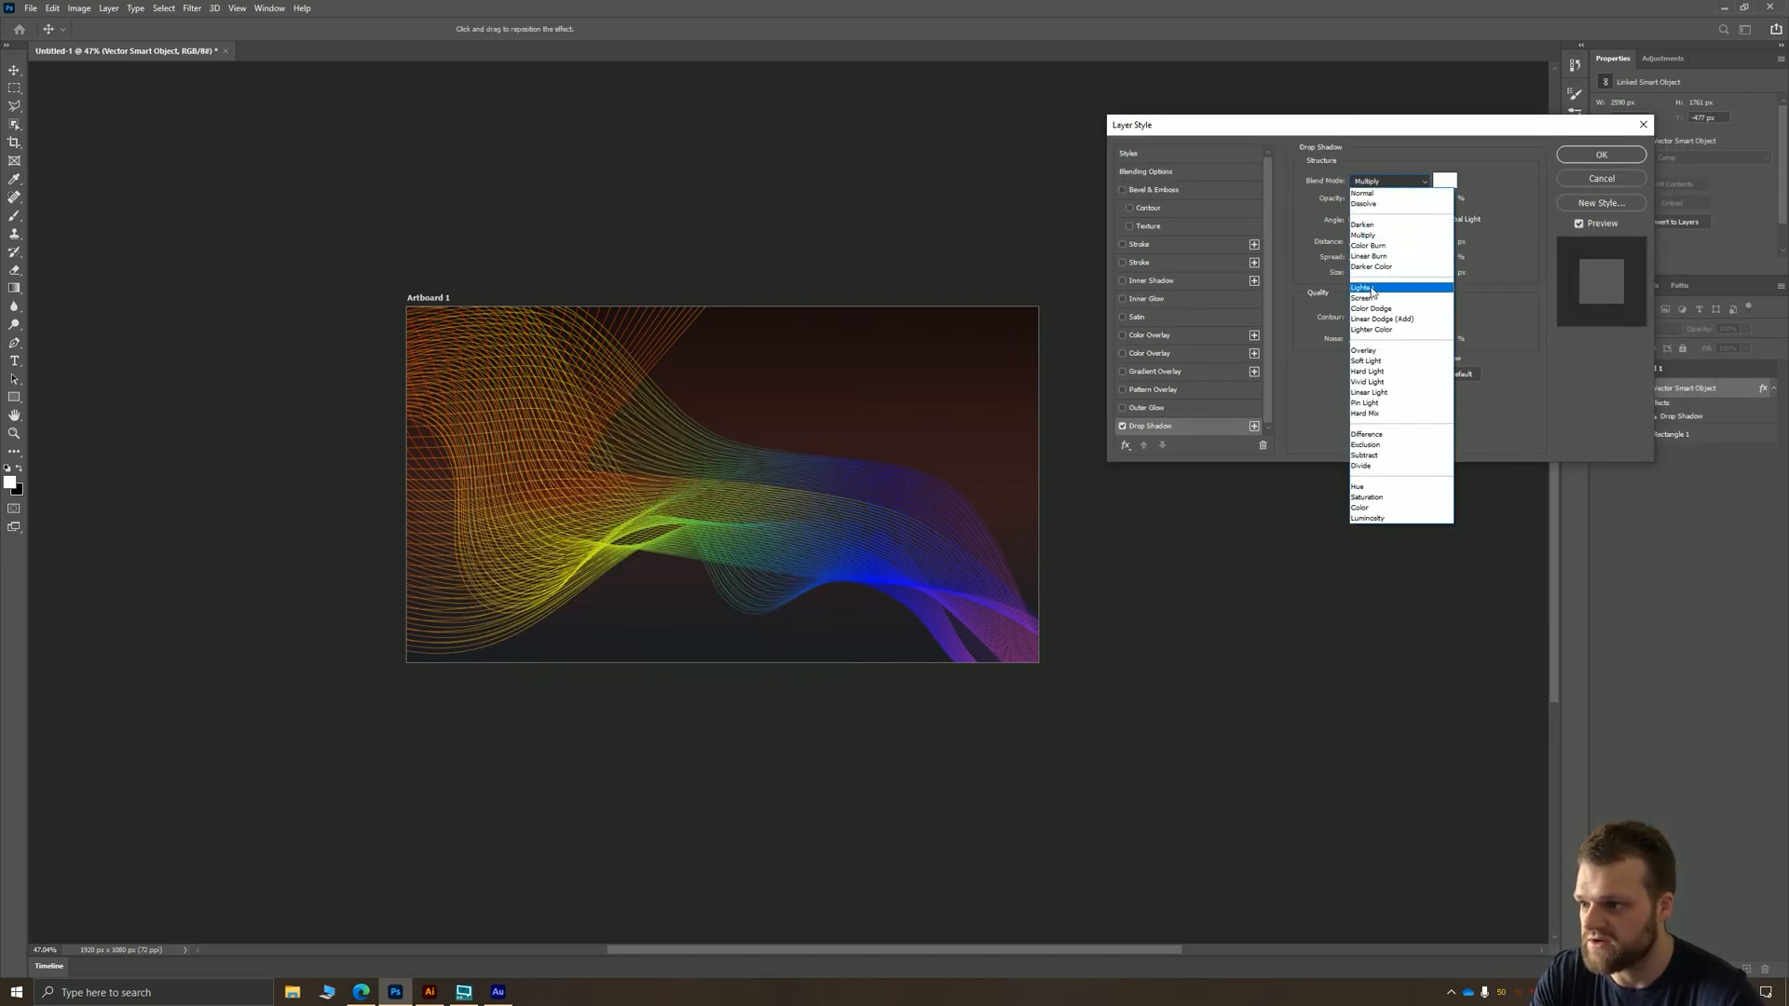
pyautogui.click(1366, 298)
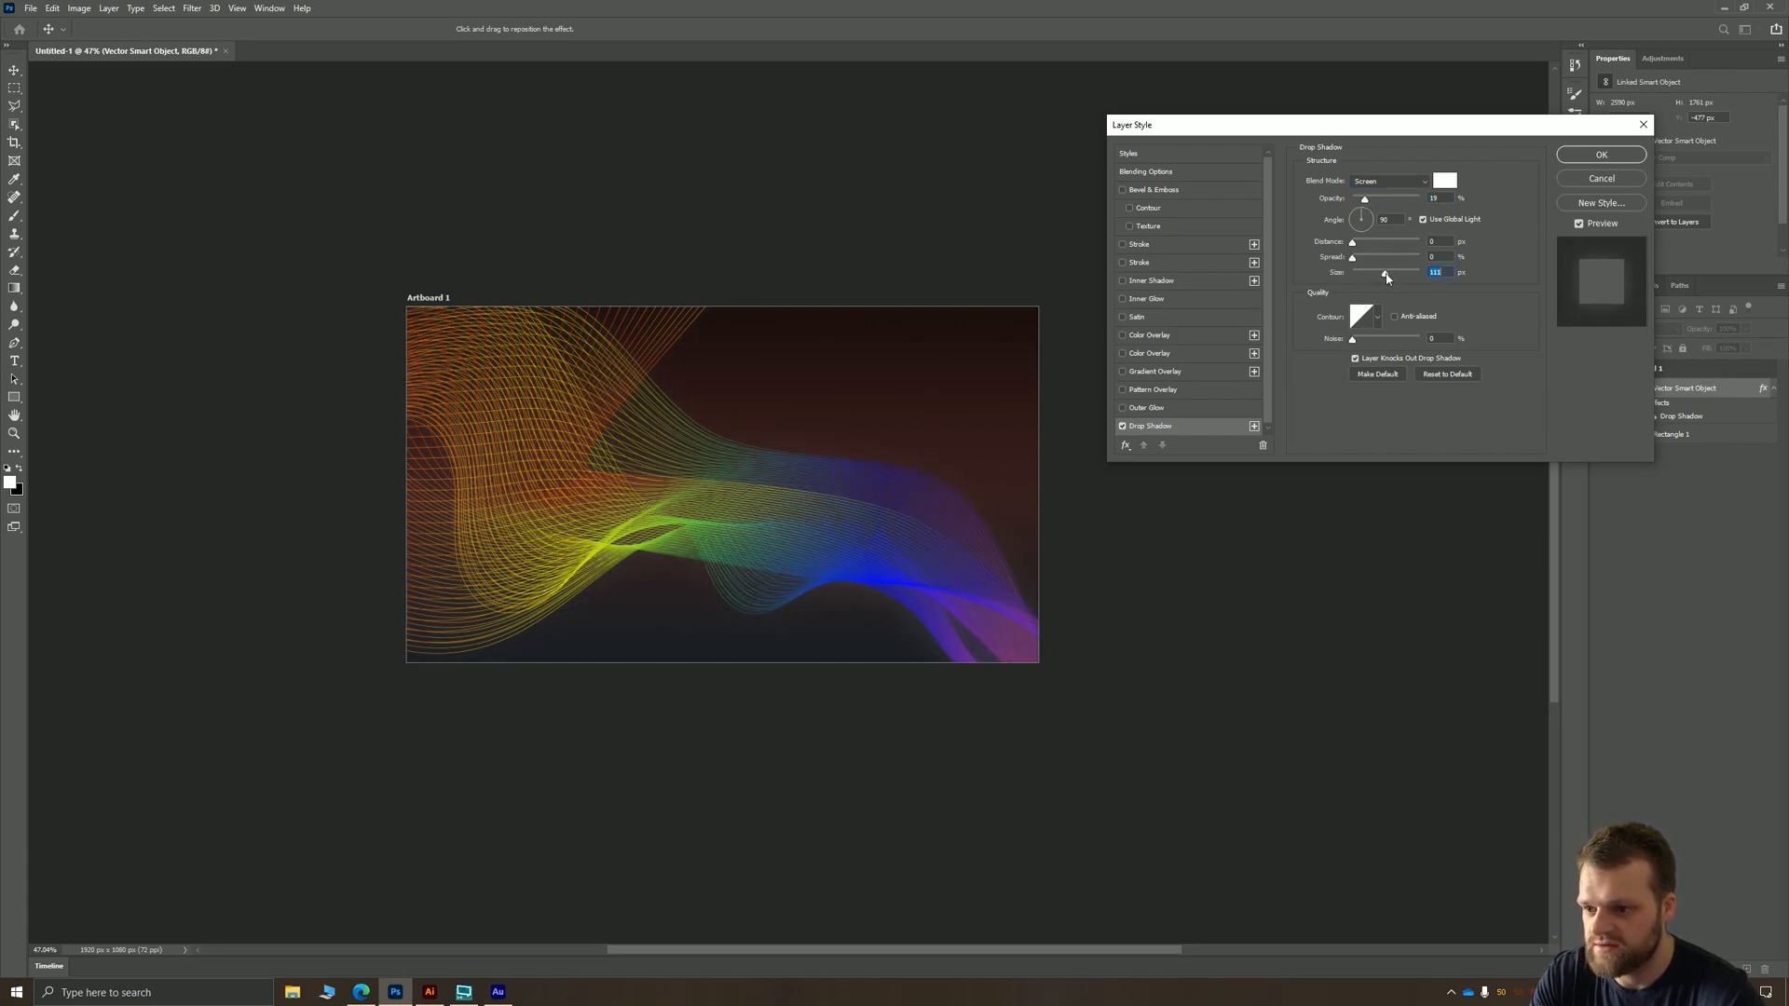
pyautogui.moveTo(1386, 273); pyautogui.dragTo(1387, 273)
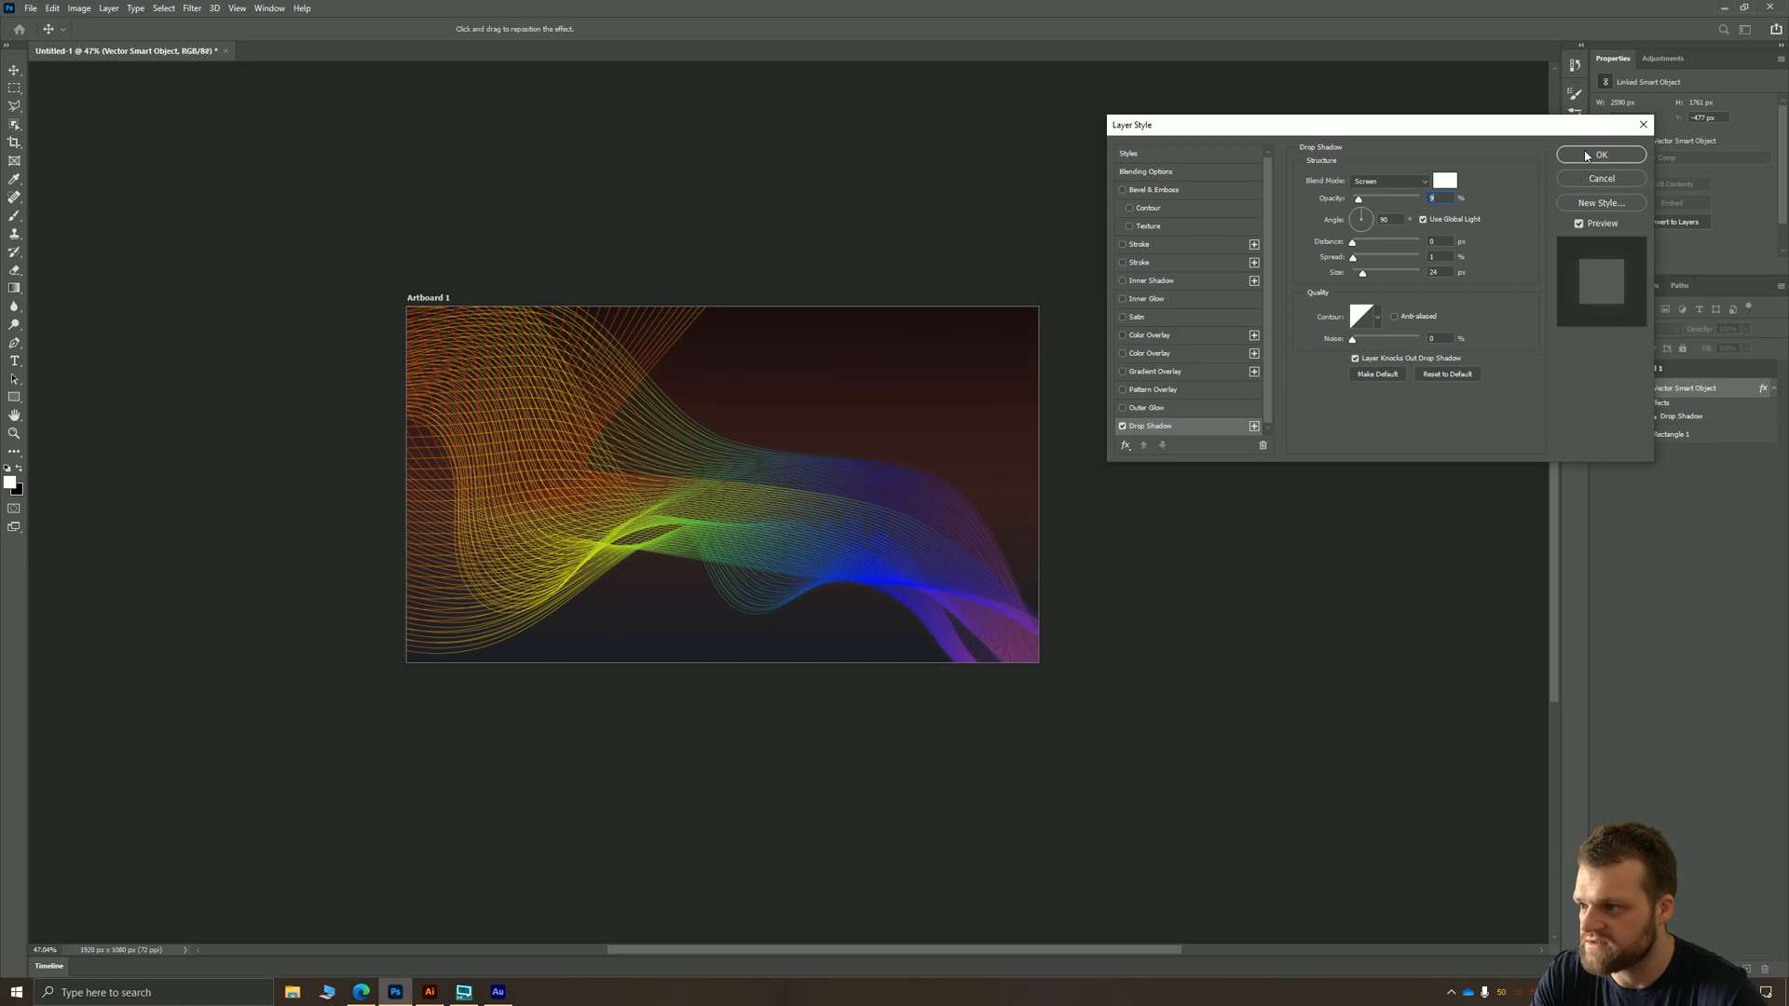
pyautogui.click(1601, 153)
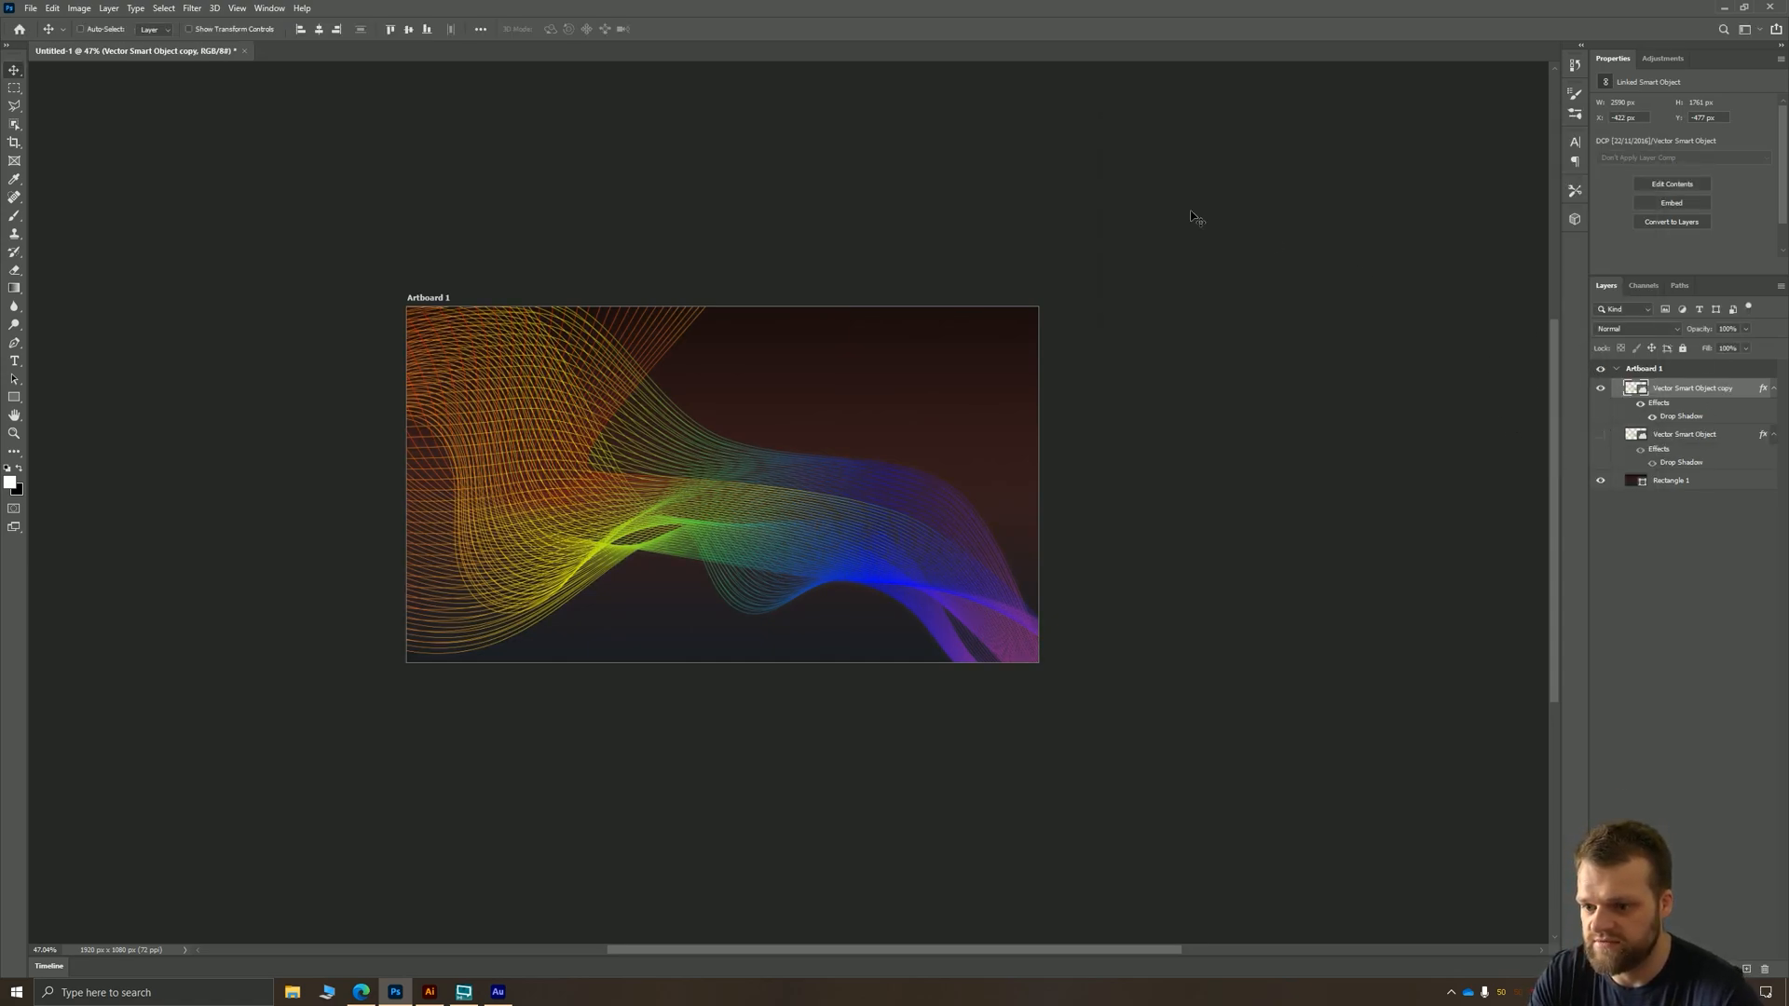
# - Start a Tilt-Shift blur and angle its sharp band diagonally across the wave's middle
pyautogui.click(192, 8)
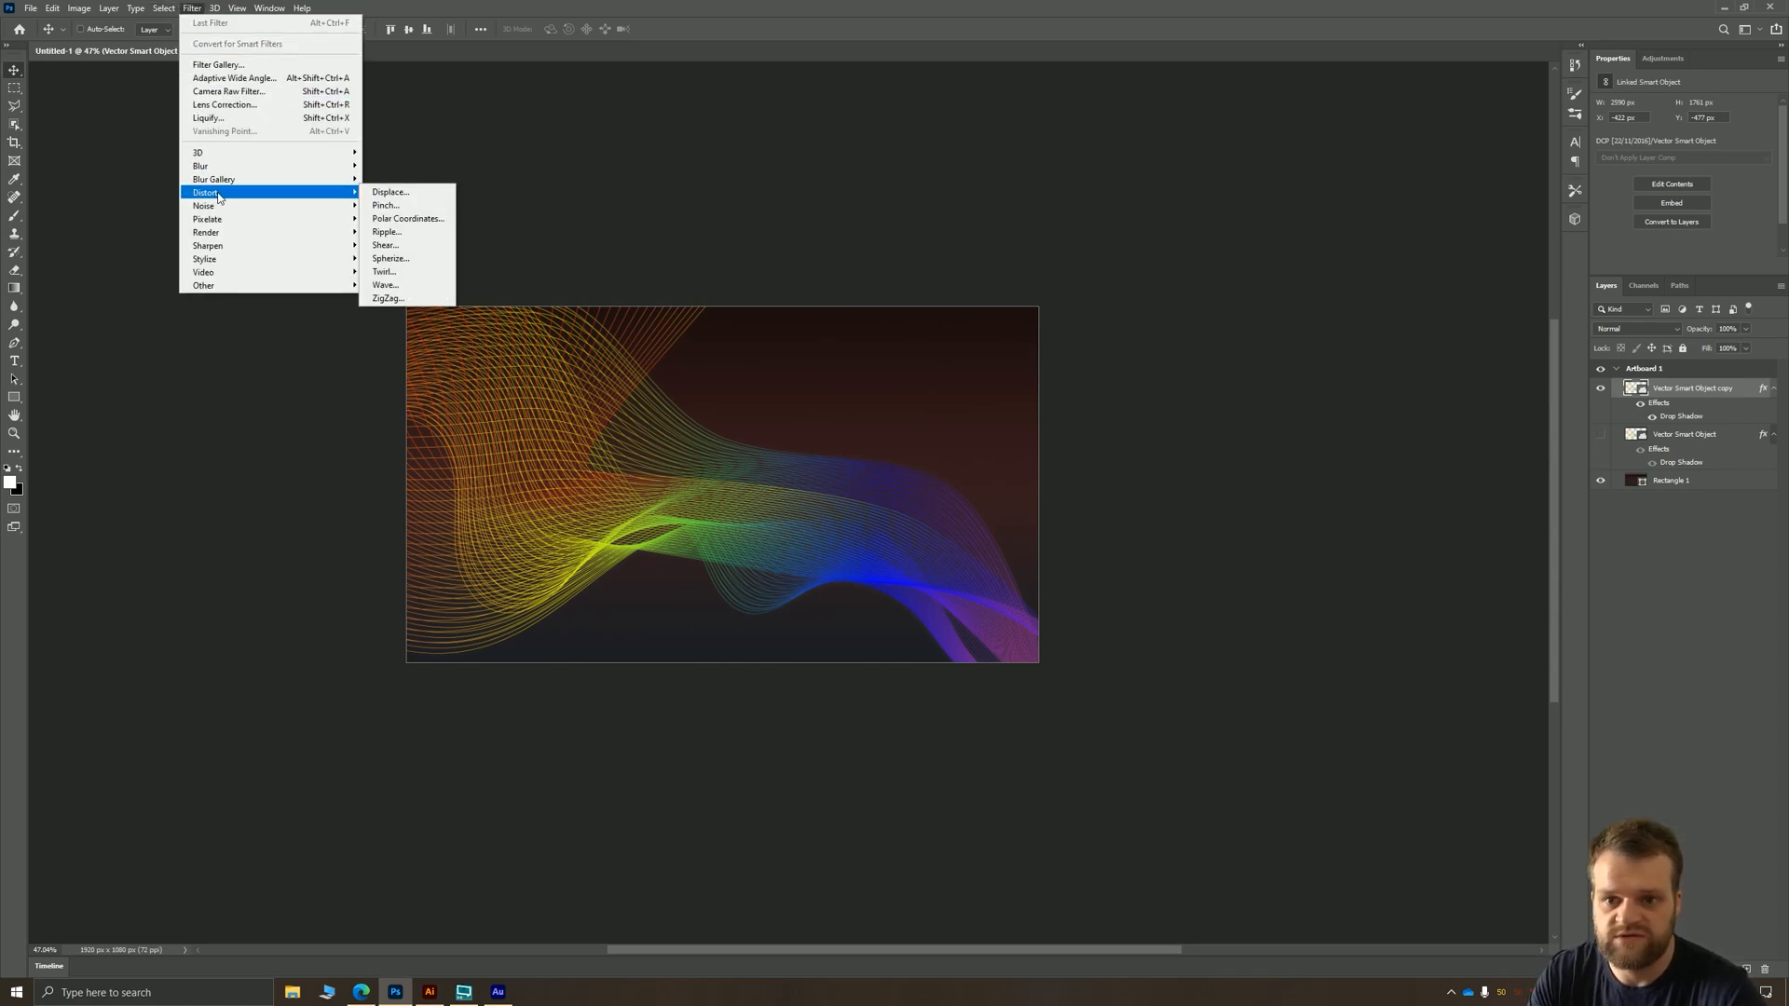
pyautogui.moveTo(213, 178)
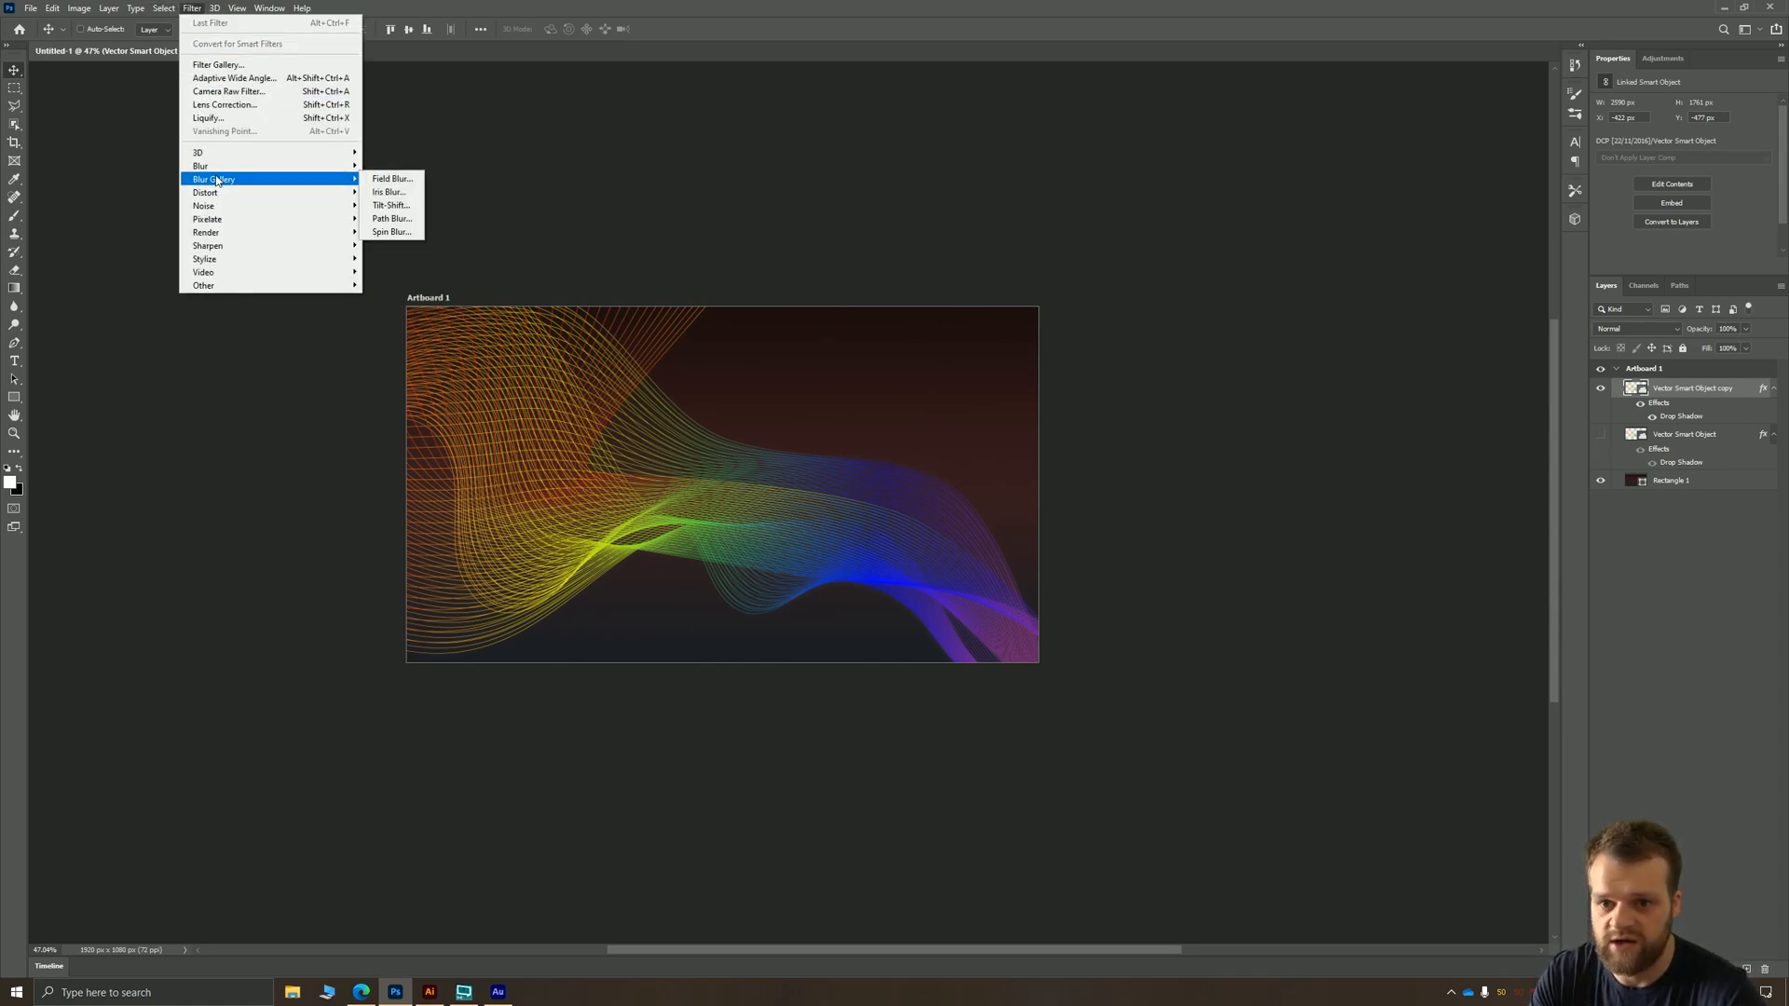
pyautogui.click(390, 205)
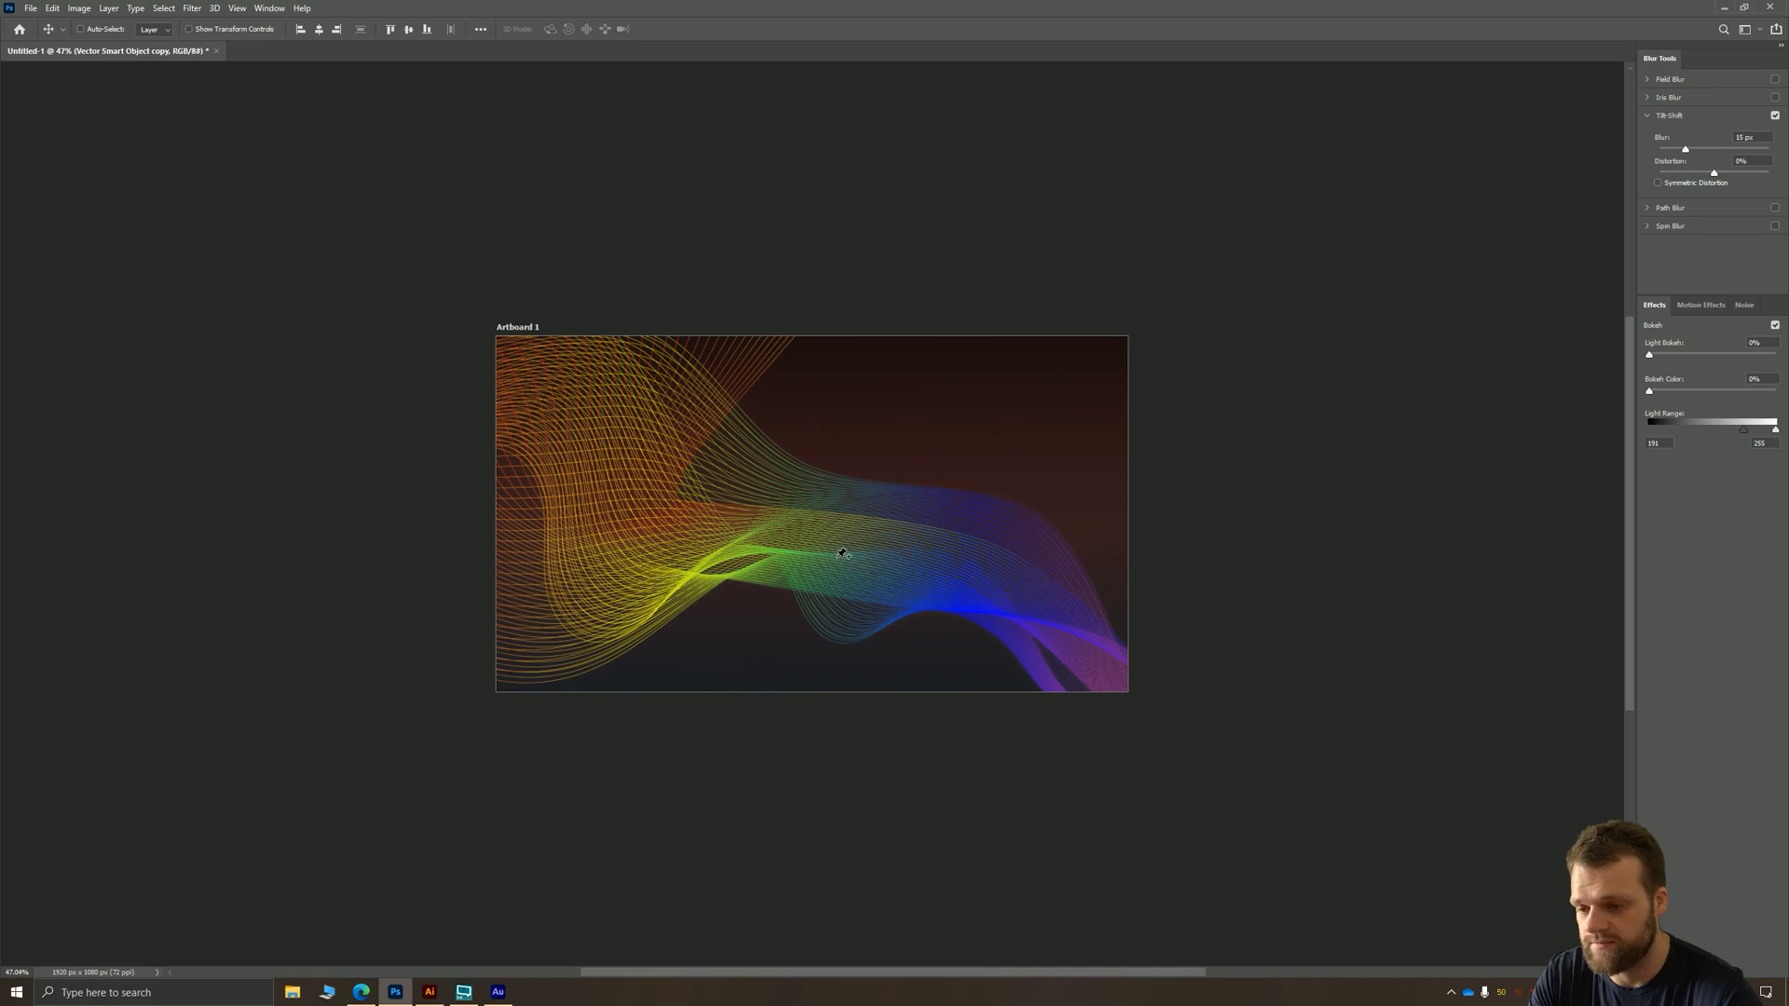
pyautogui.click(838, 554)
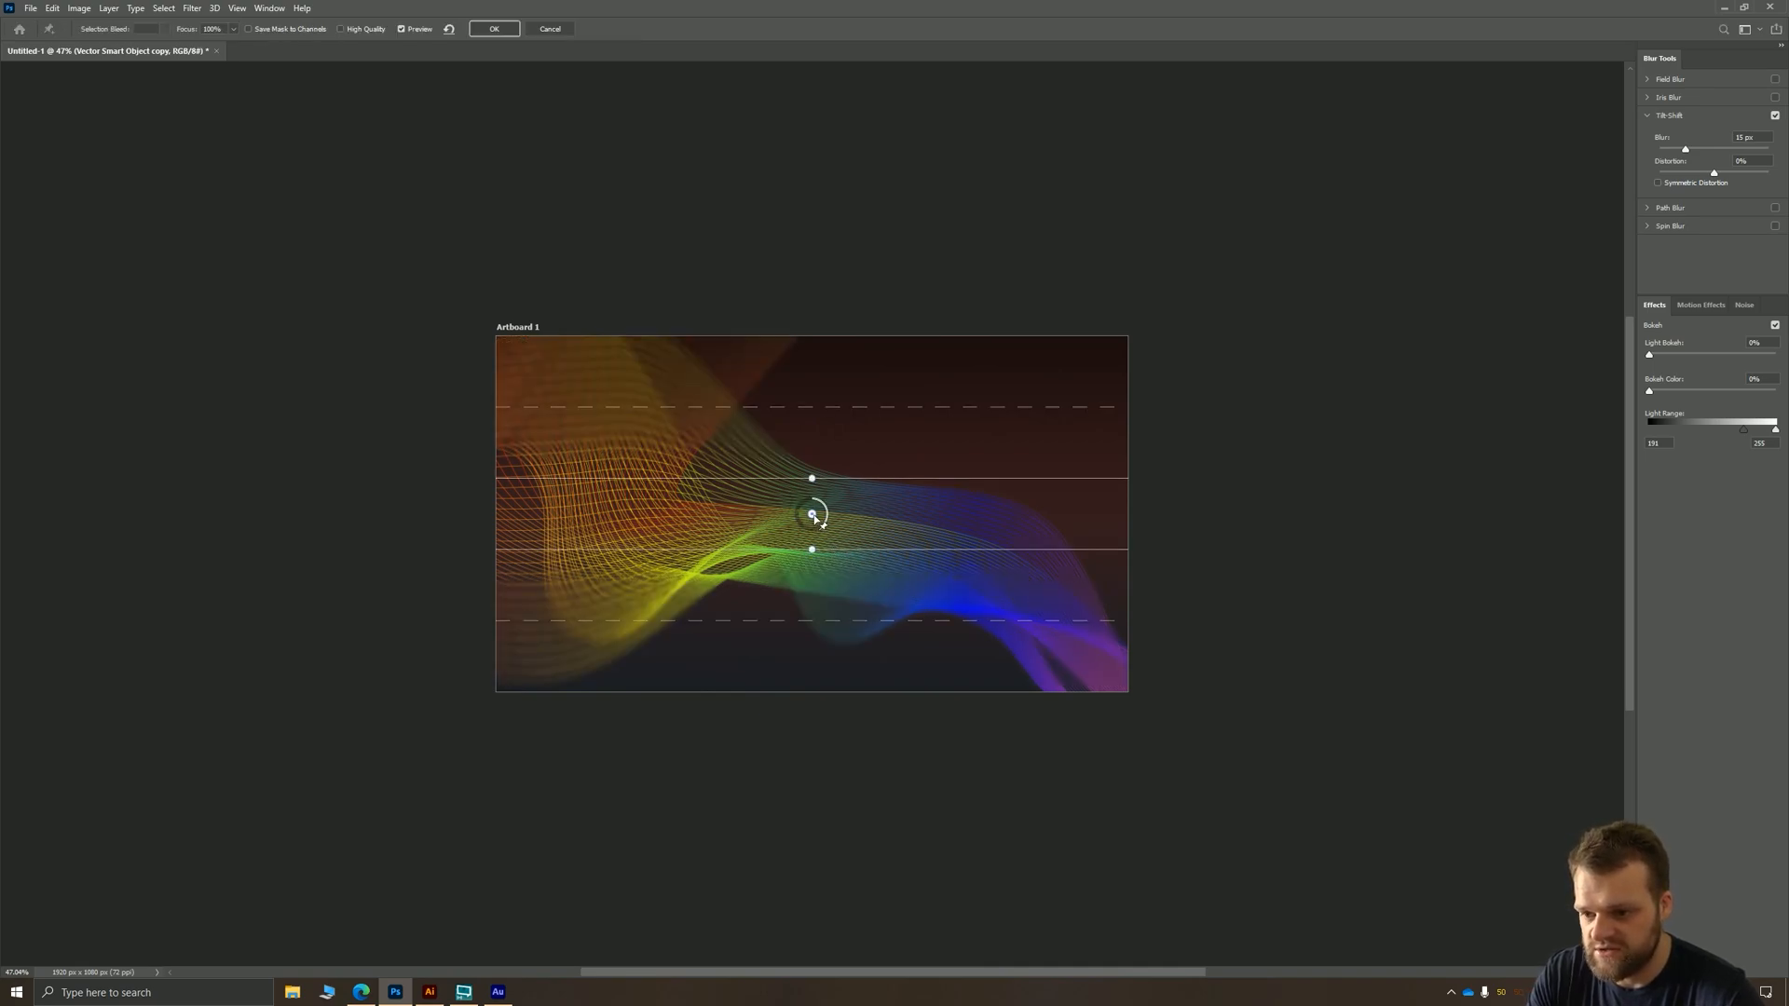
pyautogui.moveTo(811, 513); pyautogui.dragTo(1076, 648)
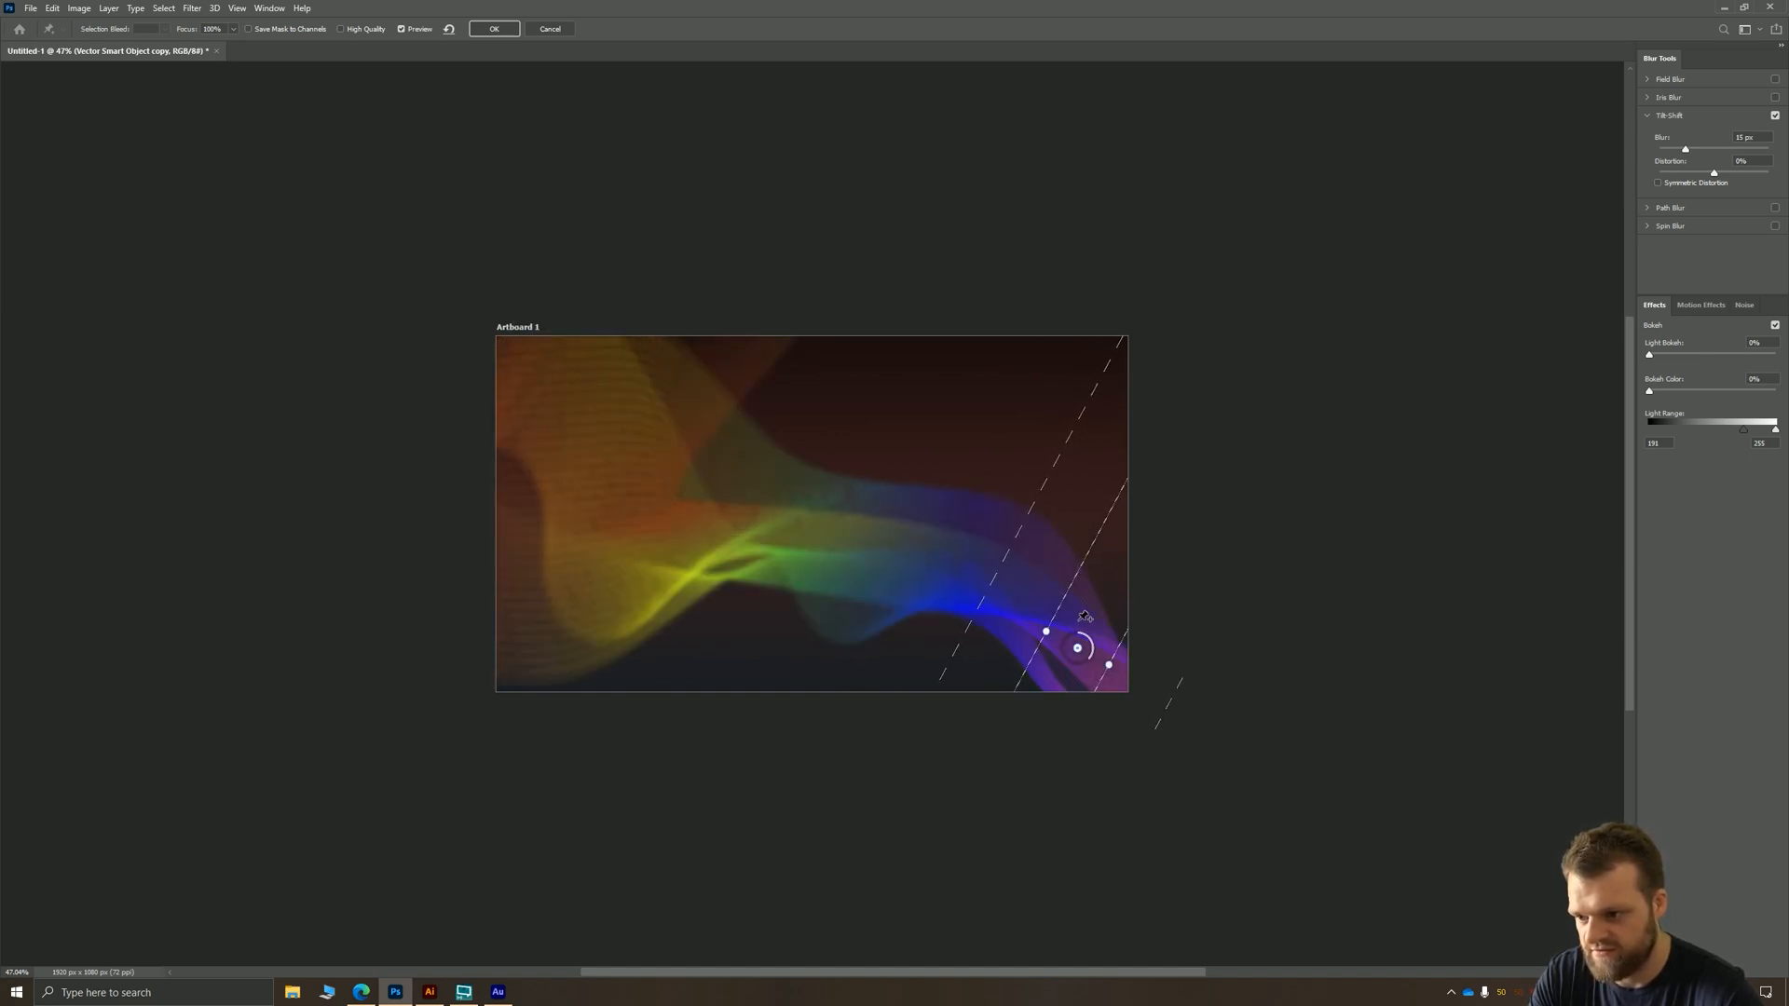
pyautogui.moveTo(1078, 649); pyautogui.dragTo(842, 523)
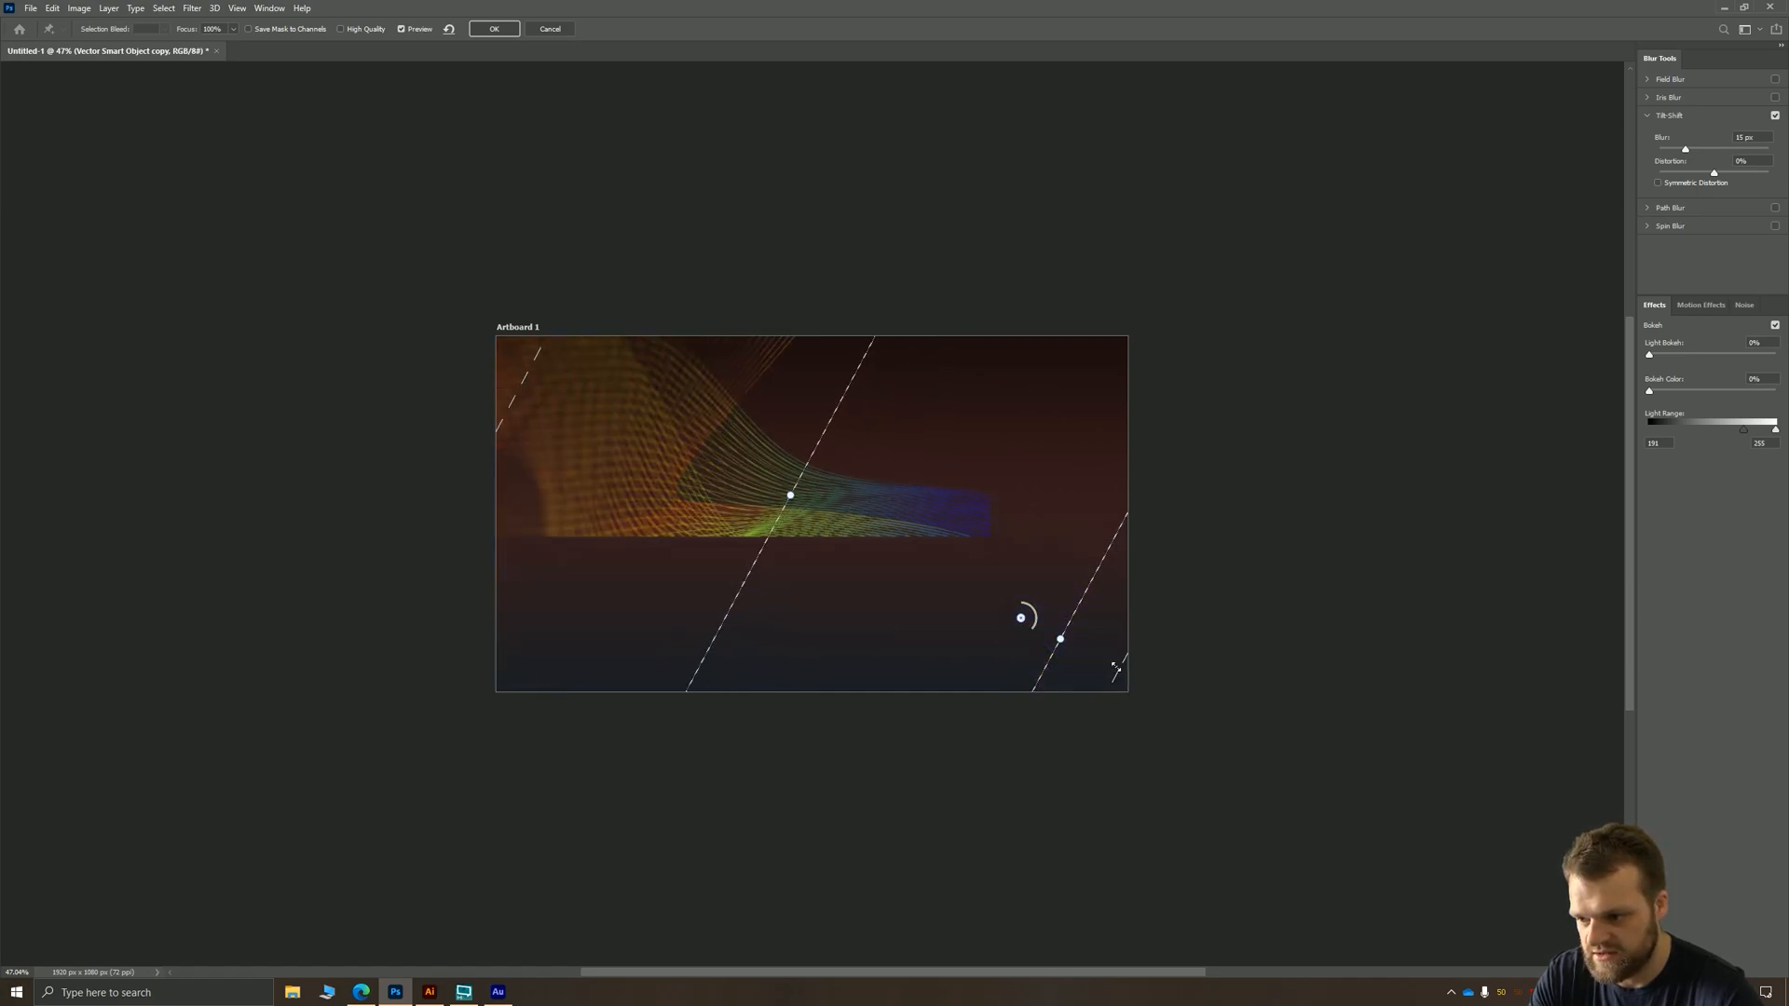
pyautogui.moveTo(789, 494); pyautogui.dragTo(803, 504)
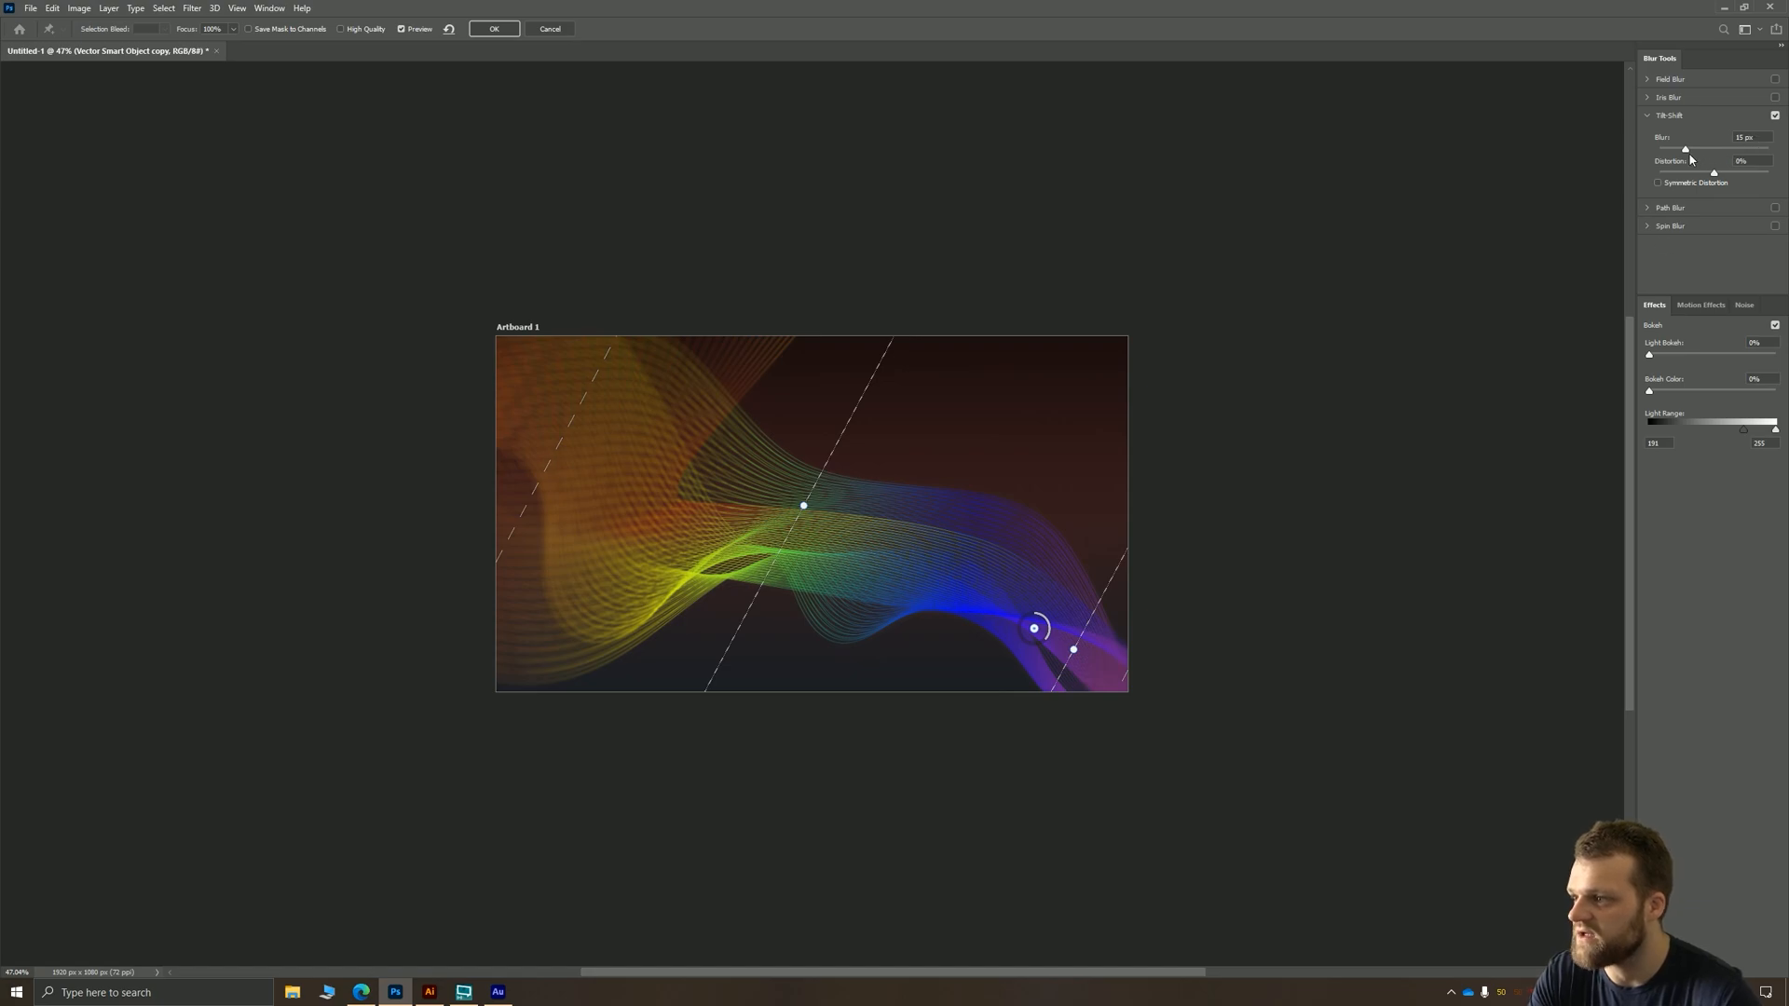
# - Adjust the tilt-shift blur amount to a moderate strength and apply the blur
pyautogui.moveTo(1687, 148); pyautogui.dragTo(1699, 148)
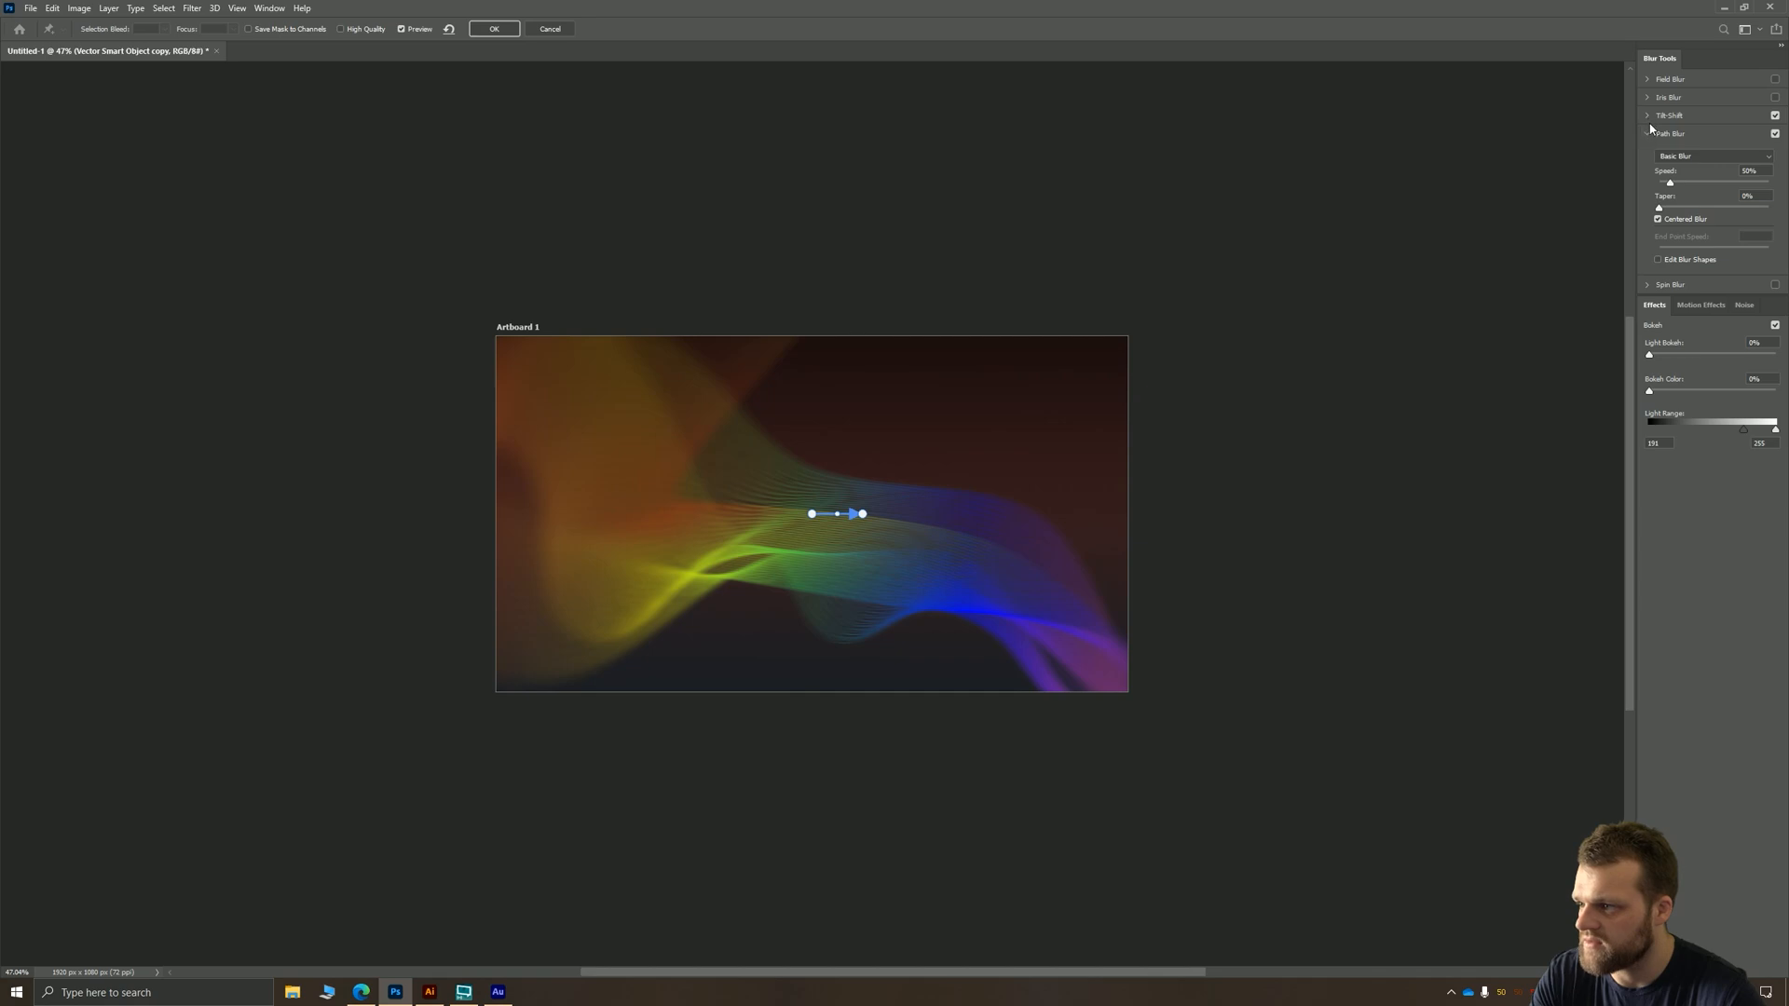
pyautogui.click(1668, 114)
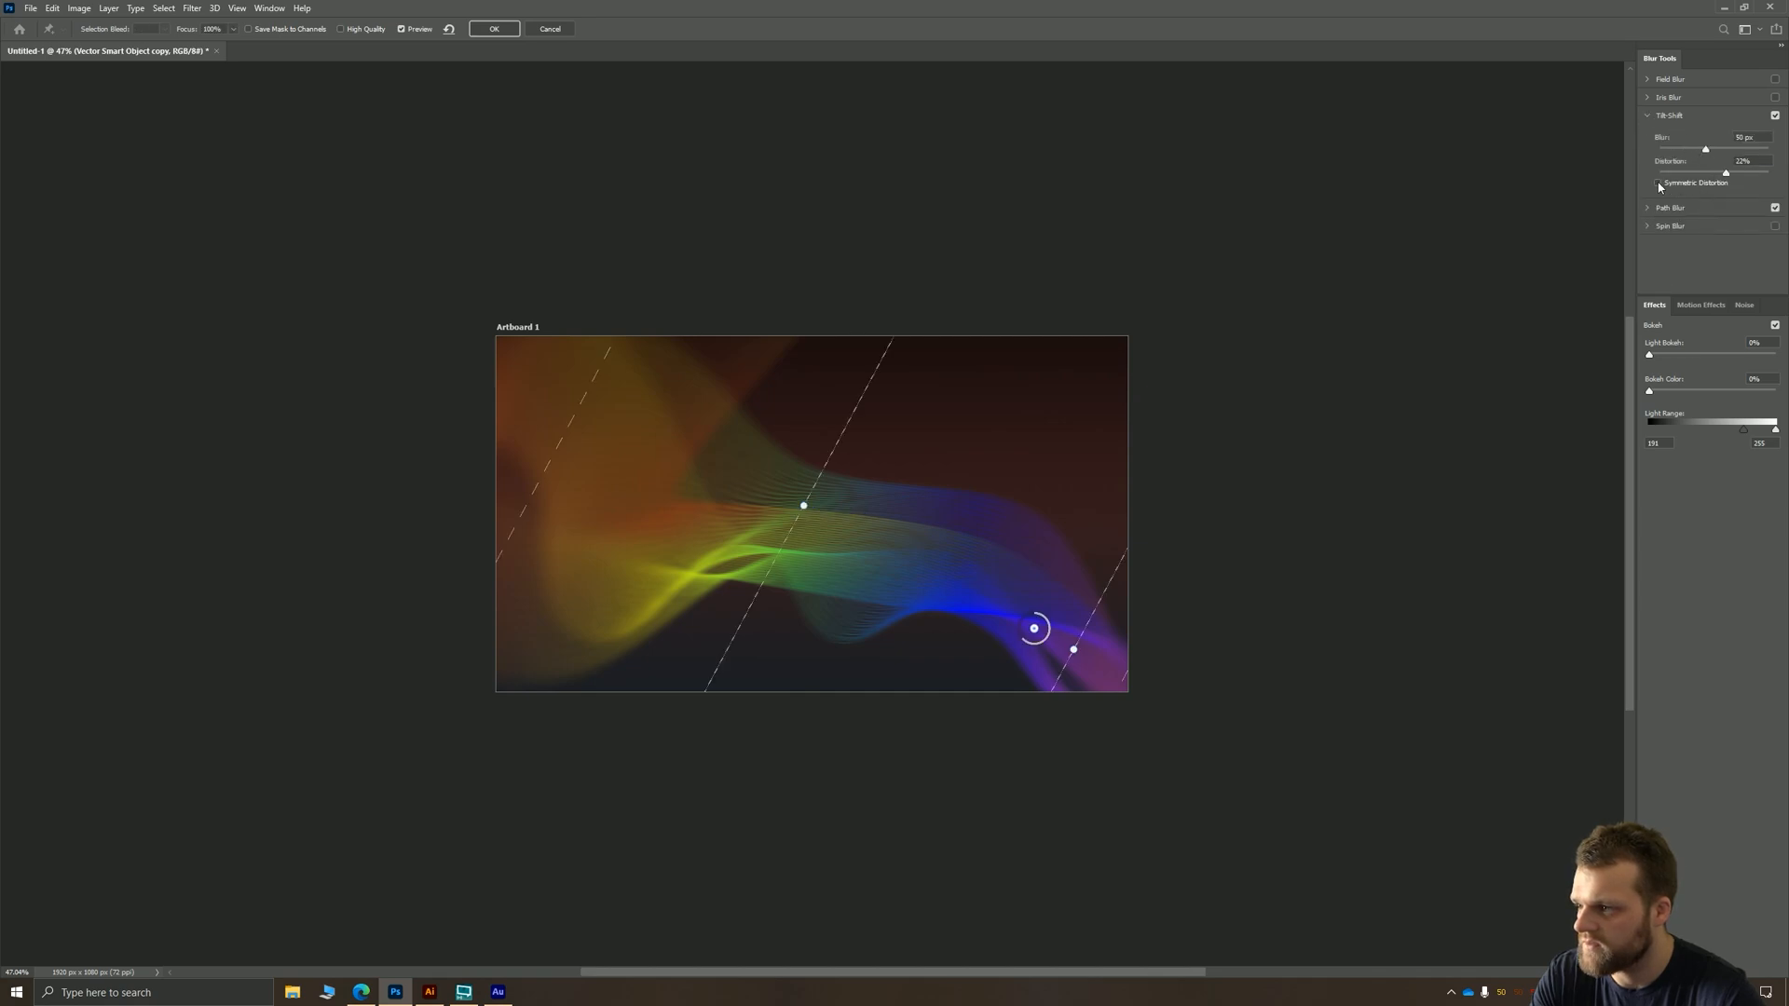
pyautogui.moveTo(1658, 183)
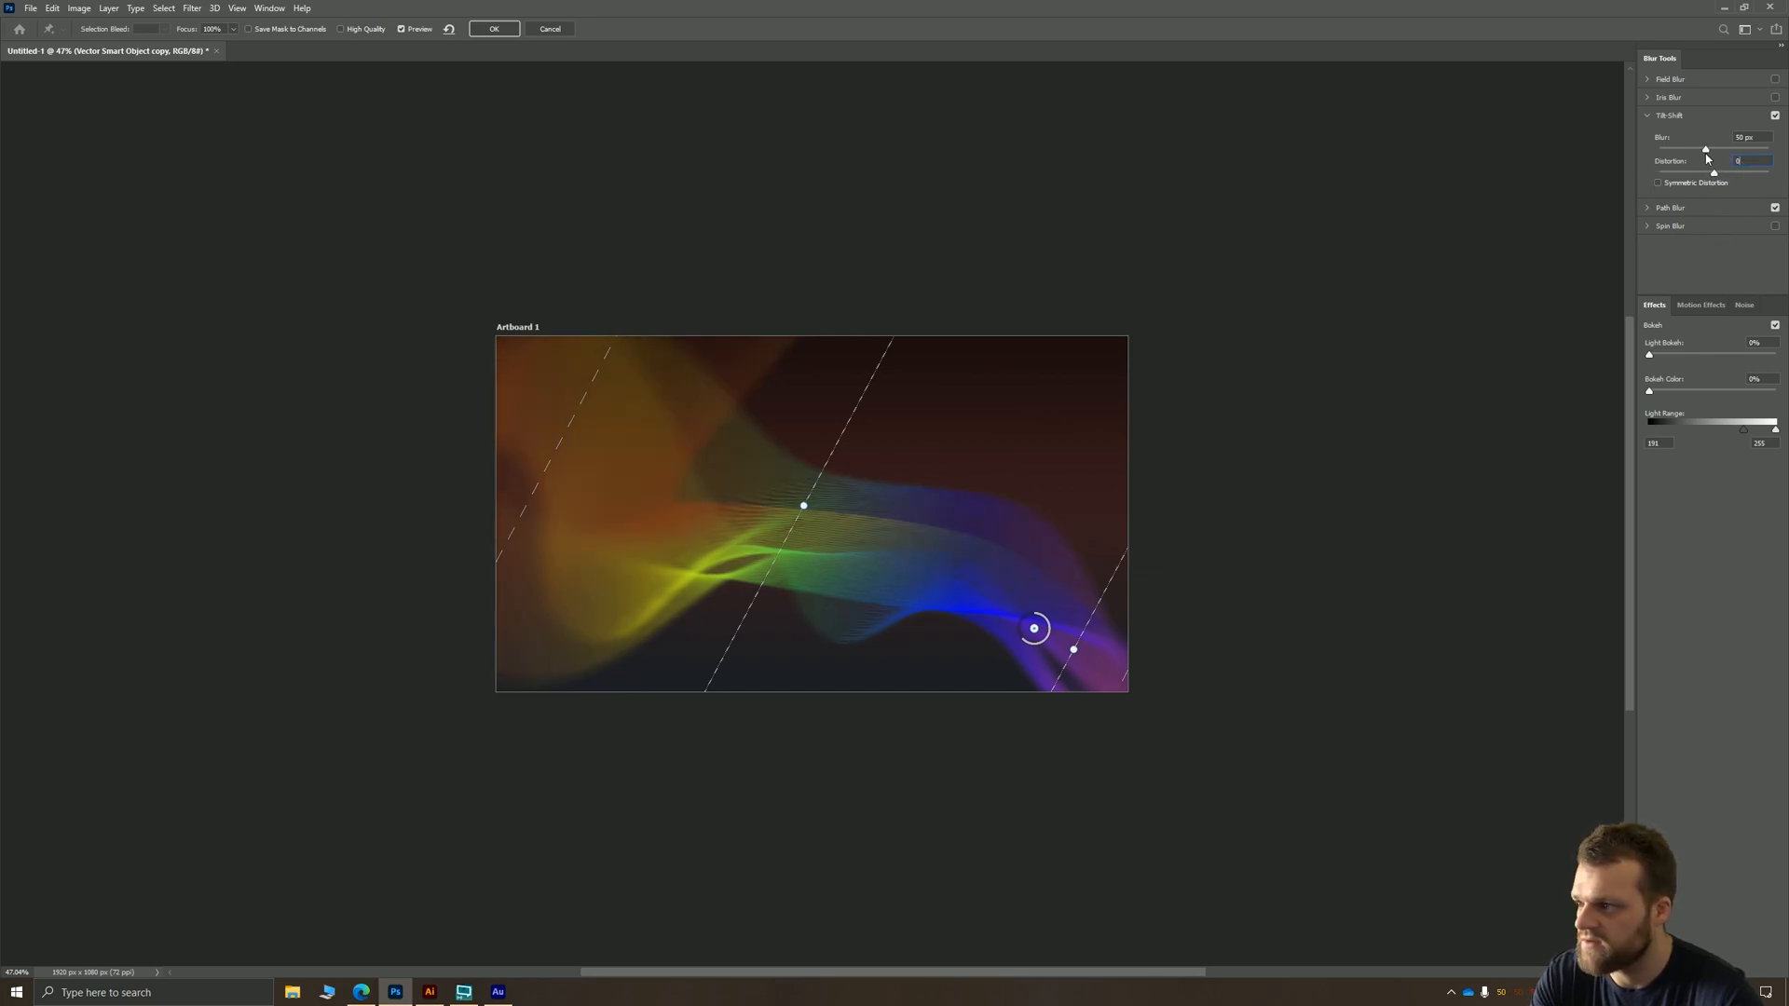
pyautogui.moveTo(1704, 148); pyautogui.dragTo(1691, 148)
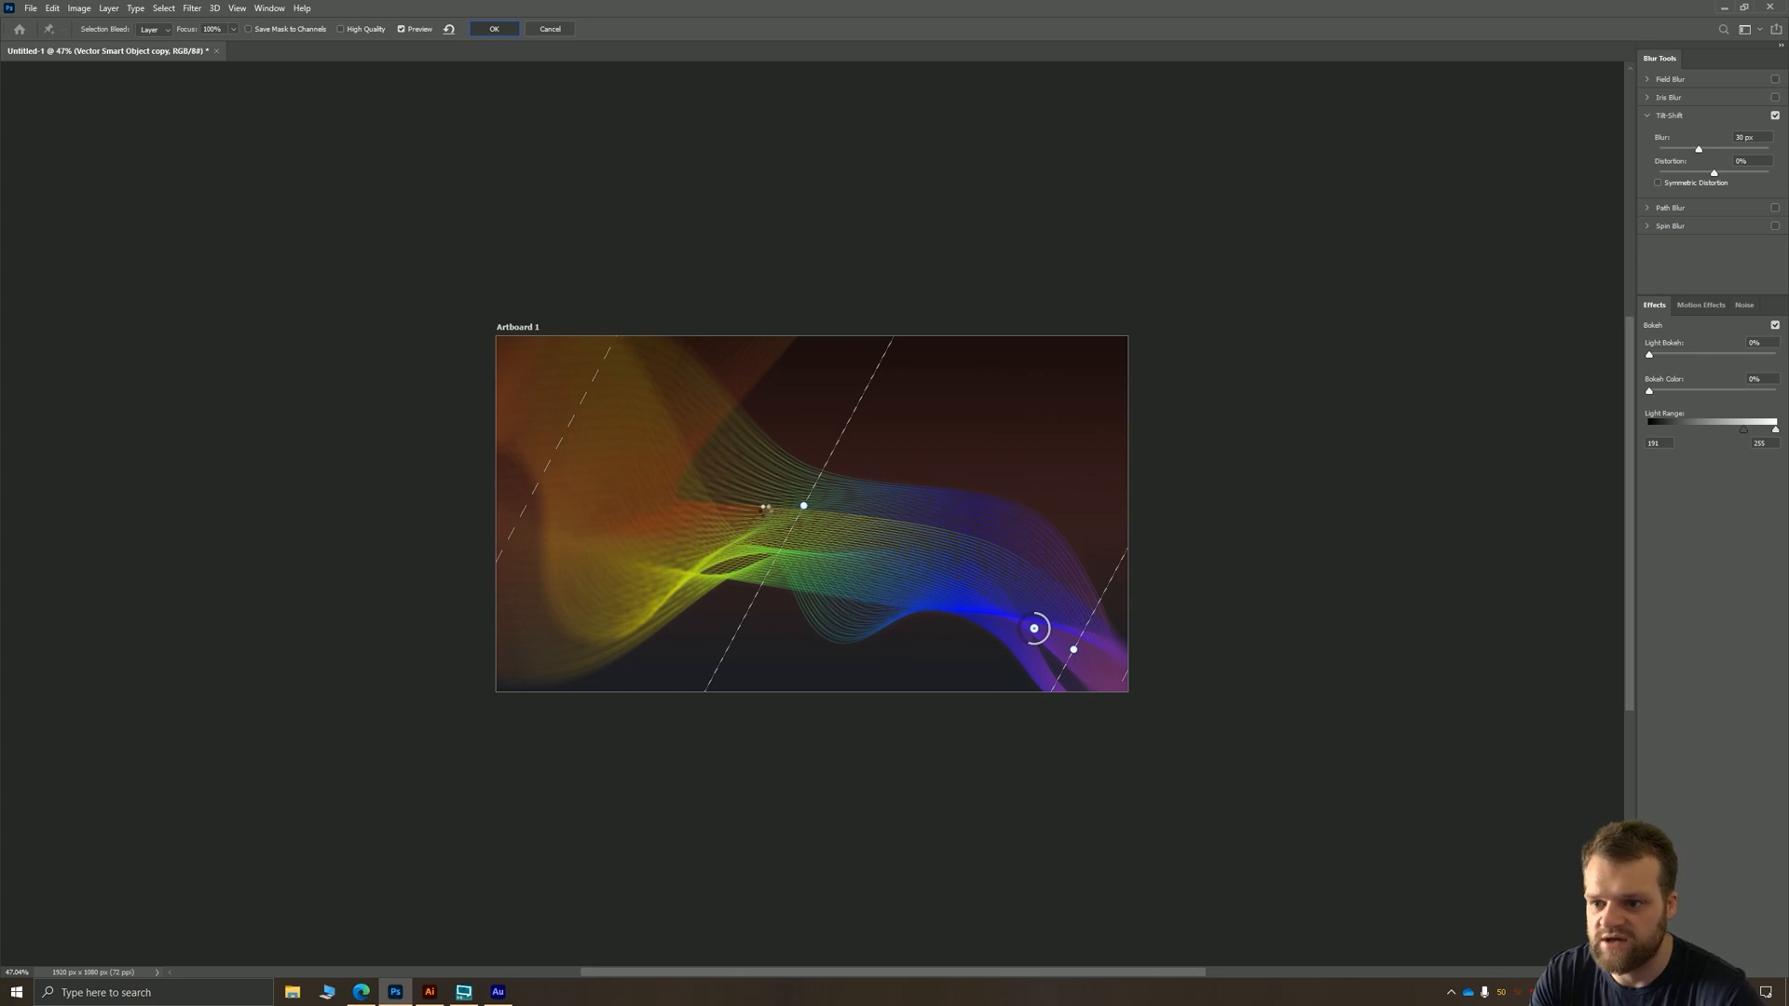
pyautogui.click(492, 28)
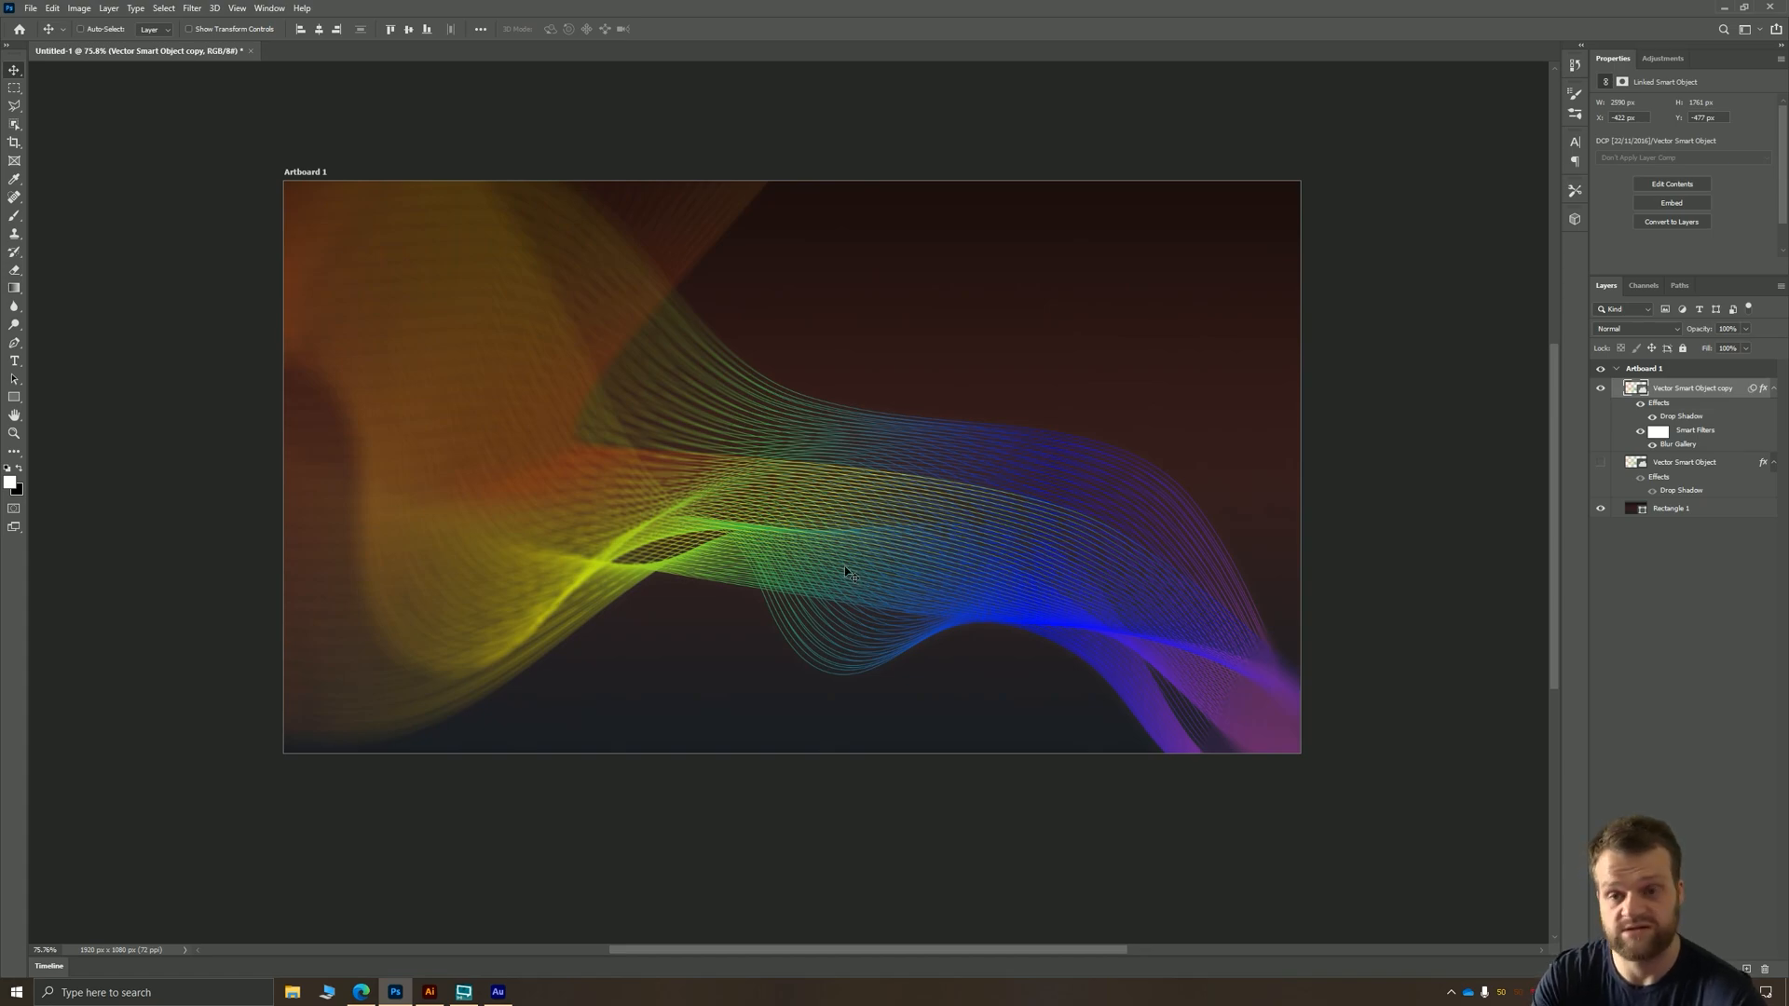
pyautogui.moveTo(715, 352)
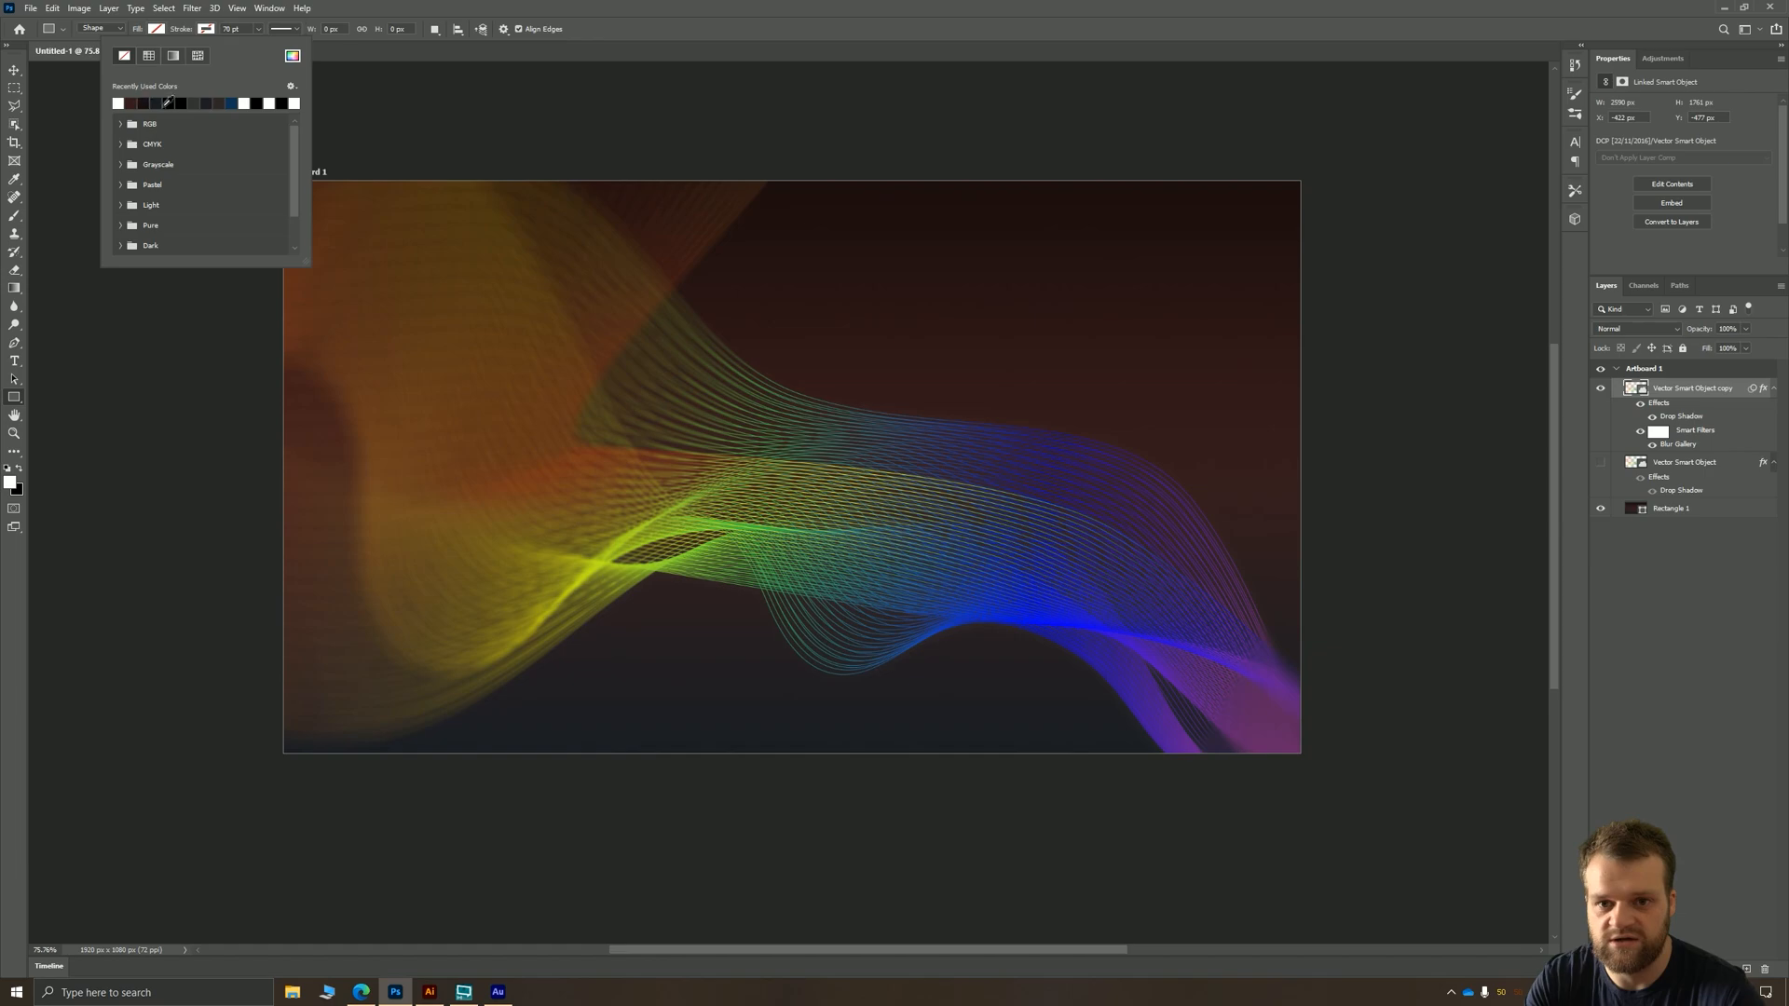
# - Draw a black-stroked rectangle frame, set to Color Burn at about 20% opacity
pyautogui.moveTo(594, 325); pyautogui.dragTo(944, 588)
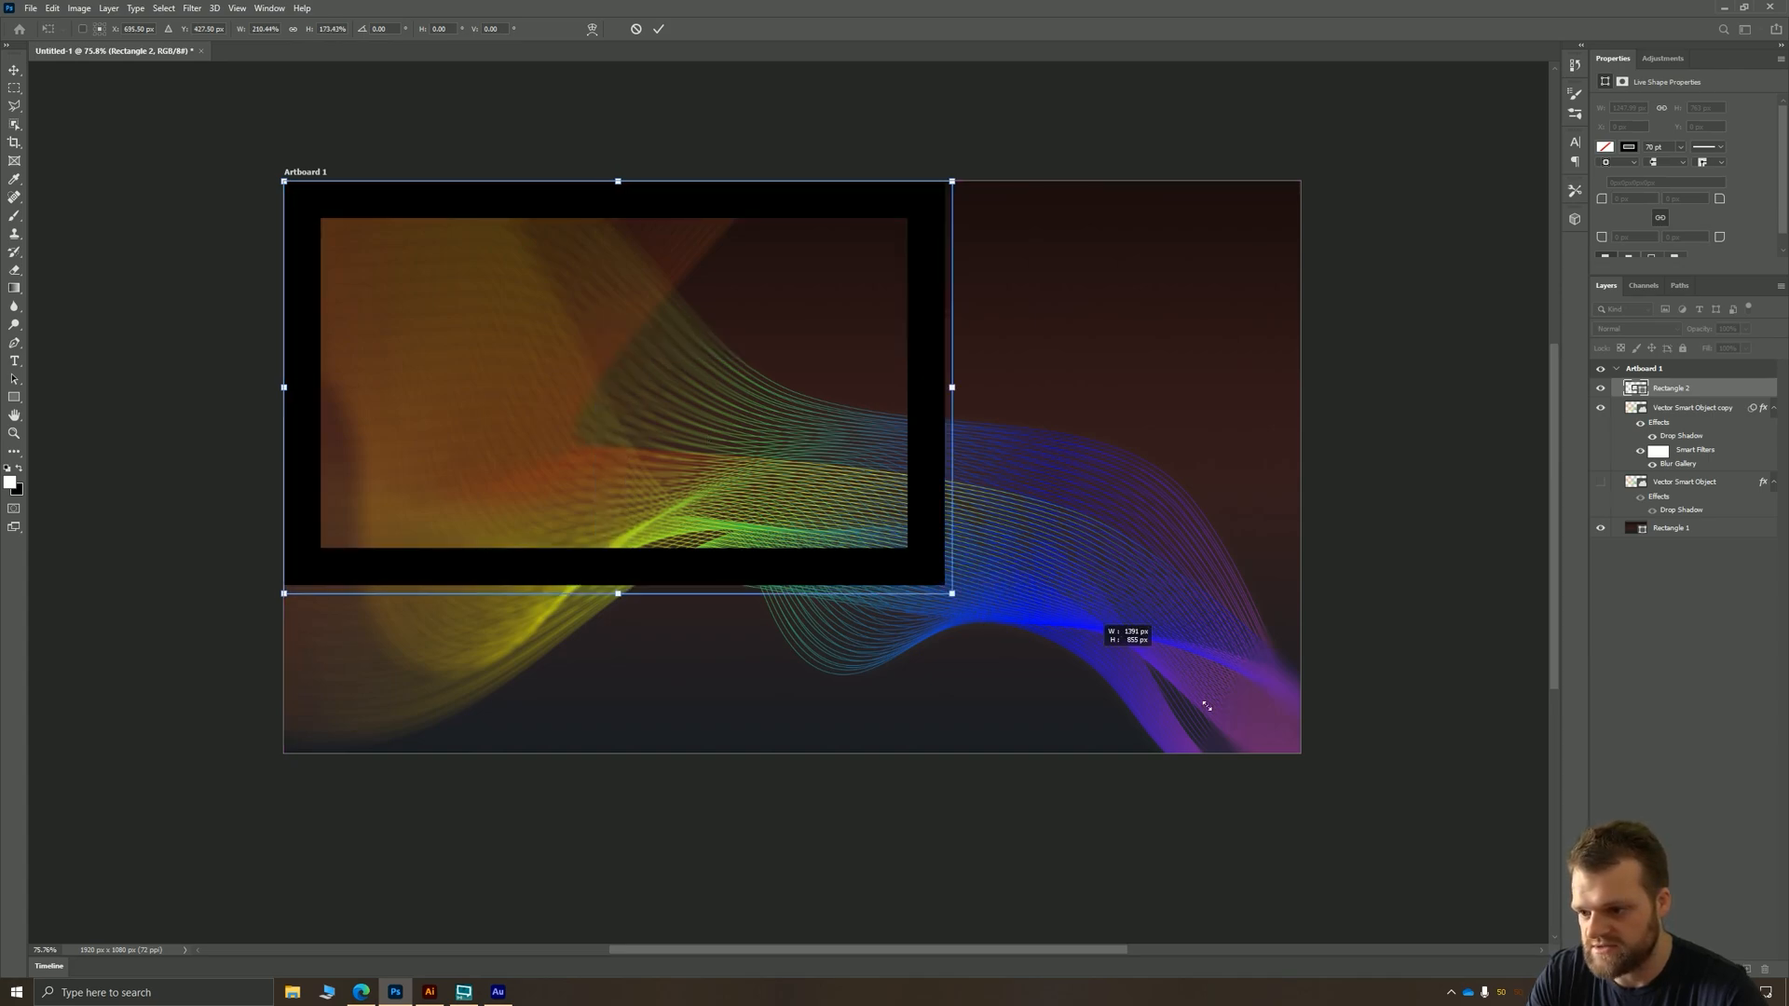
pyautogui.click(1620, 329)
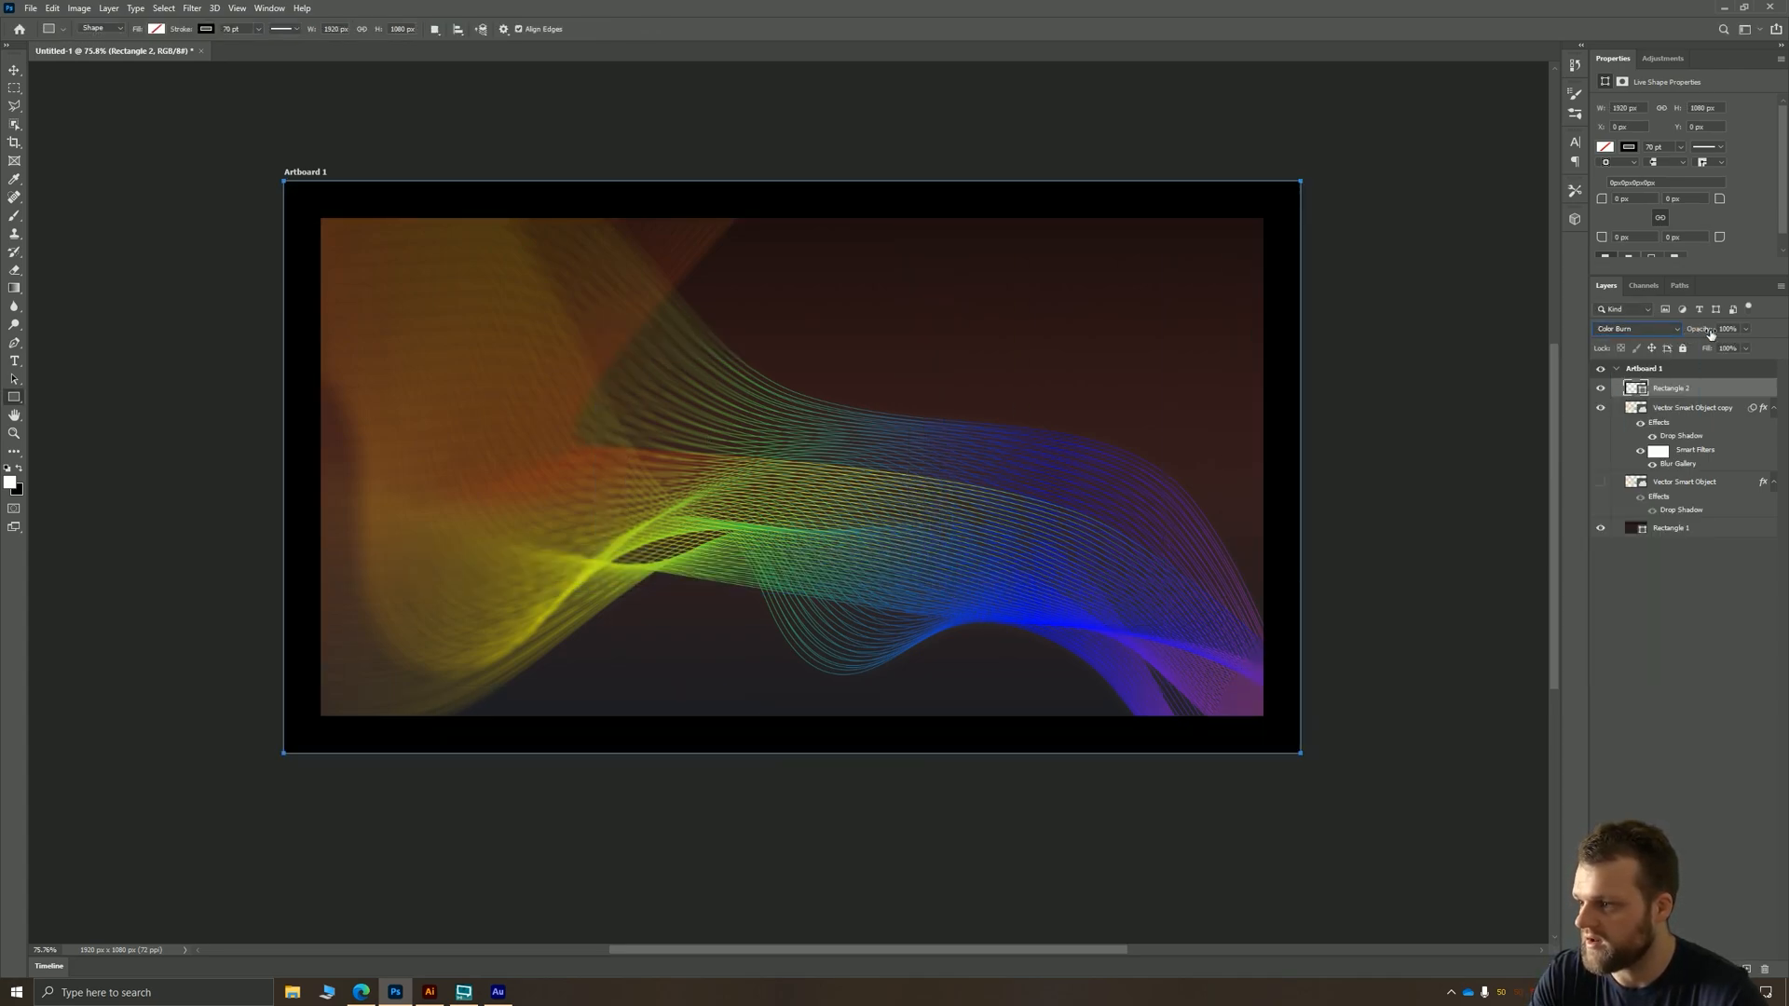
pyautogui.moveTo(1739, 346); pyautogui.dragTo(1706, 347)
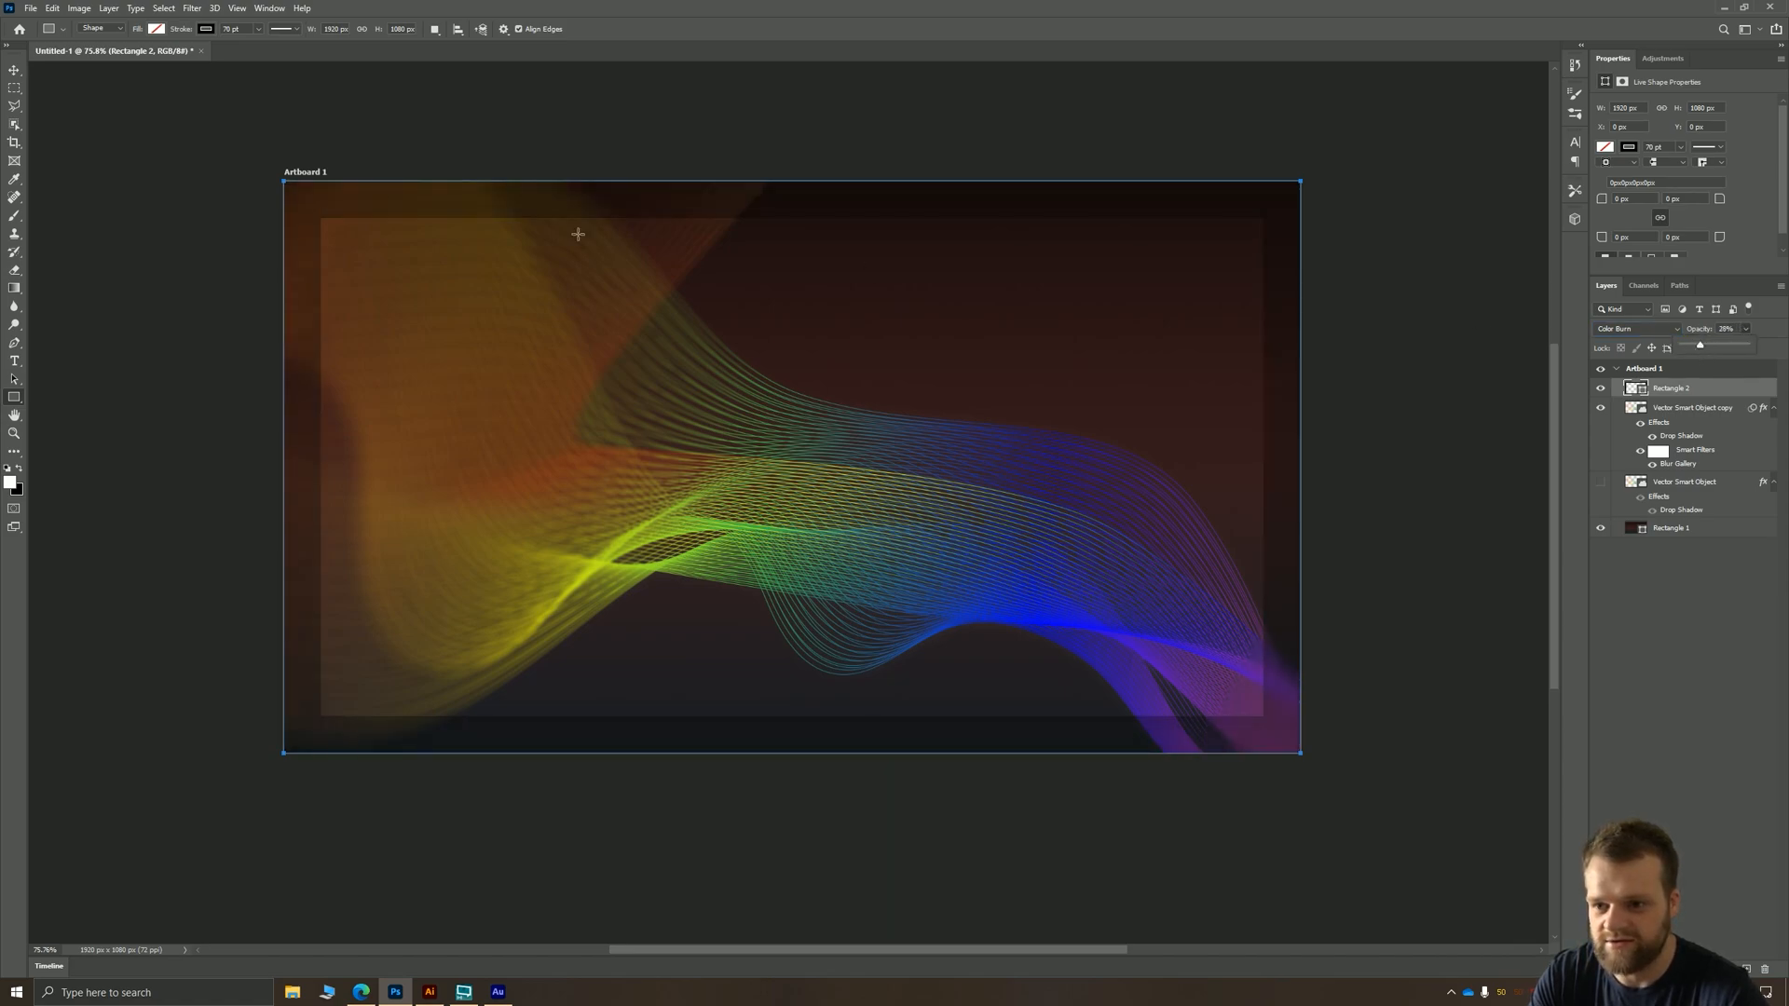
pyautogui.click(15, 72)
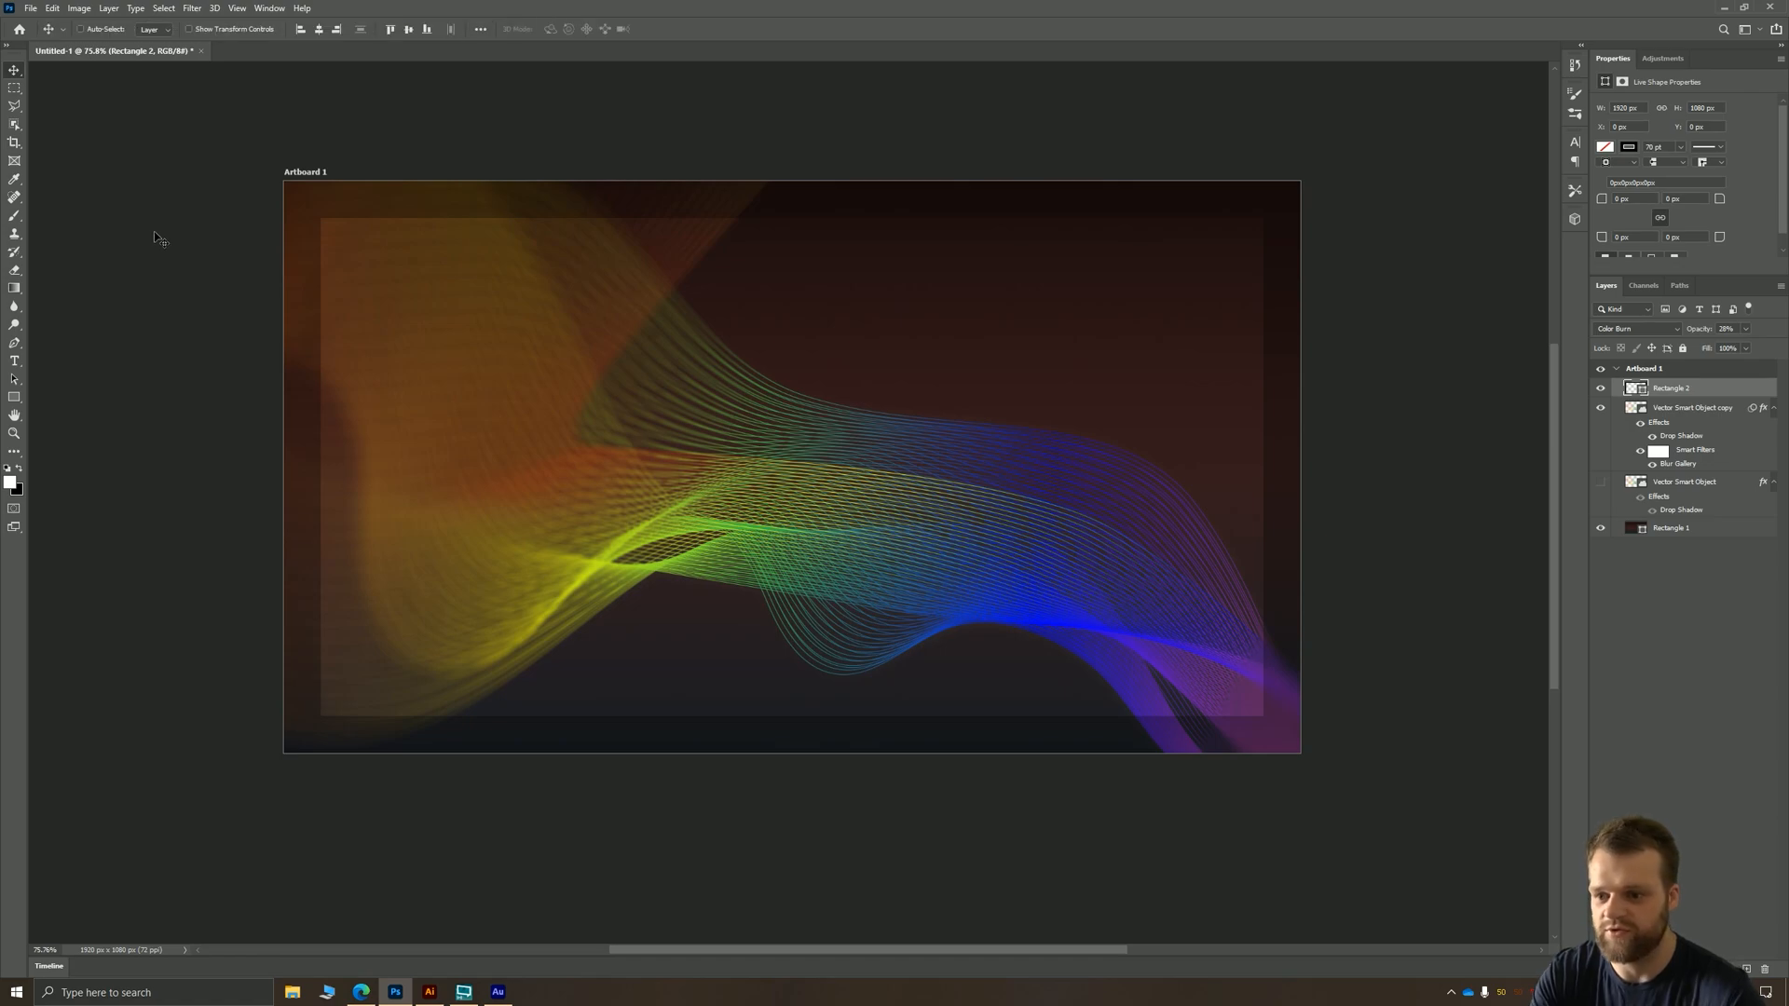